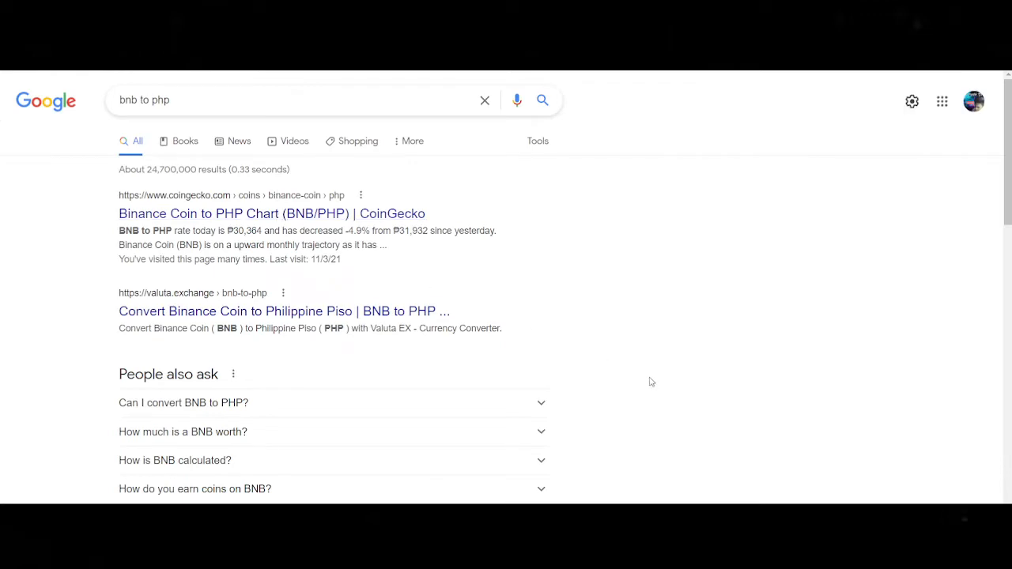
# Convert 0.05 BNB on CoinGecko's BNB/PHP converter, yielding about 1,541 PHP.
pyautogui.click(271, 213)
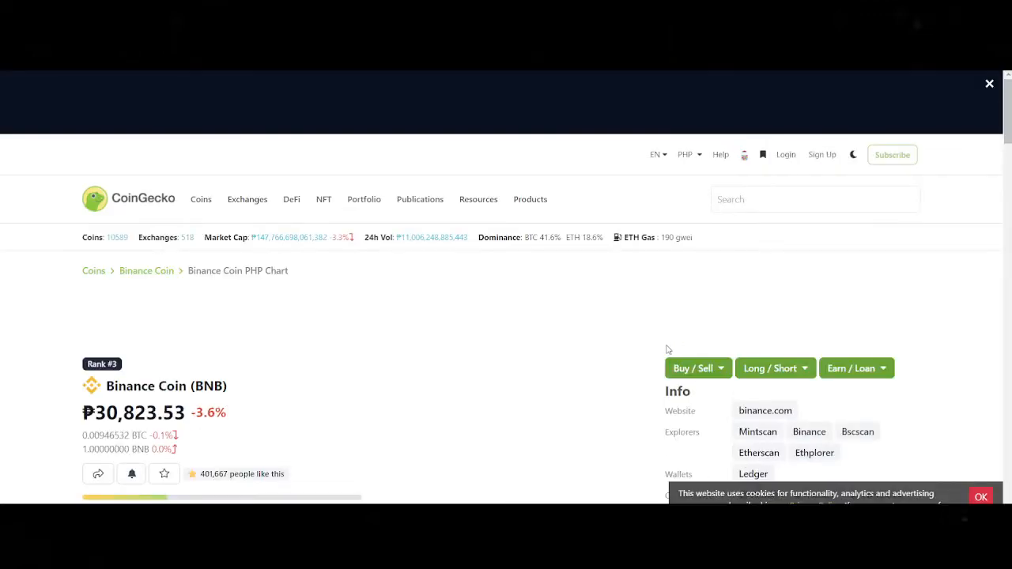
pyautogui.scroll(-3)
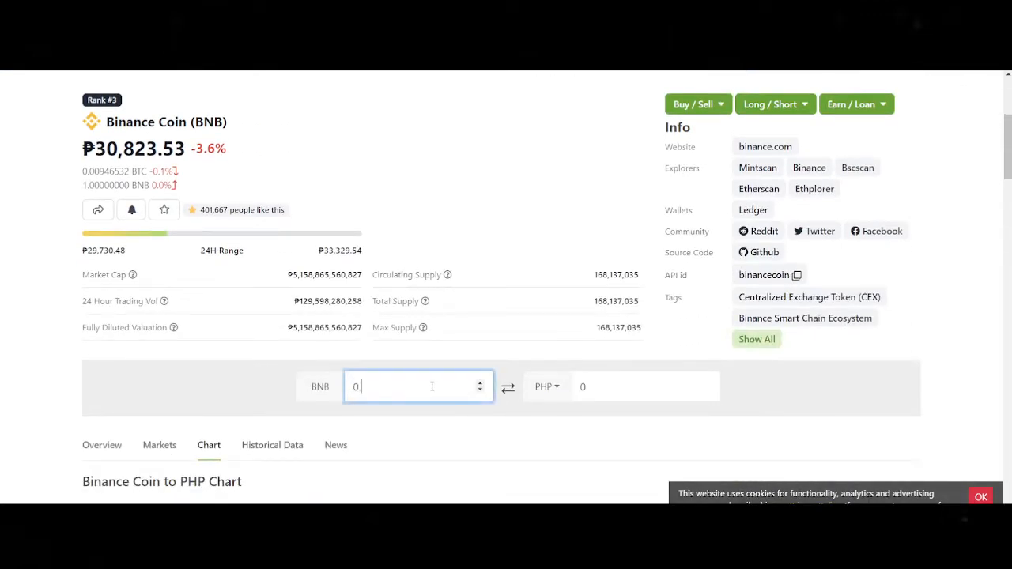
pyautogui.write('0.05')
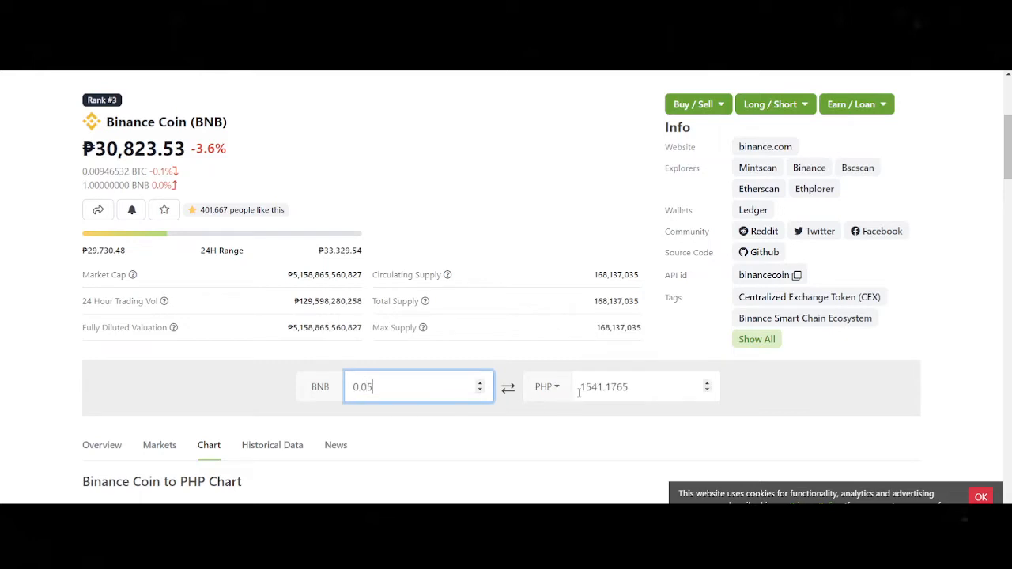
pyautogui.click(624, 387)
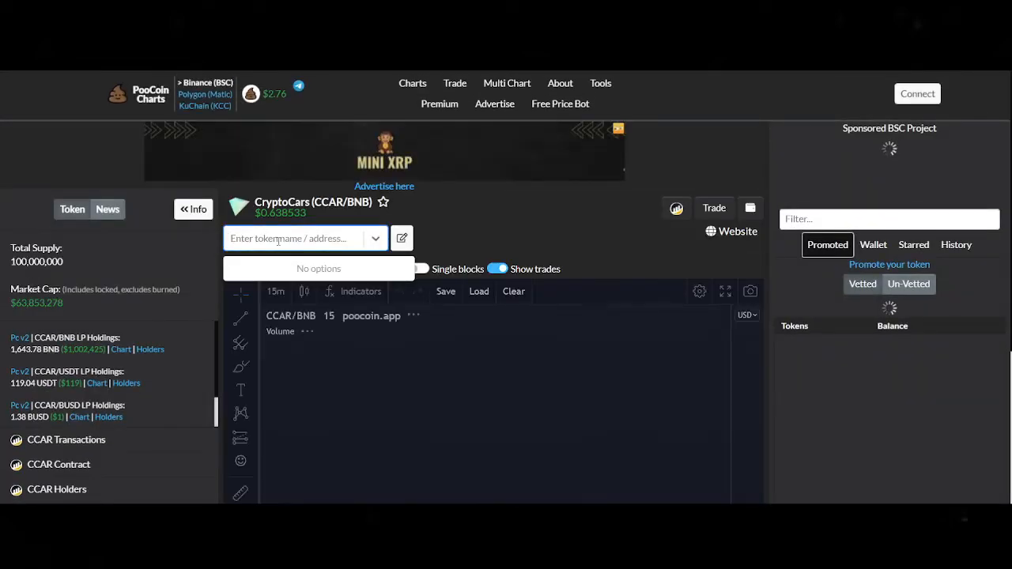
# Load the Protein (PROT/BUSD) chart in PooCoin by searching 'prot', then scroll down the page.
pyautogui.write('prot')
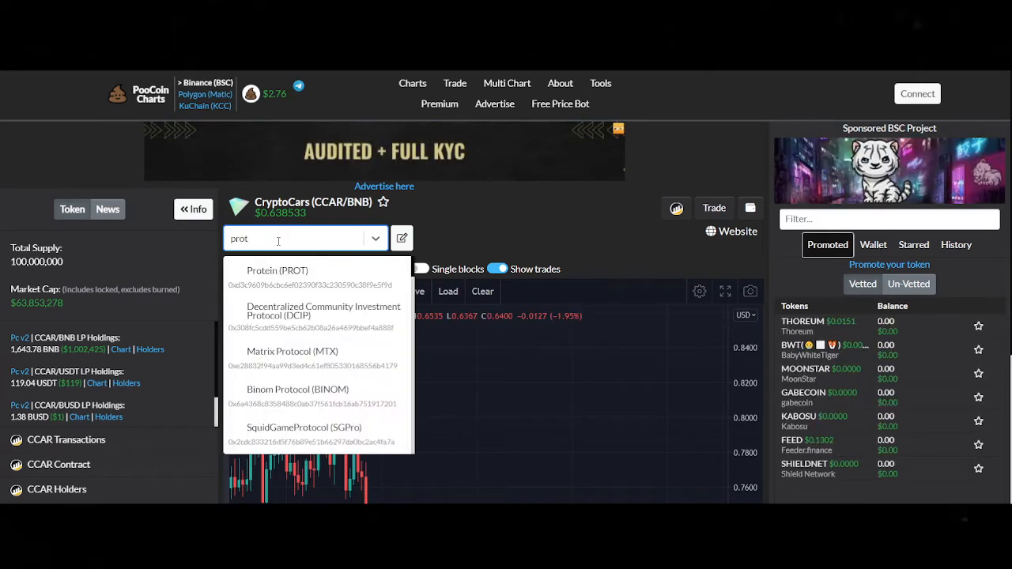
pyautogui.click(277, 270)
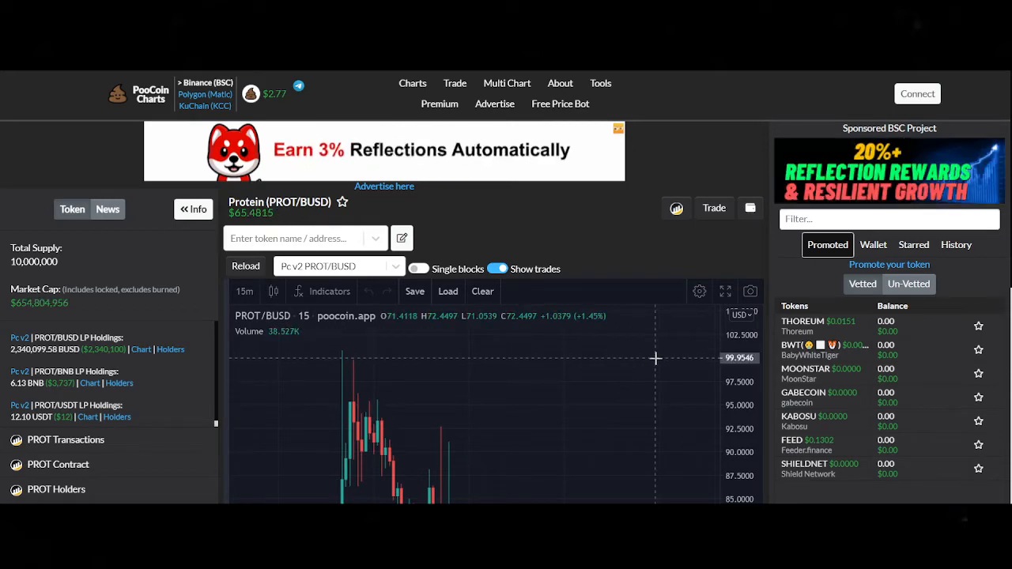
pyautogui.scroll(-3)
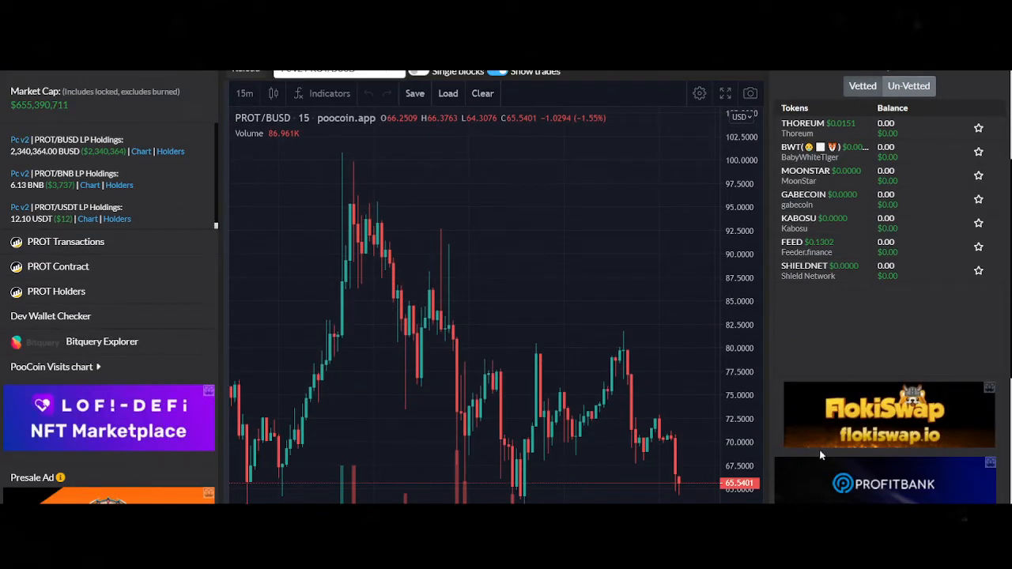
pyautogui.scroll(-3)
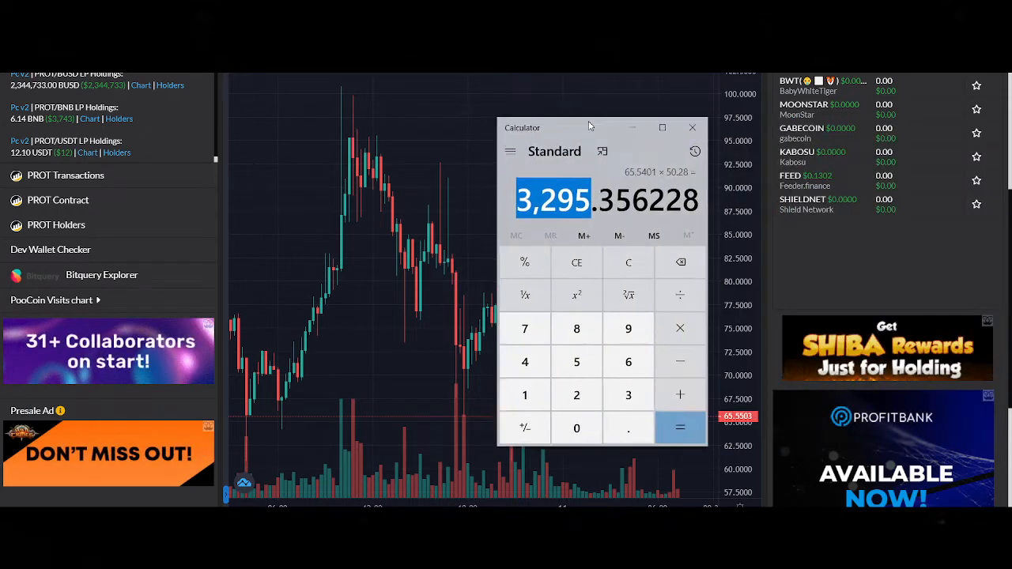
# Drag the Calculator showing 3,295.356228 to the left edge, beside the PROT chart.
pyautogui.moveTo(589, 126); pyautogui.dragTo(500, 116)
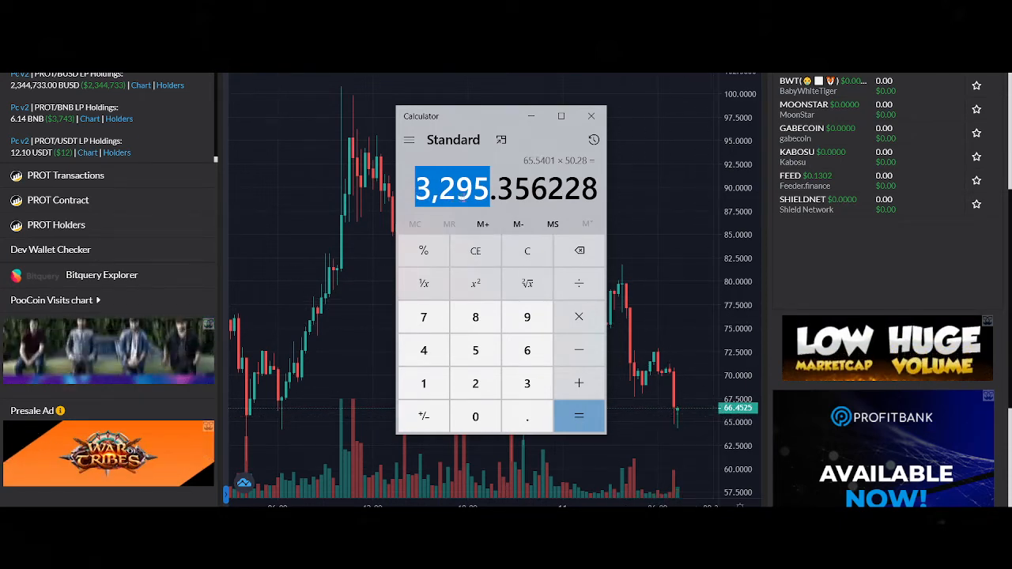
pyautogui.moveTo(501, 116); pyautogui.dragTo(350, 121)
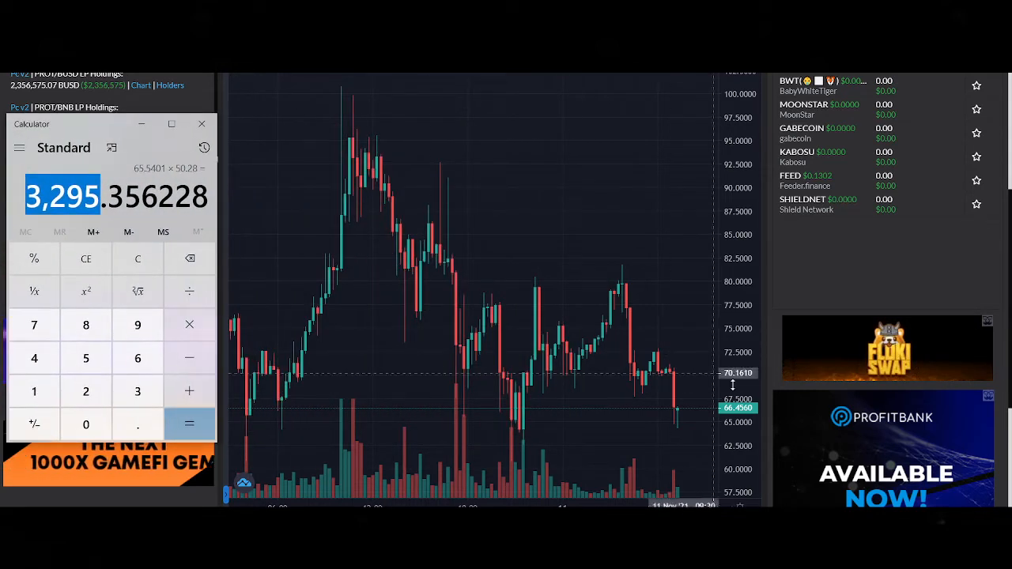
pyautogui.moveTo(688, 412)
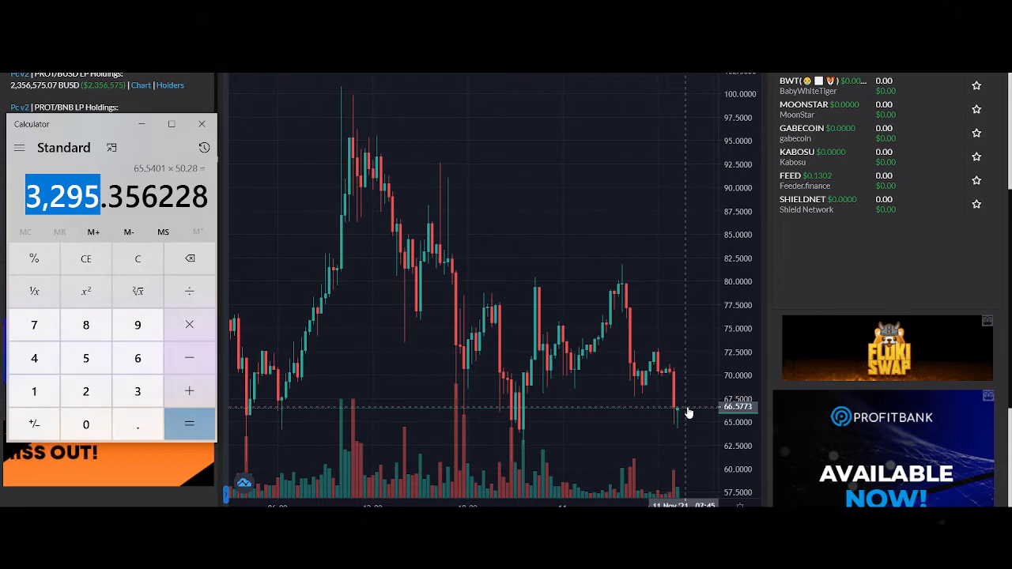
pyautogui.moveTo(585, 295)
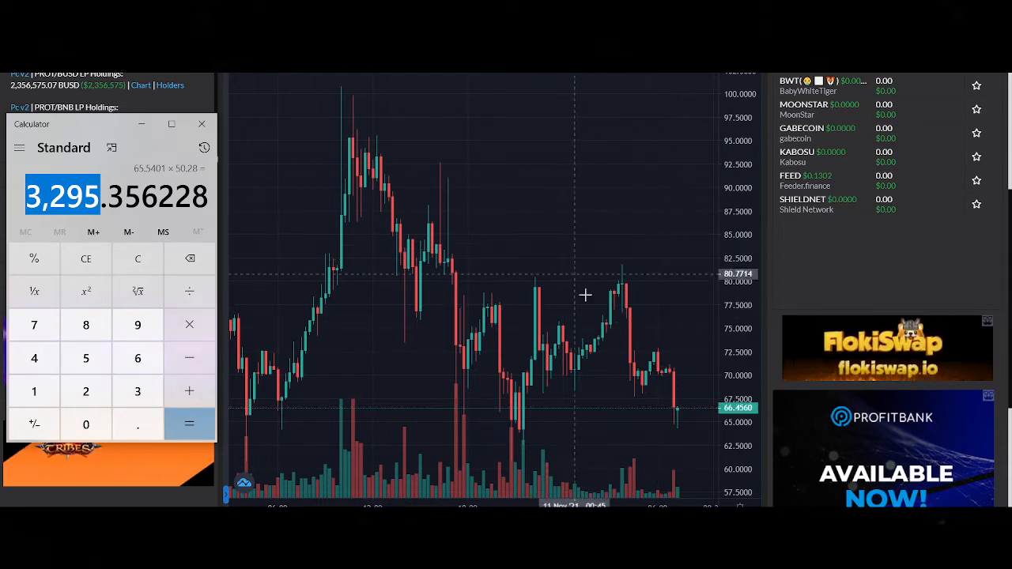
pyautogui.moveTo(644, 389)
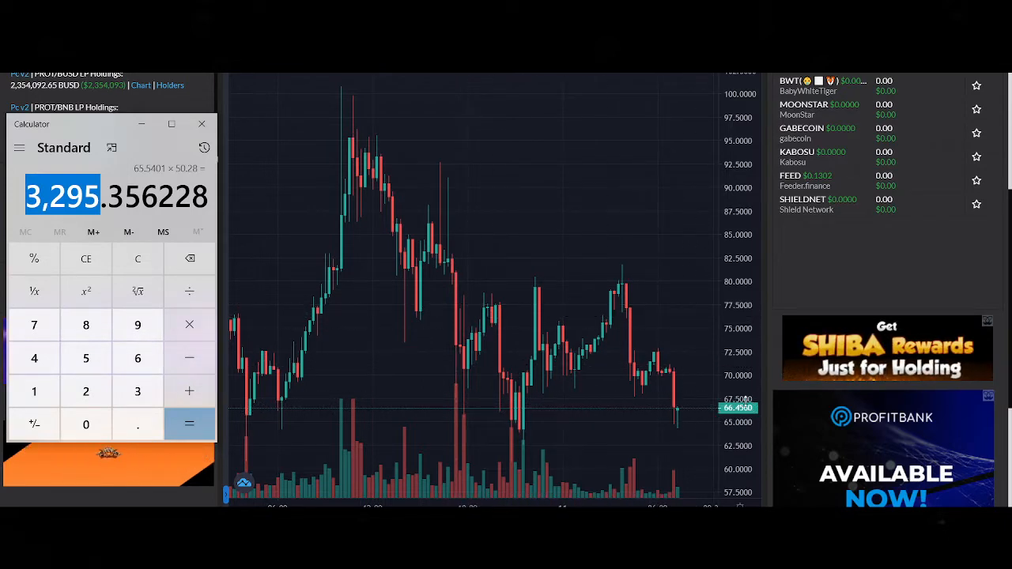
pyautogui.moveTo(716, 393)
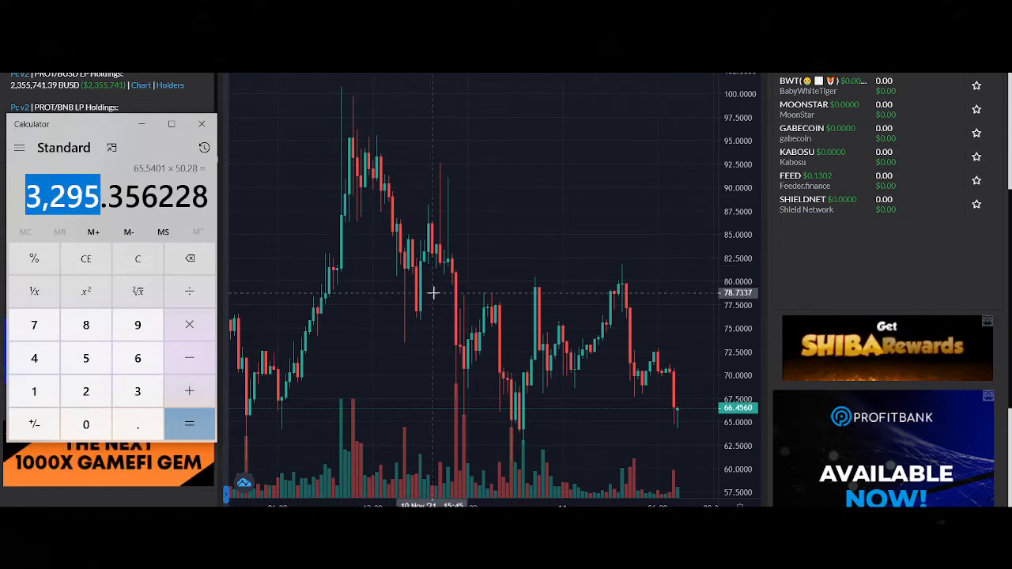
pyautogui.moveTo(549, 369)
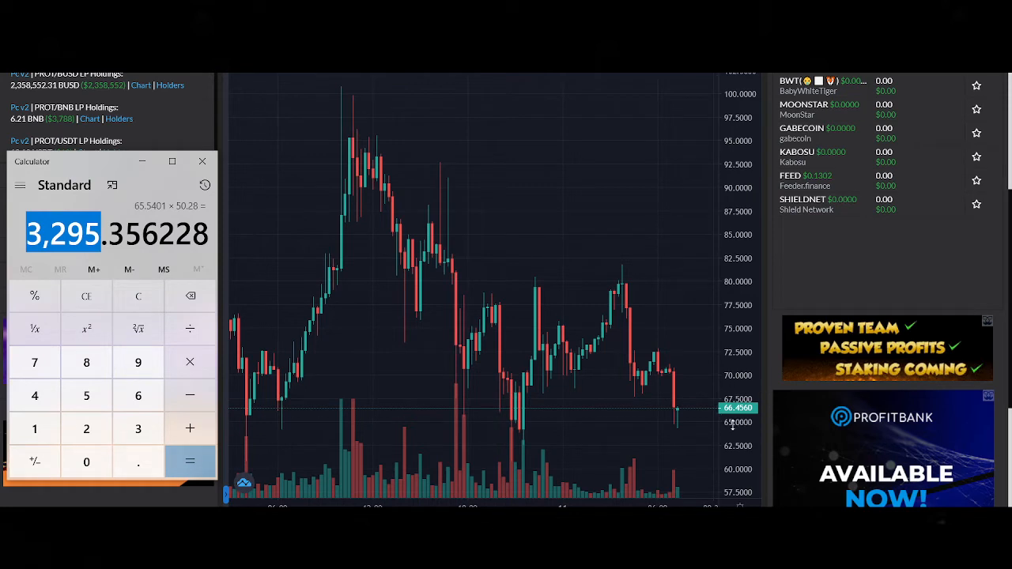
pyautogui.moveTo(783, 427)
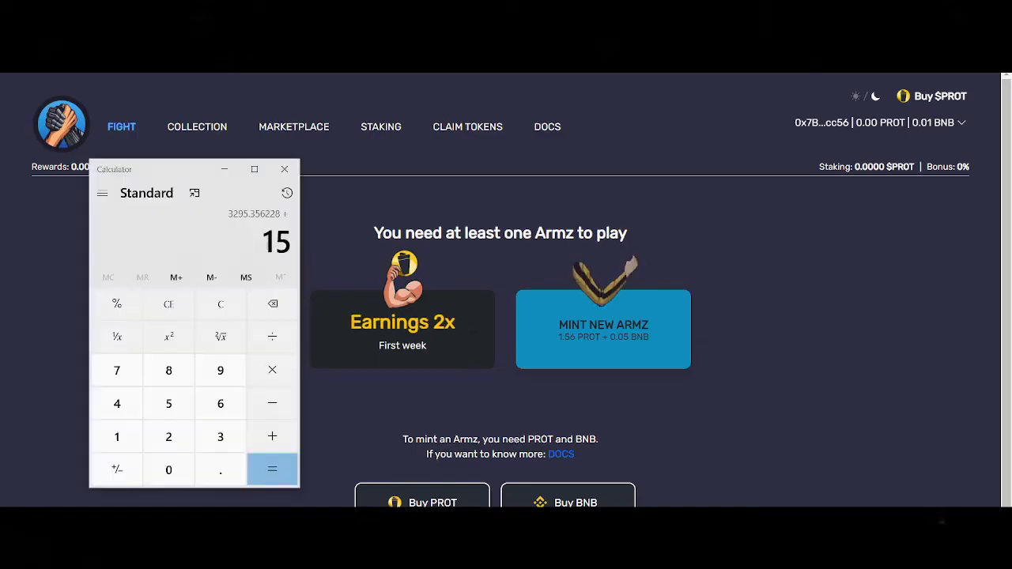
# Add 1541 to 3,295.356228 for 4,836.356228, then close Calculator.
pyautogui.click(117, 436)
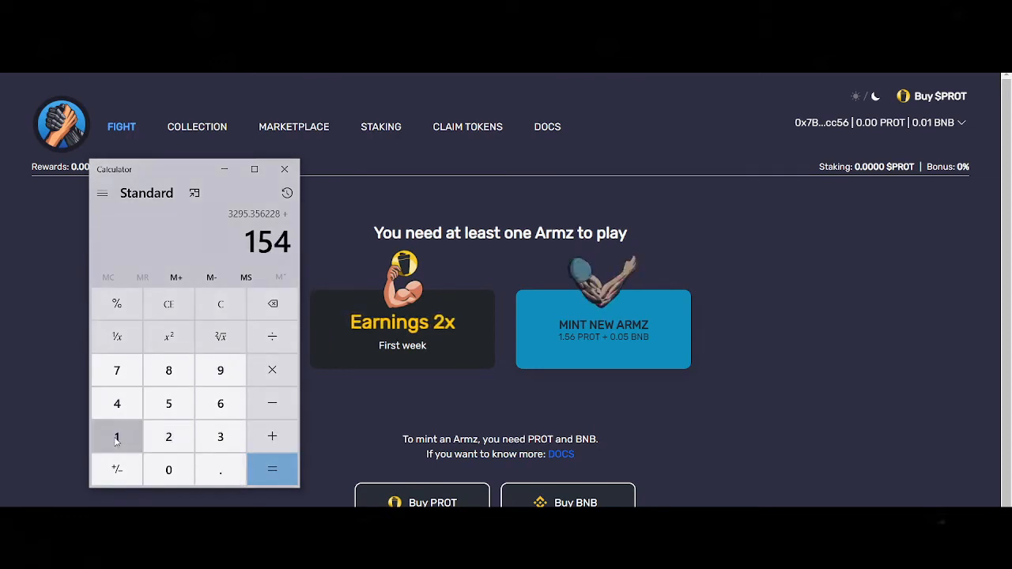
pyautogui.click(272, 469)
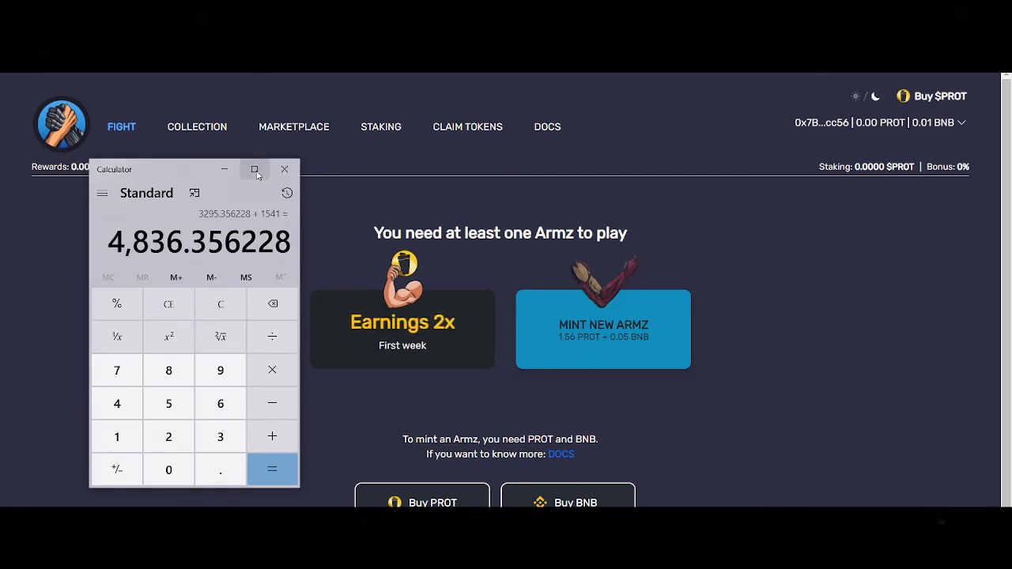
pyautogui.moveTo(285, 169)
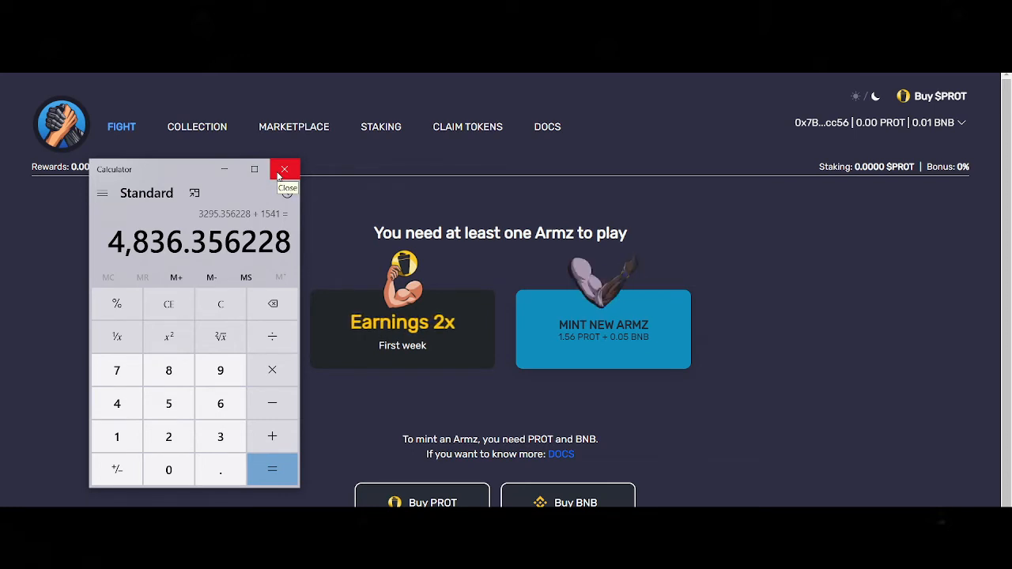
pyautogui.click(285, 169)
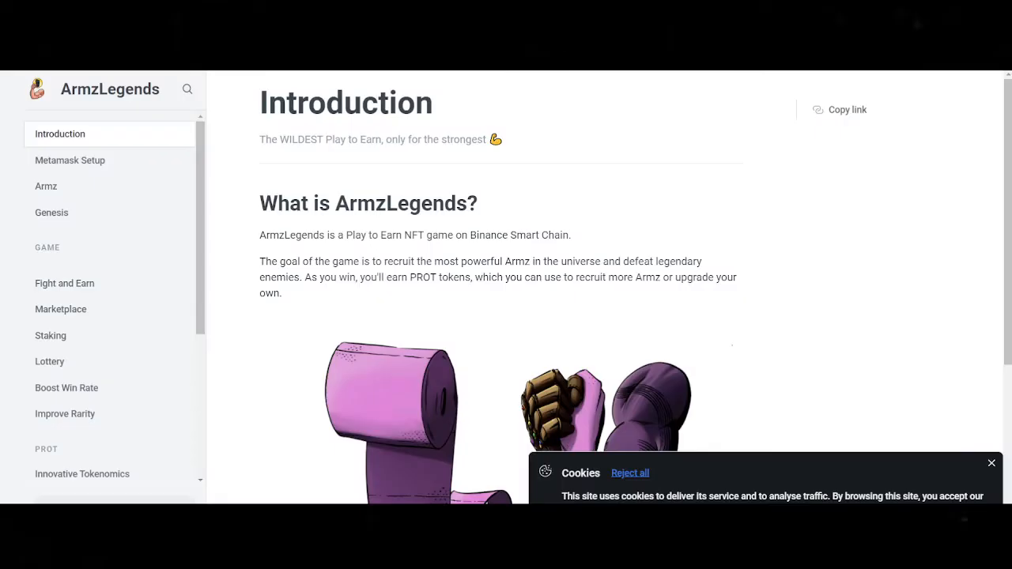
pyautogui.moveTo(701, 144)
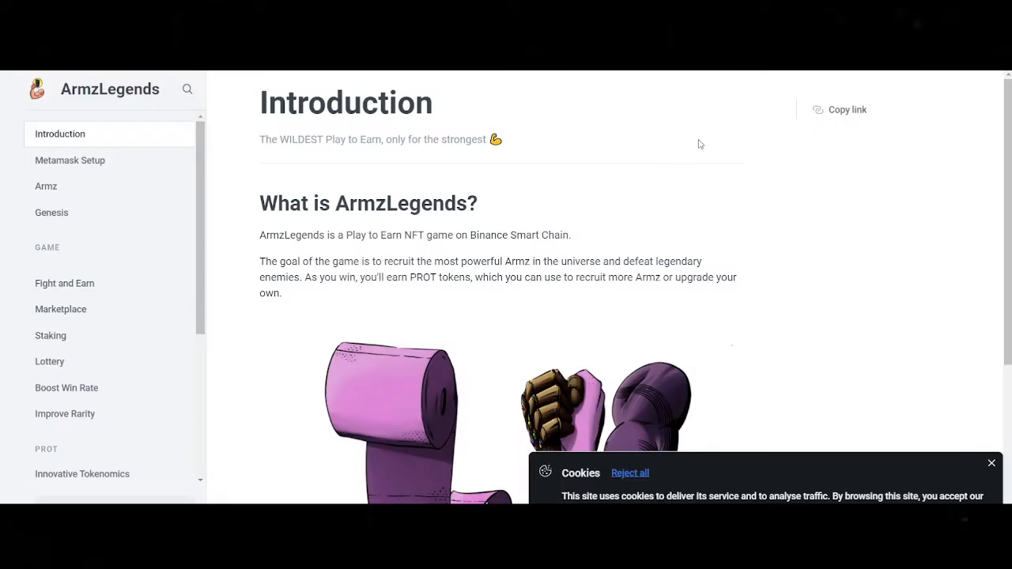
pyautogui.moveTo(990, 467)
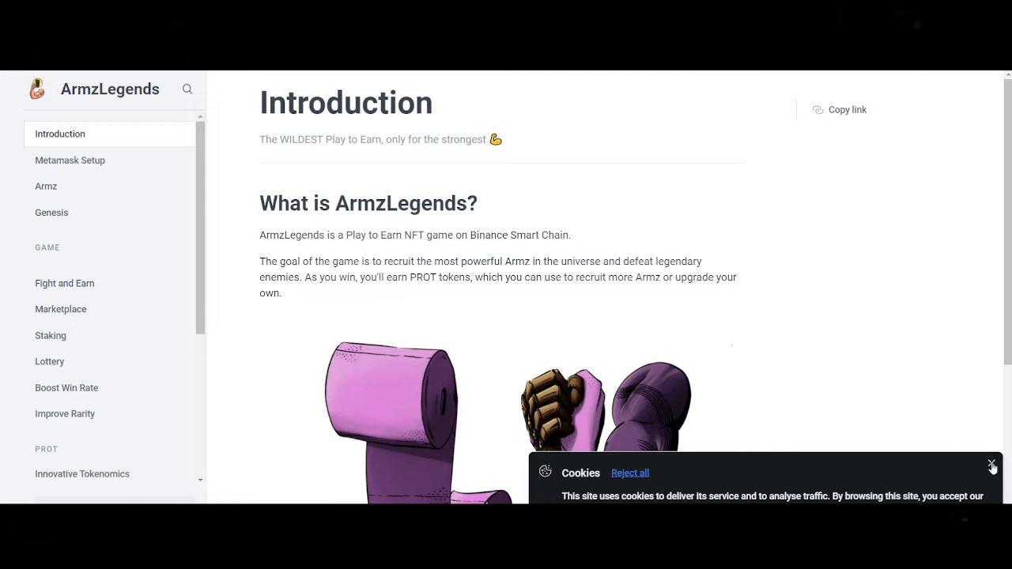
# Close the Cookies banner at the bottom right of the ArmzLegends docs Introduction page.
pyautogui.click(991, 466)
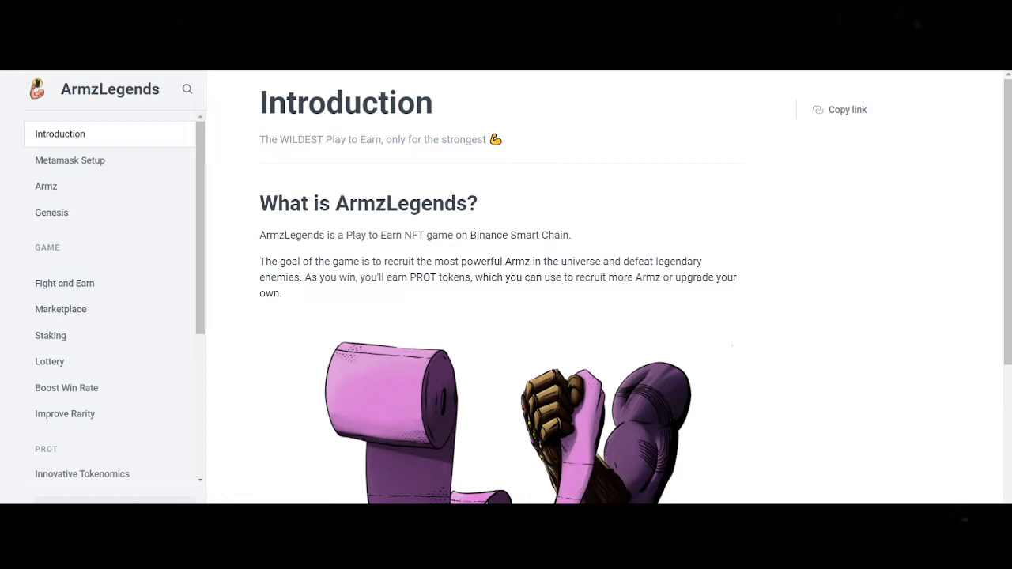
pyautogui.moveTo(771, 310)
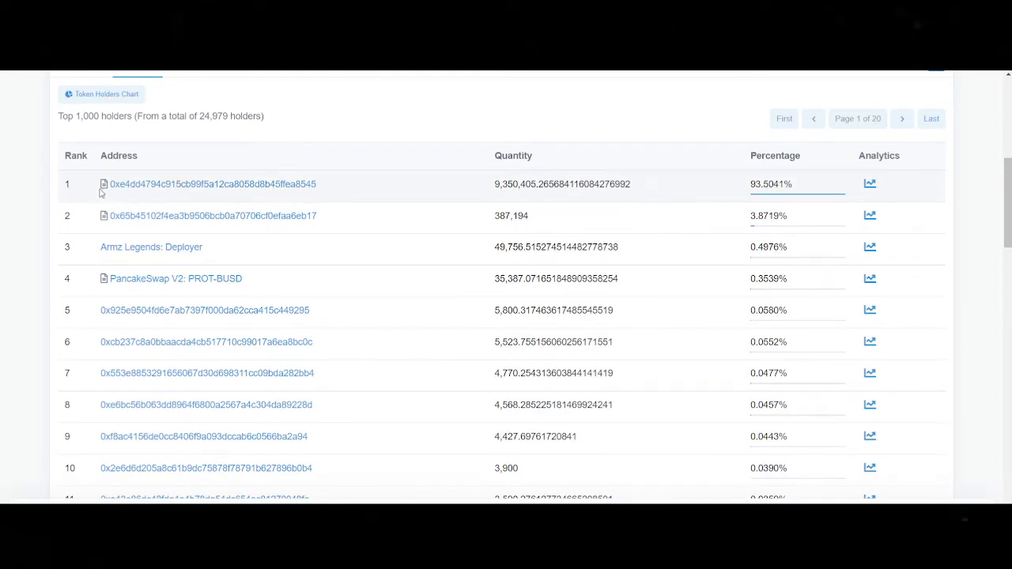
# Highlight the top PROT holder's address, quantity and 93.5041% share in BscScan.
pyautogui.moveTo(101, 183); pyautogui.dragTo(814, 200)
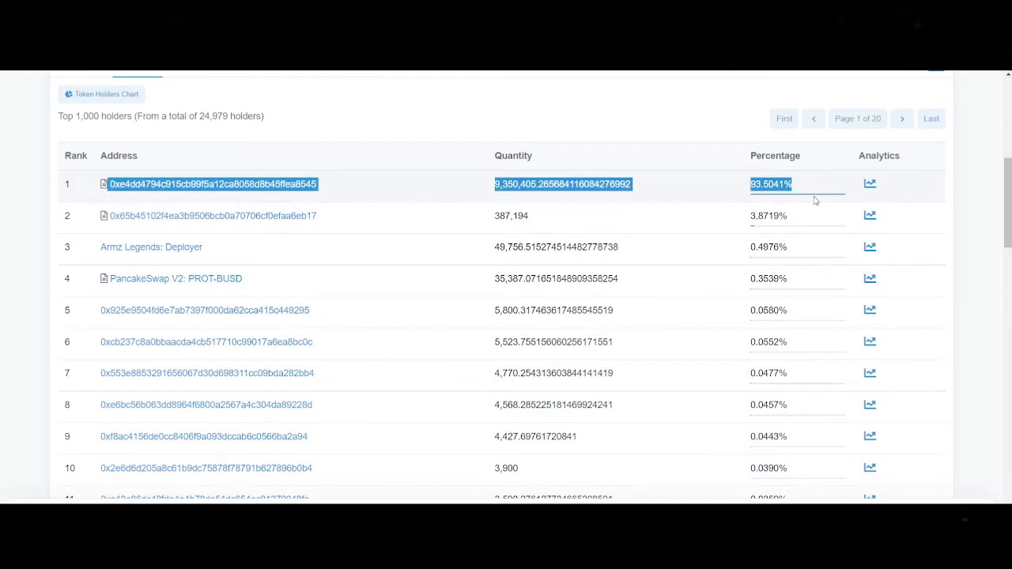
pyautogui.click(437, 187)
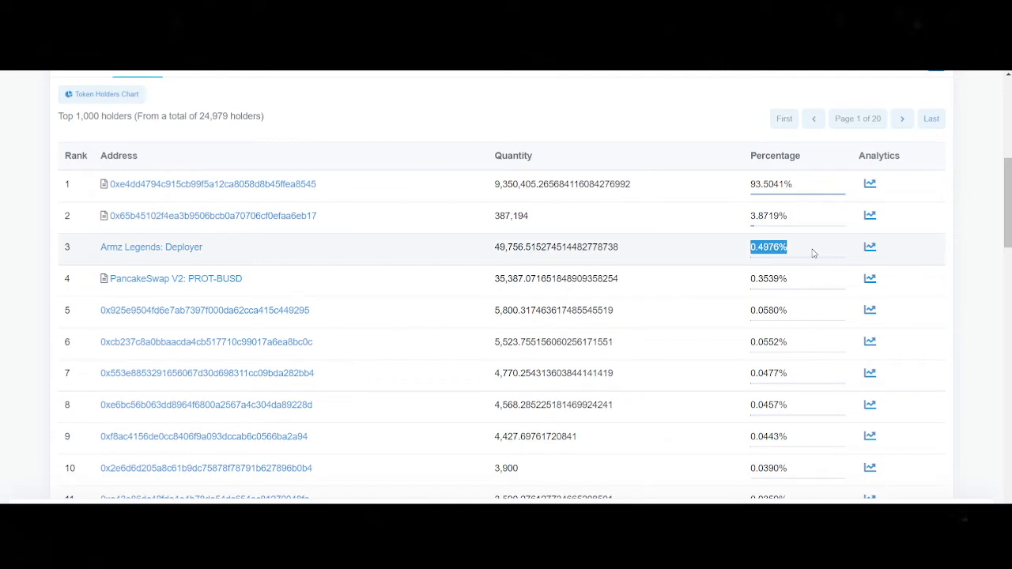
pyautogui.moveTo(189, 261)
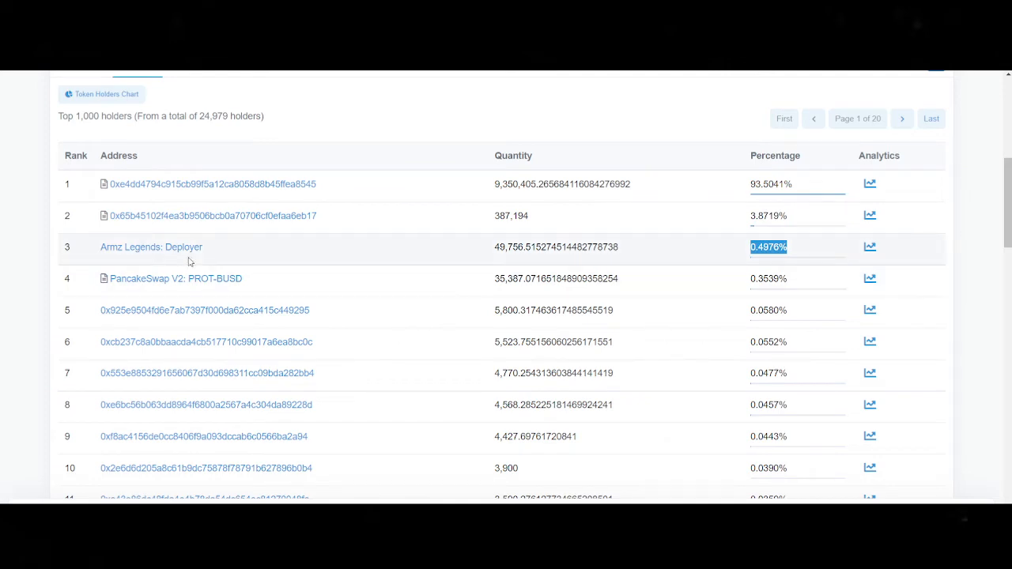
pyautogui.moveTo(854, 254)
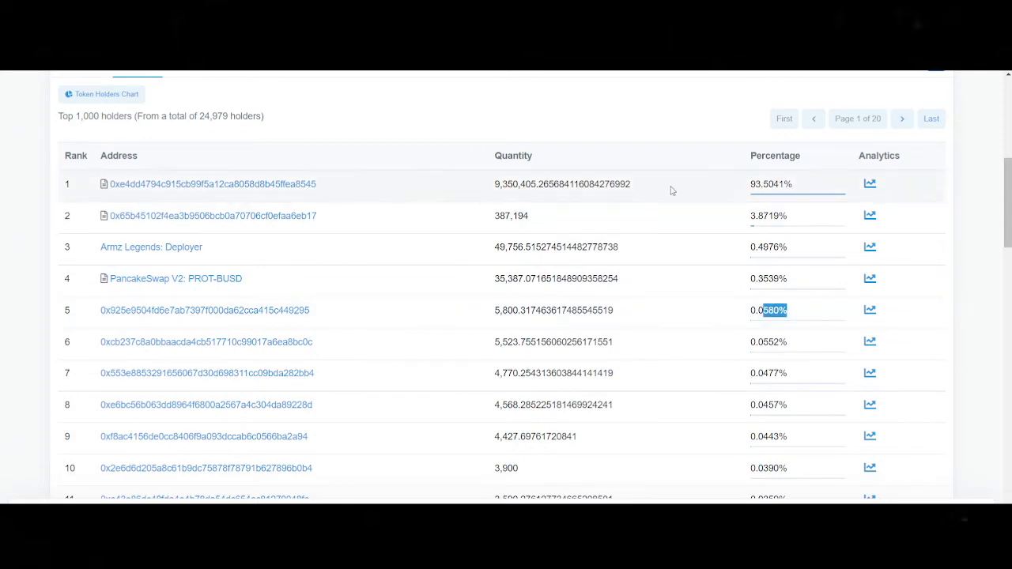
pyautogui.moveTo(747, 197)
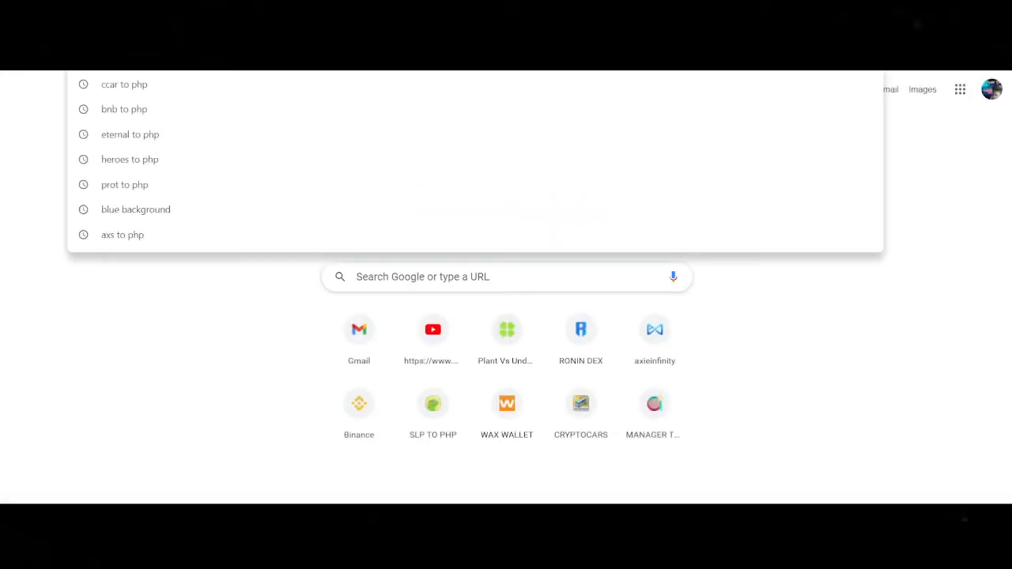
# Search Token Sniffer for contract 0xd3c9609B6CBC6eF02390F33C230590c38F9E5f9D and select result text.
pyautogui.write('tok')
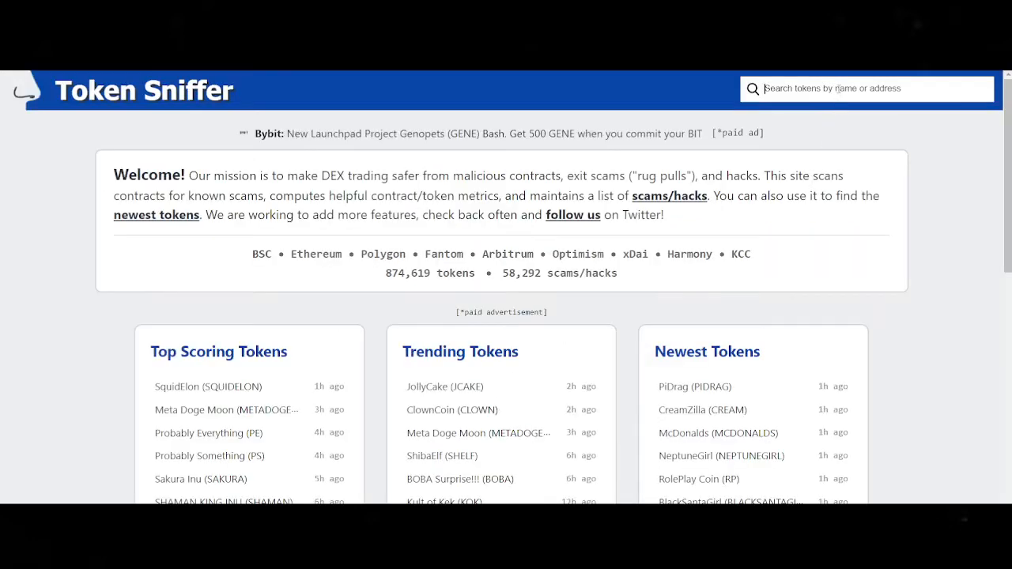
pyautogui.write('0xd3c9609B6CBC6eF02390F33C230590c38F9E5f9D')
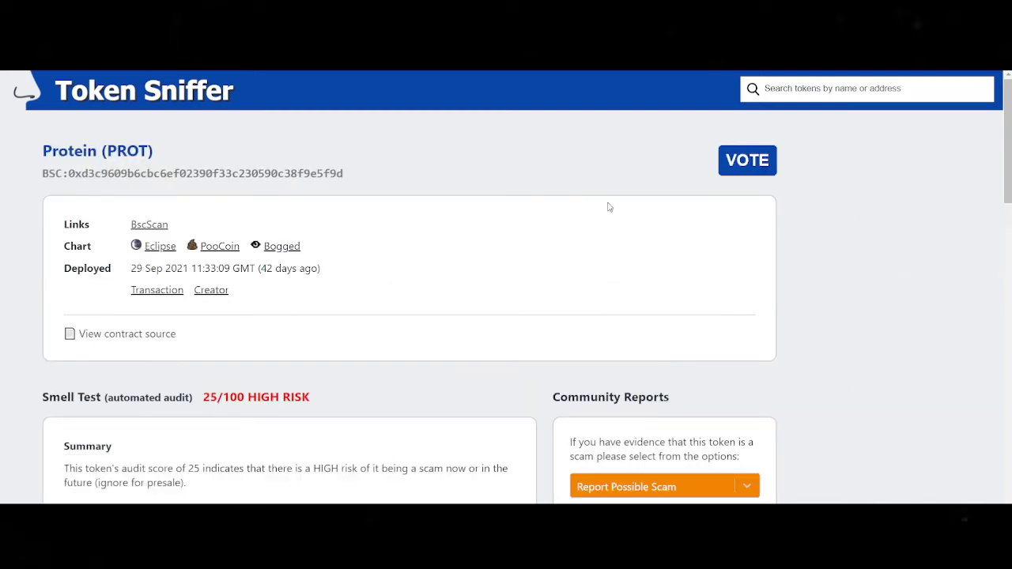
pyautogui.moveTo(290, 361)
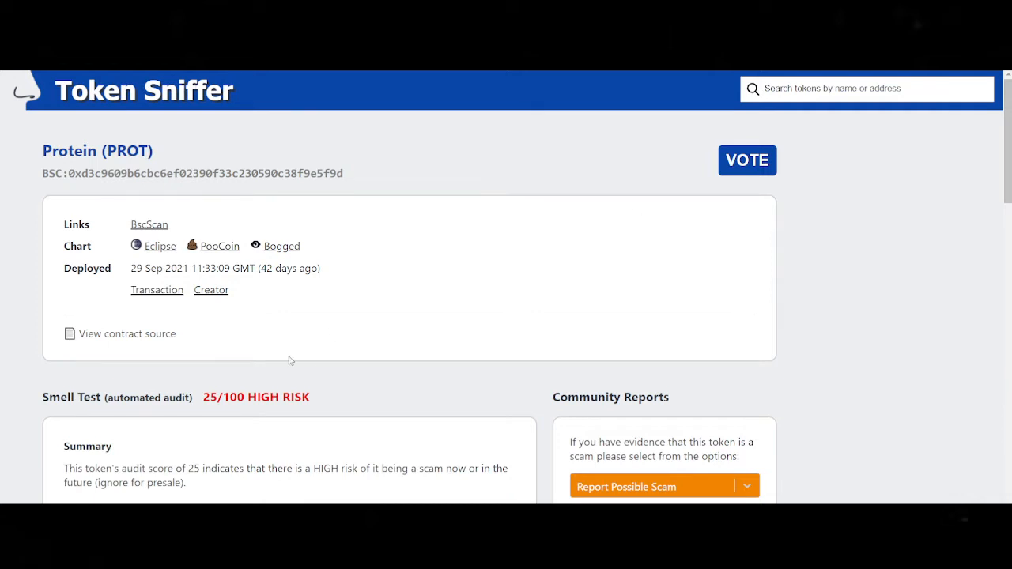
pyautogui.moveTo(33, 401)
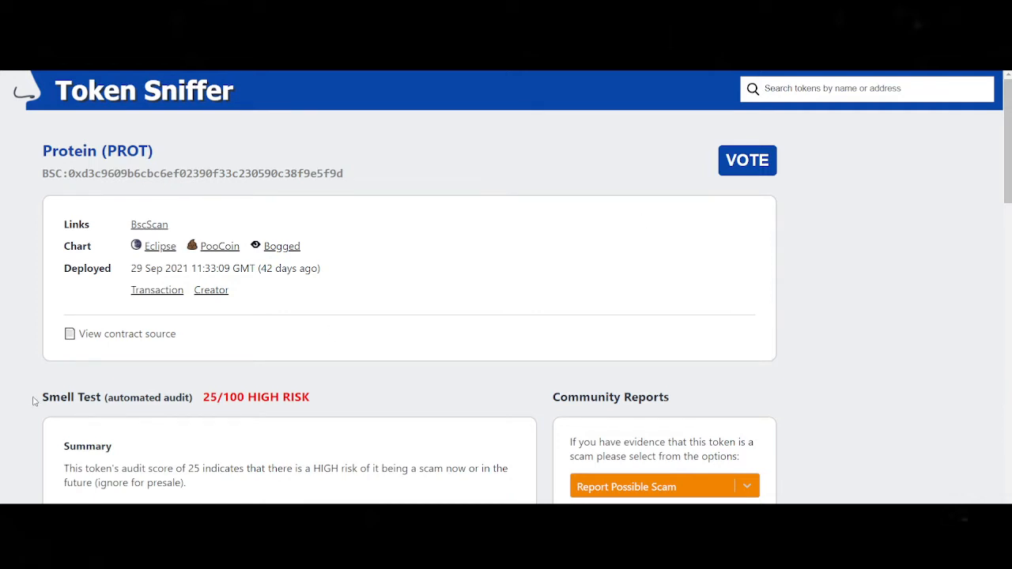
pyautogui.doubleClick(71, 397)
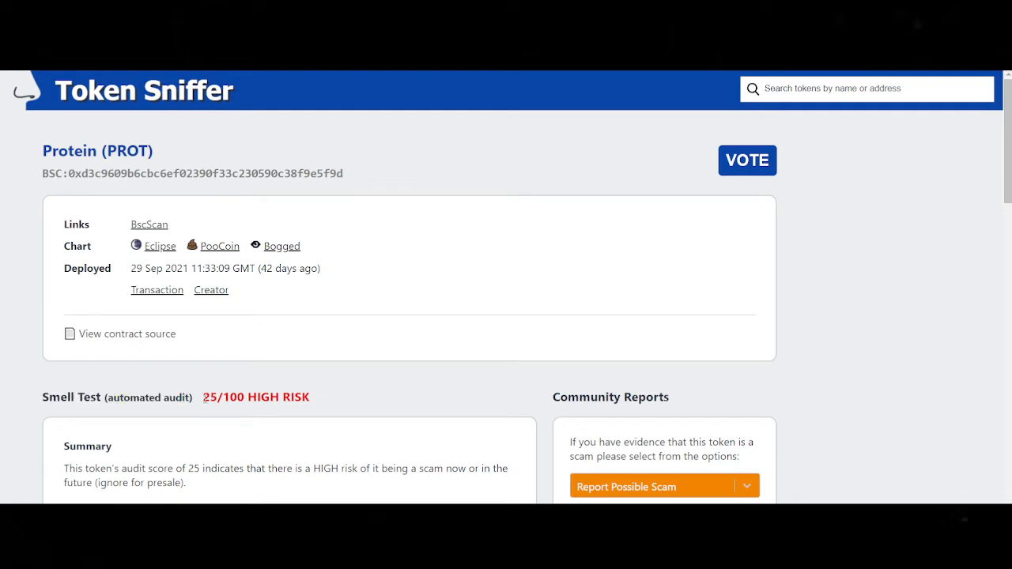
pyautogui.doubleClick(211, 397)
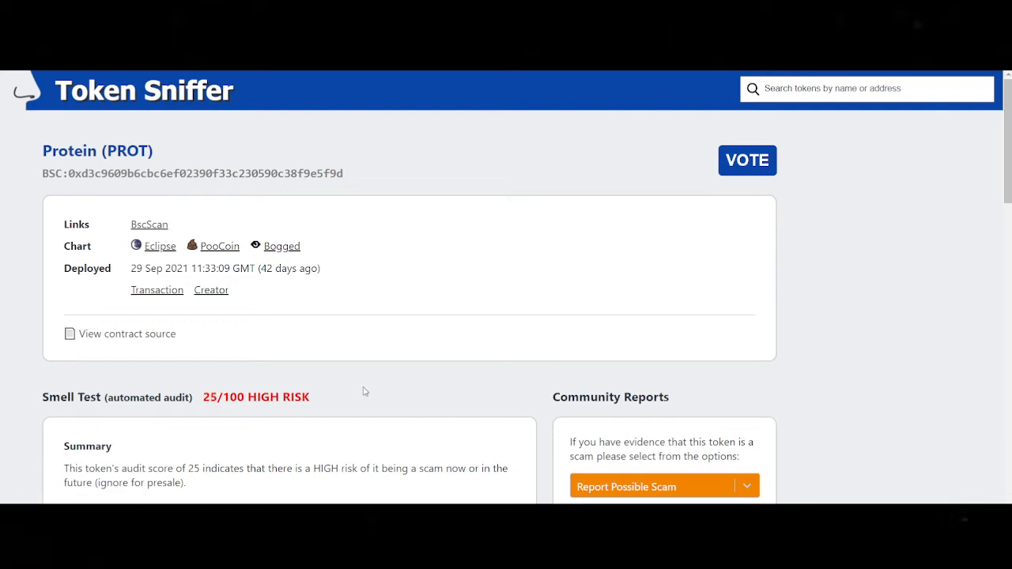
pyautogui.scroll(-3)
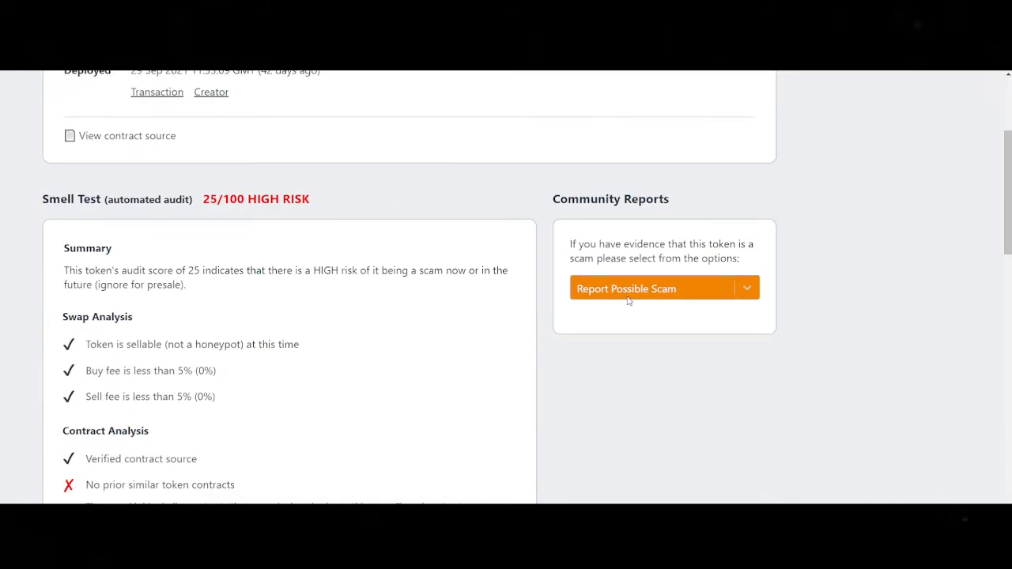
pyautogui.moveTo(777, 303)
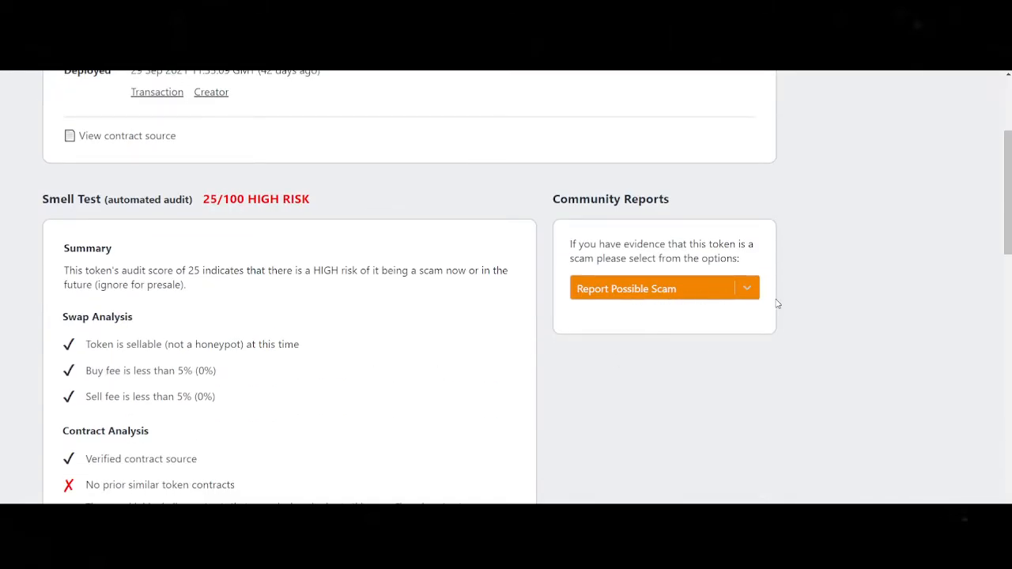
pyautogui.click(648, 287)
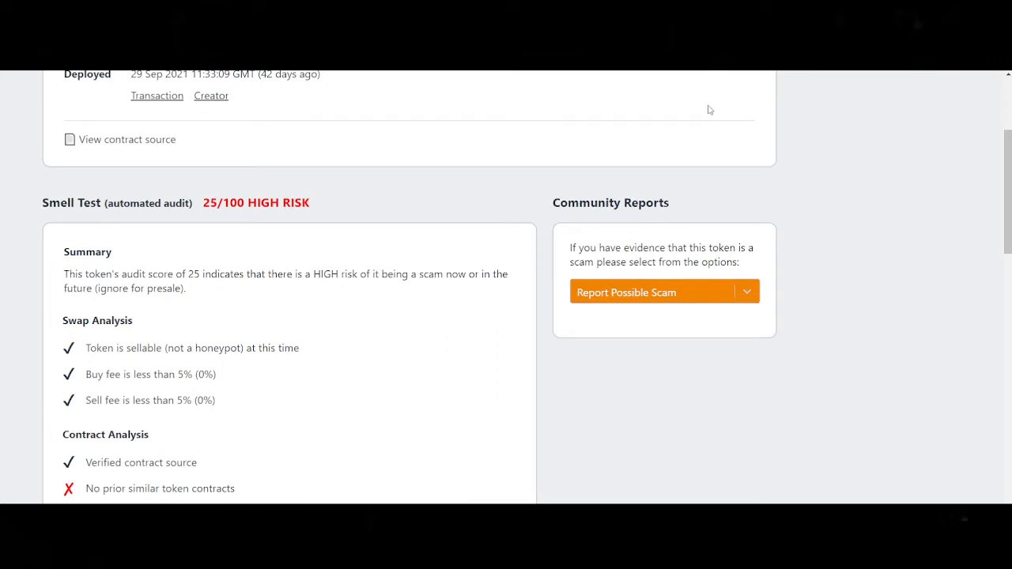
pyautogui.moveTo(134, 243)
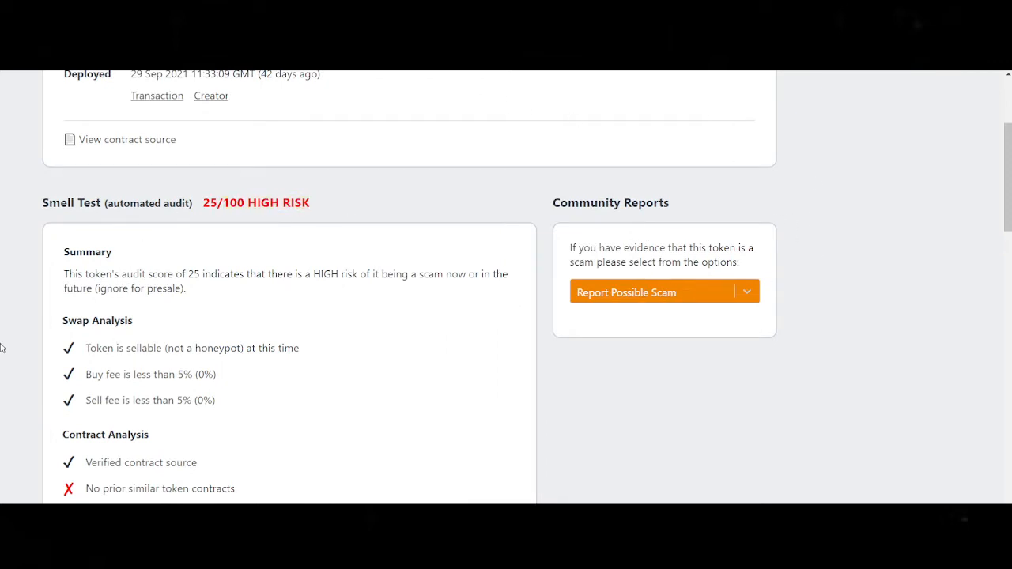
pyautogui.moveTo(24, 315)
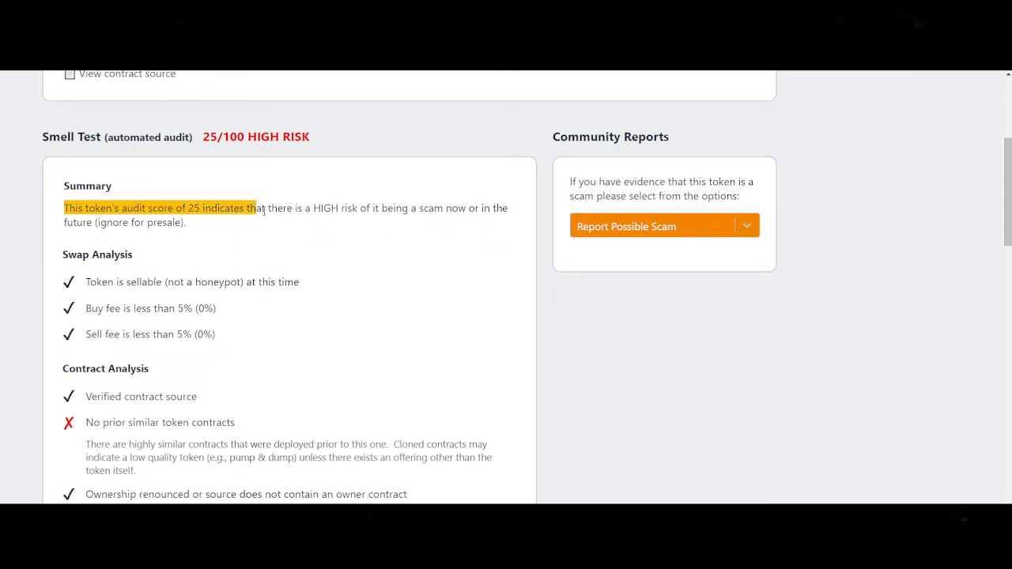
pyautogui.moveTo(257, 208); pyautogui.dragTo(369, 208)
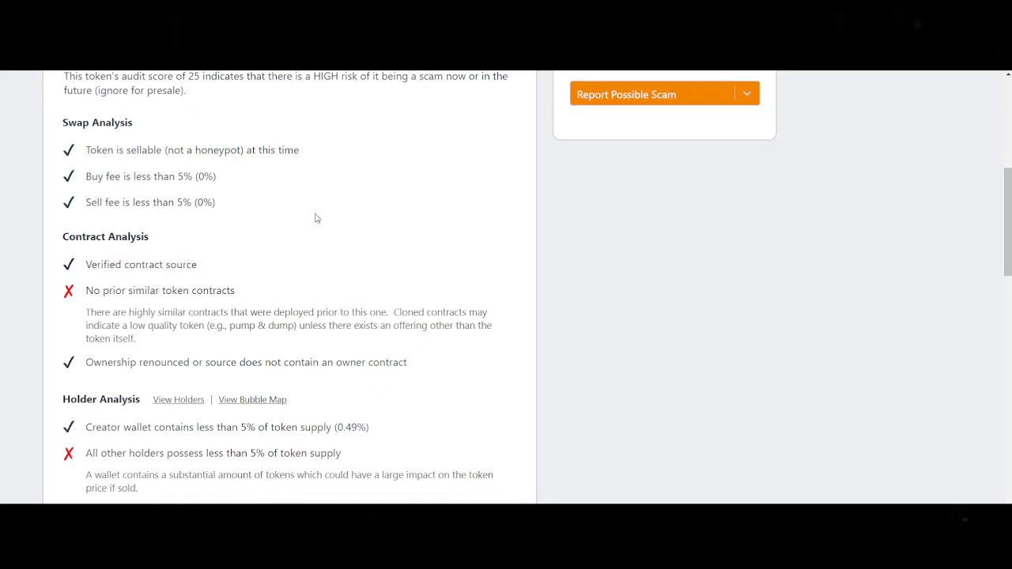
pyautogui.doubleClick(126, 290)
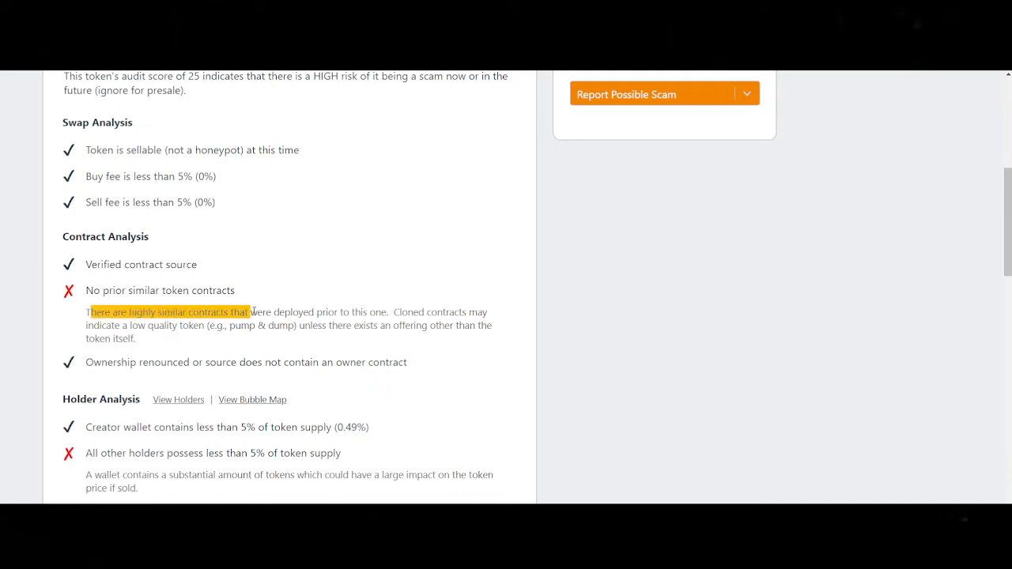
pyautogui.moveTo(249, 312); pyautogui.dragTo(388, 312)
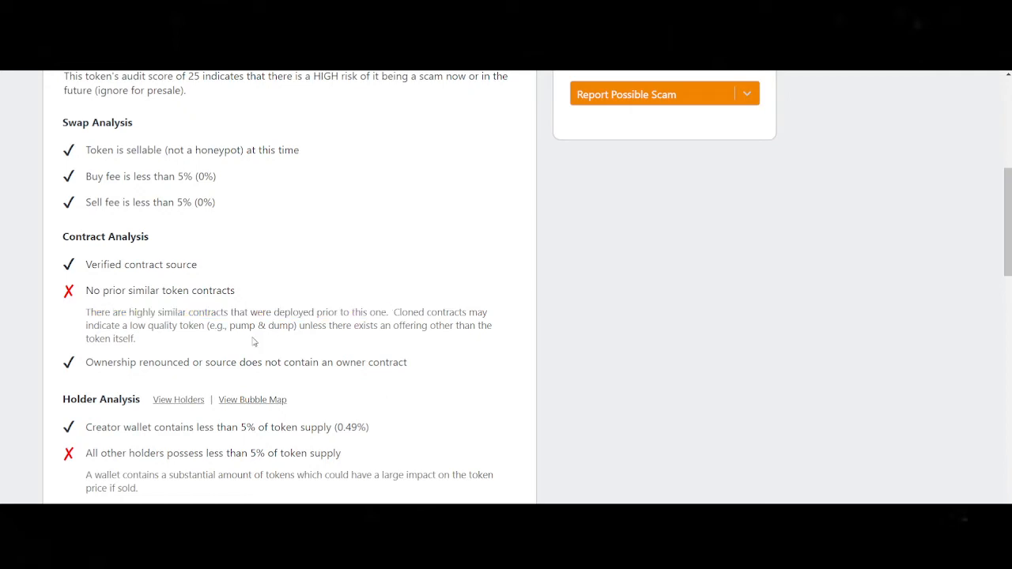
pyautogui.moveTo(495, 317)
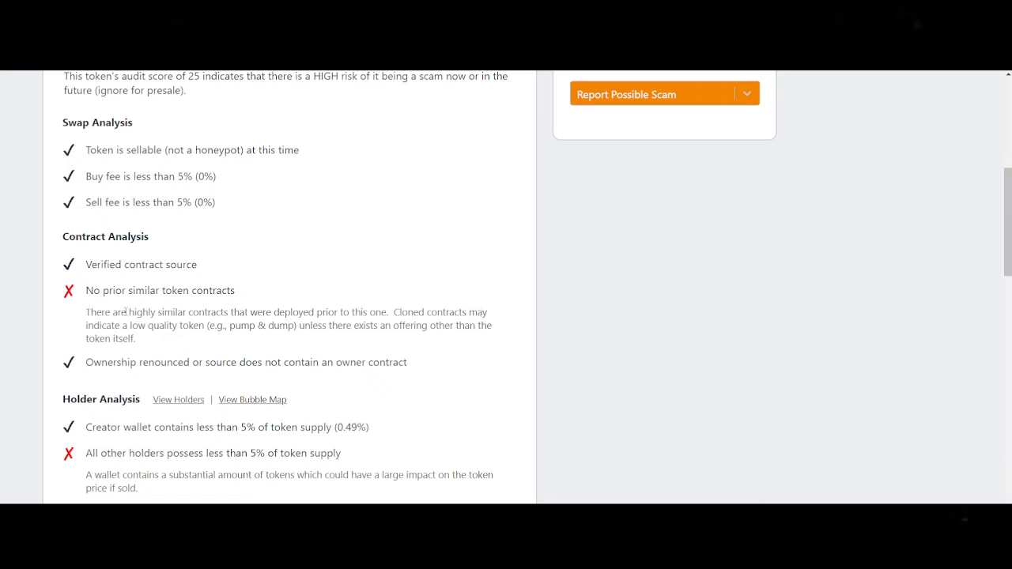
pyautogui.moveTo(283, 314)
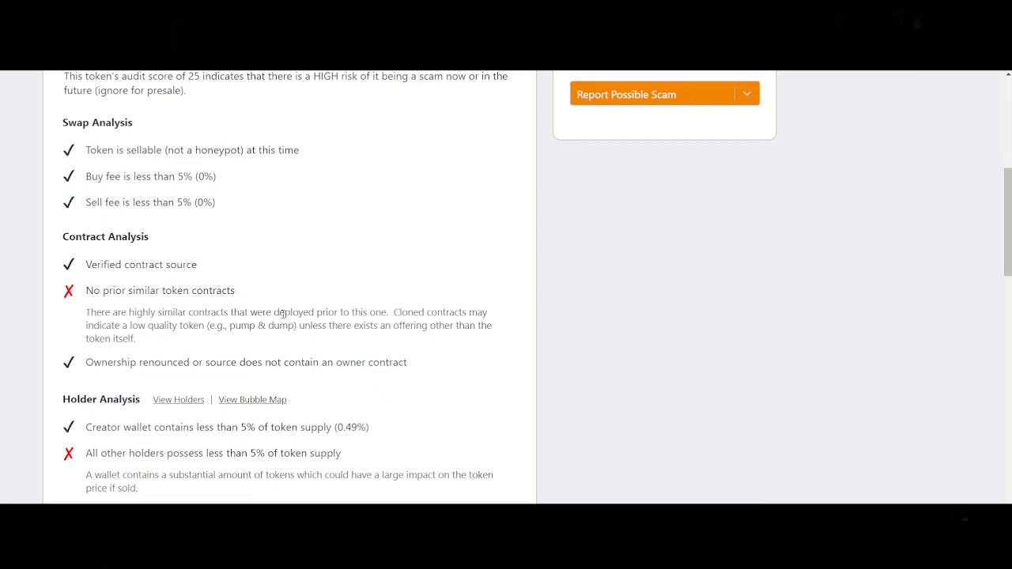
pyautogui.doubleClick(186, 290)
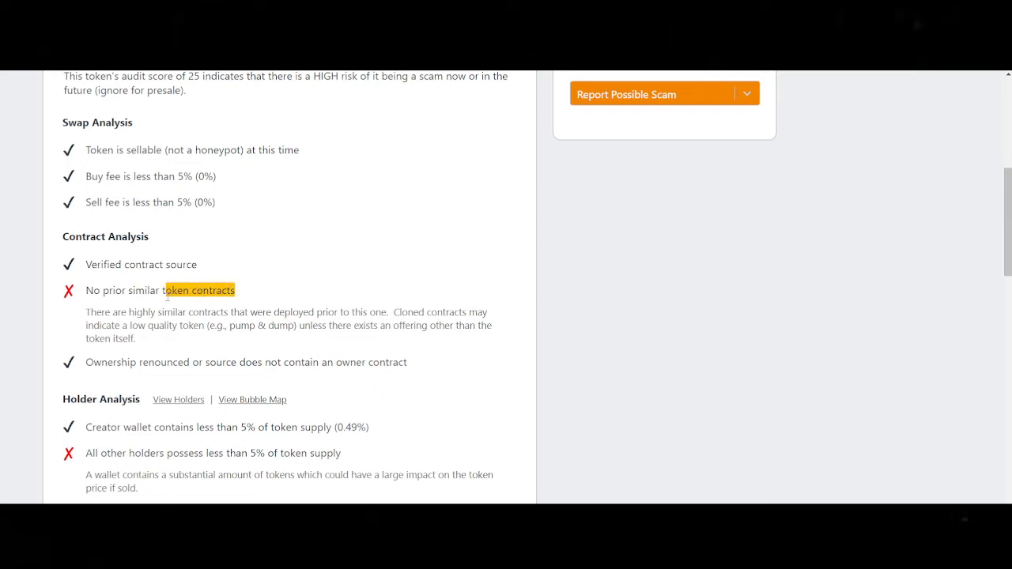
pyautogui.scroll(-3)
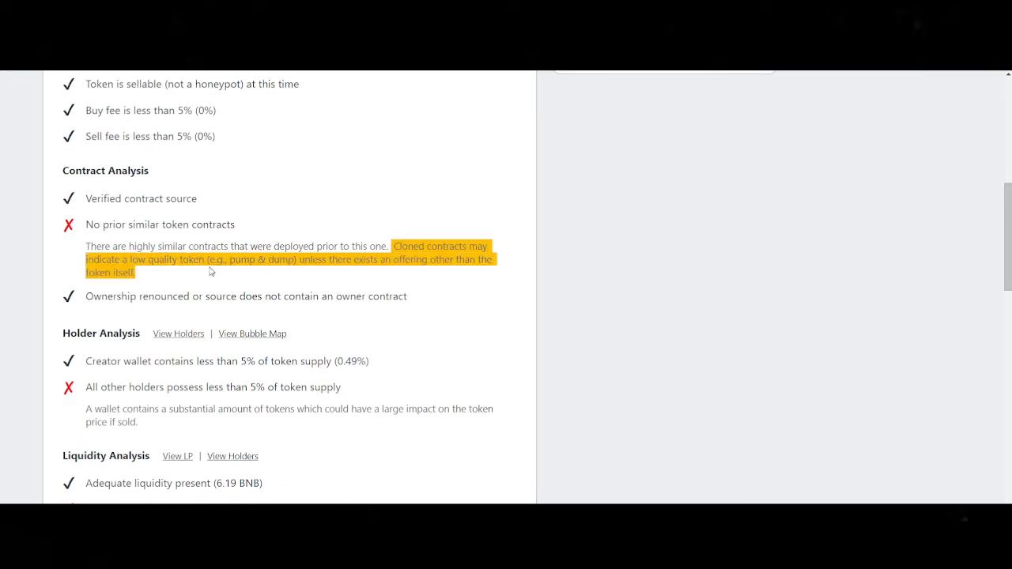
pyautogui.scroll(-3)
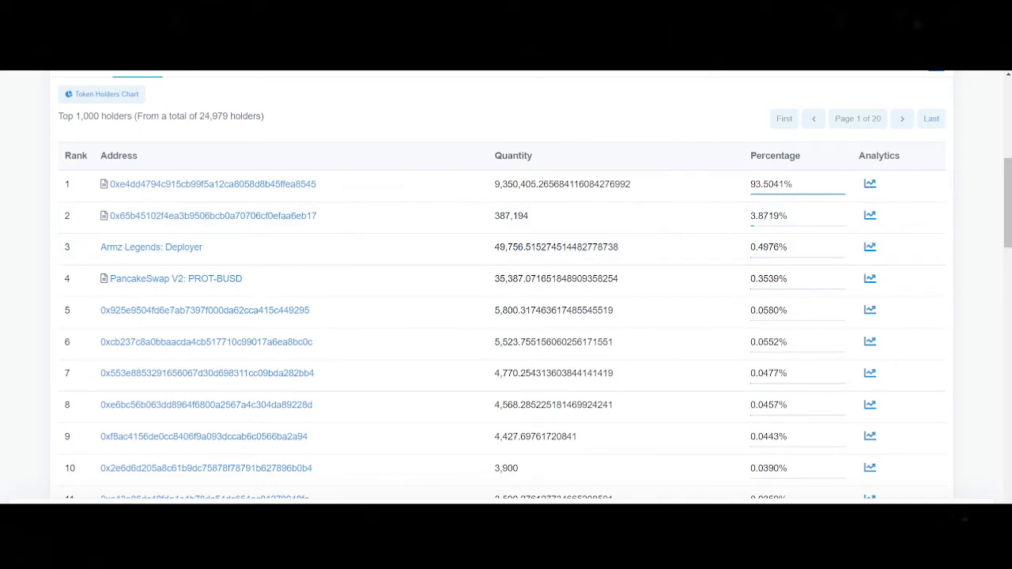
pyautogui.moveTo(151, 246)
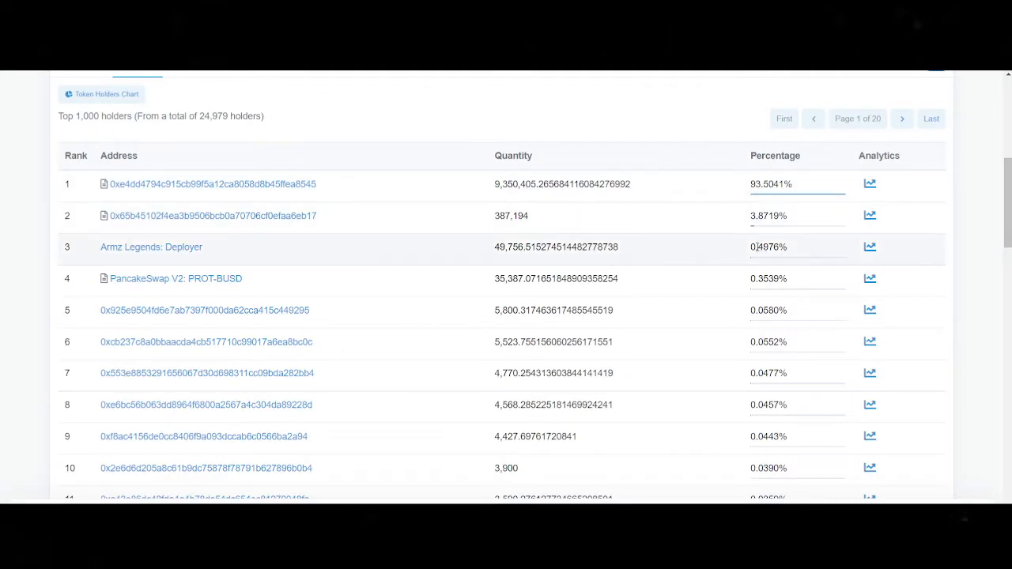
# Double-click text in the BscScan PROT holders table.
pyautogui.doubleClick(768, 247)
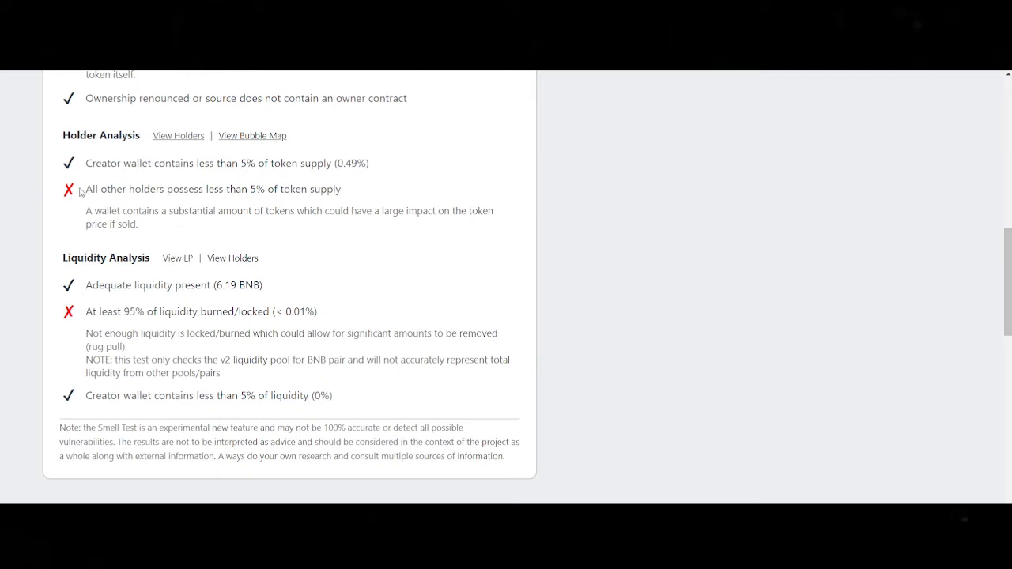
# Highlight the top holder's address in the BscScan PROT holders list.
pyautogui.moveTo(85, 189); pyautogui.dragTo(200, 189)
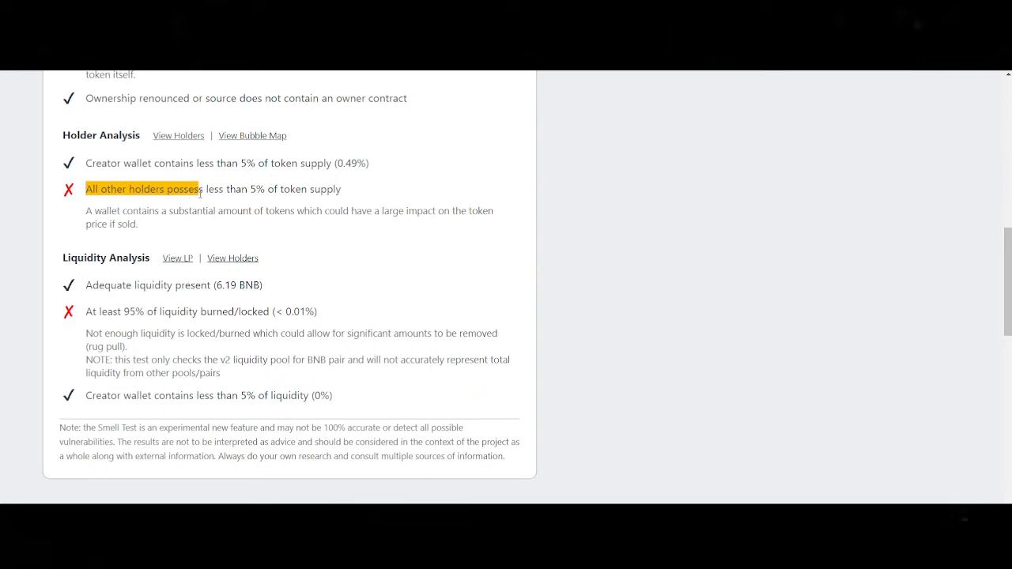
pyautogui.click(178, 135)
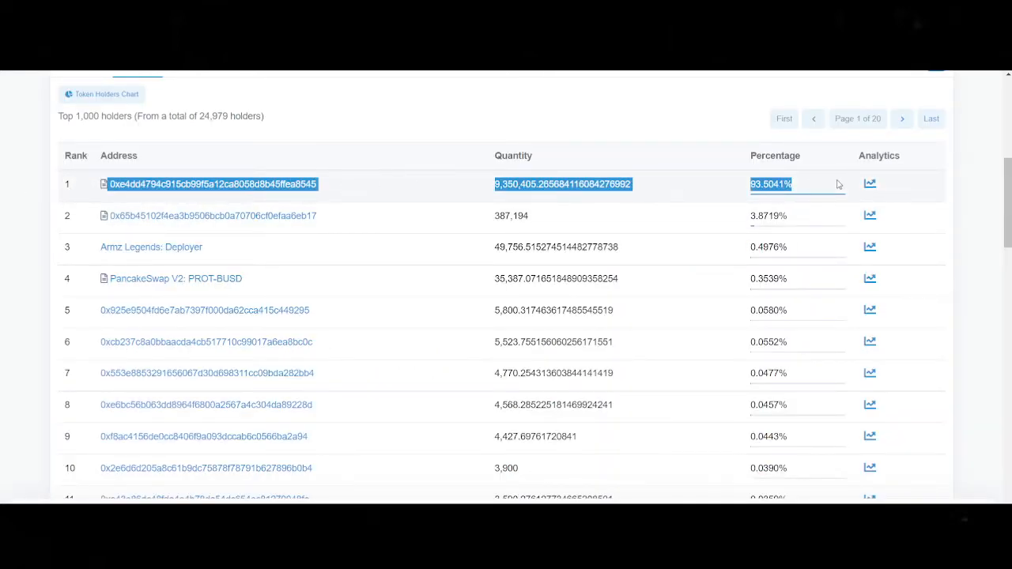
pyautogui.moveTo(931, 146)
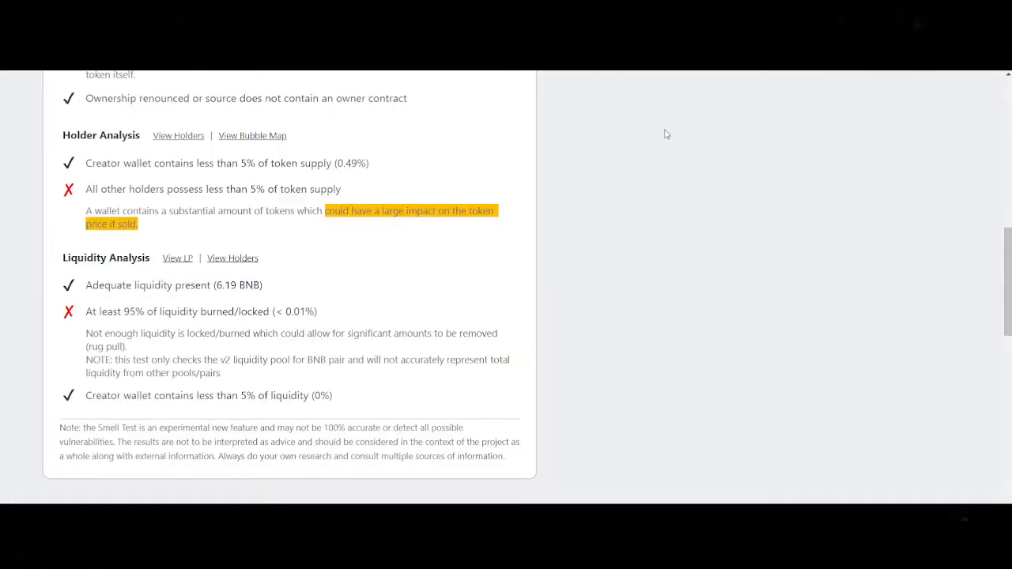
pyautogui.moveTo(564, 170)
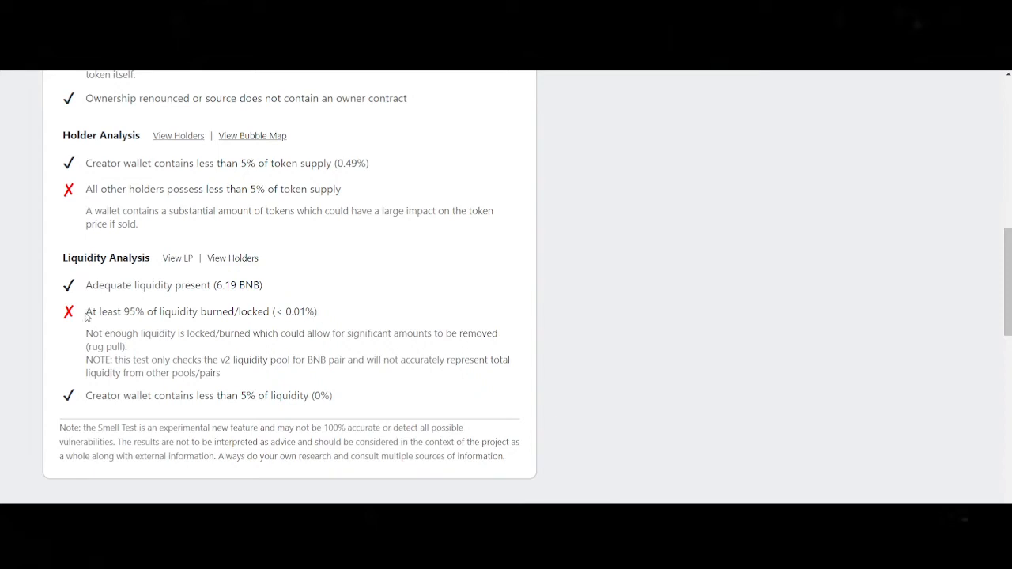
# Select text in the Liquidity Analysis section, then scroll back toward the 25/100 score.
pyautogui.doubleClick(114, 312)
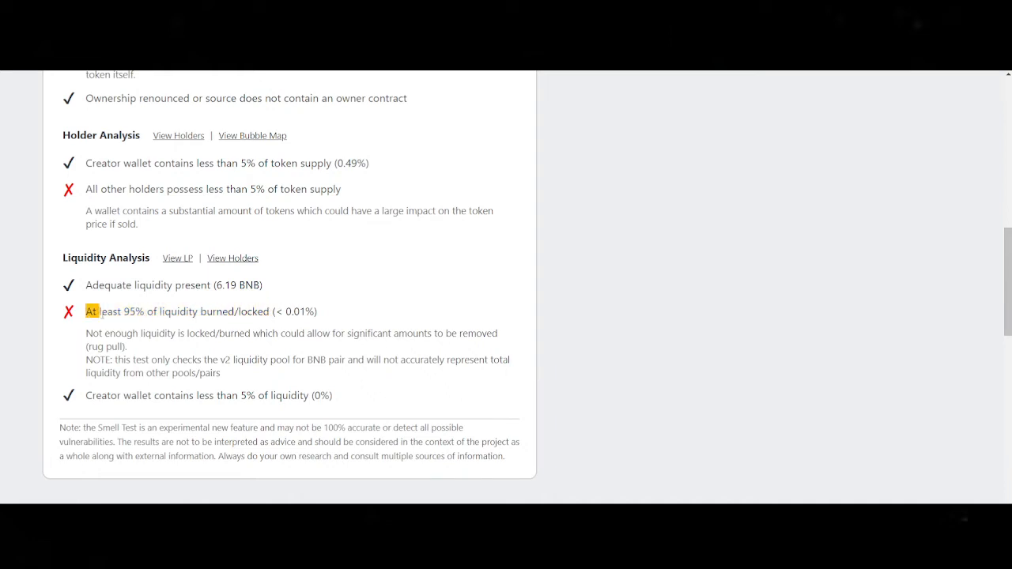
pyautogui.scroll(3)
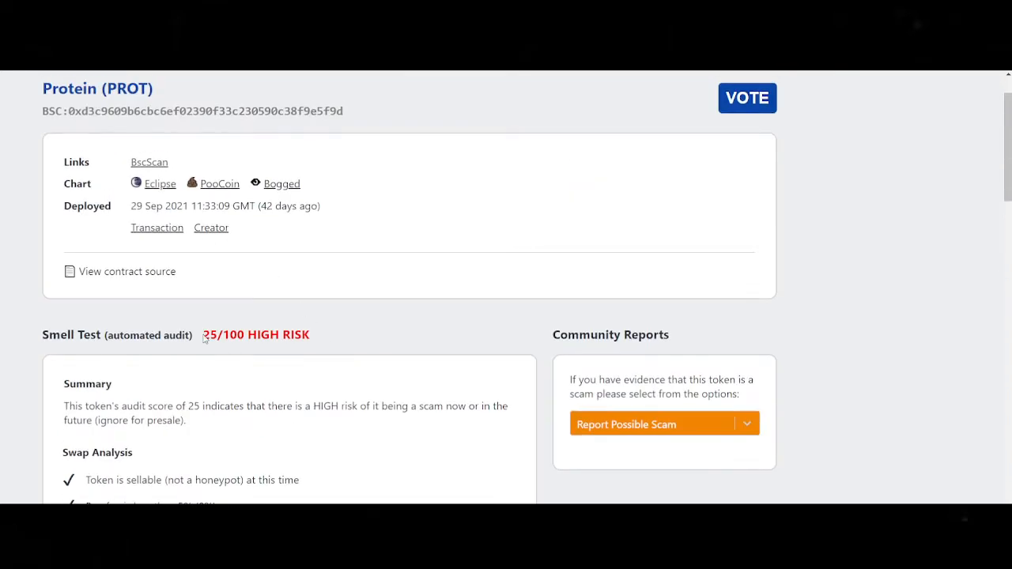
pyautogui.doubleClick(211, 335)
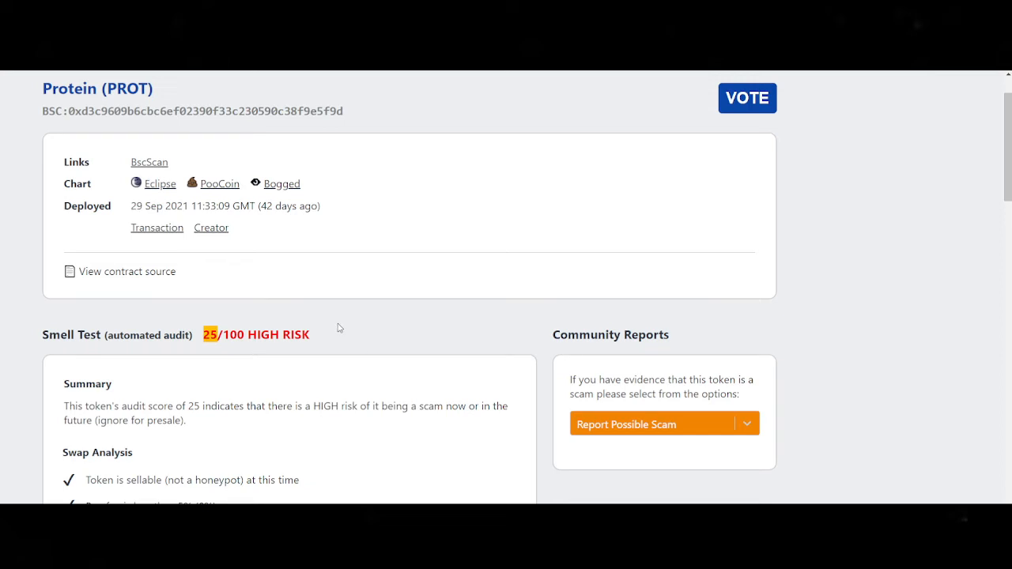
pyautogui.moveTo(357, 337)
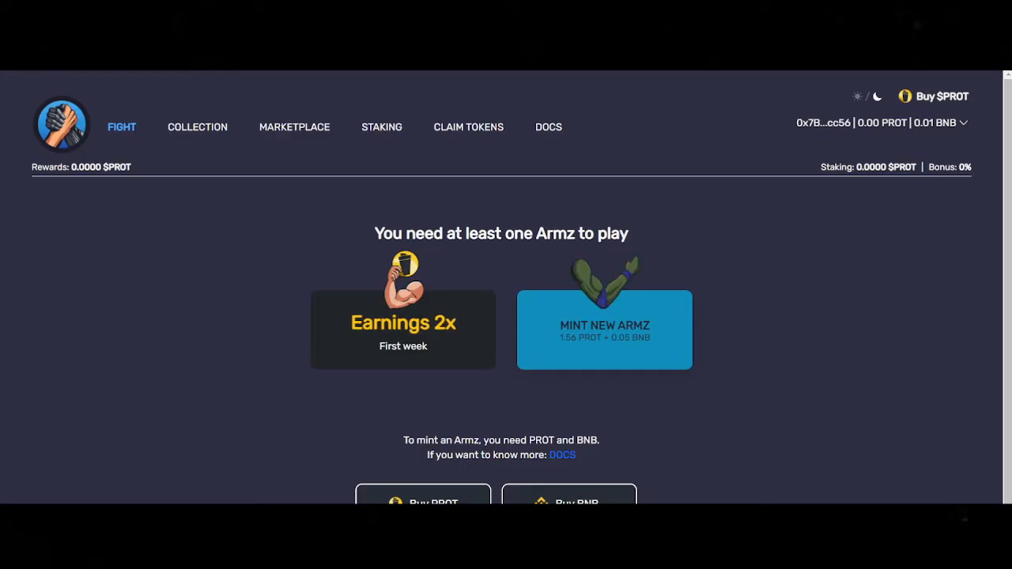
pyautogui.moveTo(238, 131)
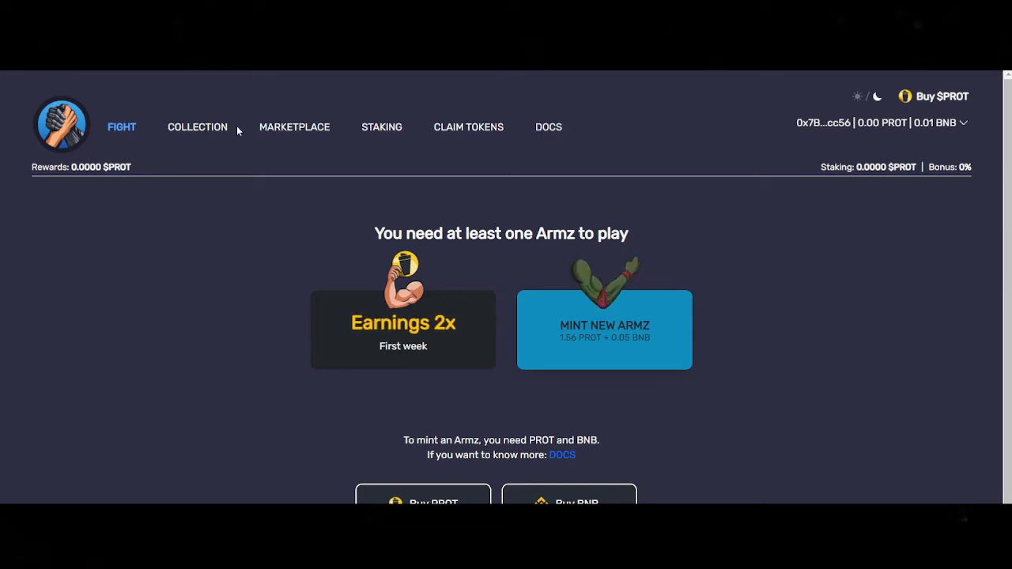
# Go from Armz Legends' Collection to the Staking page announcing staking coming soon.
pyautogui.click(197, 127)
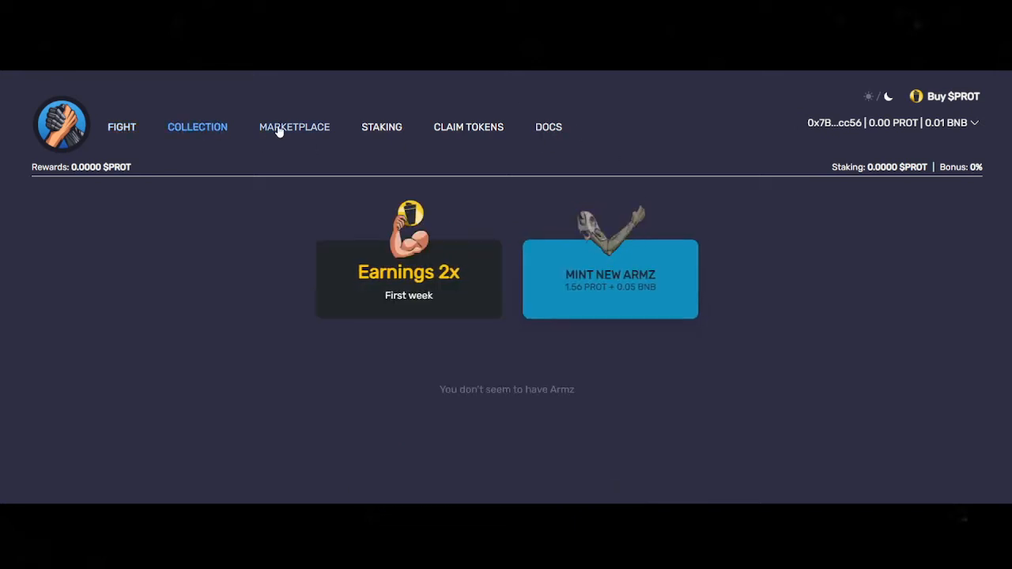
pyautogui.click(381, 126)
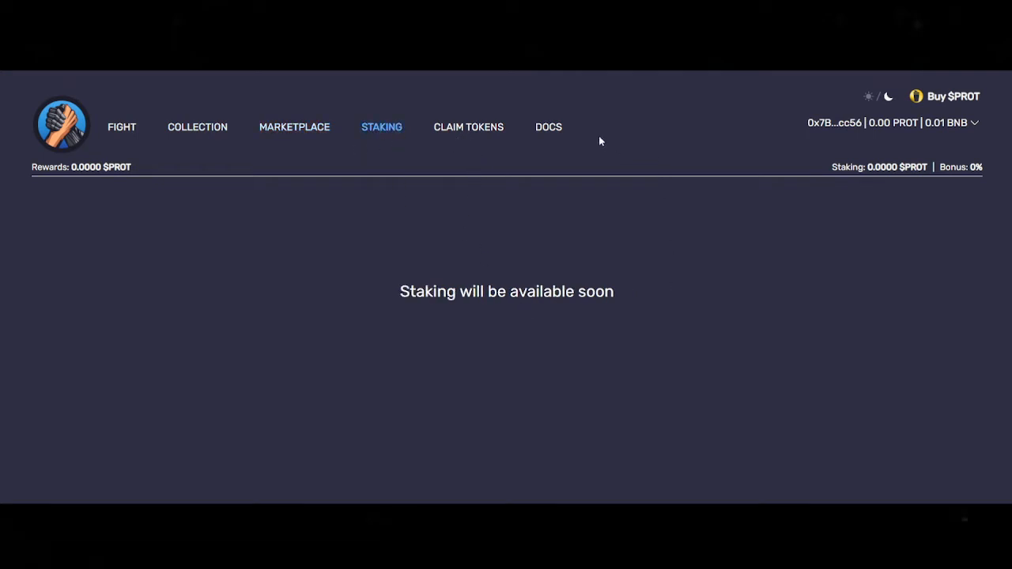
pyautogui.moveTo(120, 121)
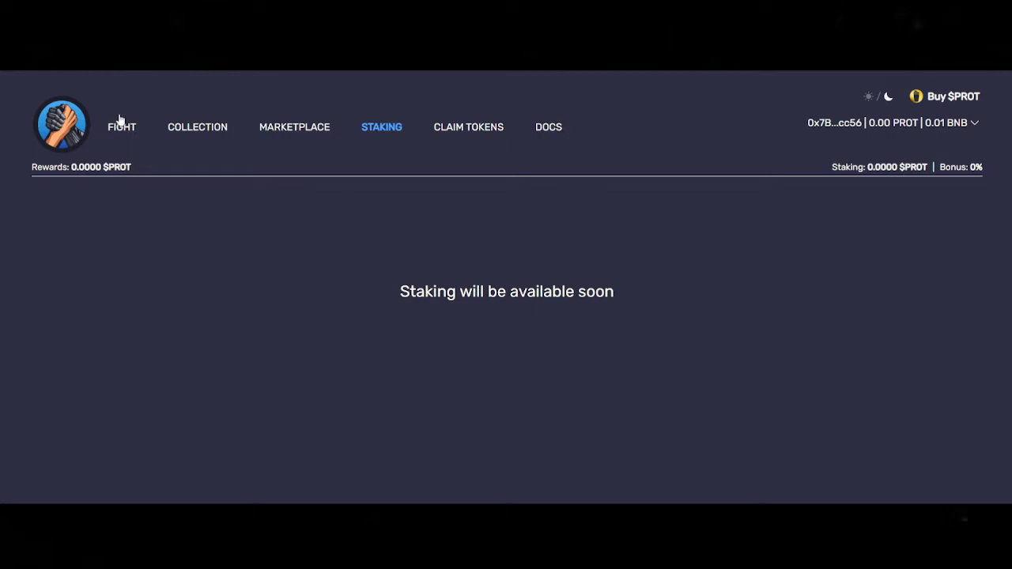
pyautogui.moveTo(117, 117)
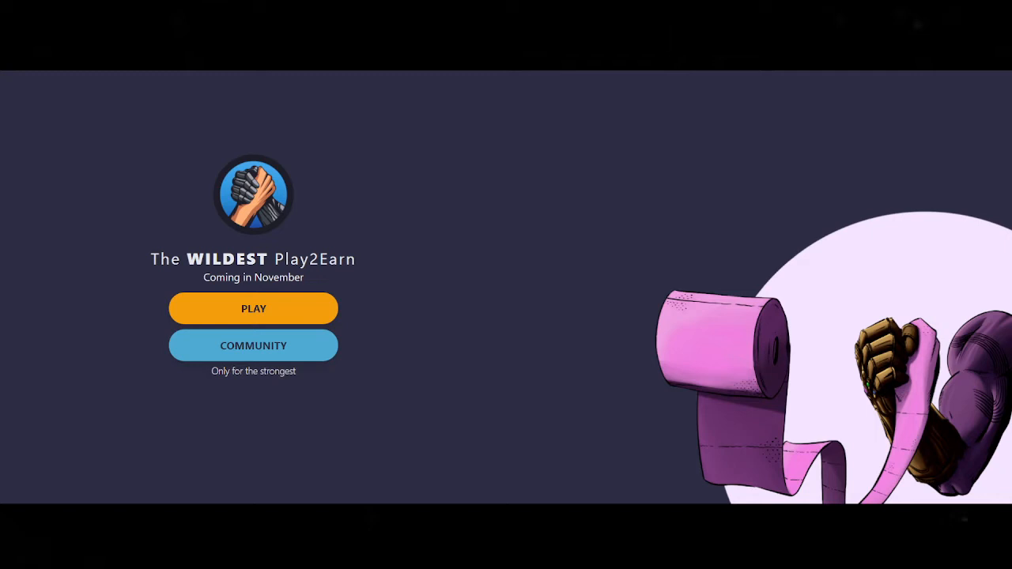
# Open the community Linktree and scroll its Buy $PROT, Website, Twitter, Reddit, Whitepaper links.
pyautogui.click(253, 345)
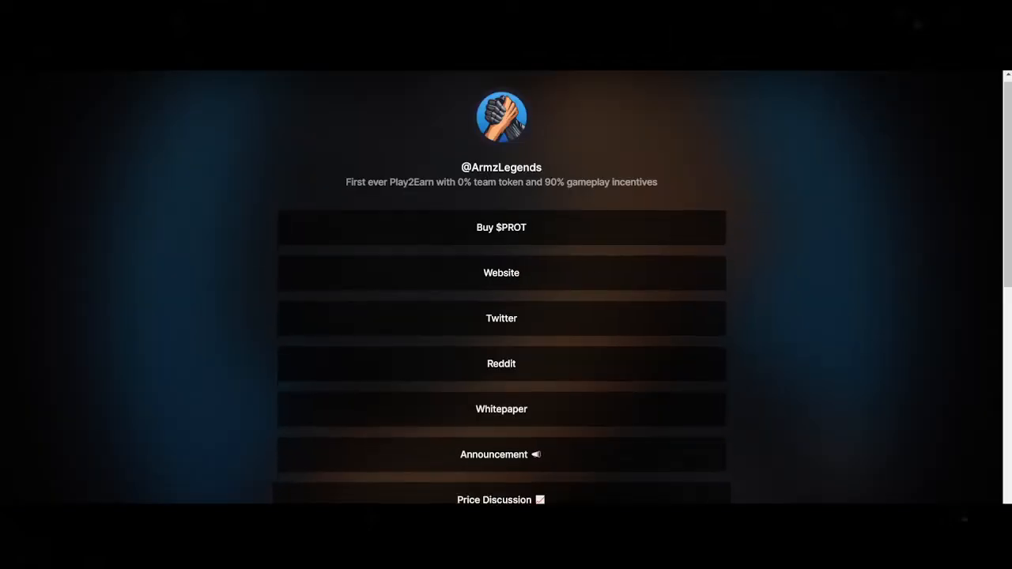
pyautogui.scroll(-3)
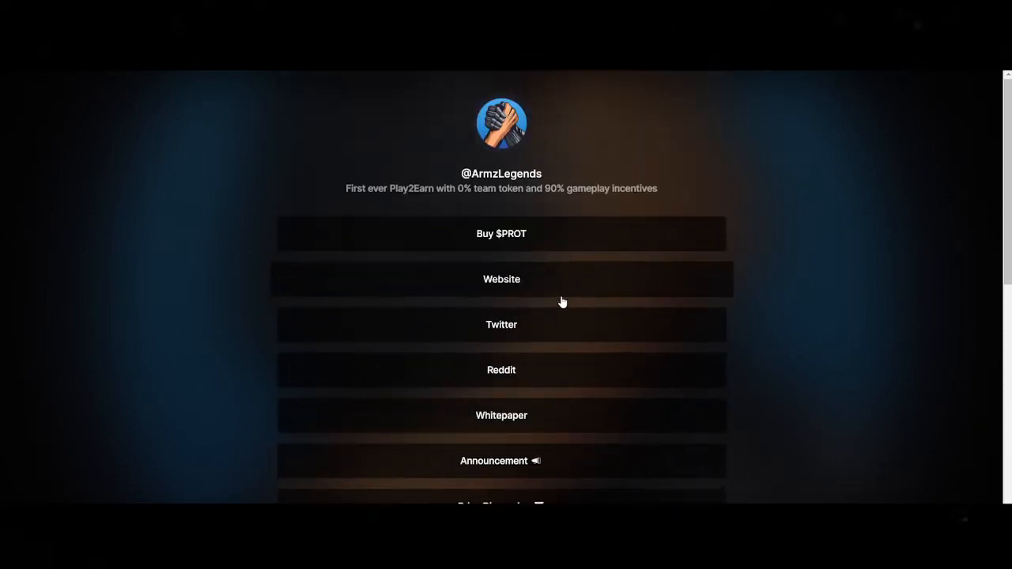
pyautogui.moveTo(514, 396)
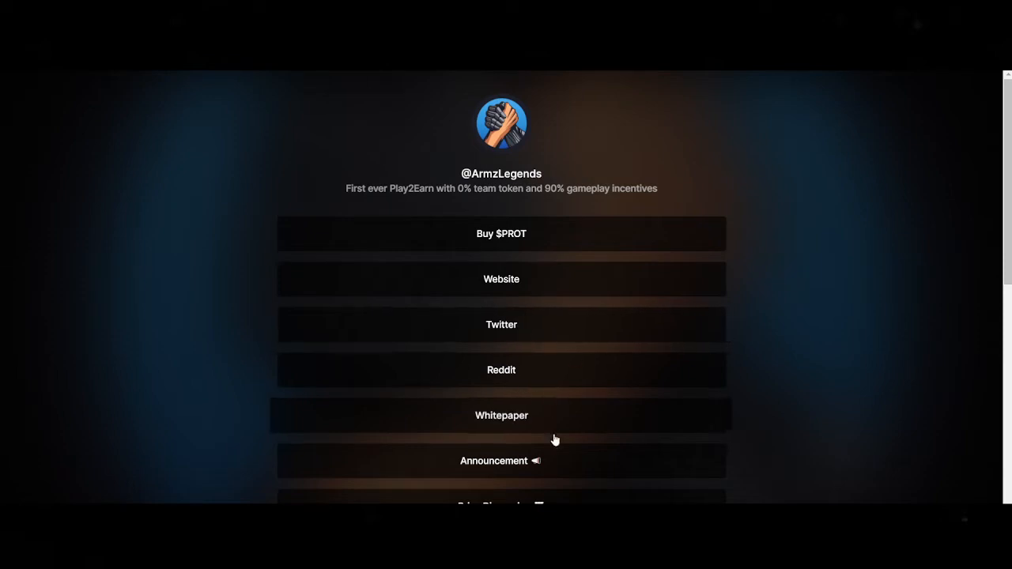
pyautogui.scroll(-3)
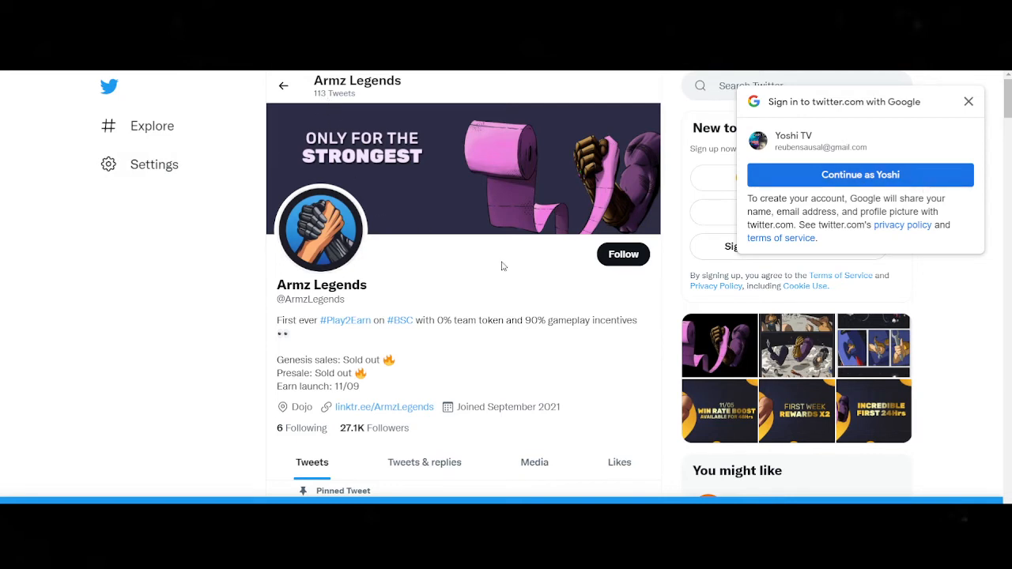
# Dismiss the Google sign-in prompt and scroll through Armz Legends' recent tweets.
pyautogui.click(968, 101)
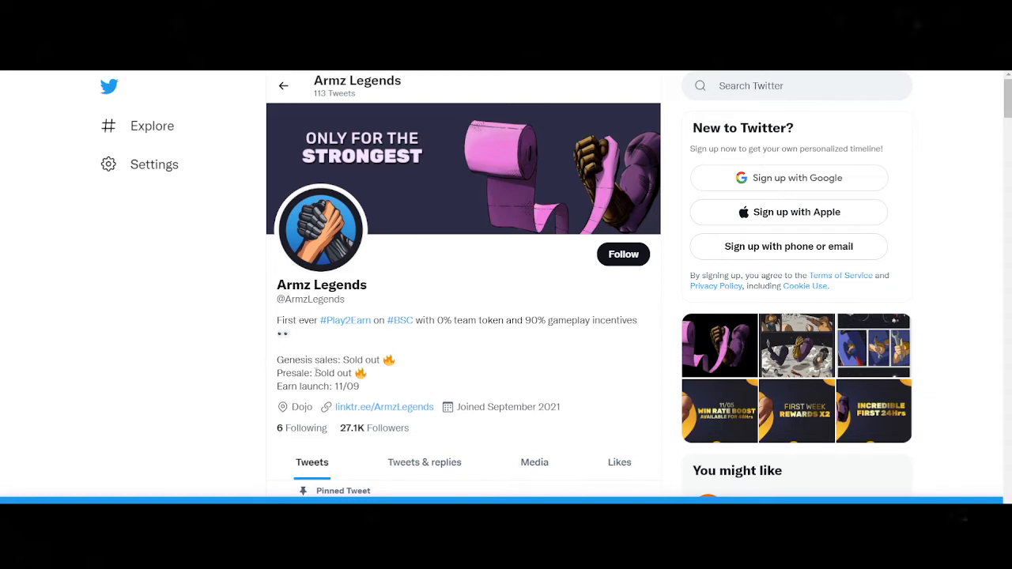
pyautogui.scroll(-3)
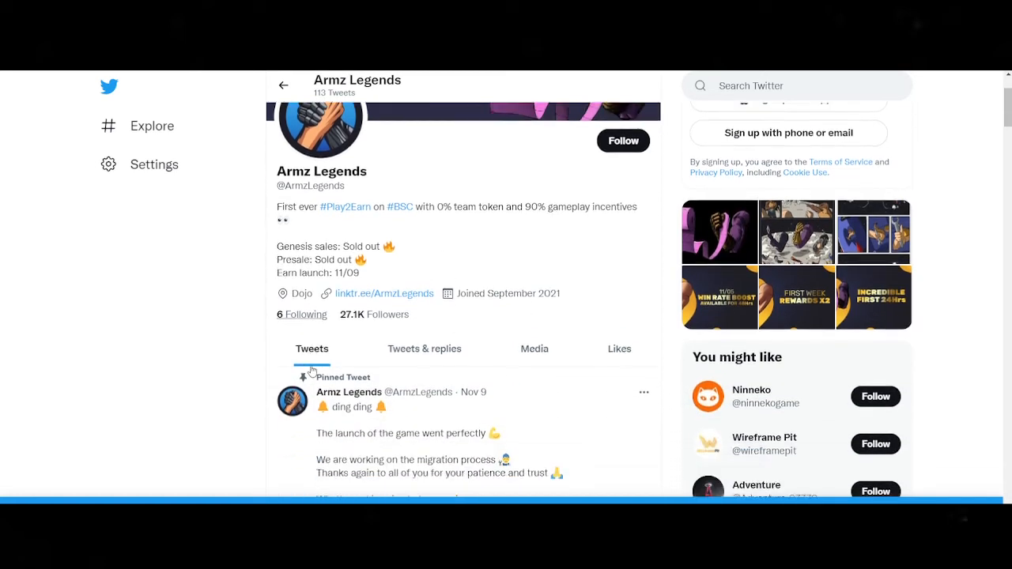
pyautogui.scroll(-3)
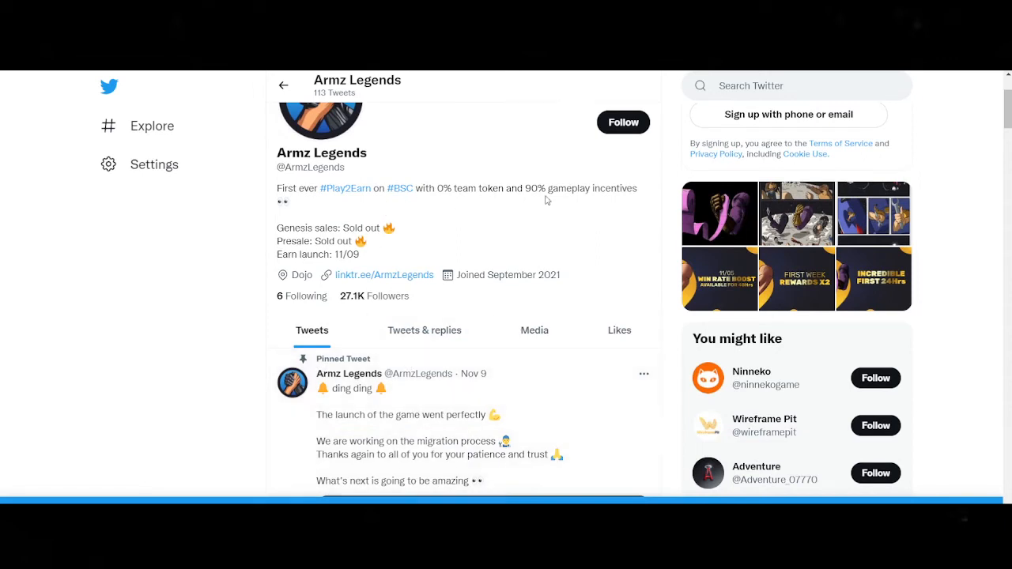
pyautogui.scroll(-3)
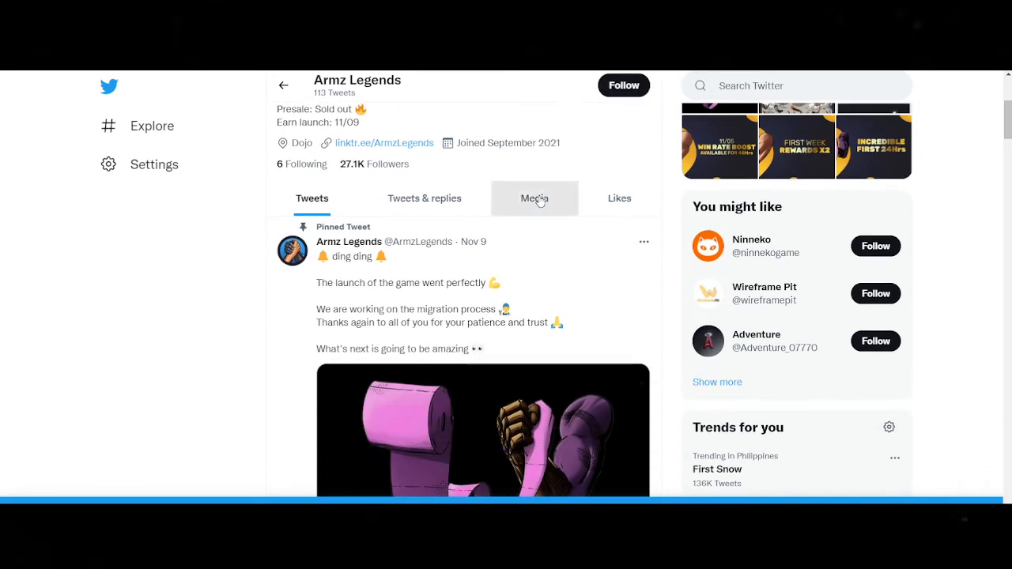
pyautogui.scroll(-3)
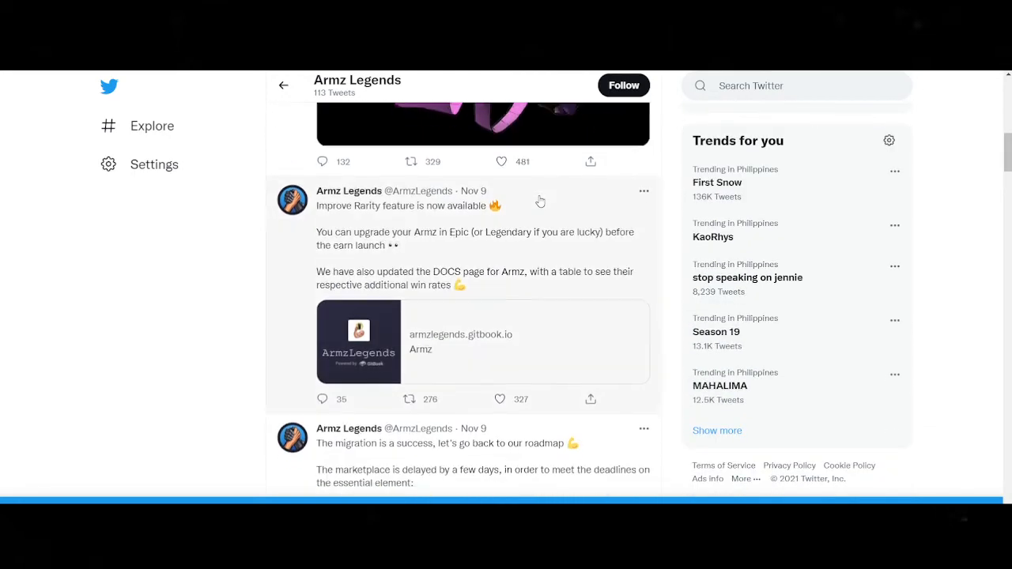
pyautogui.scroll(-3)
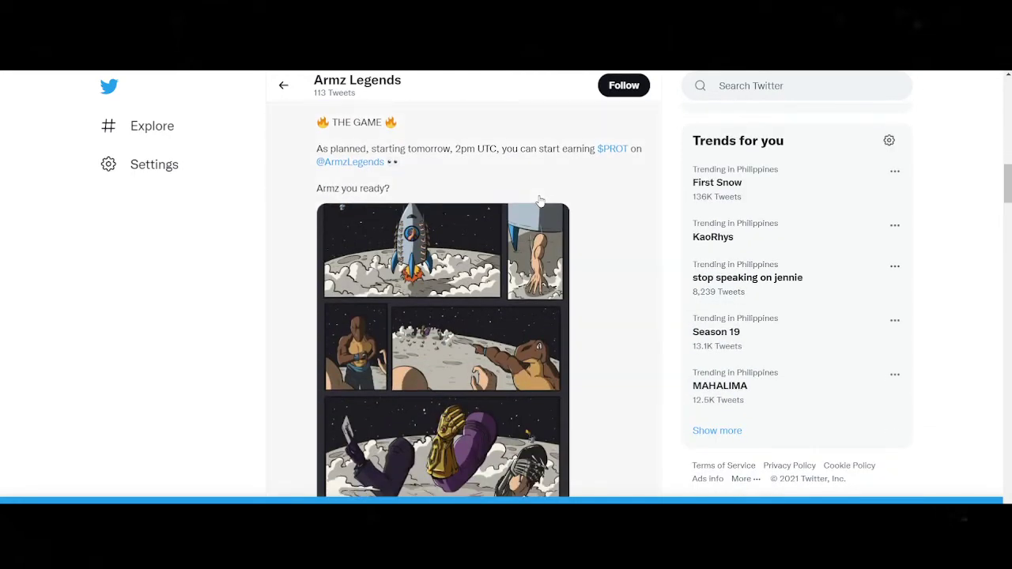
pyautogui.scroll(-3)
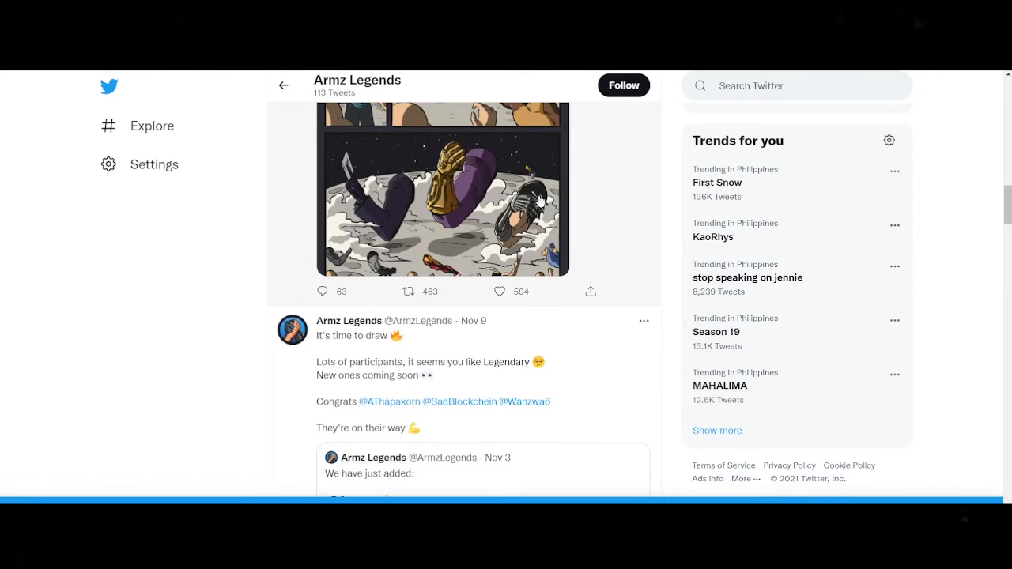
pyautogui.scroll(-3)
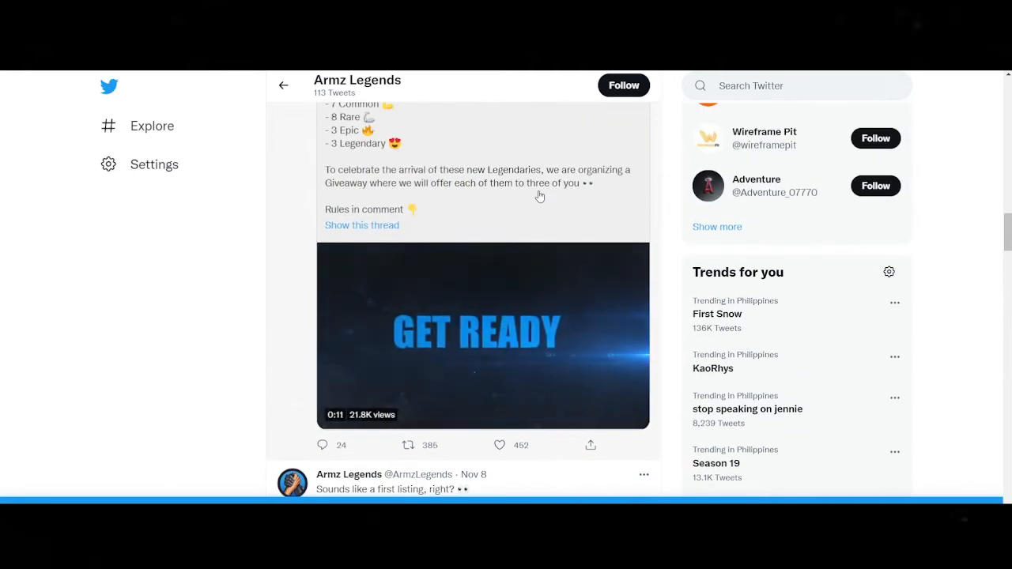
pyautogui.scroll(-3)
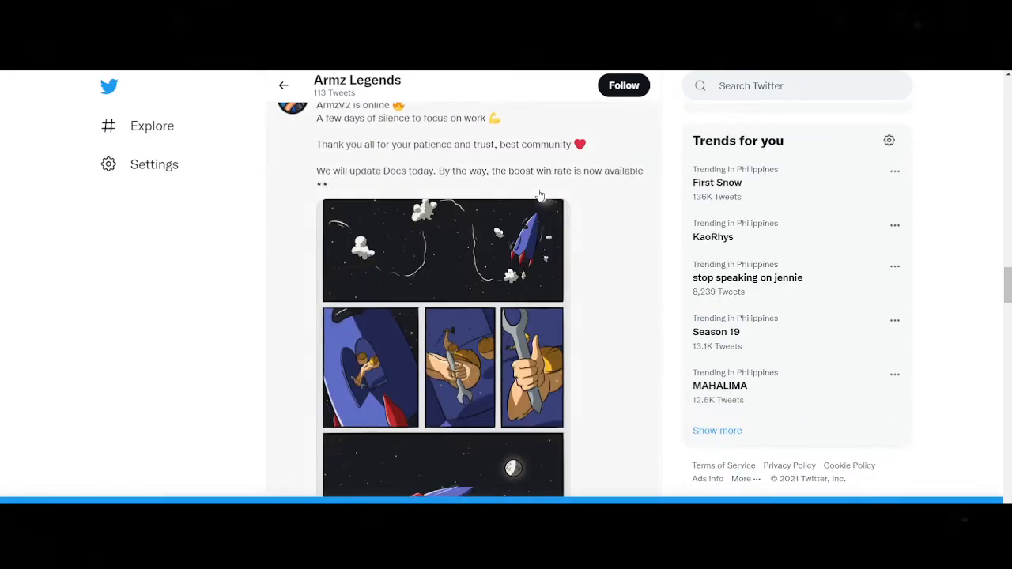
pyautogui.scroll(-3)
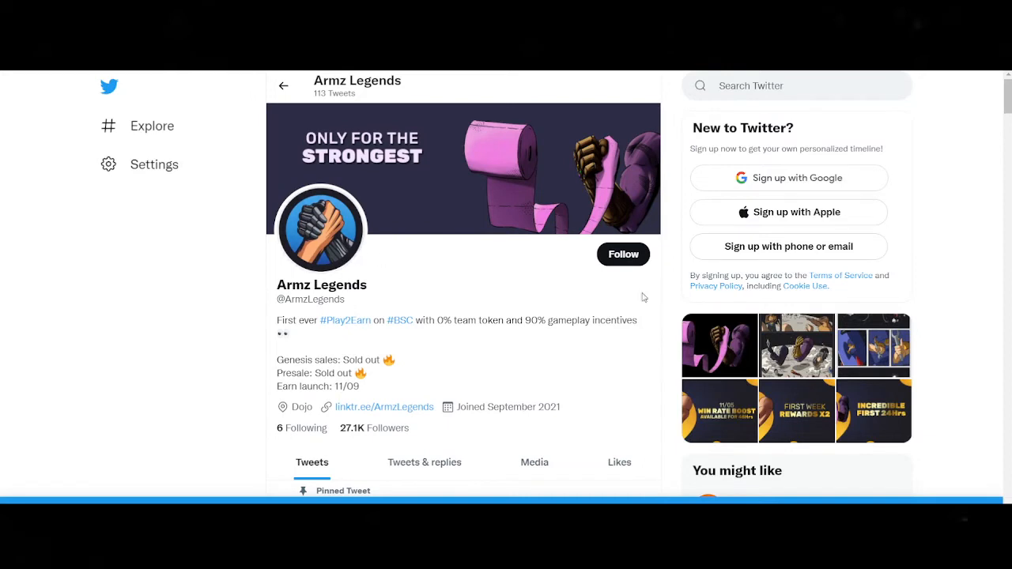
pyautogui.moveTo(373, 391)
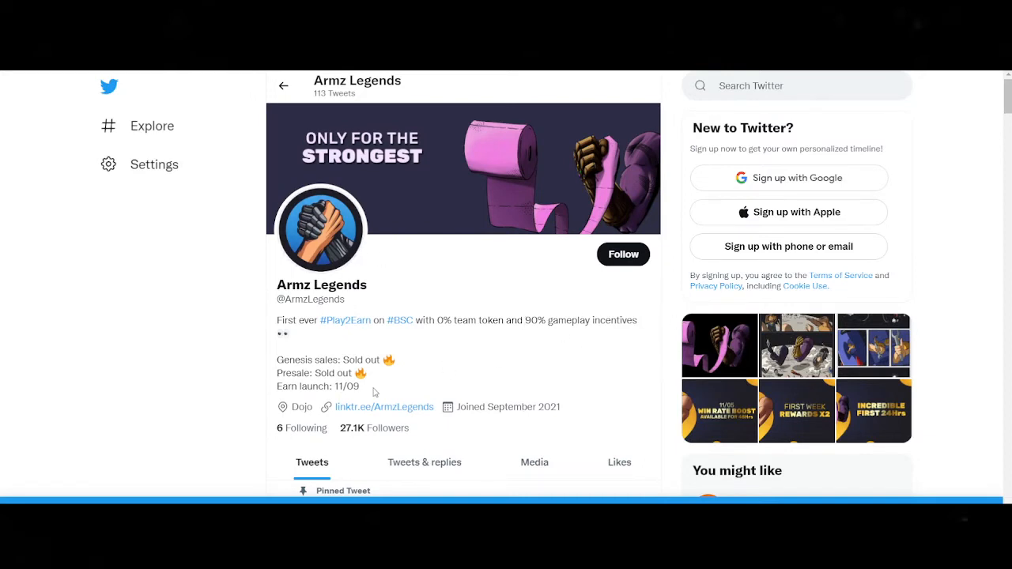
pyautogui.scroll(-3)
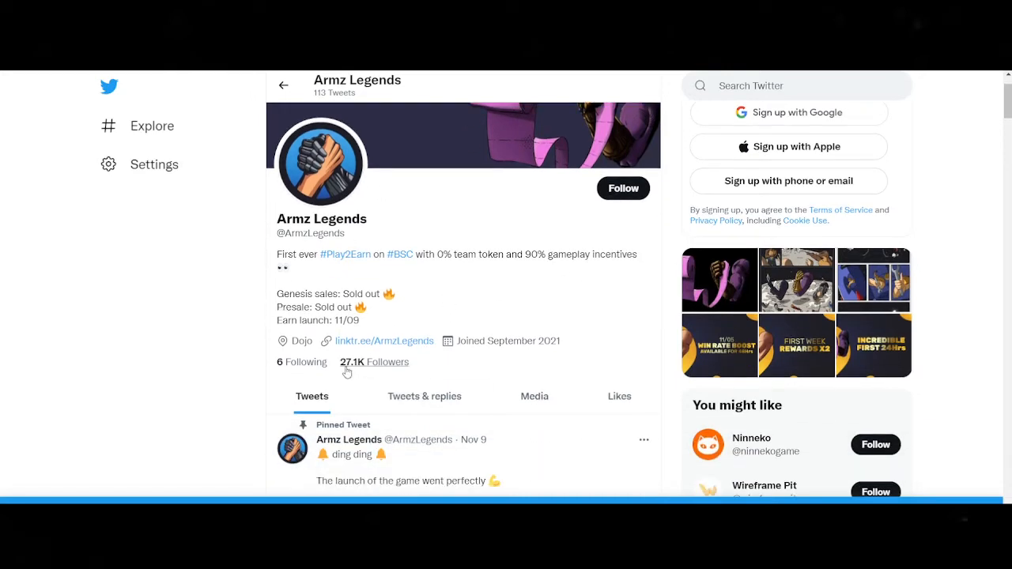
pyautogui.moveTo(356, 370)
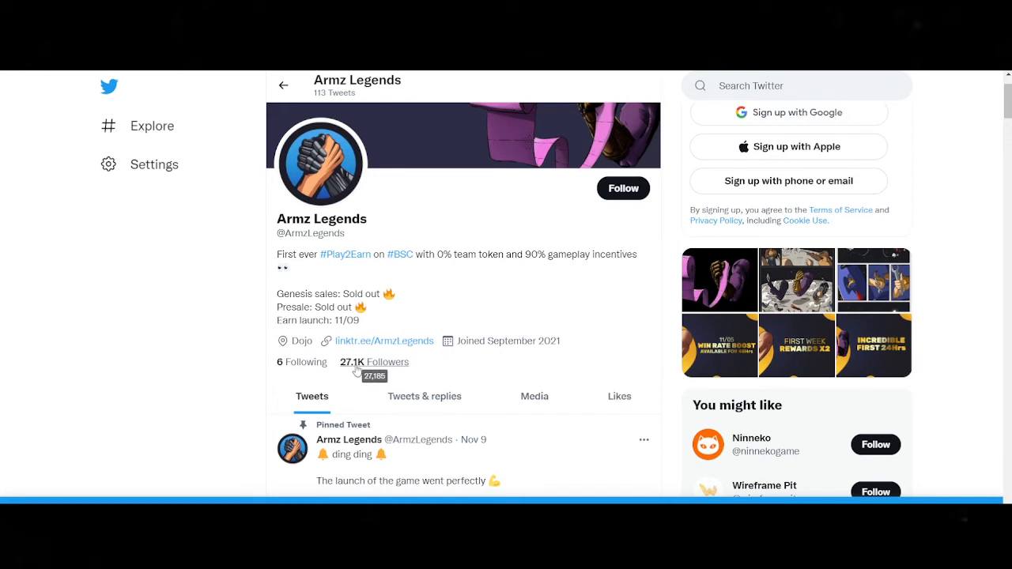
pyautogui.moveTo(465, 377)
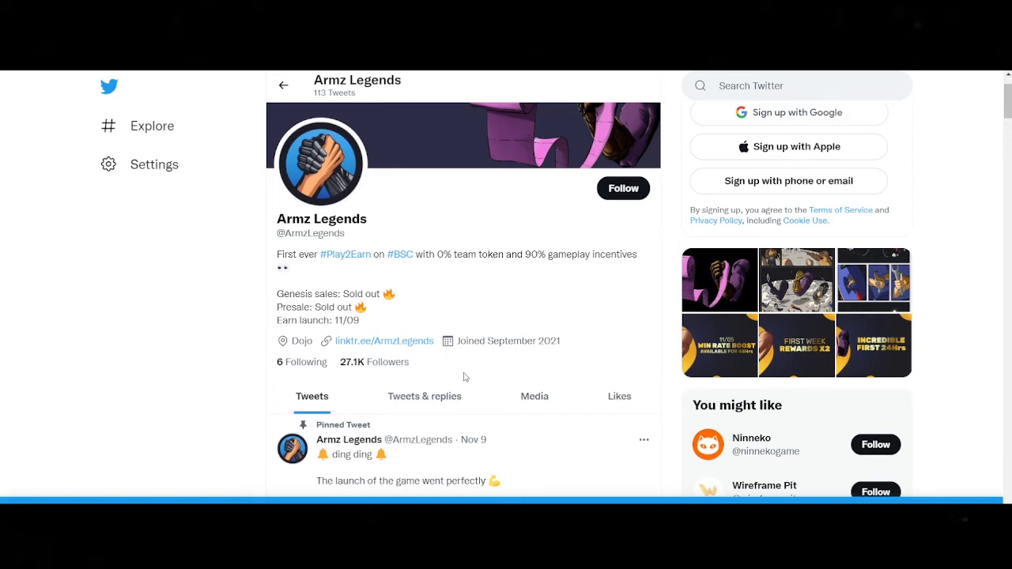
pyautogui.scroll(-3)
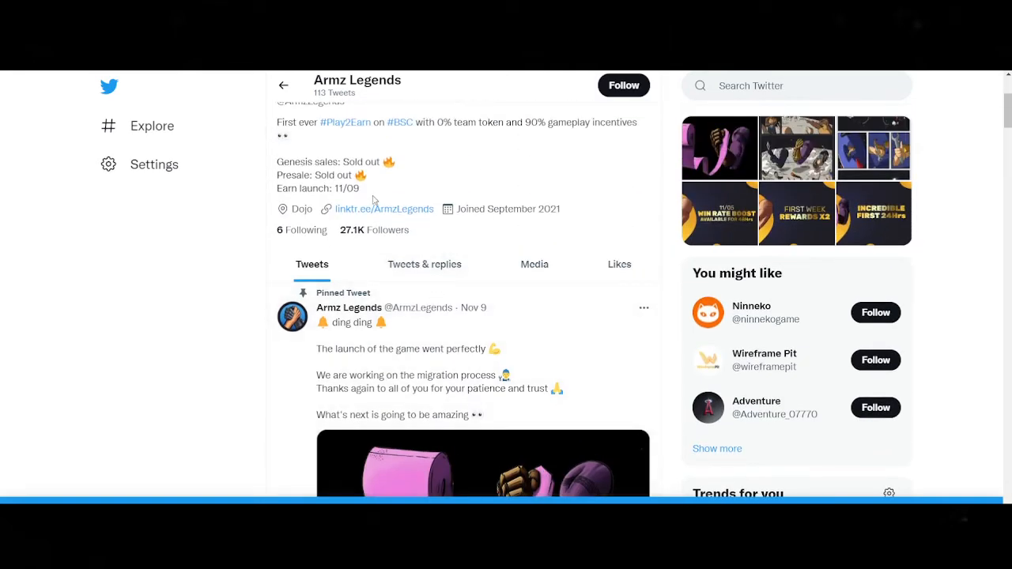
pyautogui.moveTo(360, 234)
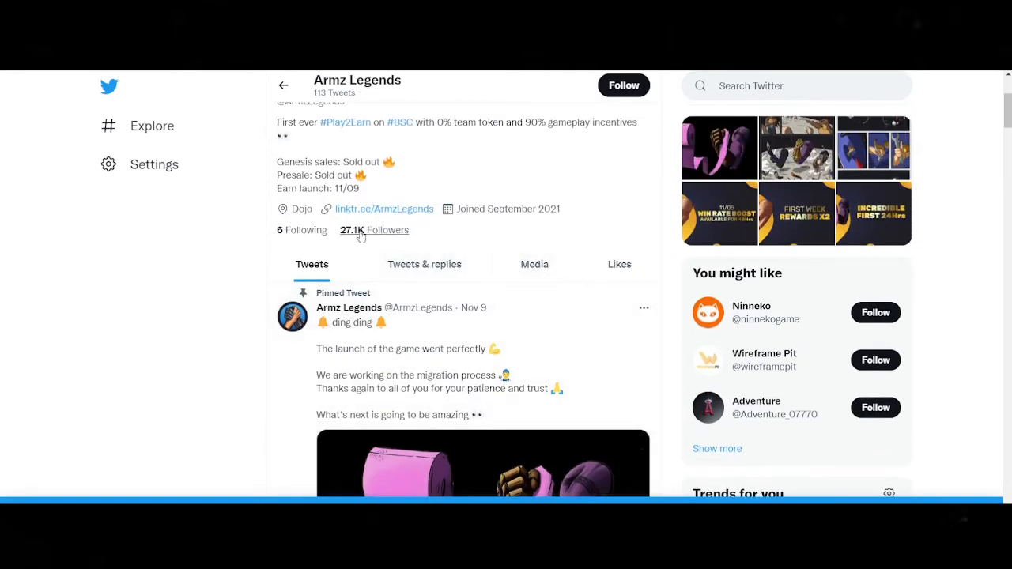
pyautogui.moveTo(407, 238)
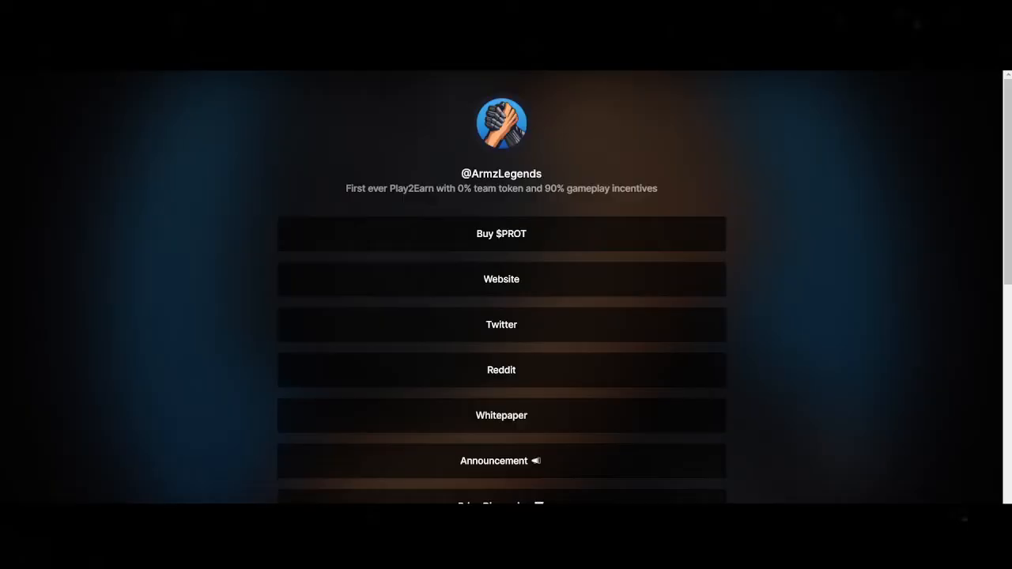
# Scroll the Linktree down to the Telegram links and open the ArmzLegends whitepaper.
pyautogui.scroll(-3)
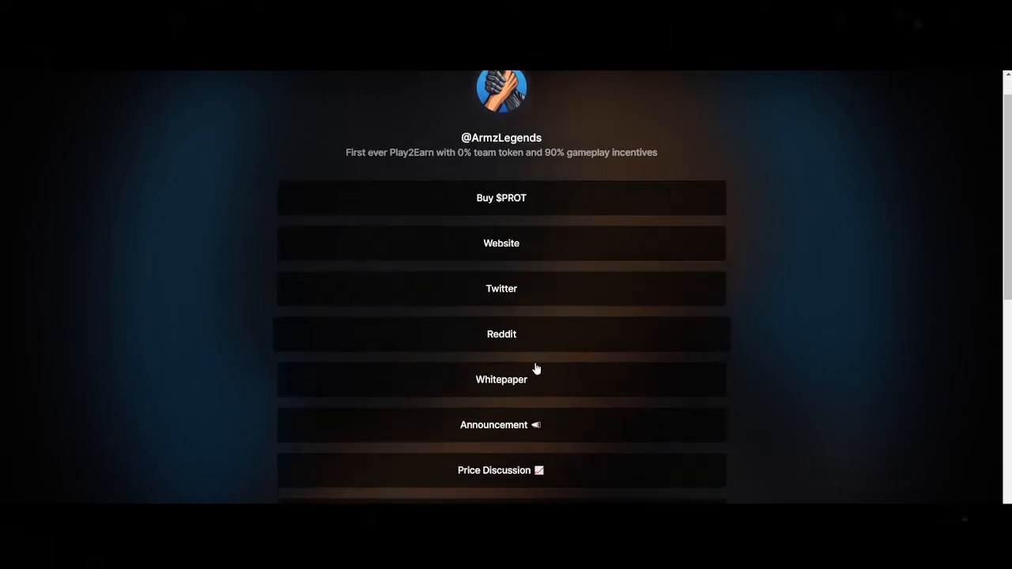
pyautogui.scroll(-3)
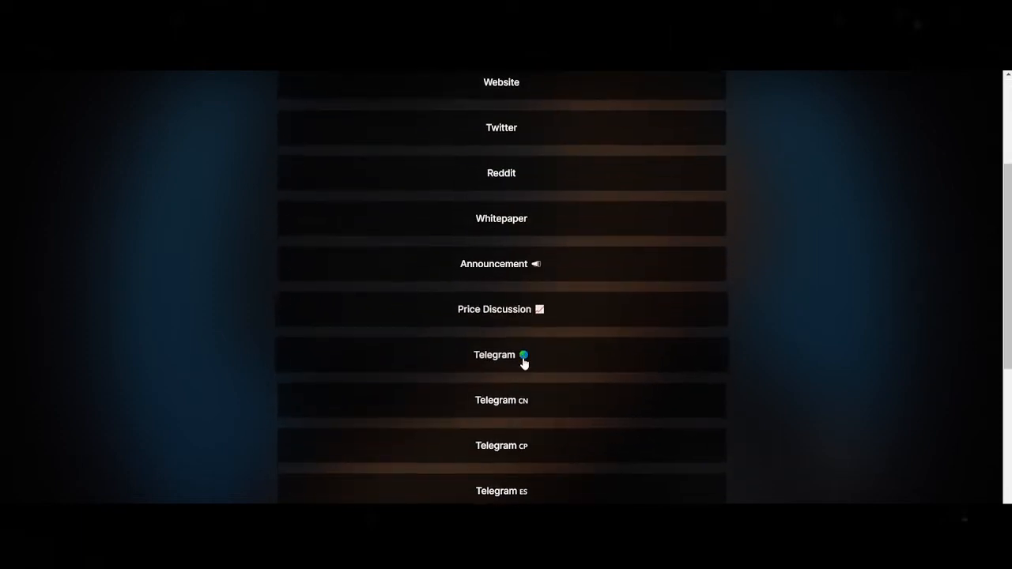
pyautogui.scroll(-3)
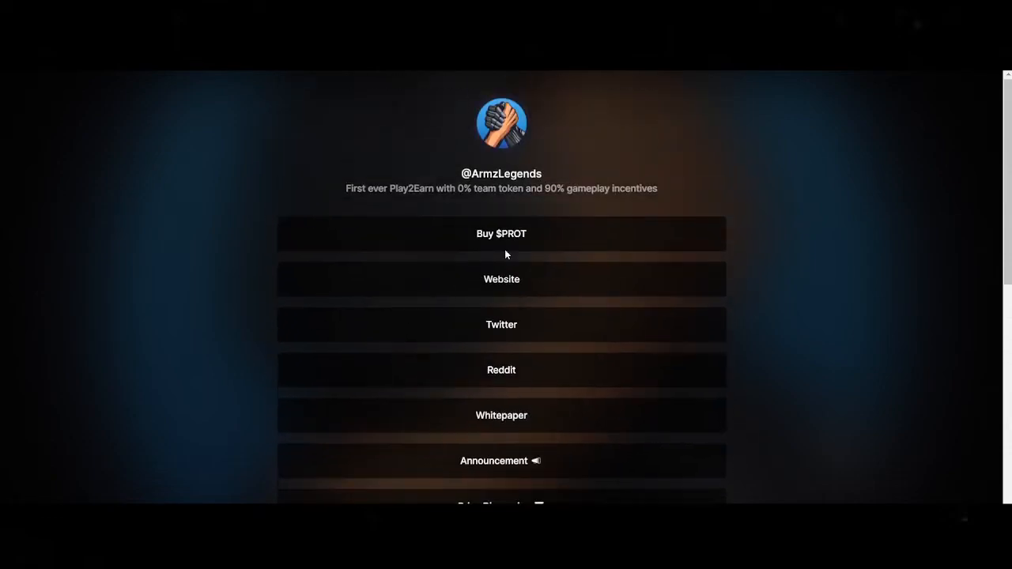
pyautogui.click(502, 416)
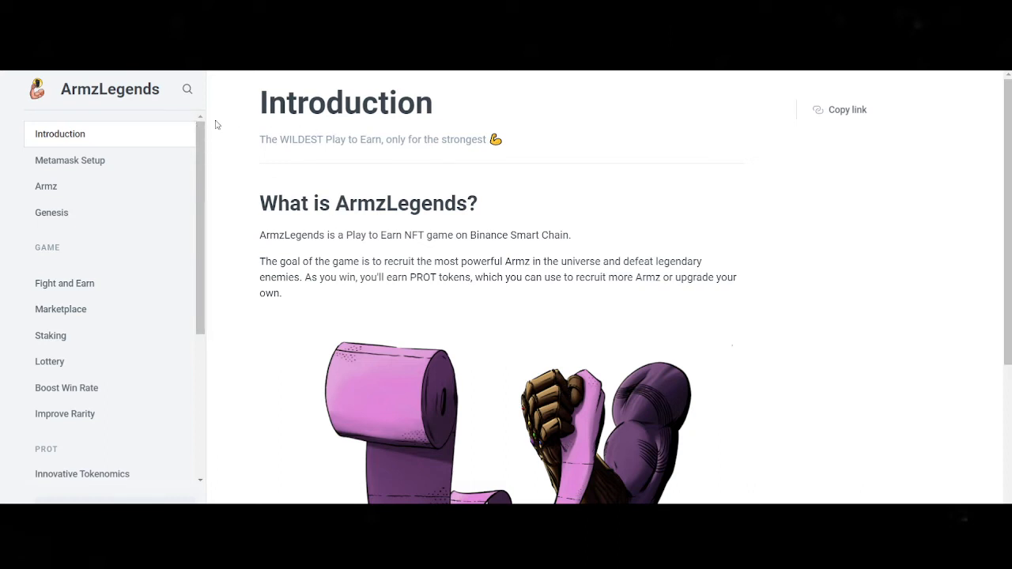
pyautogui.moveTo(521, 177)
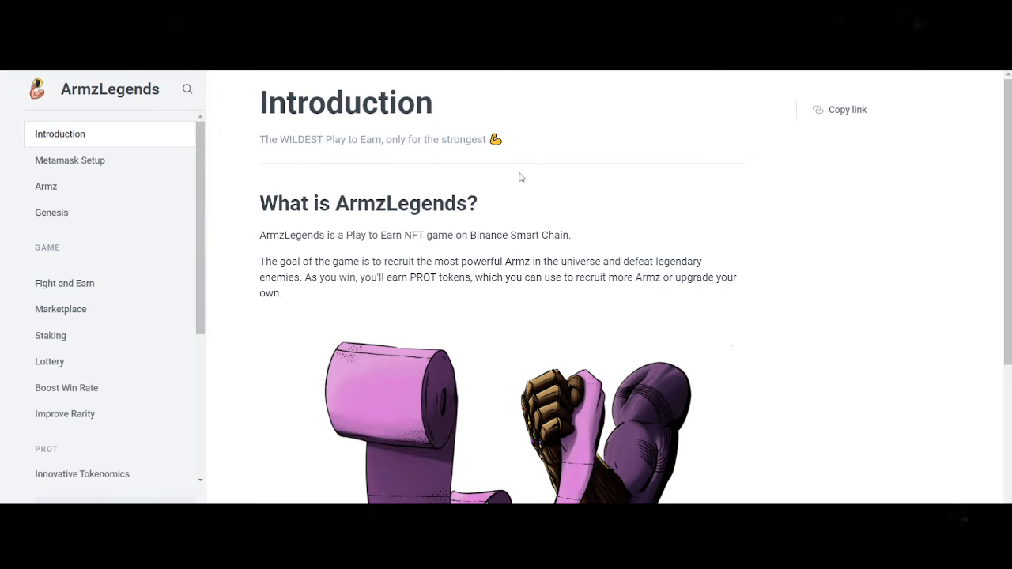
pyautogui.moveTo(369, 228)
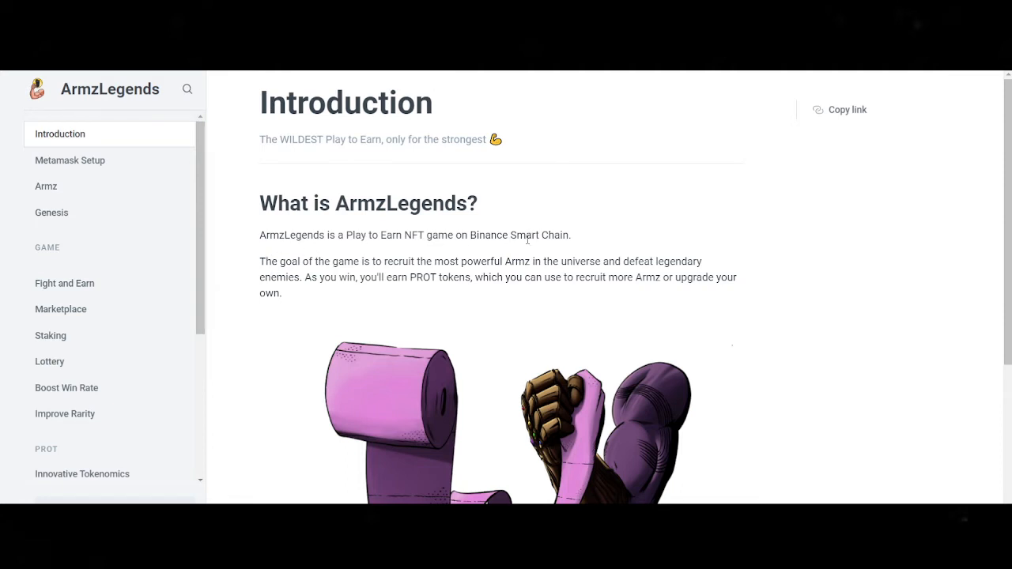
# Read the Introduction, highlighting the game's goal and PROT earnings, then reach Metamask Setup.
pyautogui.moveTo(260, 261); pyautogui.dragTo(412, 261)
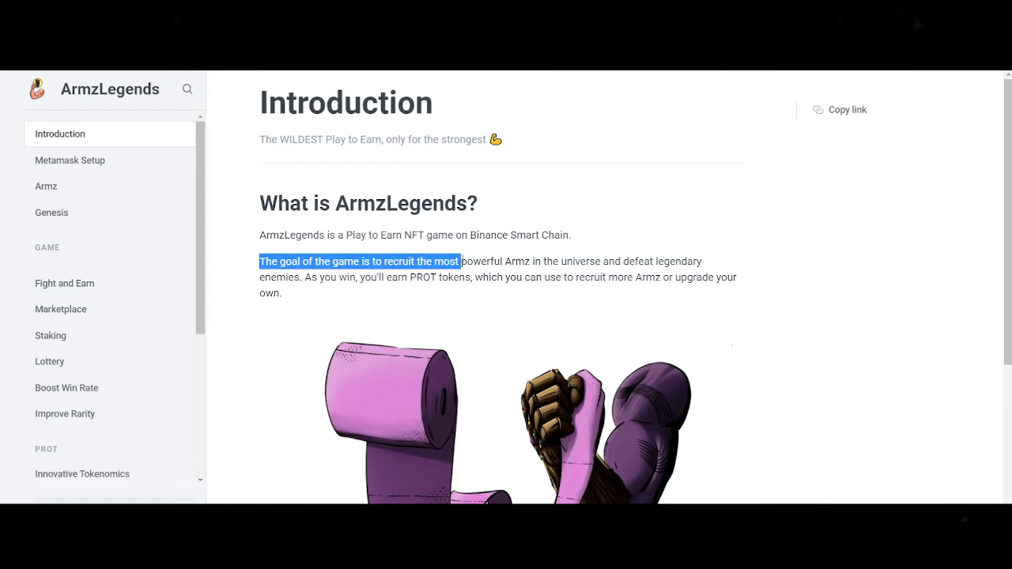
pyautogui.moveTo(458, 261); pyautogui.dragTo(702, 261)
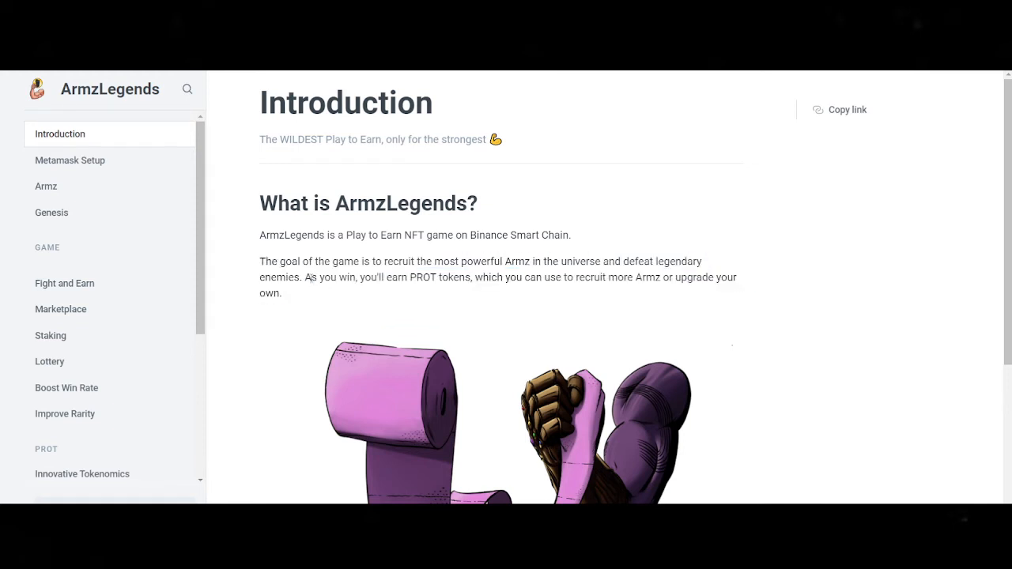
pyautogui.moveTo(305, 278); pyautogui.dragTo(379, 278)
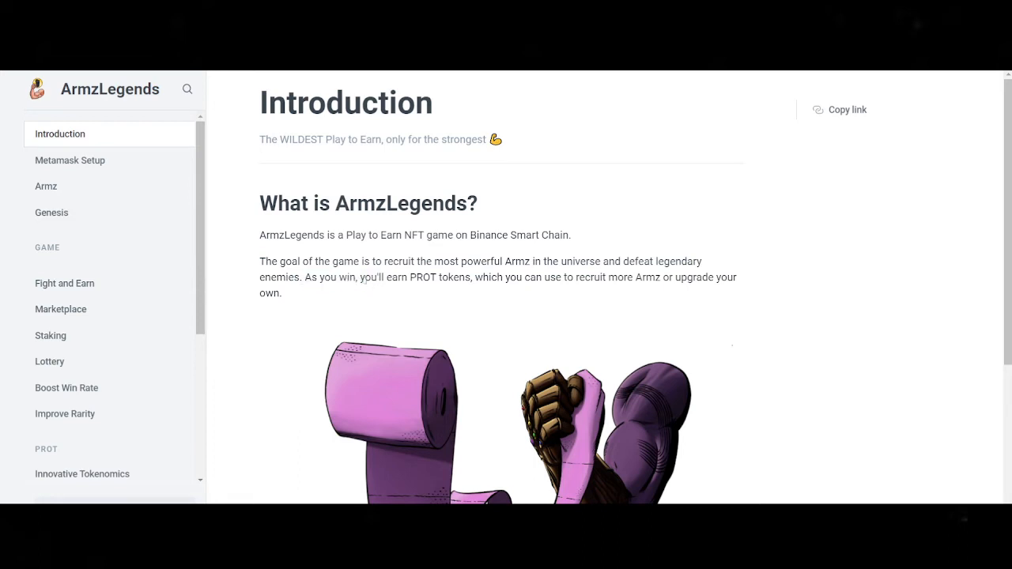
pyautogui.moveTo(382, 277); pyautogui.dragTo(619, 277)
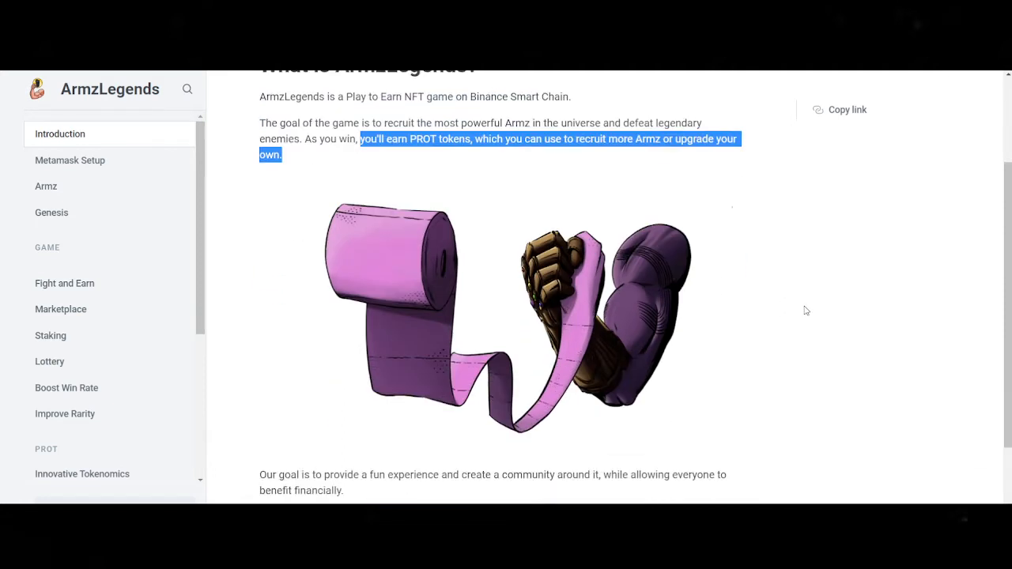
pyautogui.scroll(-3)
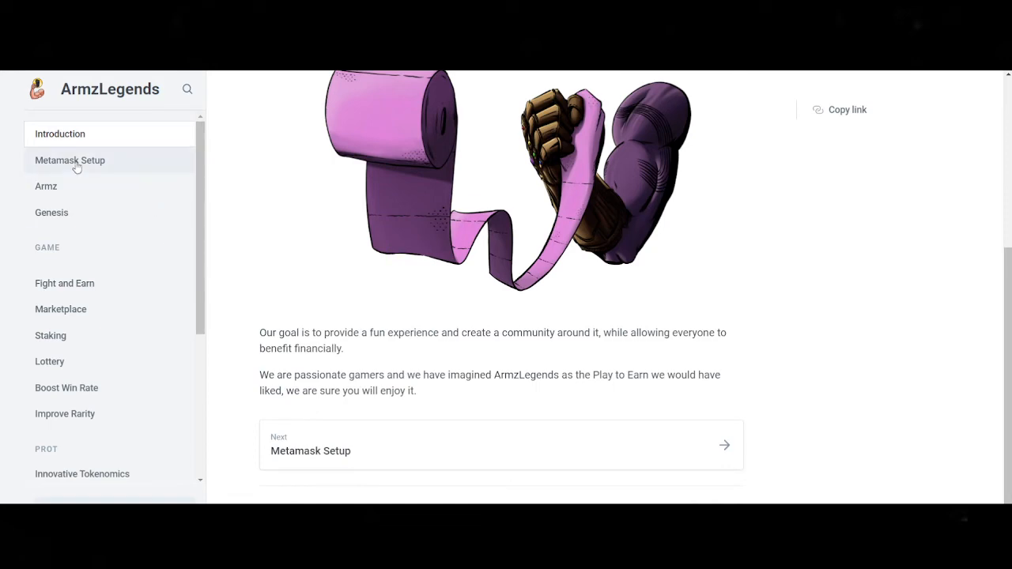
pyautogui.click(70, 160)
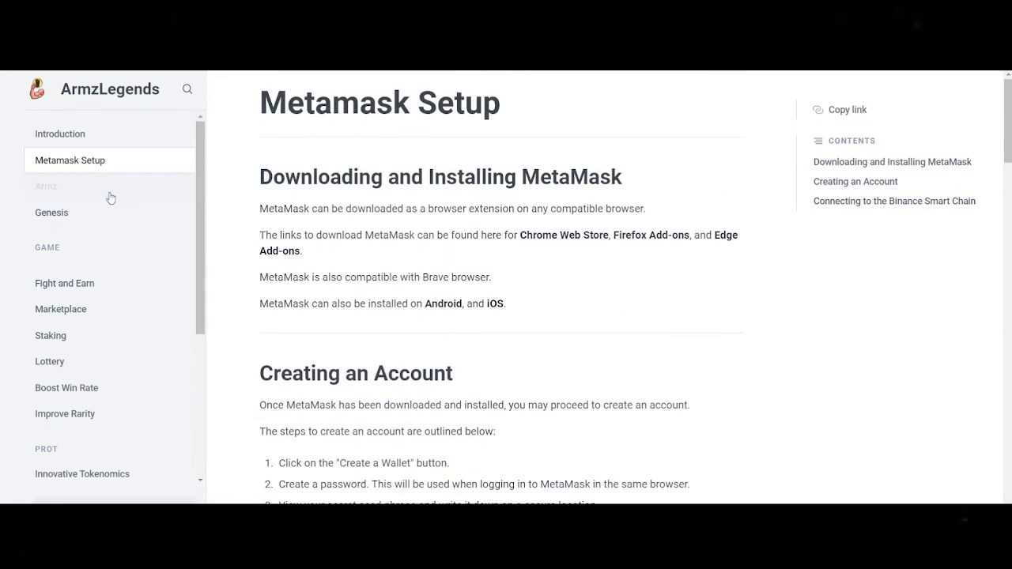
# Open the Armz docs page and highlight the line about ERC-721 minting.
pyautogui.click(46, 186)
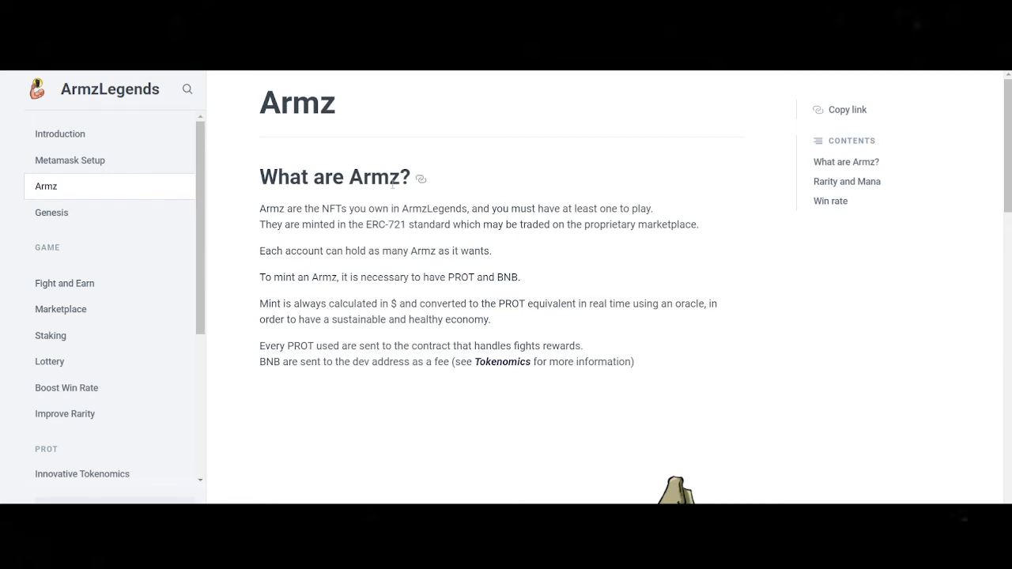
pyautogui.scroll(-3)
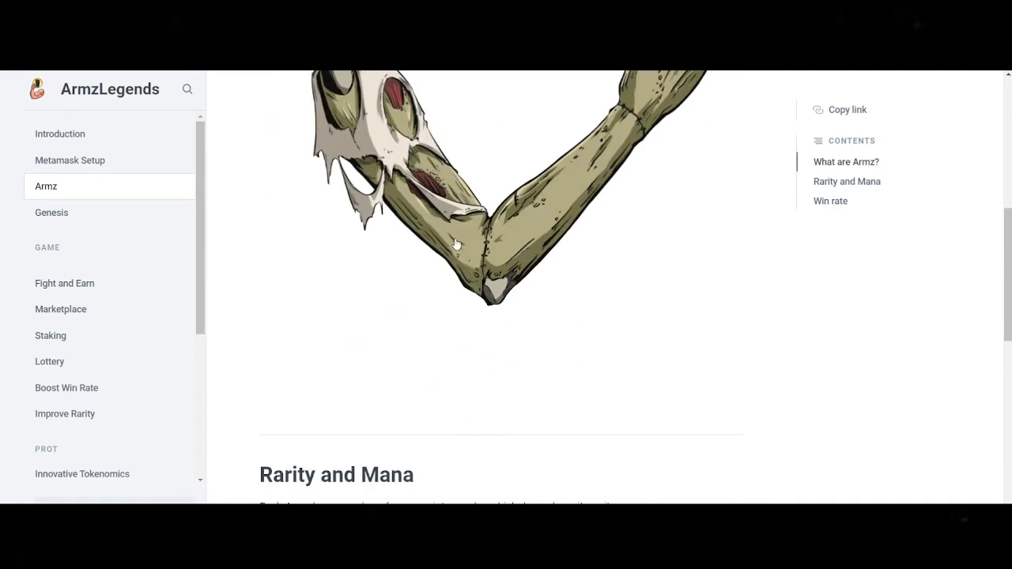
pyautogui.scroll(3)
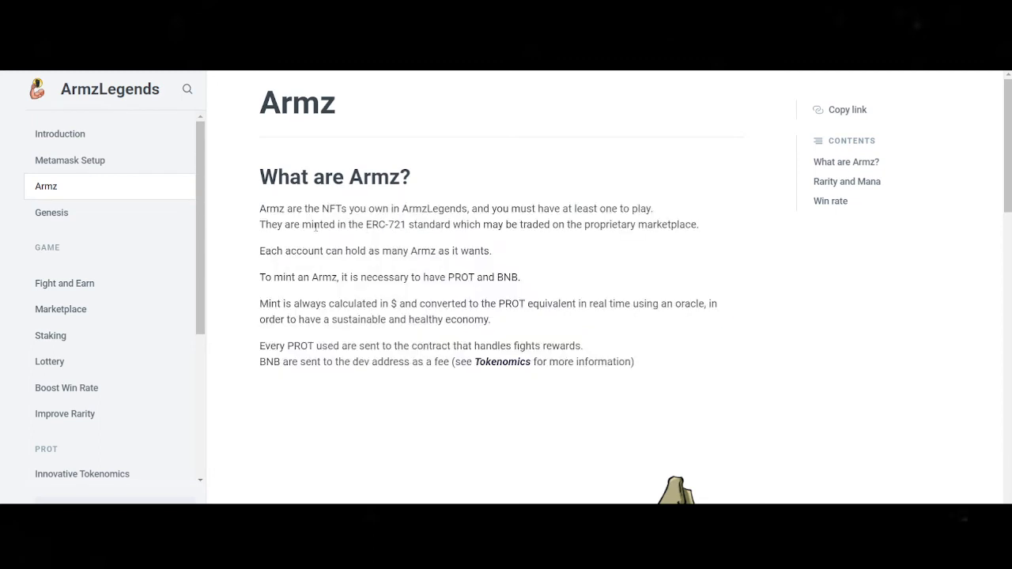
pyautogui.moveTo(371, 224); pyautogui.dragTo(416, 225)
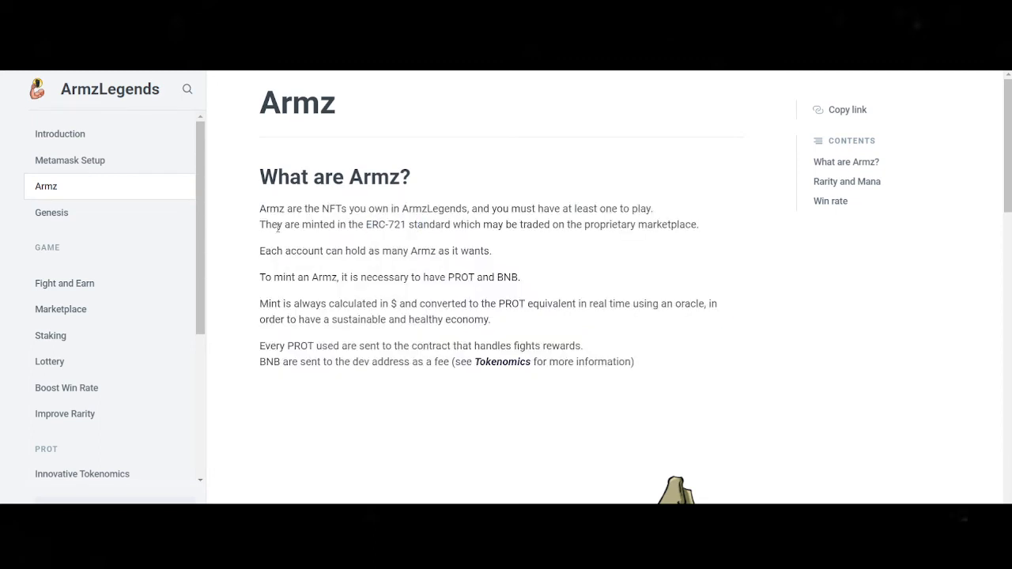
pyautogui.moveTo(260, 225); pyautogui.dragTo(408, 224)
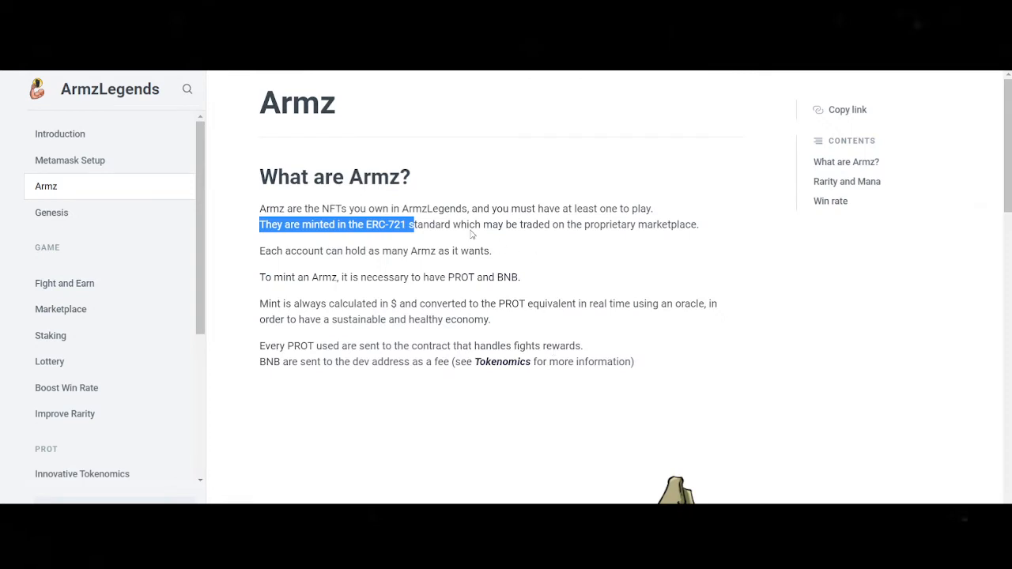
pyautogui.click(316, 247)
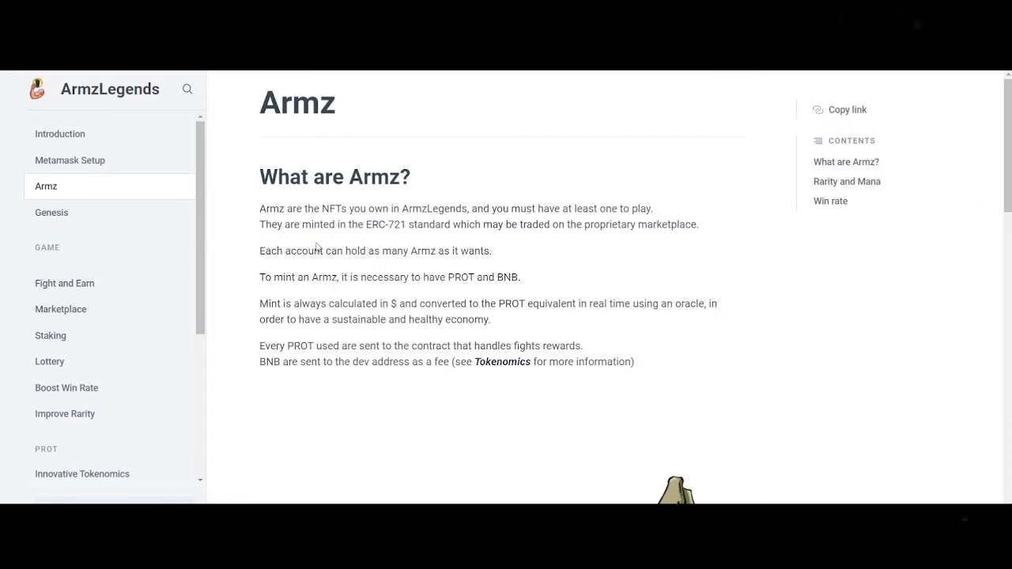
# Highlight the Armz lines on marketplace trading and how many Armz an account holds.
pyautogui.doubleClick(388, 225)
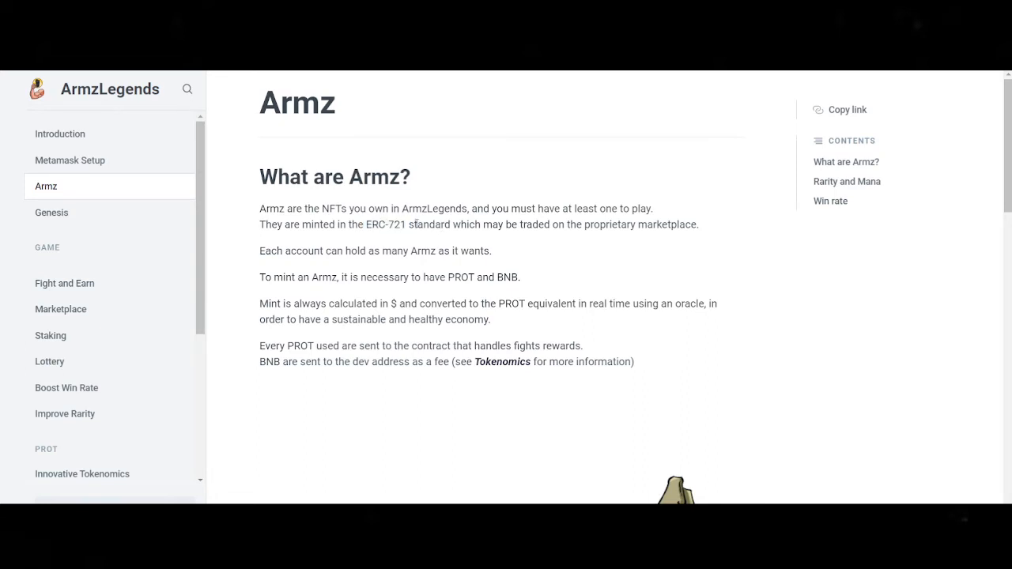
pyautogui.moveTo(520, 224); pyautogui.dragTo(667, 225)
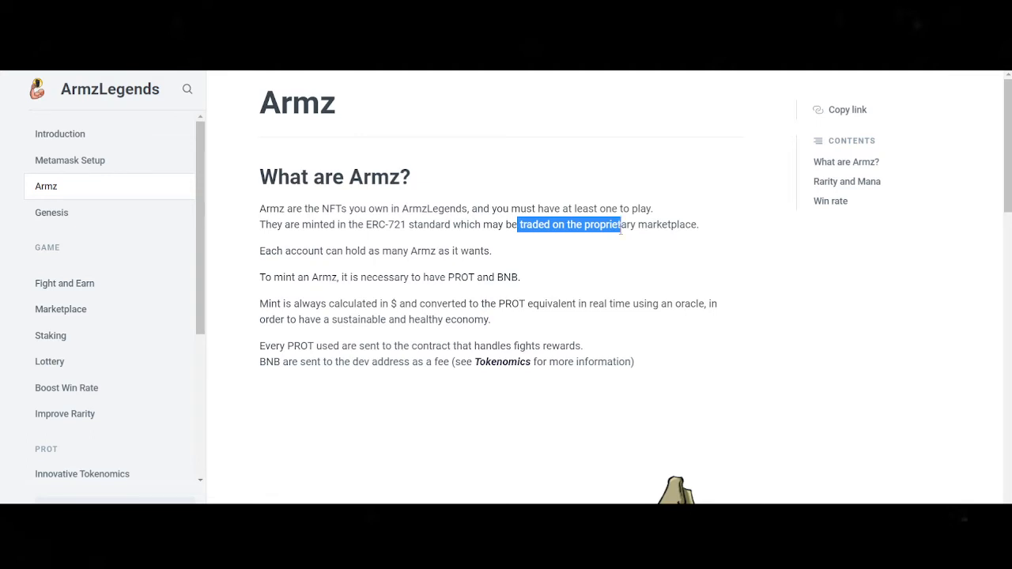
pyautogui.click(609, 254)
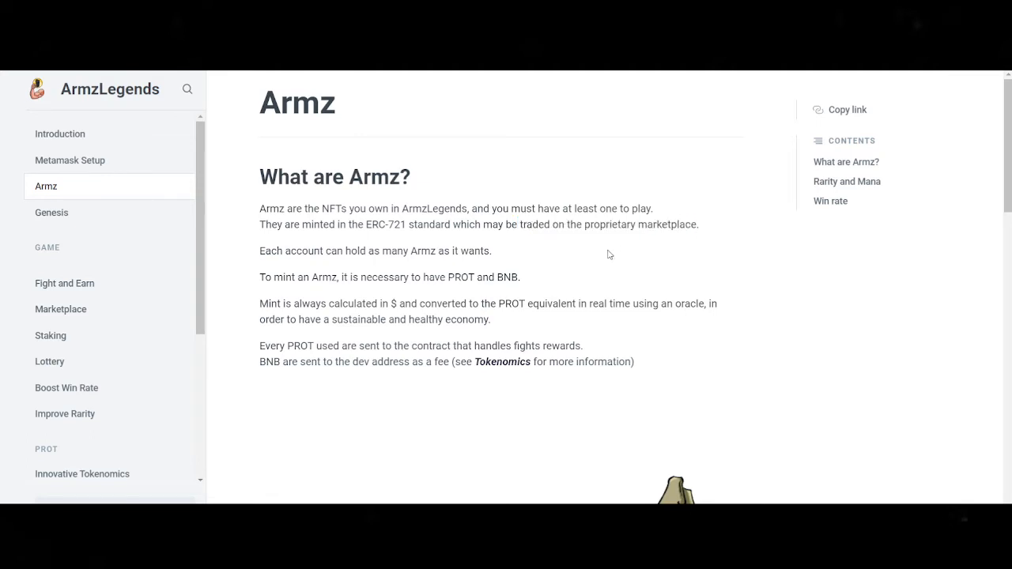
pyautogui.moveTo(239, 256)
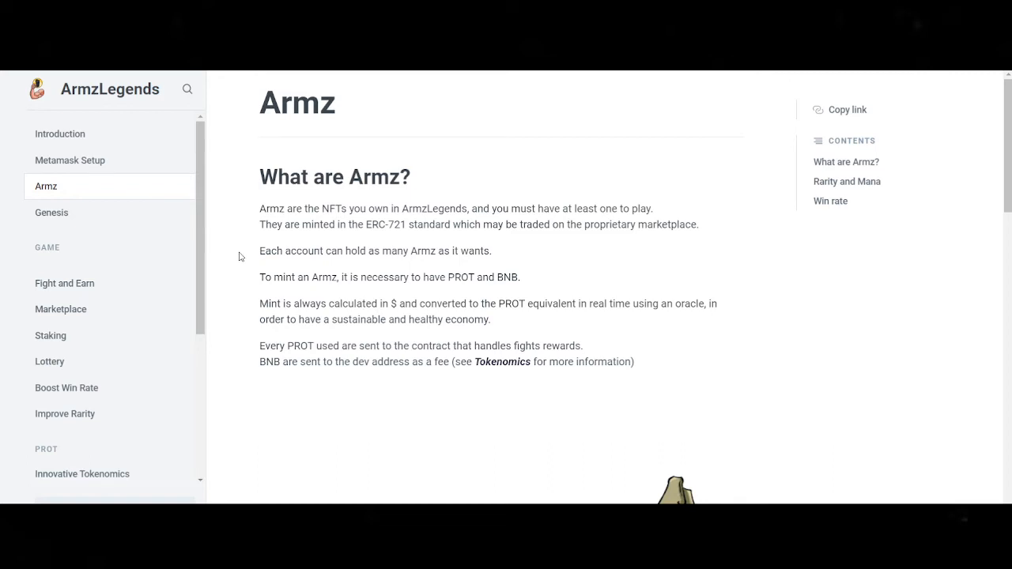
pyautogui.moveTo(261, 252)
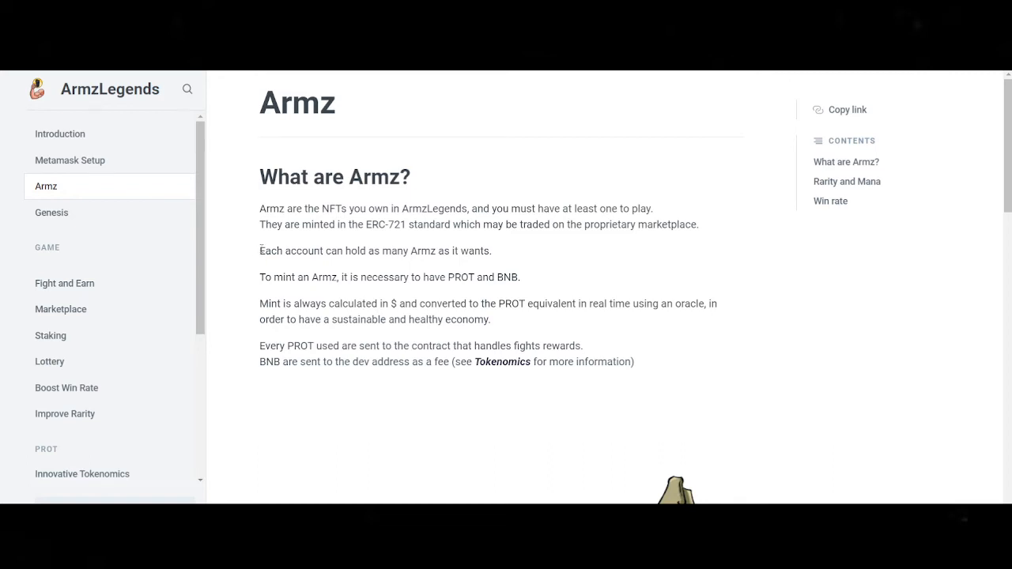
pyautogui.moveTo(260, 250); pyautogui.dragTo(405, 250)
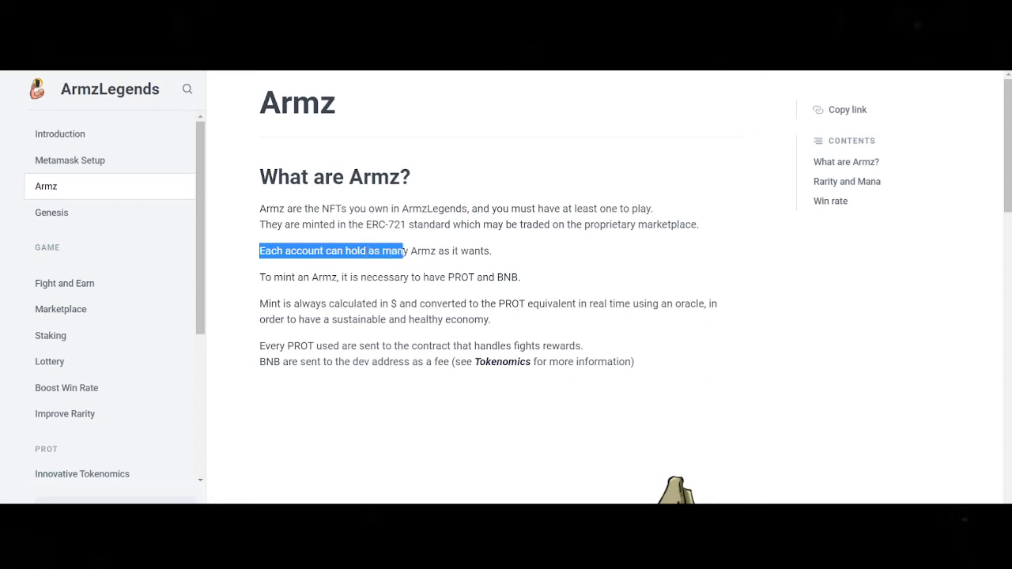
pyautogui.click(522, 261)
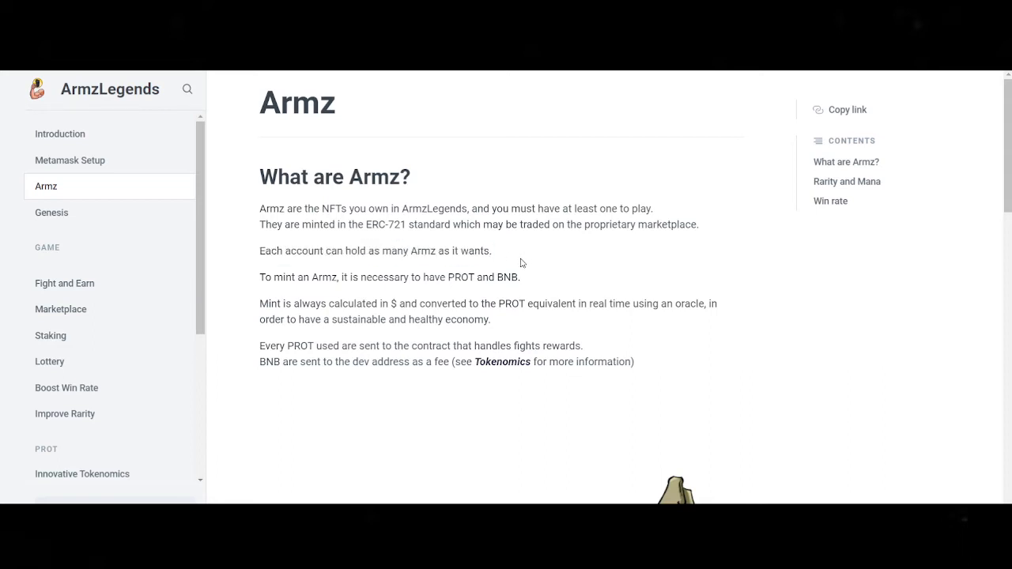
pyautogui.moveTo(578, 282)
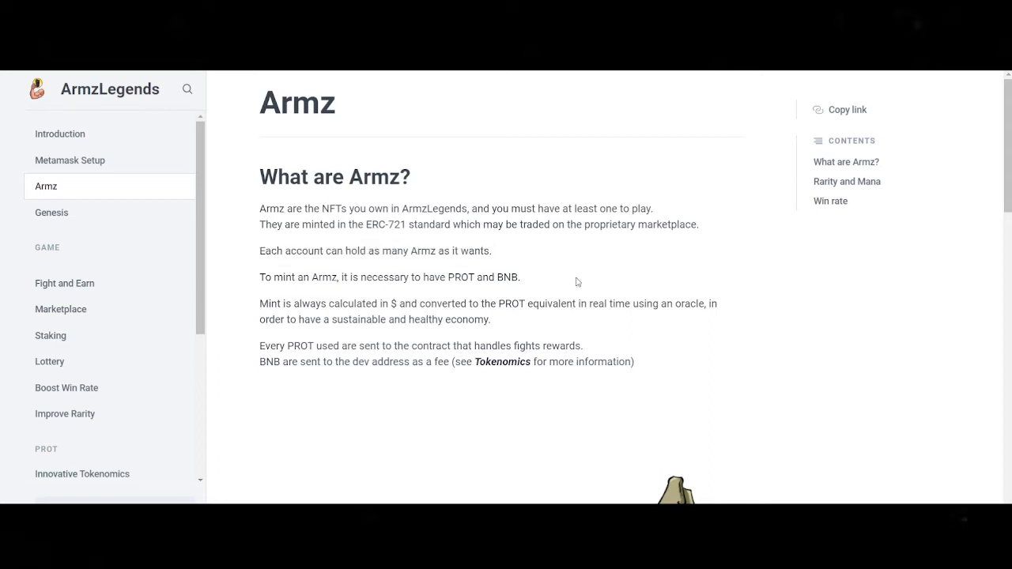
pyautogui.moveTo(598, 269)
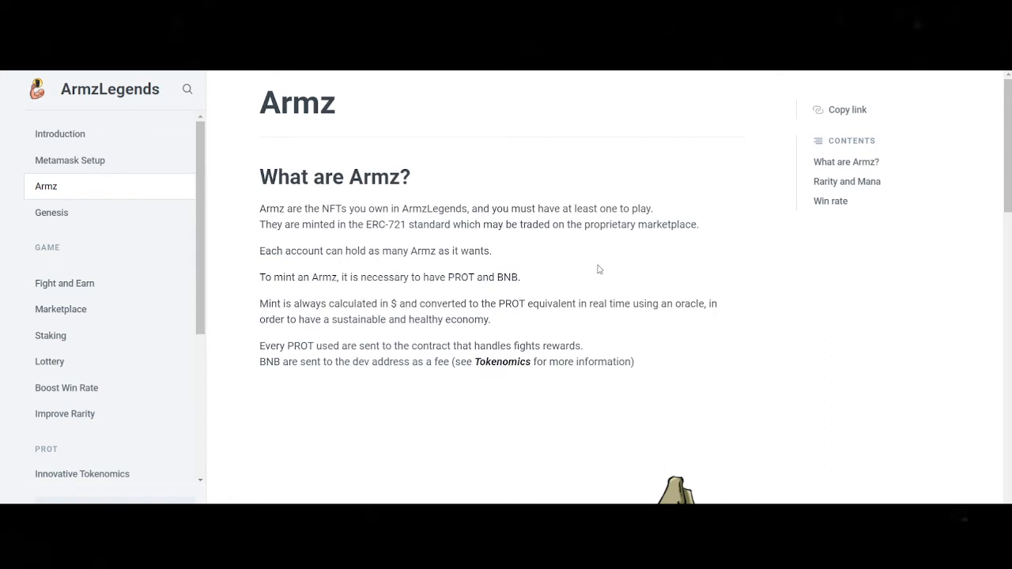
# Highlight the mint pricing paragraph, then scroll to the Rarity and Mana table.
pyautogui.scroll(-3)
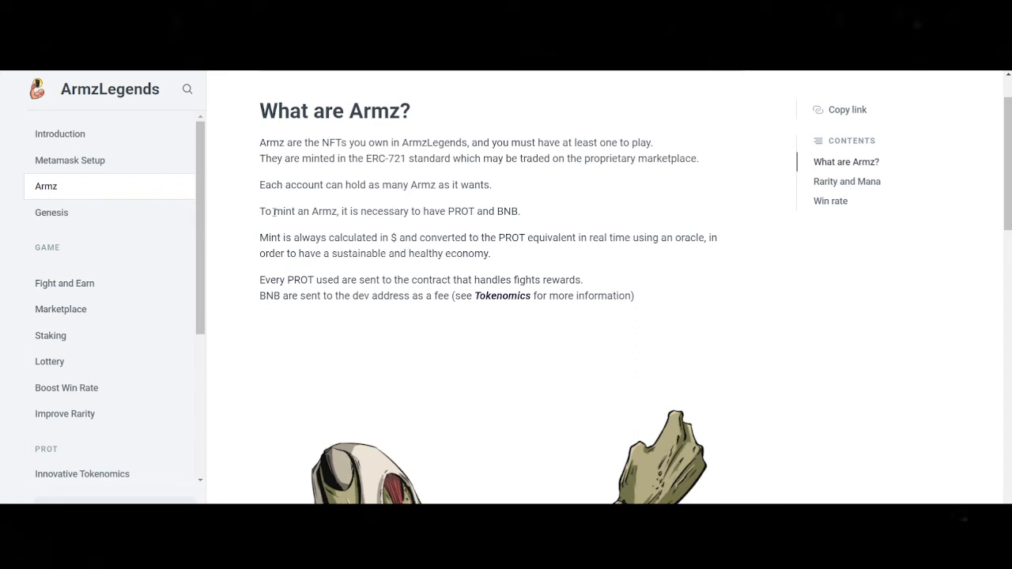
pyautogui.moveTo(264, 211); pyautogui.dragTo(503, 211)
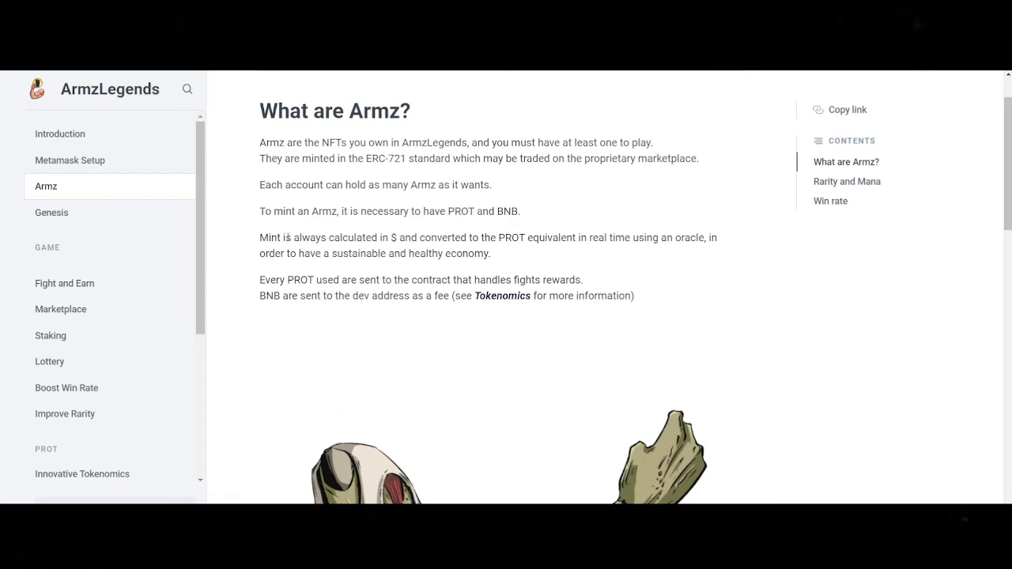
pyautogui.moveTo(261, 238); pyautogui.dragTo(388, 238)
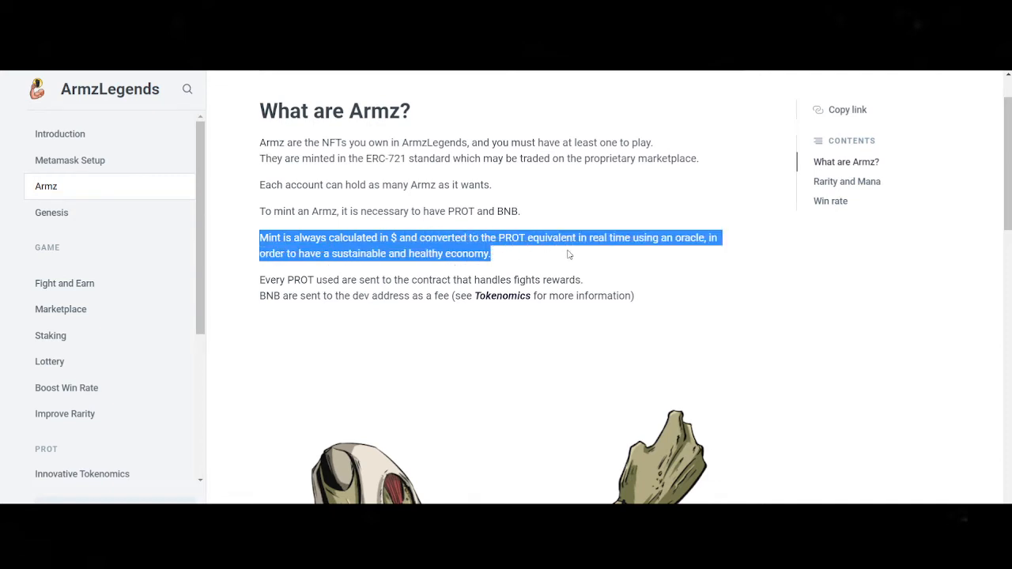
pyautogui.moveTo(655, 256)
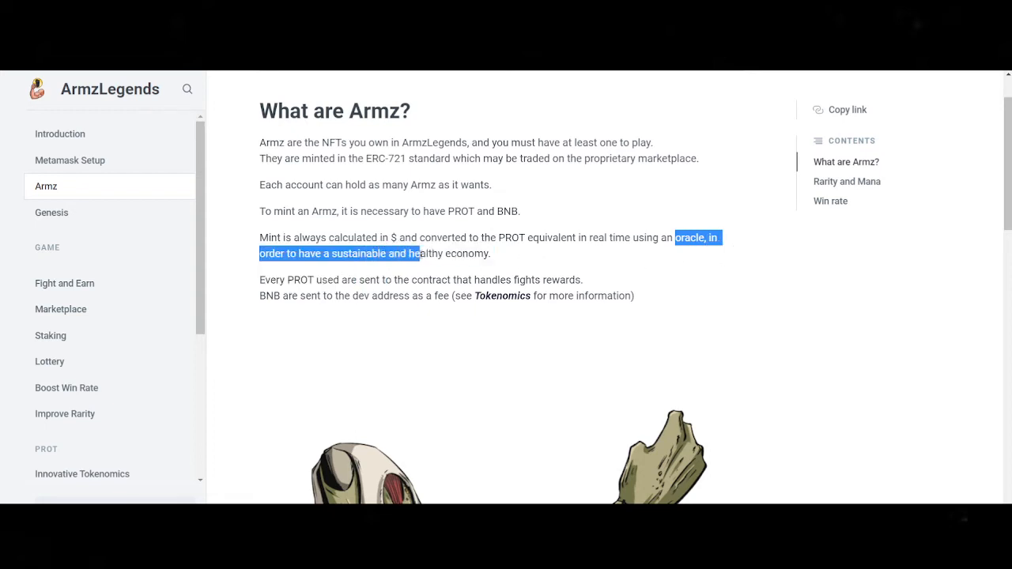
pyautogui.moveTo(422, 253); pyautogui.dragTo(492, 253)
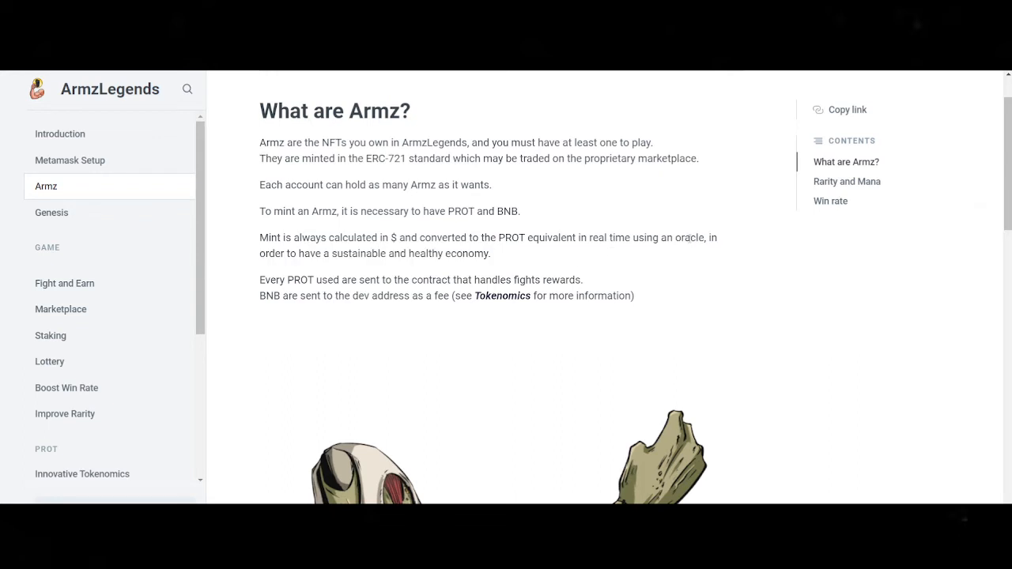
pyautogui.doubleClick(689, 237)
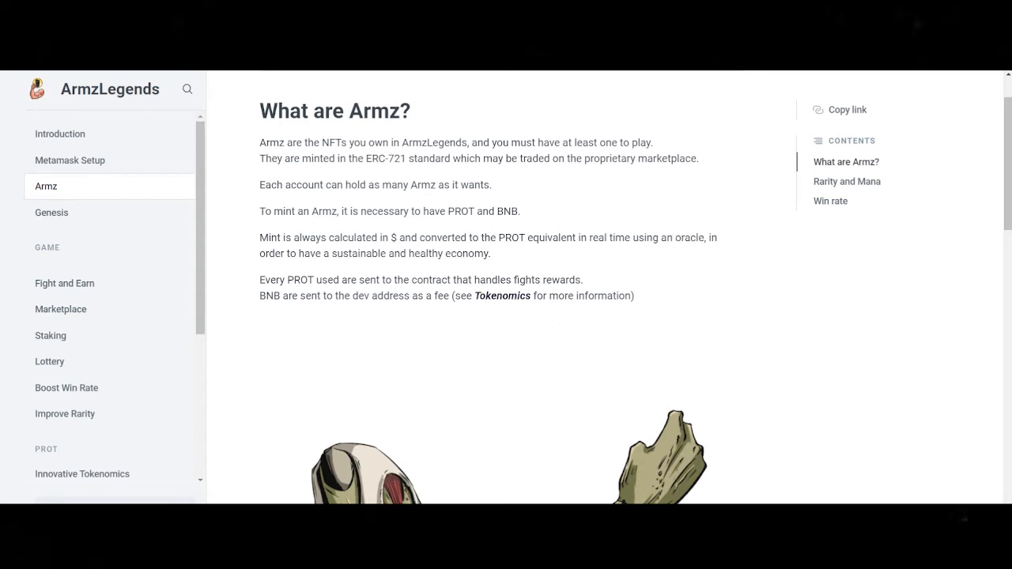
pyautogui.moveTo(600, 274)
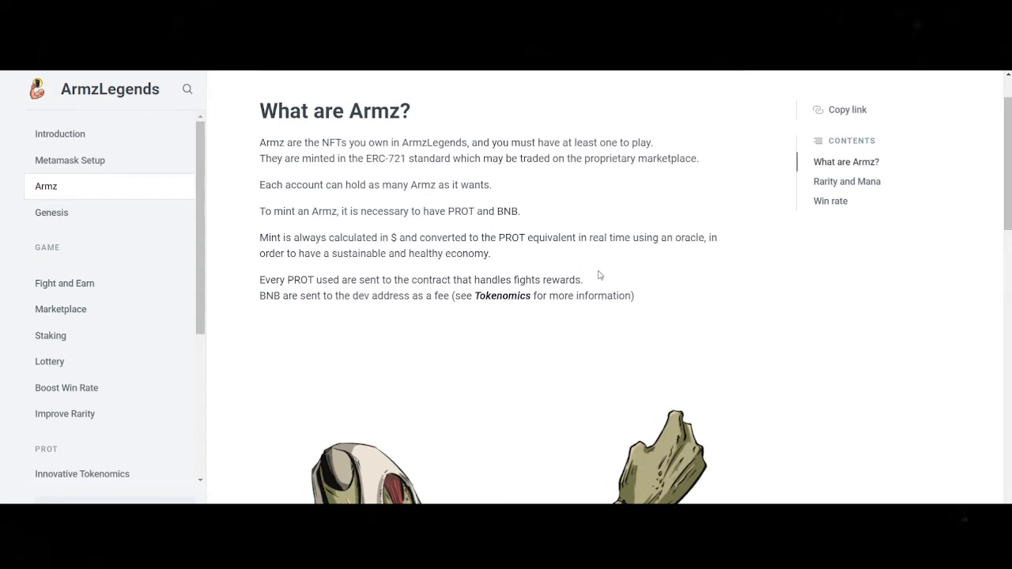
pyautogui.moveTo(258, 287)
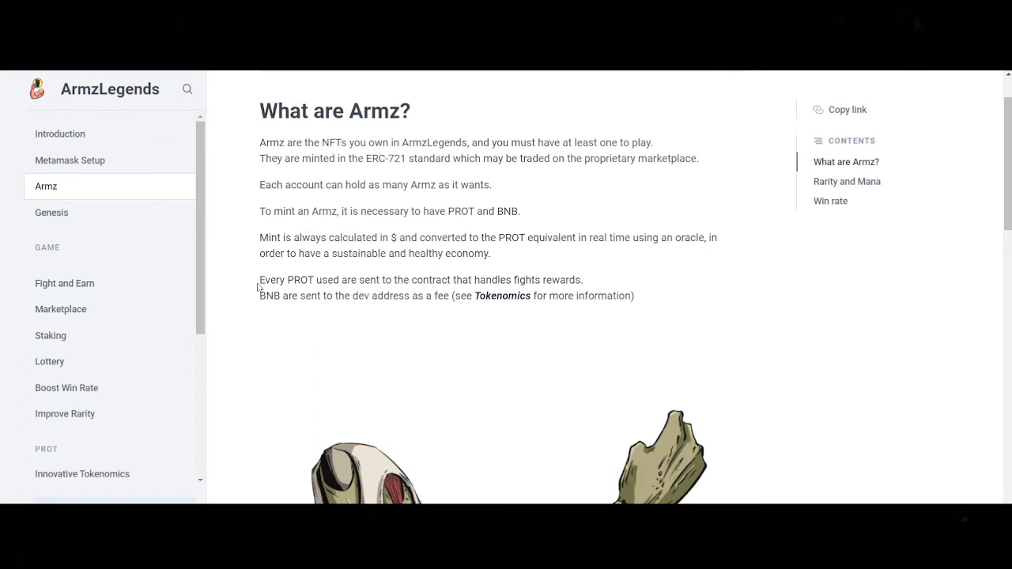
pyautogui.moveTo(314, 264)
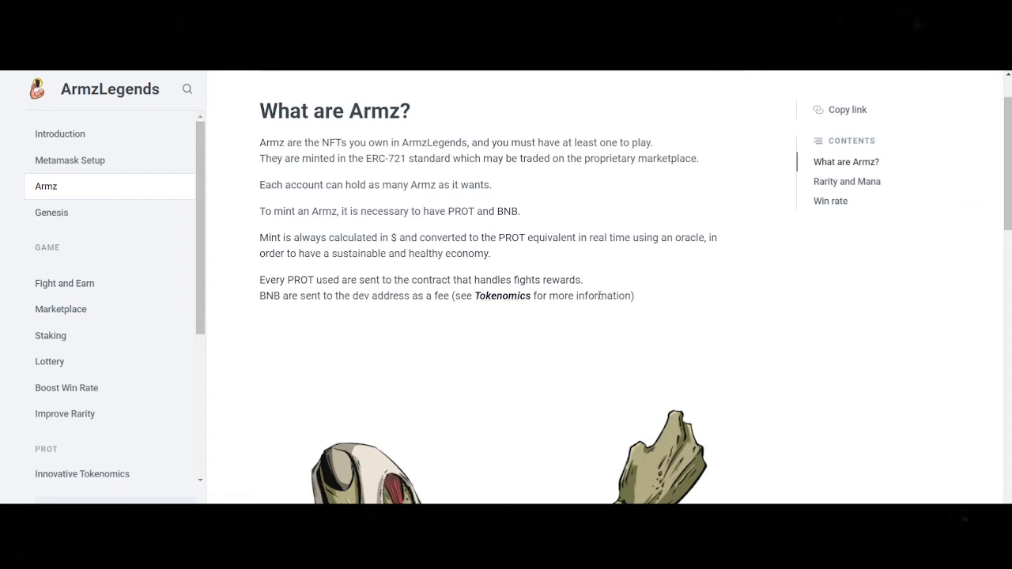
pyautogui.moveTo(588, 275)
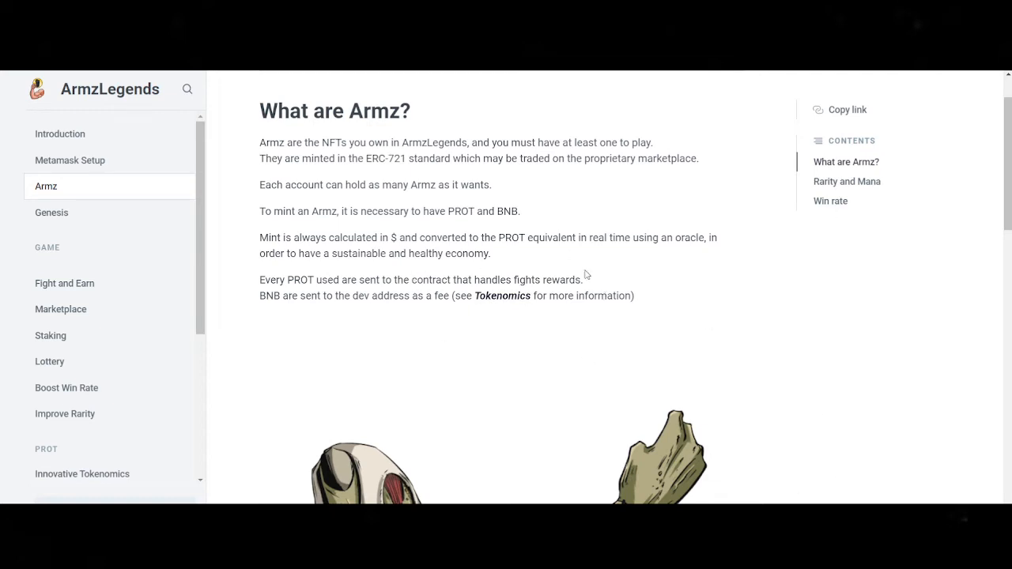
pyautogui.moveTo(555, 292)
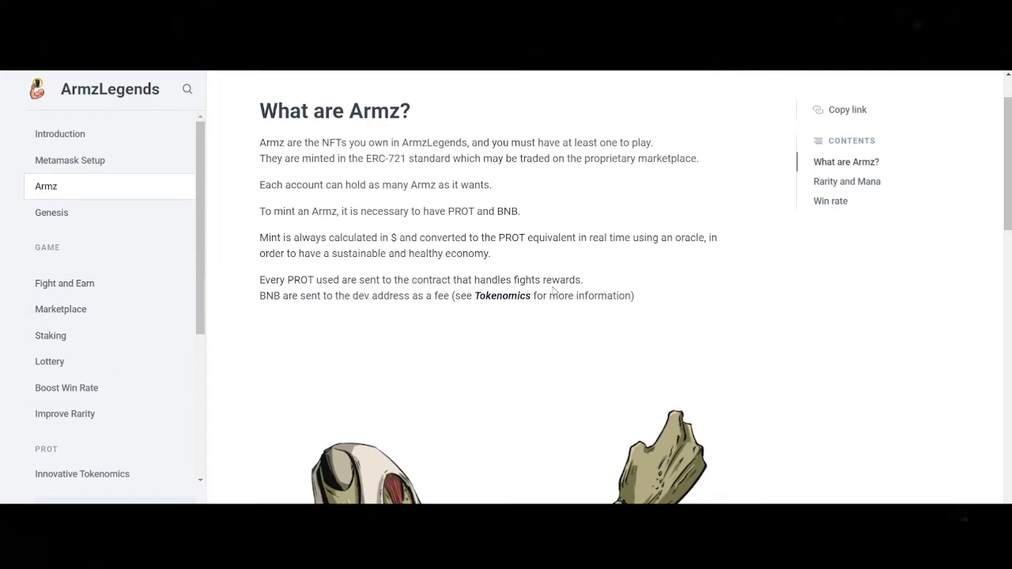
pyautogui.moveTo(524, 349)
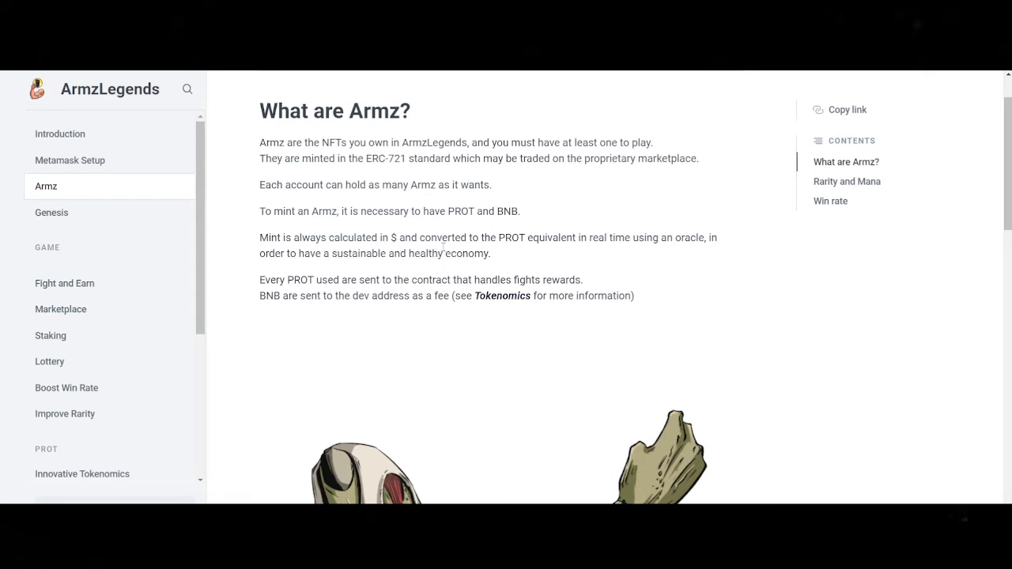
pyautogui.moveTo(520, 259)
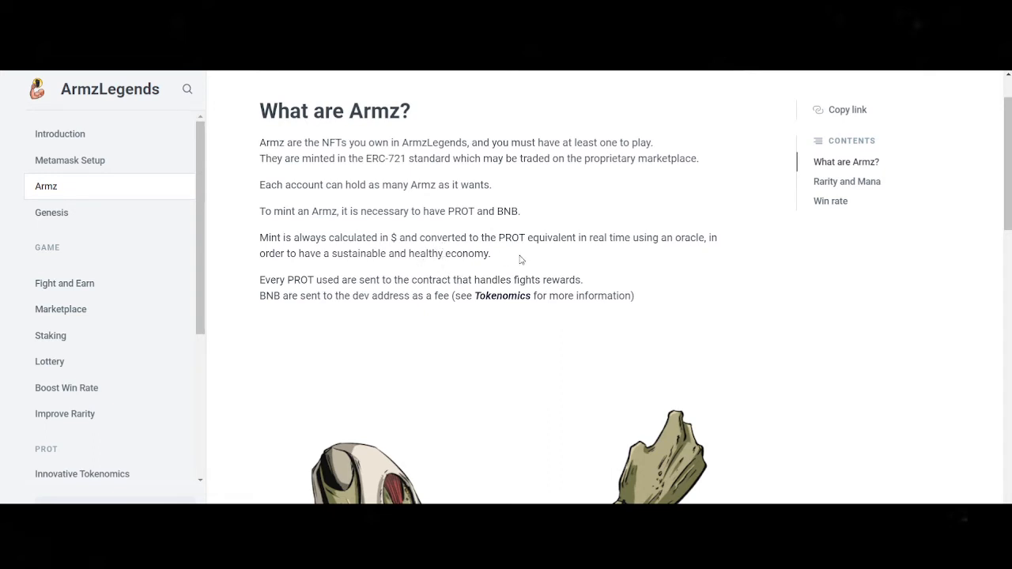
pyautogui.moveTo(405, 296)
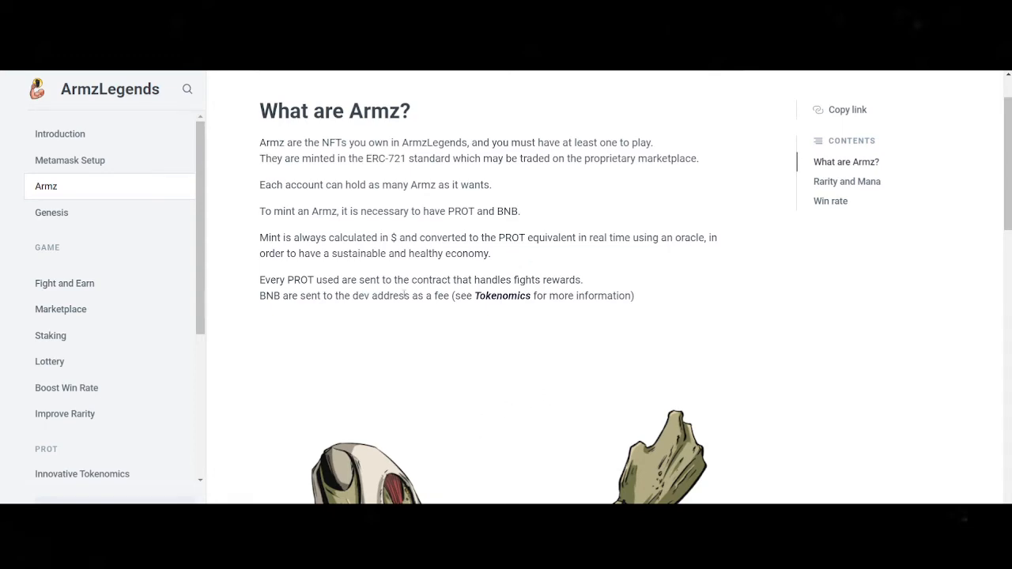
pyautogui.scroll(-3)
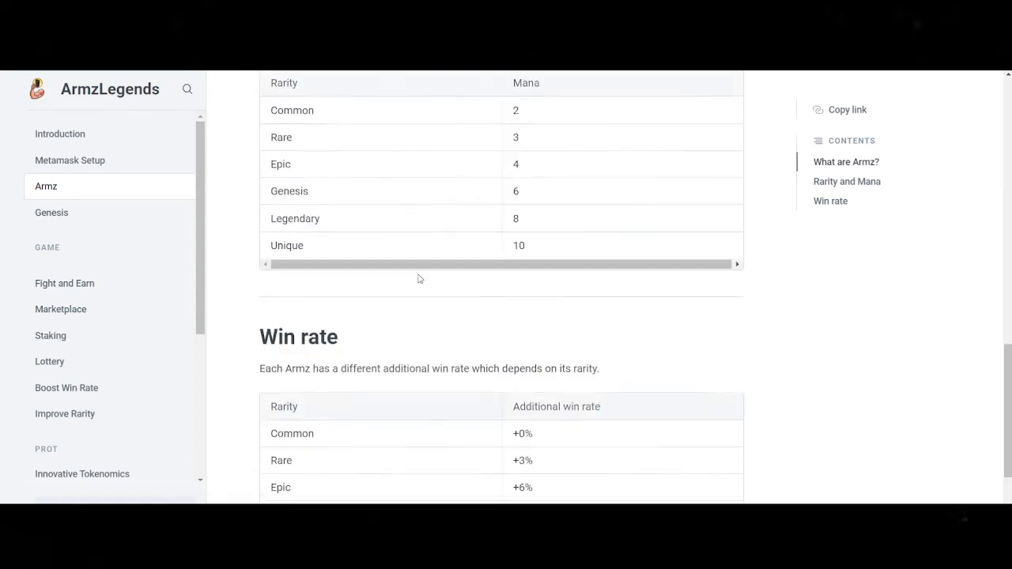
pyautogui.scroll(-3)
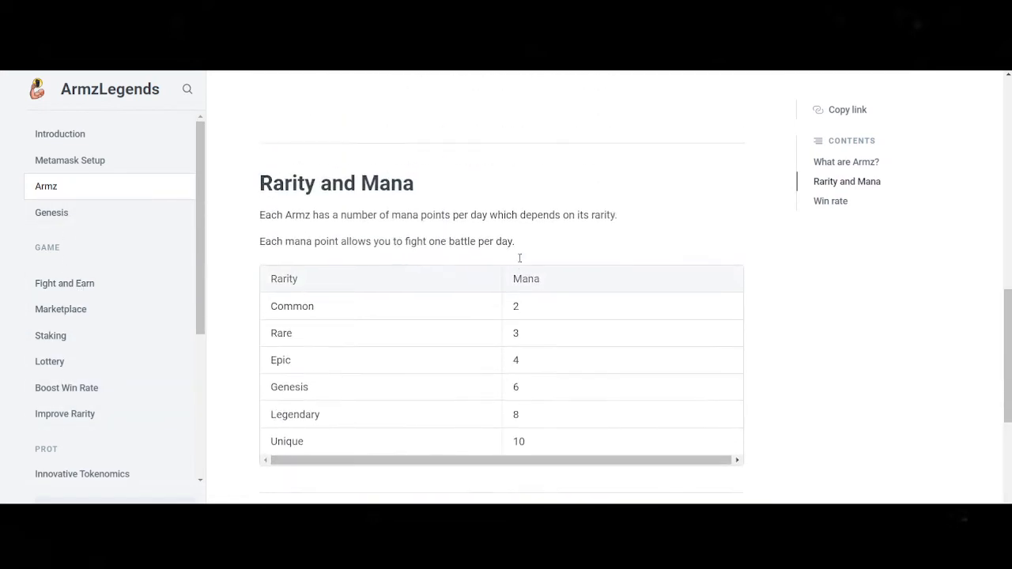
pyautogui.scroll(3)
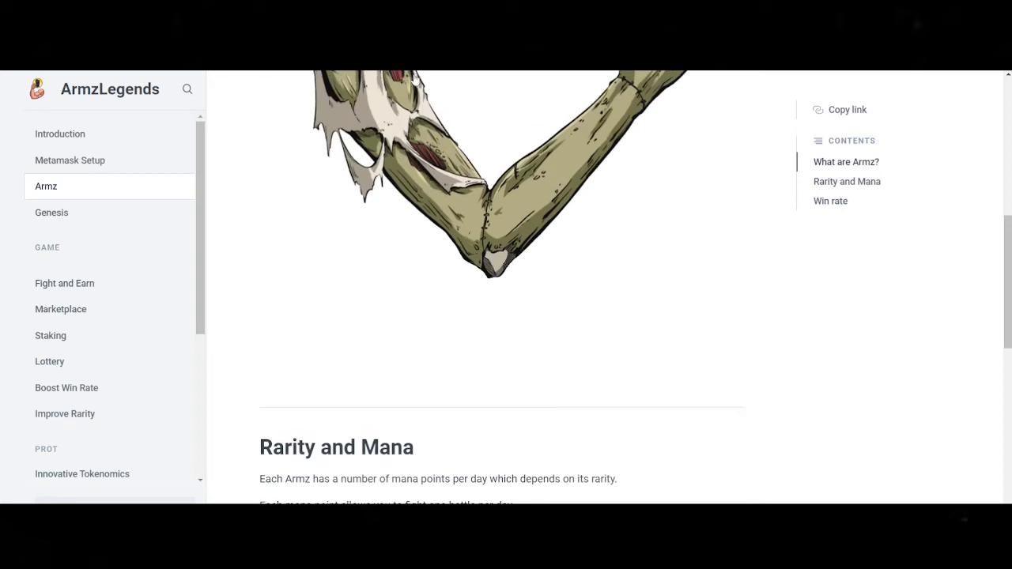
pyautogui.scroll(-3)
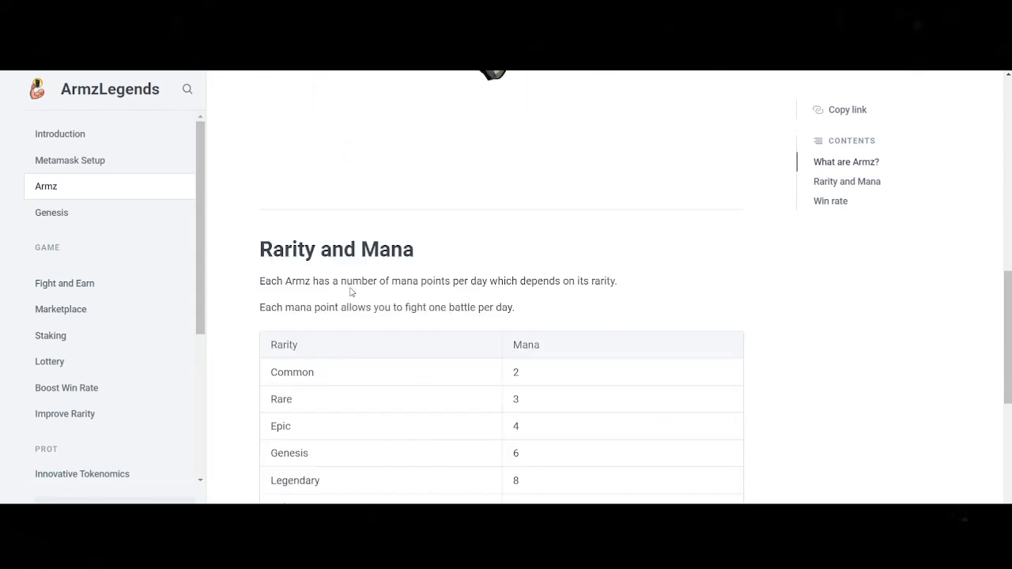
pyautogui.scroll(-3)
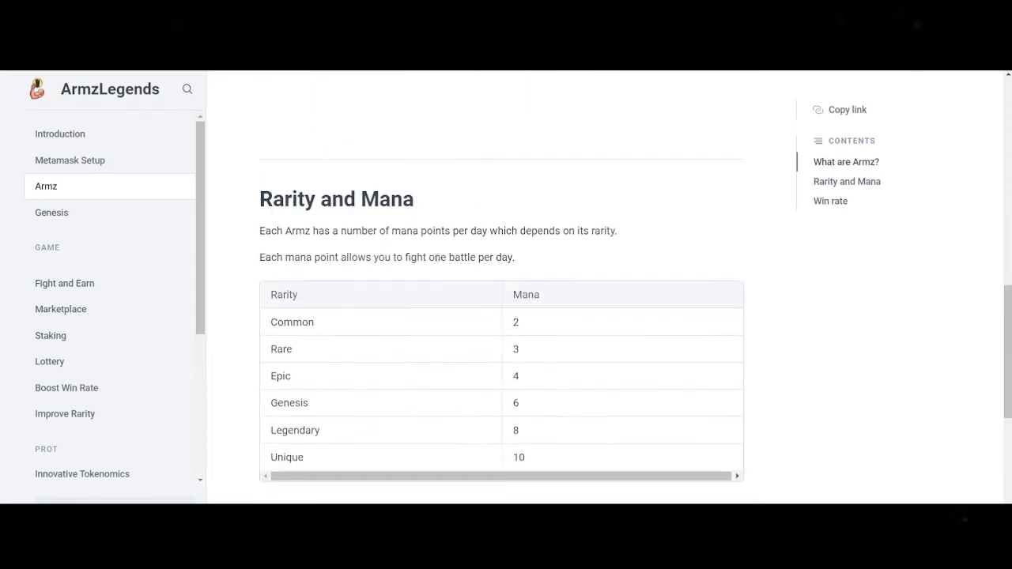
pyautogui.scroll(-3)
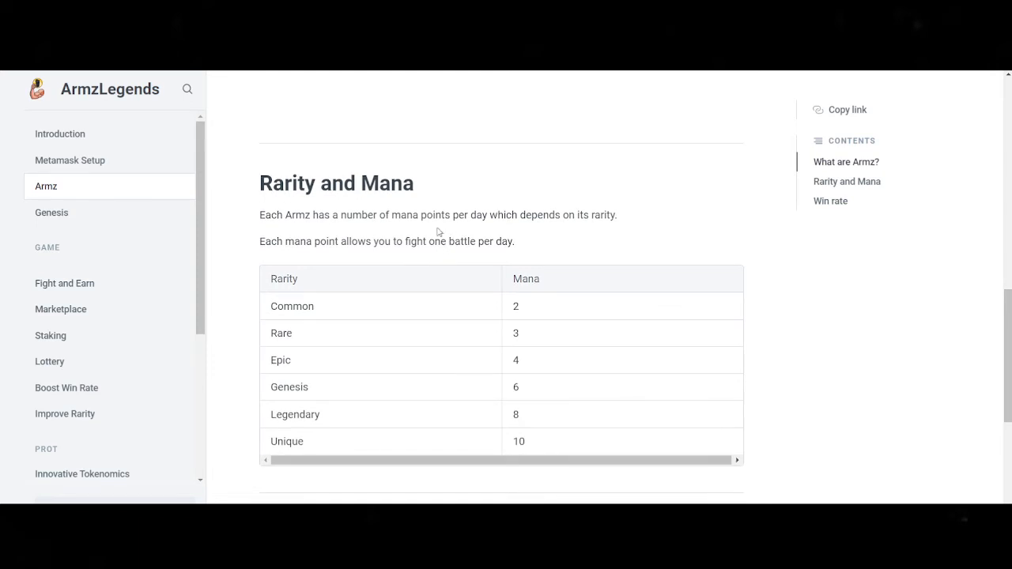
pyautogui.moveTo(349, 192)
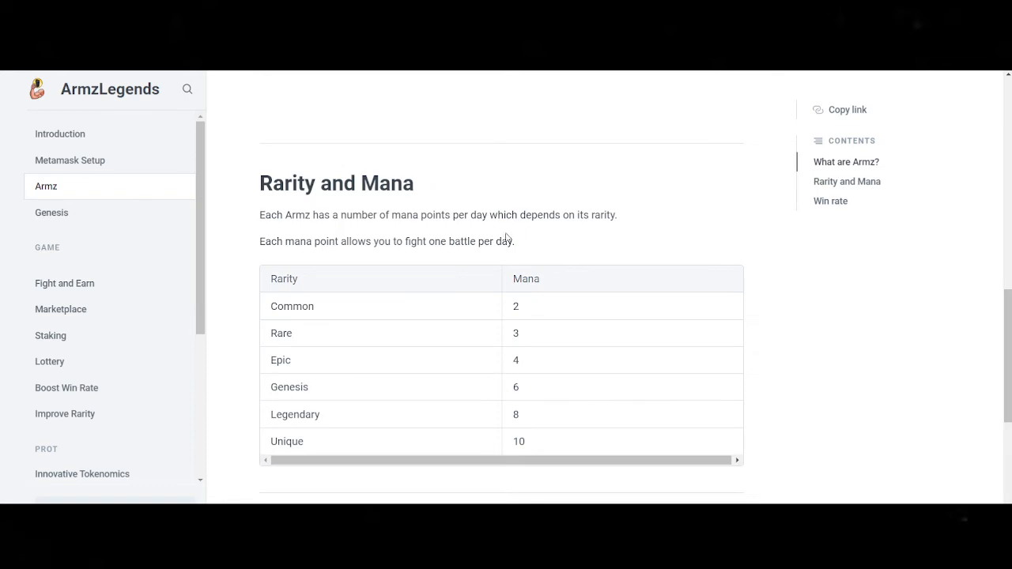
pyautogui.moveTo(479, 272)
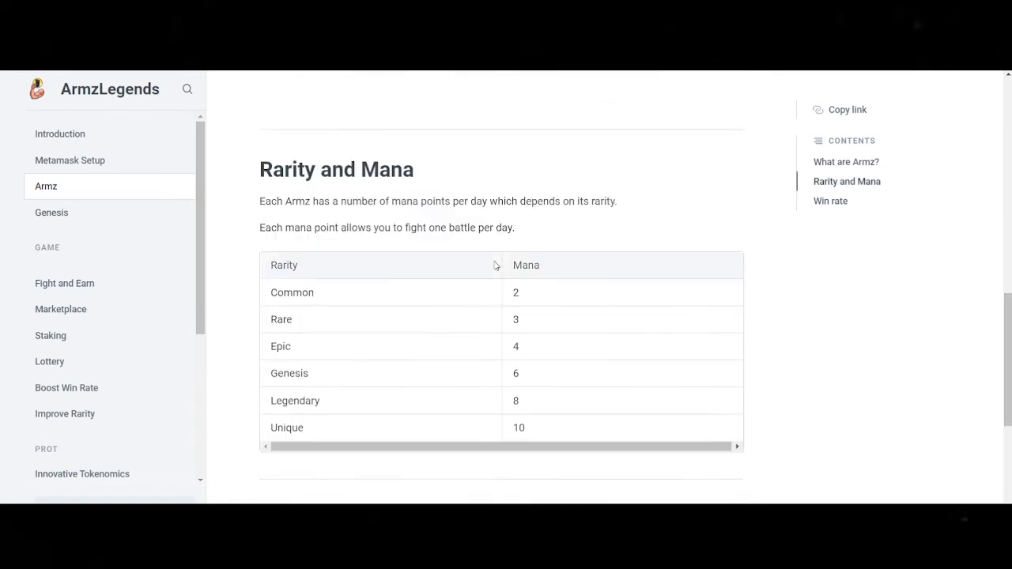
pyautogui.scroll(-3)
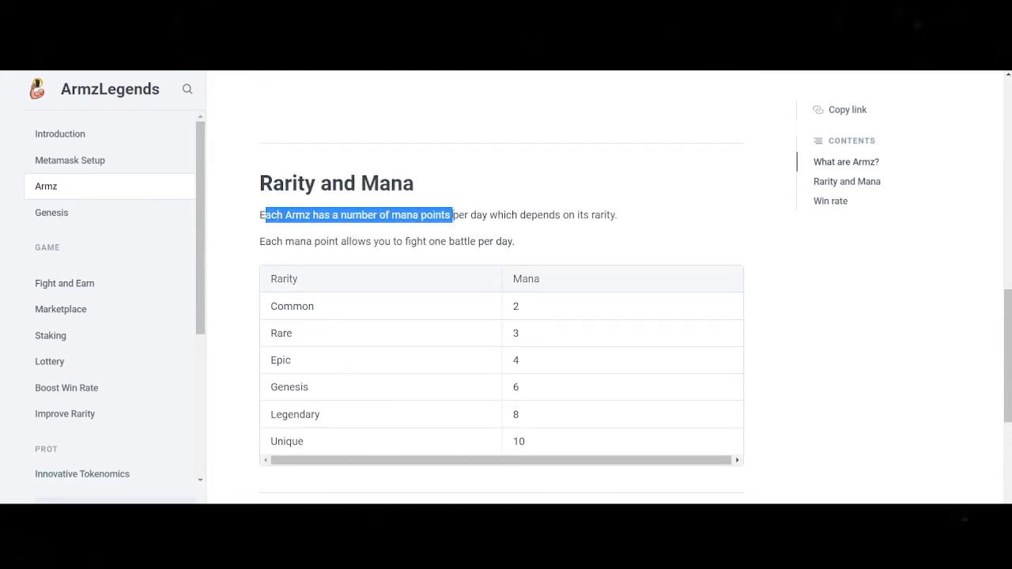
pyautogui.click(456, 214)
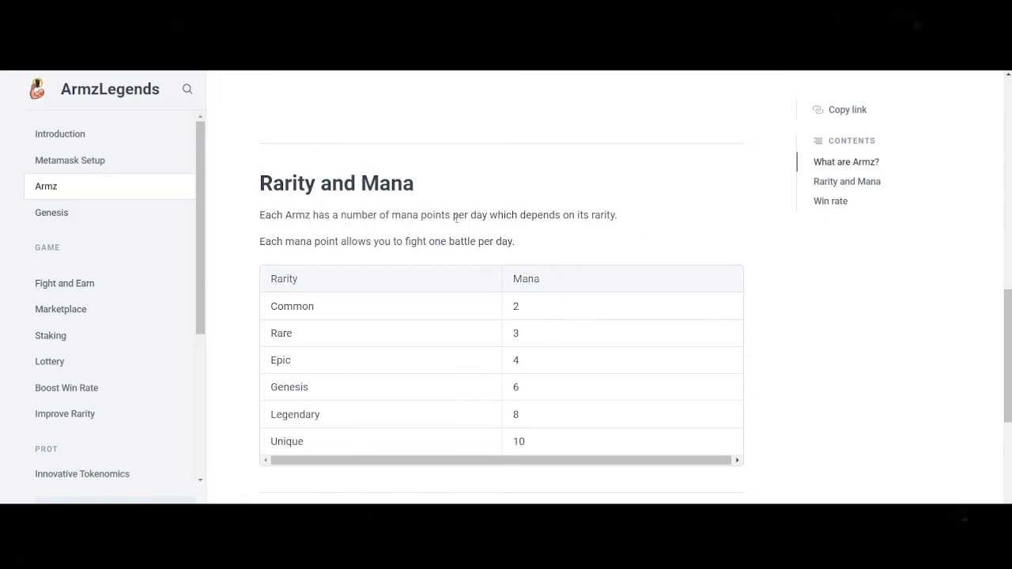
pyautogui.moveTo(452, 214); pyautogui.dragTo(589, 214)
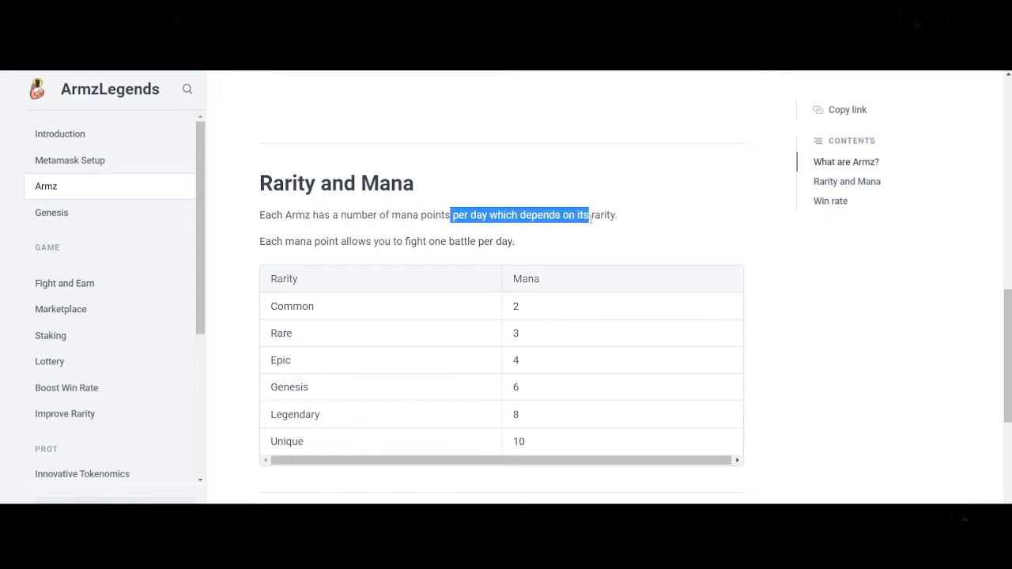
pyautogui.moveTo(281, 241); pyautogui.dragTo(409, 241)
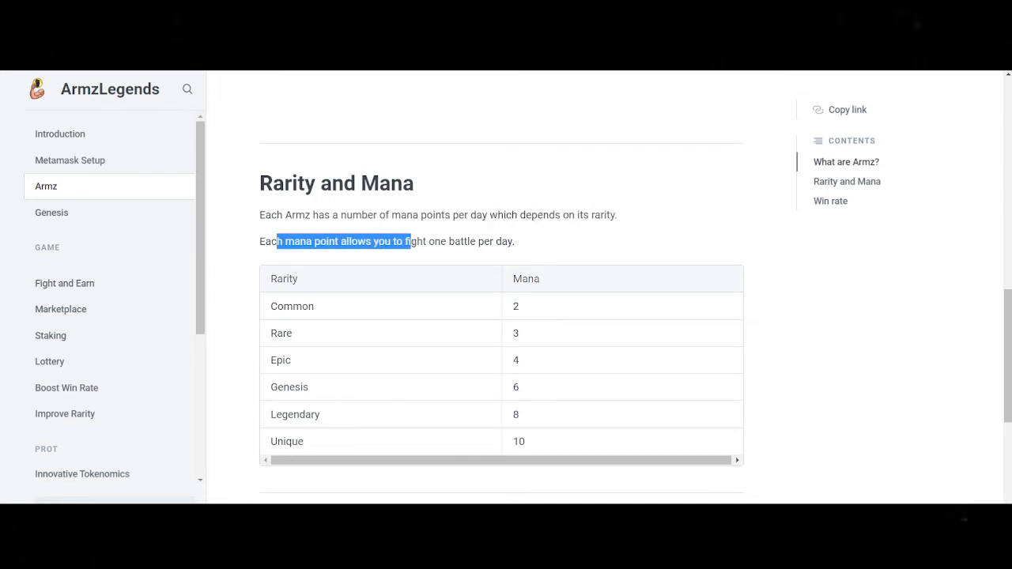
pyautogui.moveTo(409, 241); pyautogui.dragTo(476, 241)
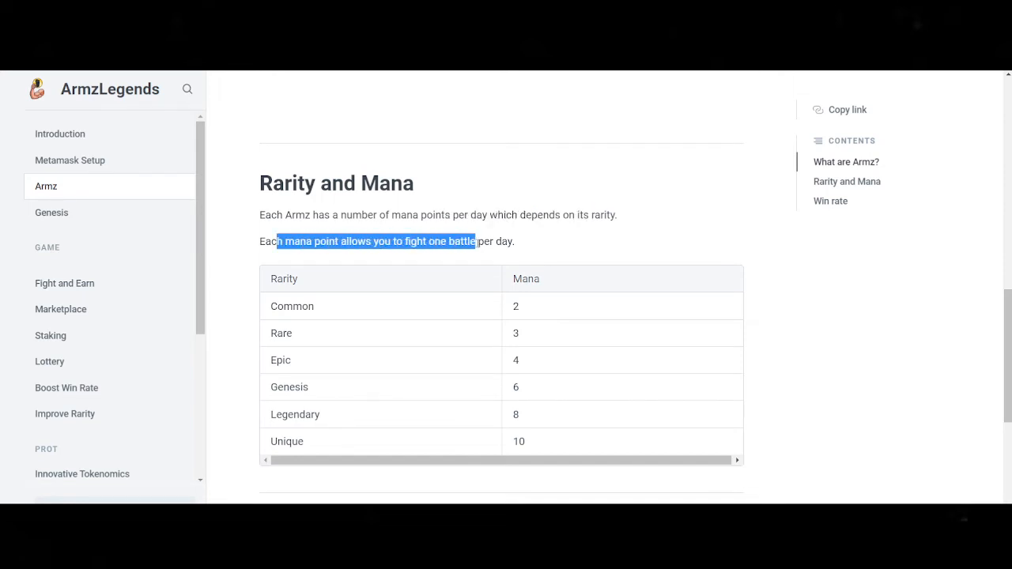
pyautogui.moveTo(601, 254)
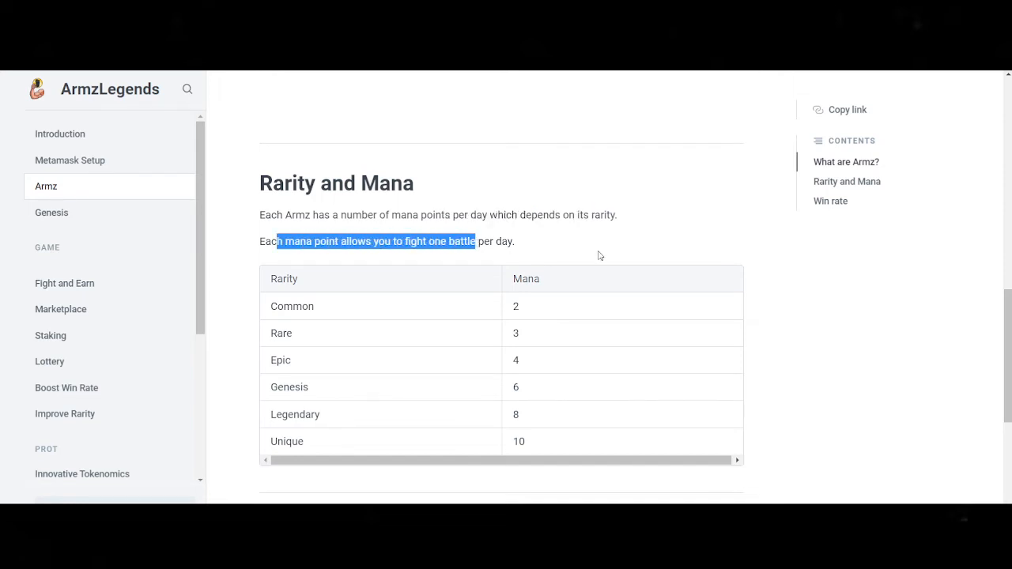
pyautogui.click(587, 253)
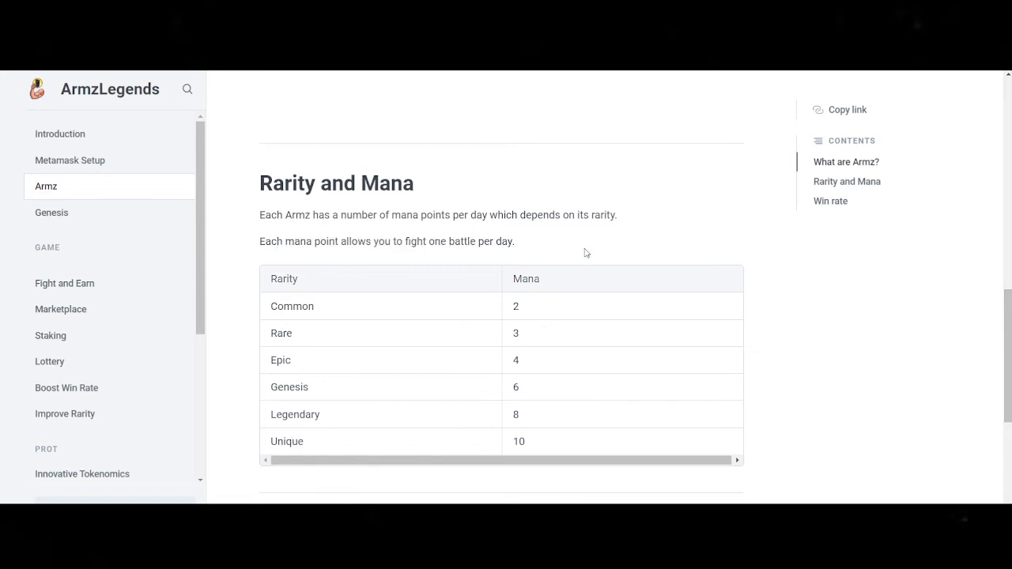
pyautogui.doubleClick(515, 306)
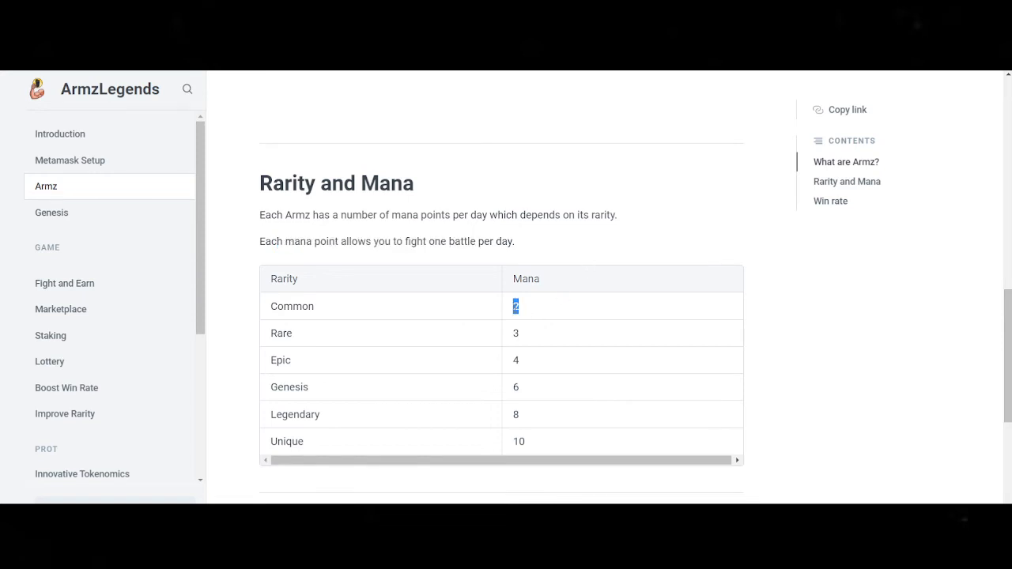
pyautogui.moveTo(471, 345)
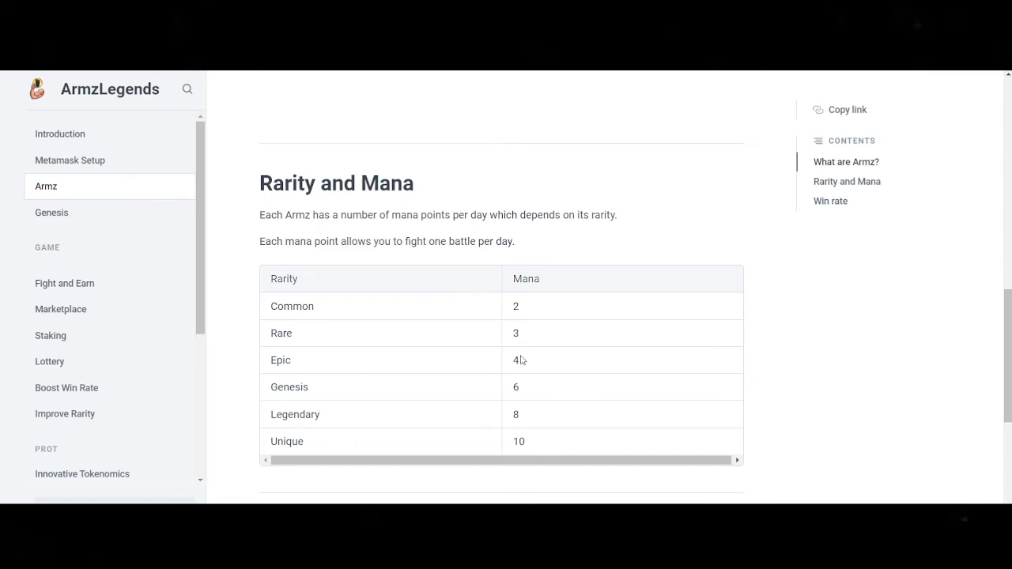
pyautogui.doubleClick(515, 360)
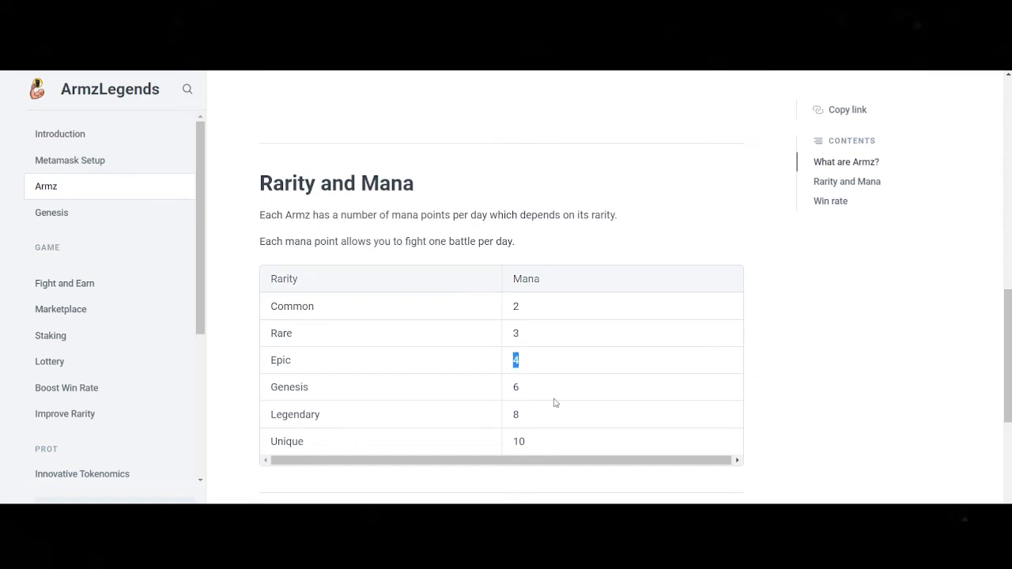
pyautogui.moveTo(521, 391)
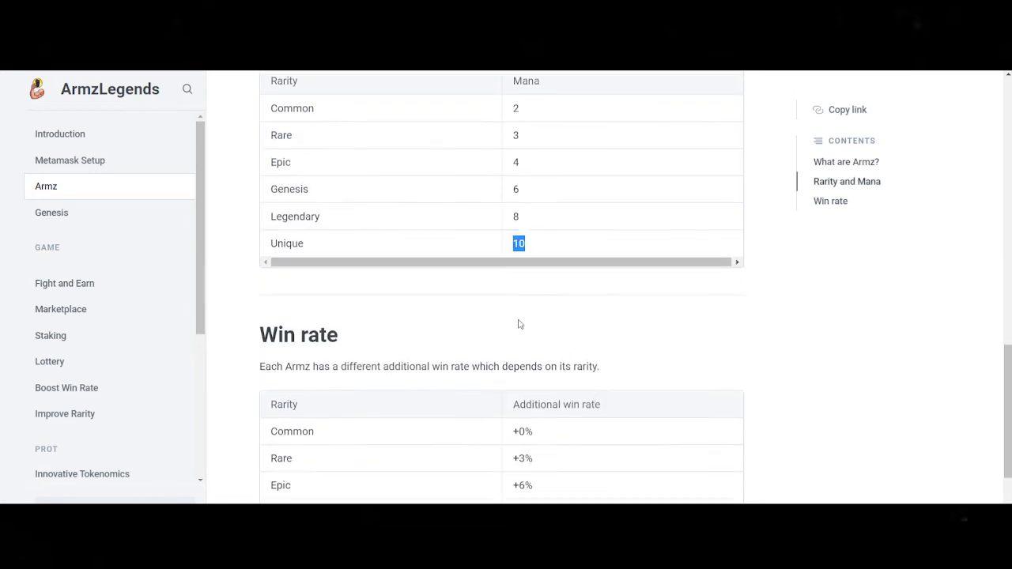
pyautogui.scroll(-3)
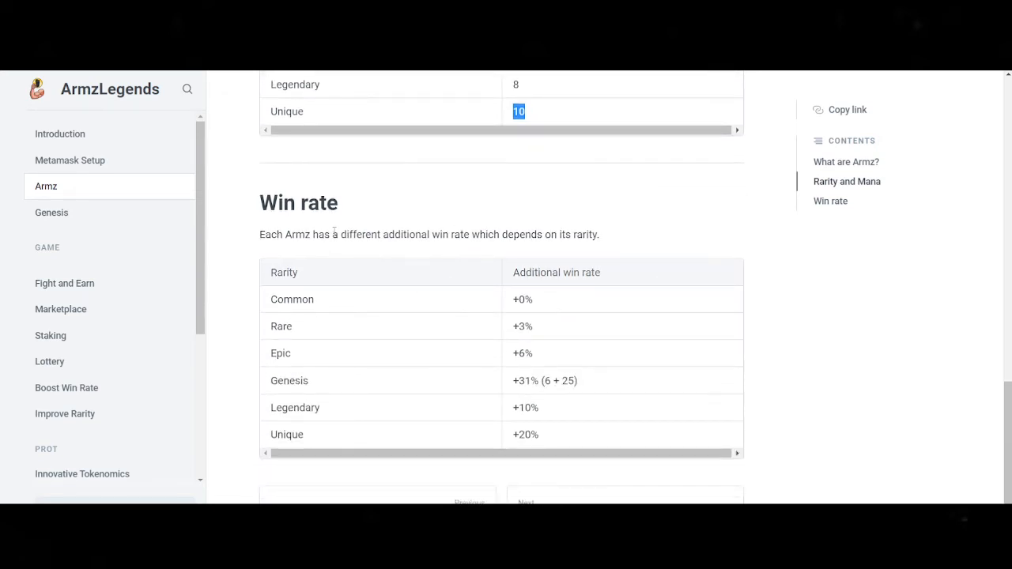
pyautogui.moveTo(339, 234); pyautogui.dragTo(496, 234)
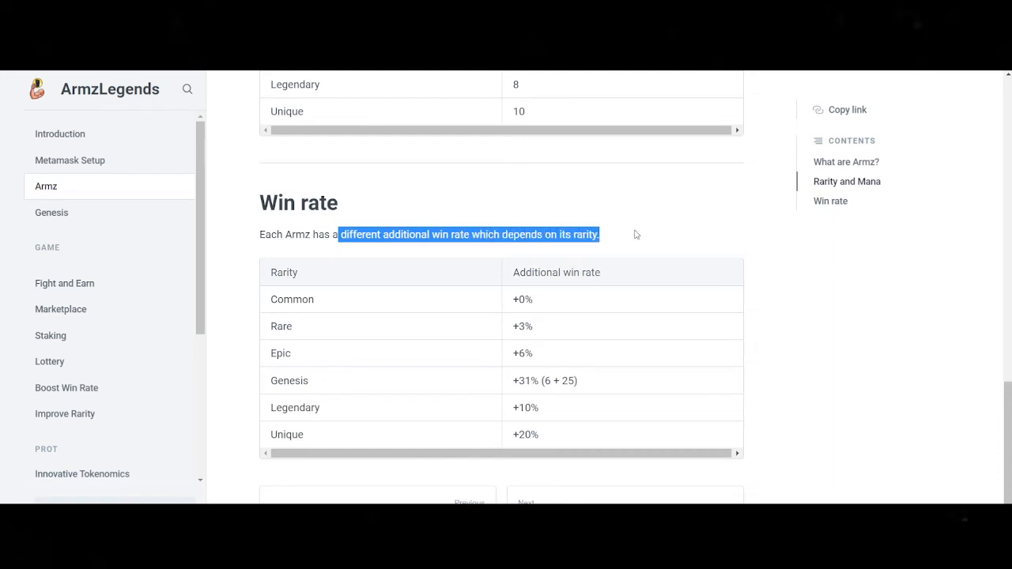
pyautogui.click(533, 302)
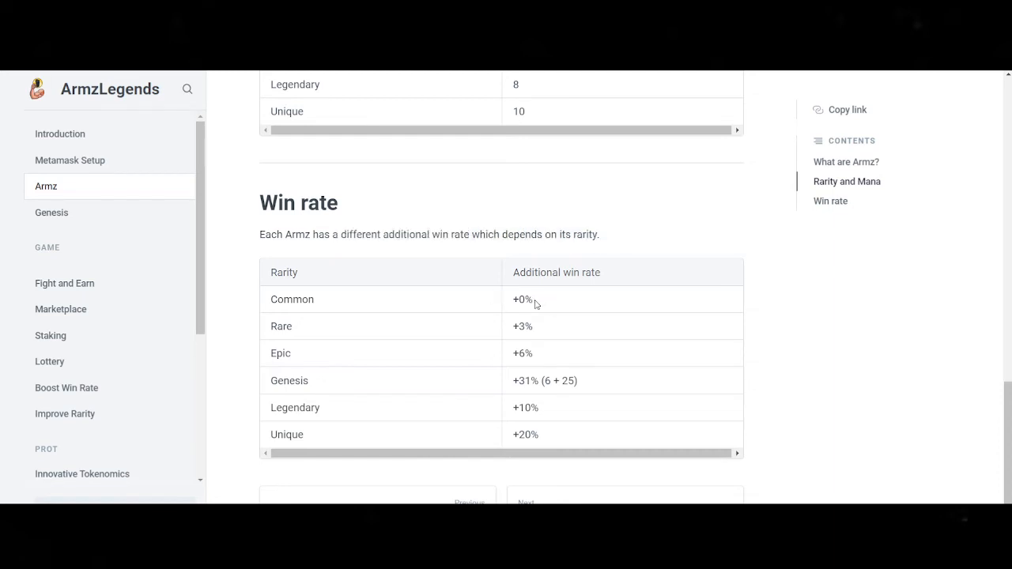
pyautogui.doubleClick(523, 299)
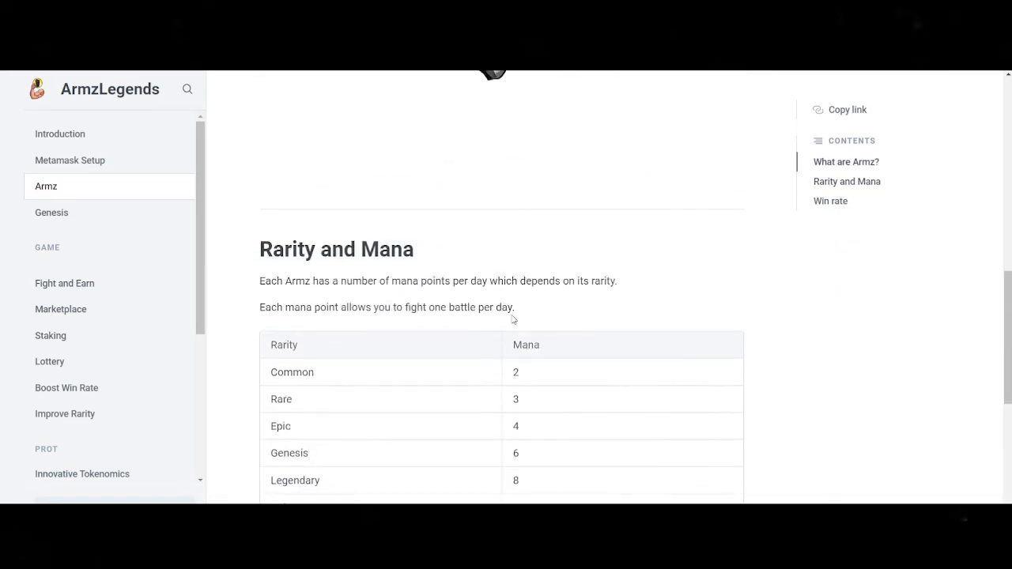
pyautogui.scroll(-3)
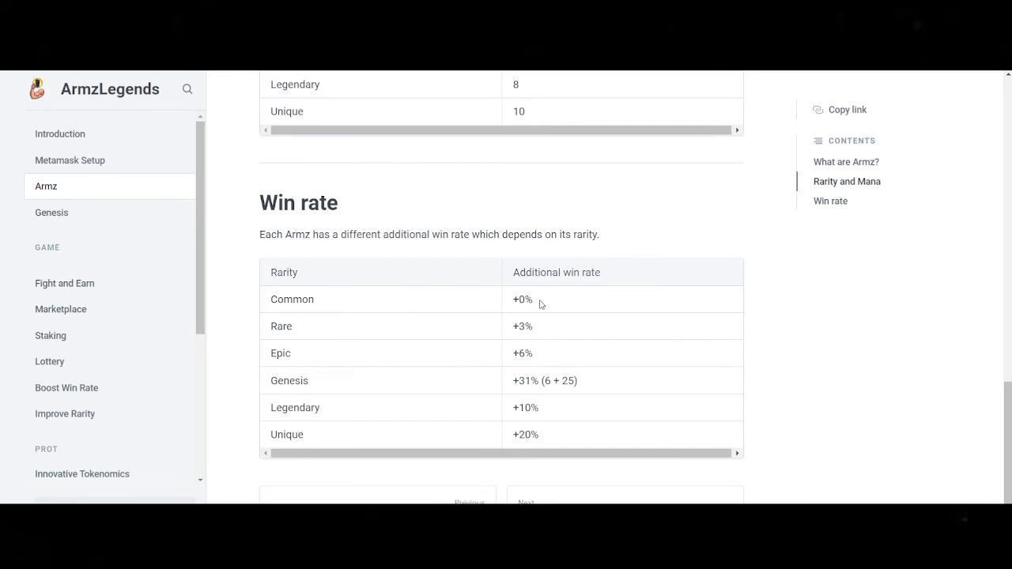
pyautogui.moveTo(424, 283)
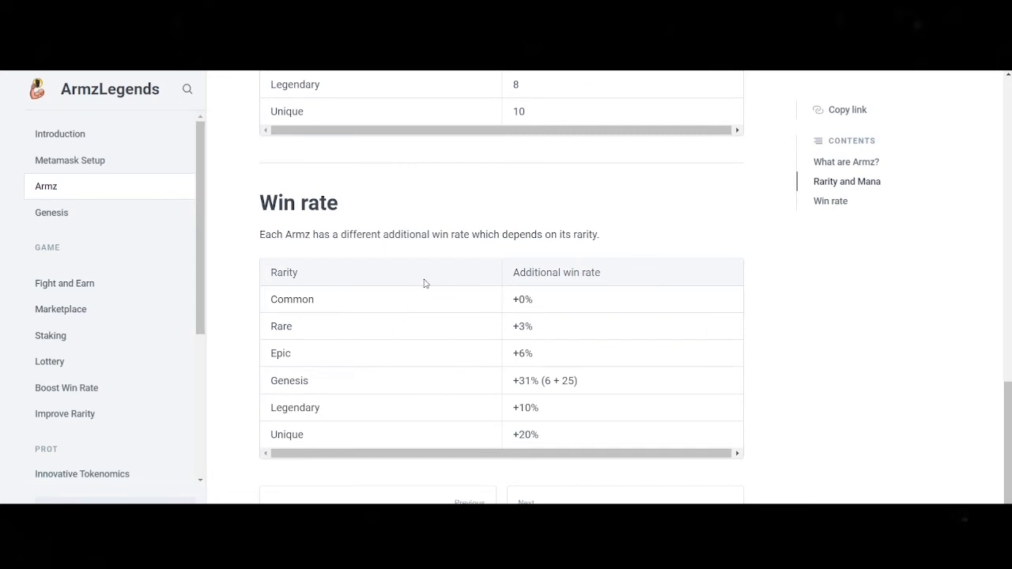
pyautogui.moveTo(323, 333)
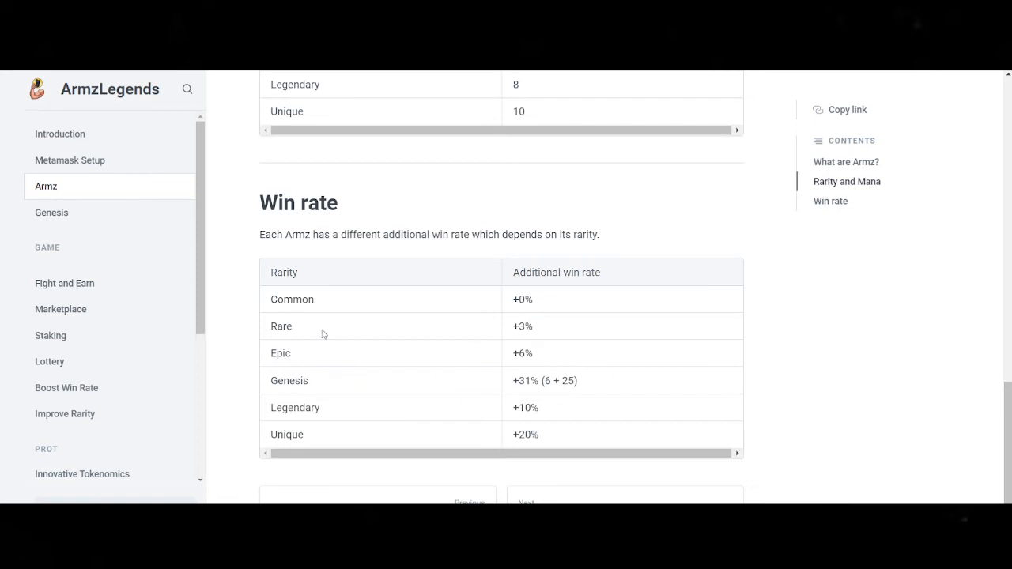
pyautogui.moveTo(536, 330)
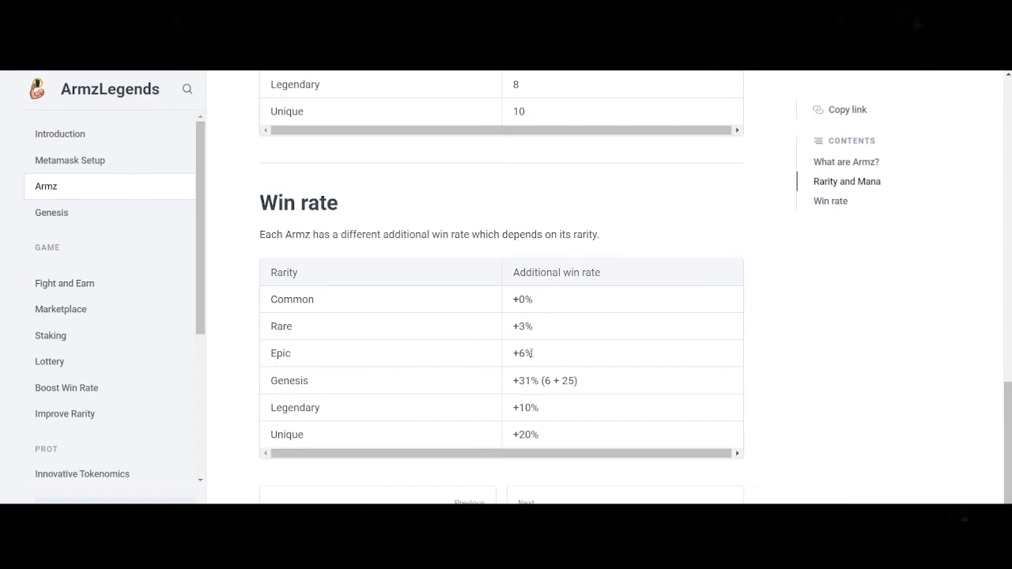
pyautogui.doubleClick(522, 354)
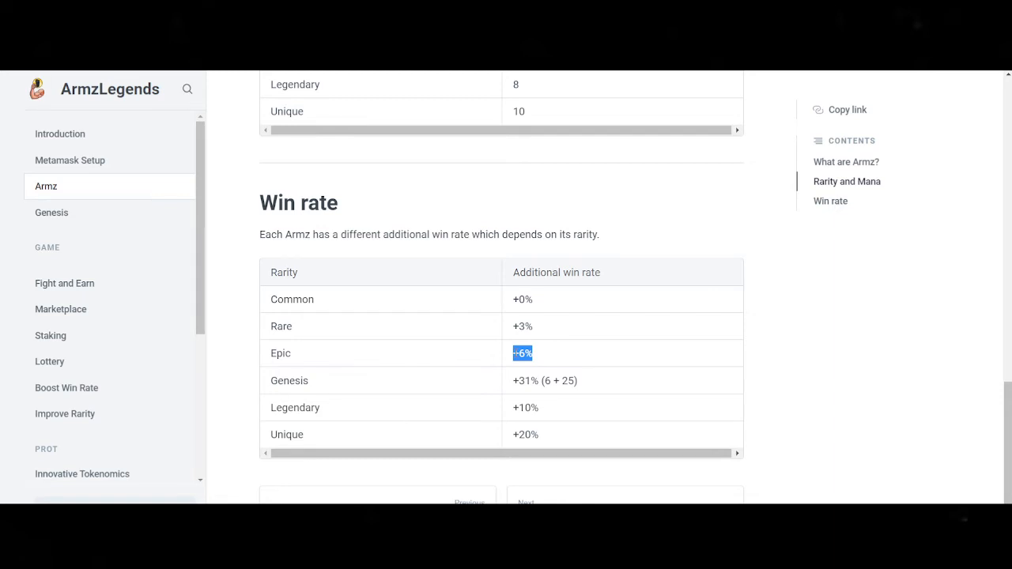
pyautogui.moveTo(533, 346)
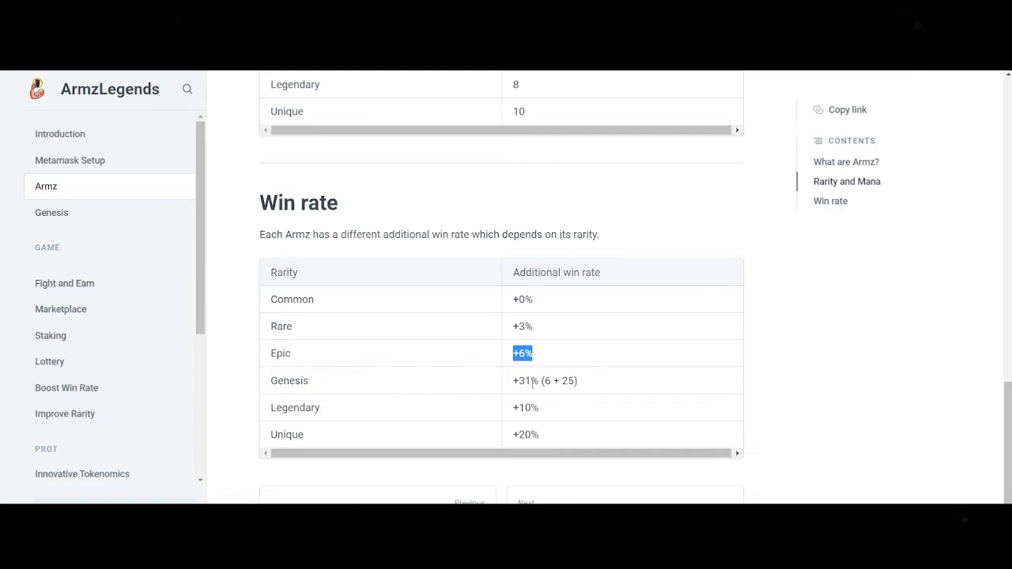
pyautogui.moveTo(519, 392)
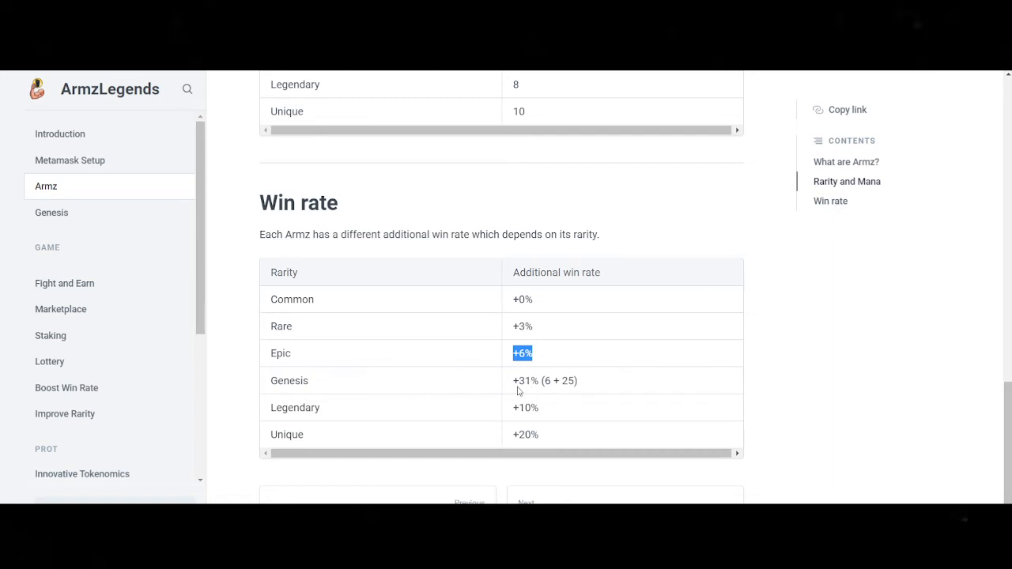
pyautogui.doubleClick(525, 381)
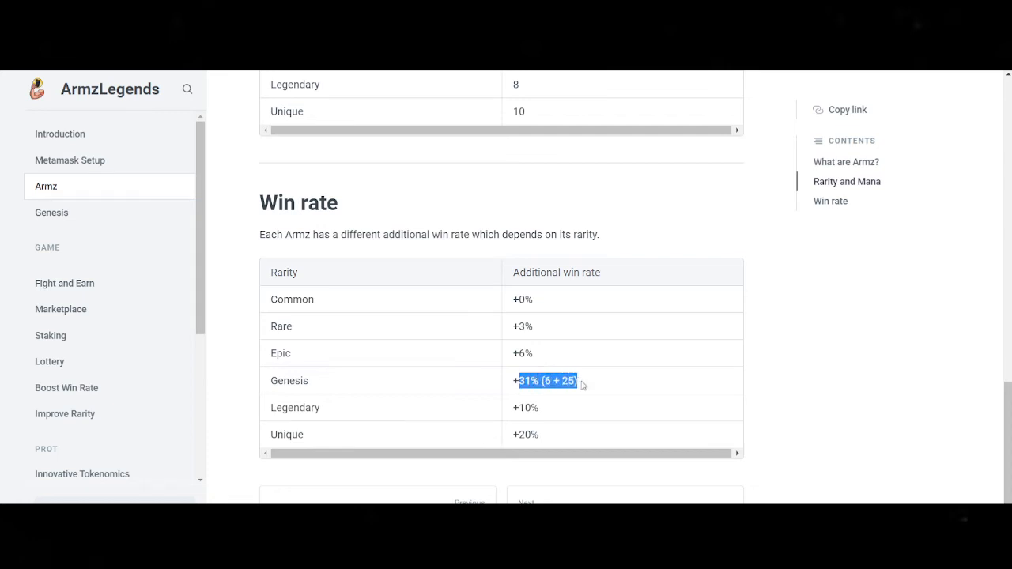
pyautogui.click(547, 406)
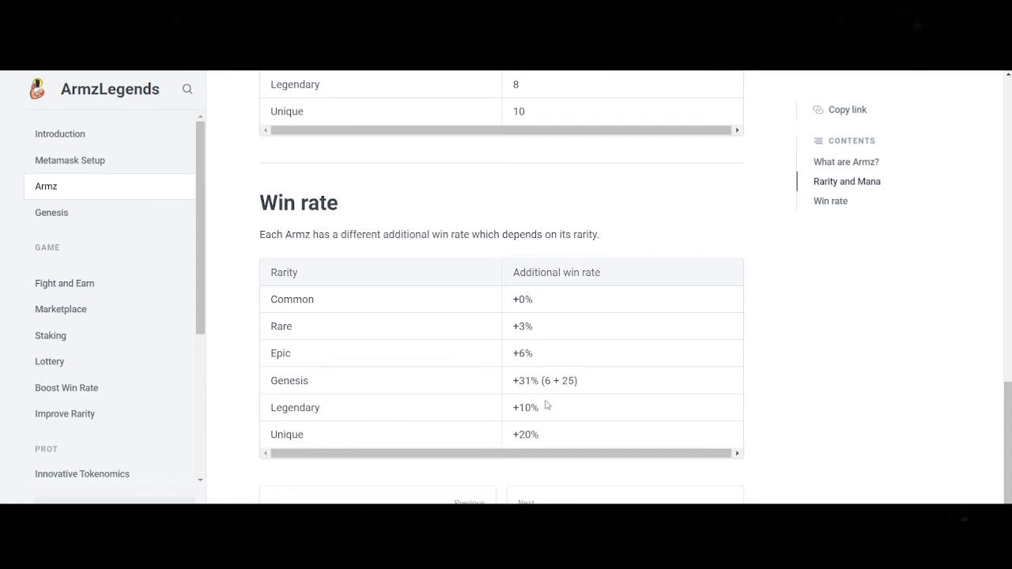
pyautogui.doubleClick(528, 407)
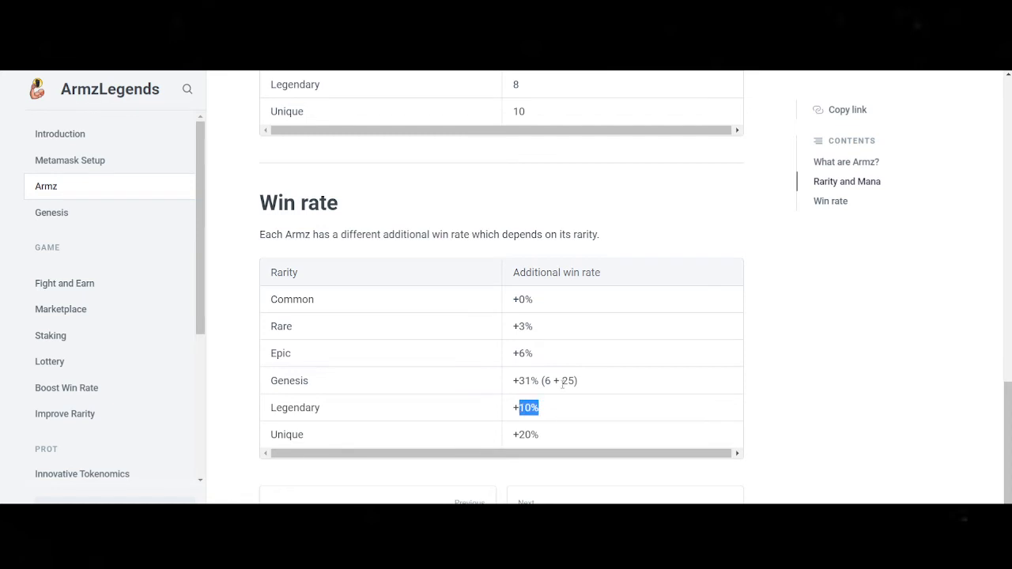
pyautogui.click(542, 412)
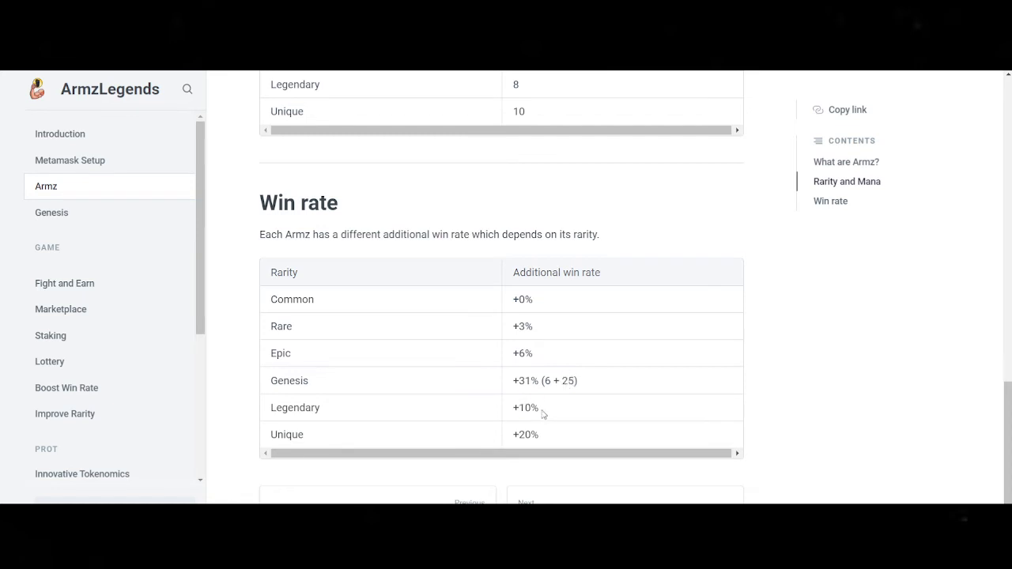
pyautogui.doubleClick(526, 408)
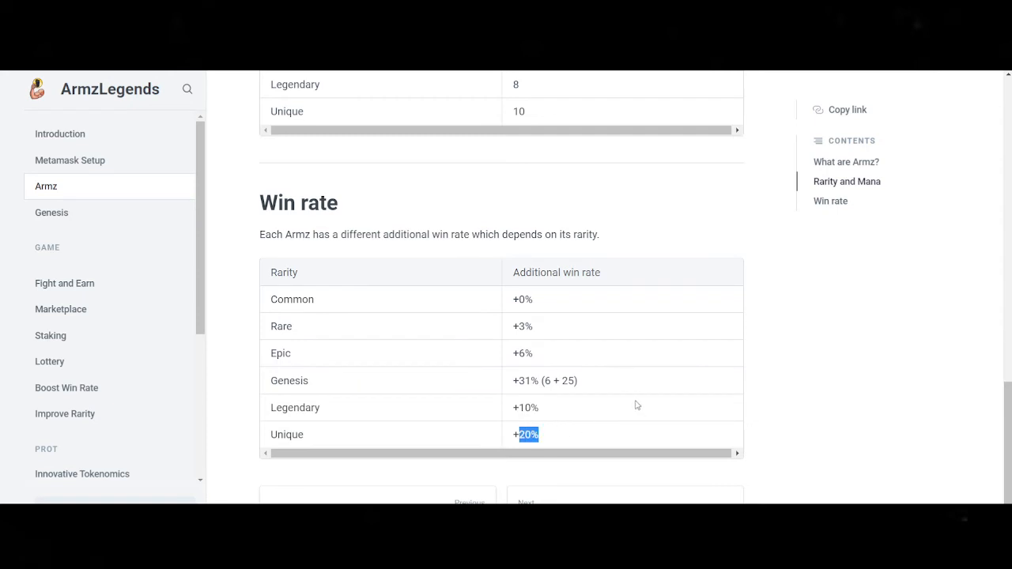
pyautogui.scroll(-3)
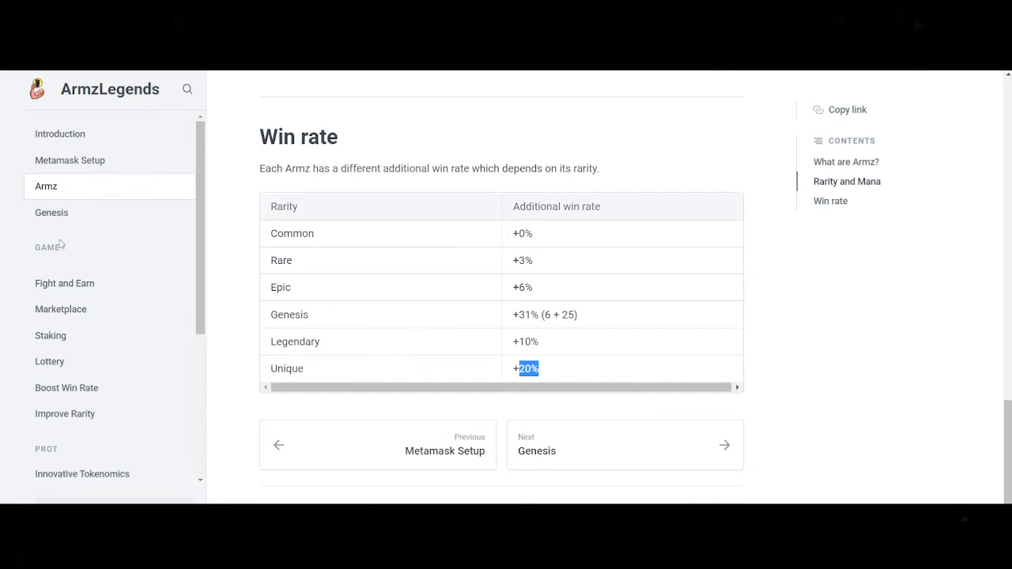
# Open the Genesis page and highlight the sentence about three Genesis sale rounds.
pyautogui.click(51, 212)
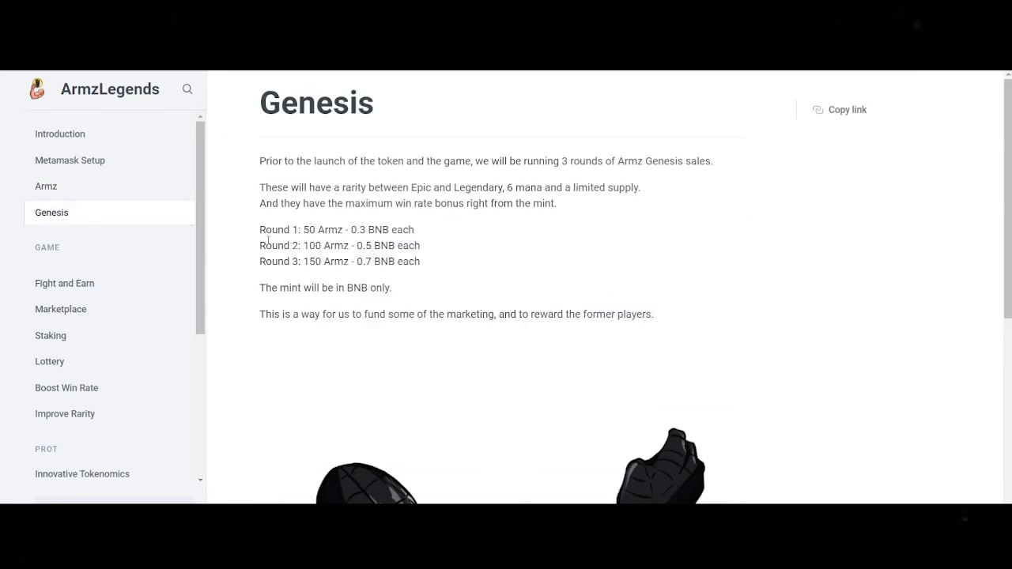
pyautogui.scroll(-3)
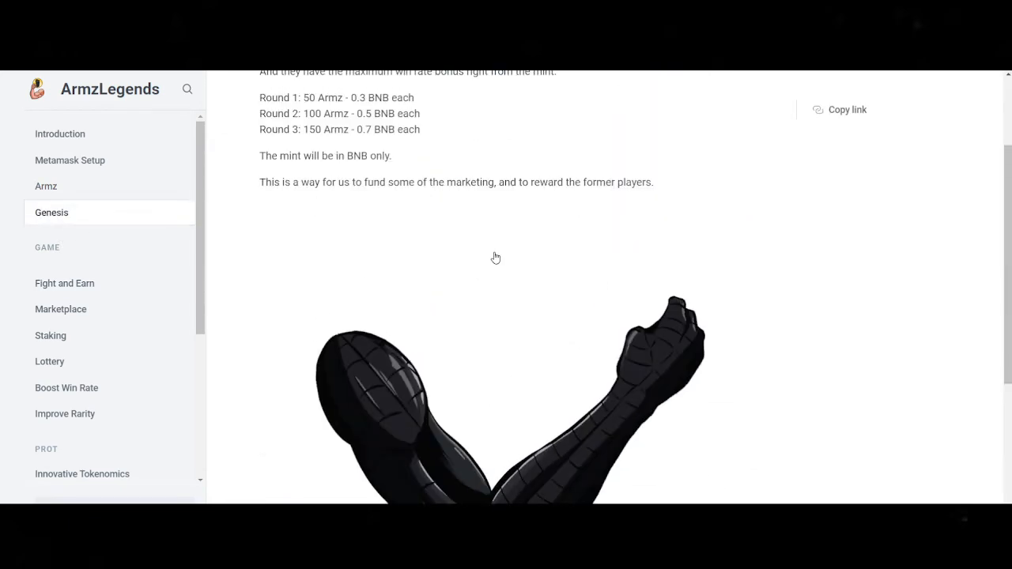
pyautogui.scroll(3)
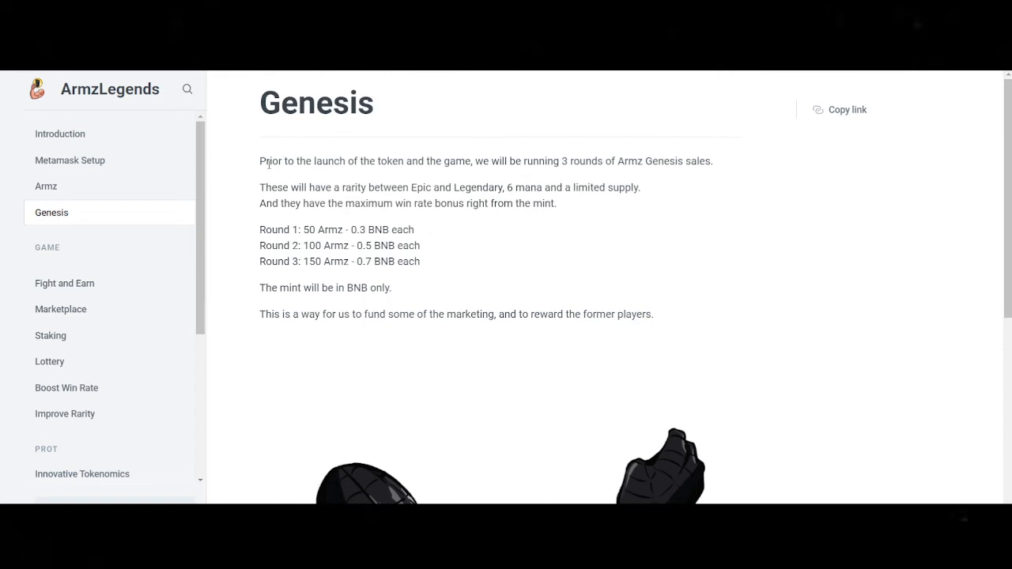
pyautogui.moveTo(267, 162); pyautogui.dragTo(445, 162)
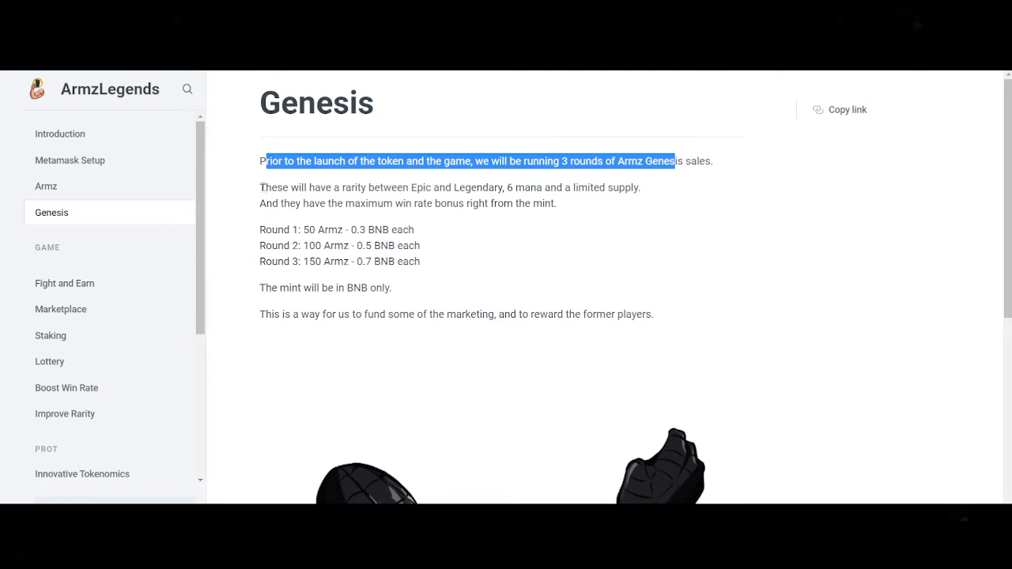
# Highlight the Epic–Legendary rarity, 6 mana, win-rate bonus and Round 1–3 BNB prices.
pyautogui.moveTo(259, 188); pyautogui.dragTo(306, 187)
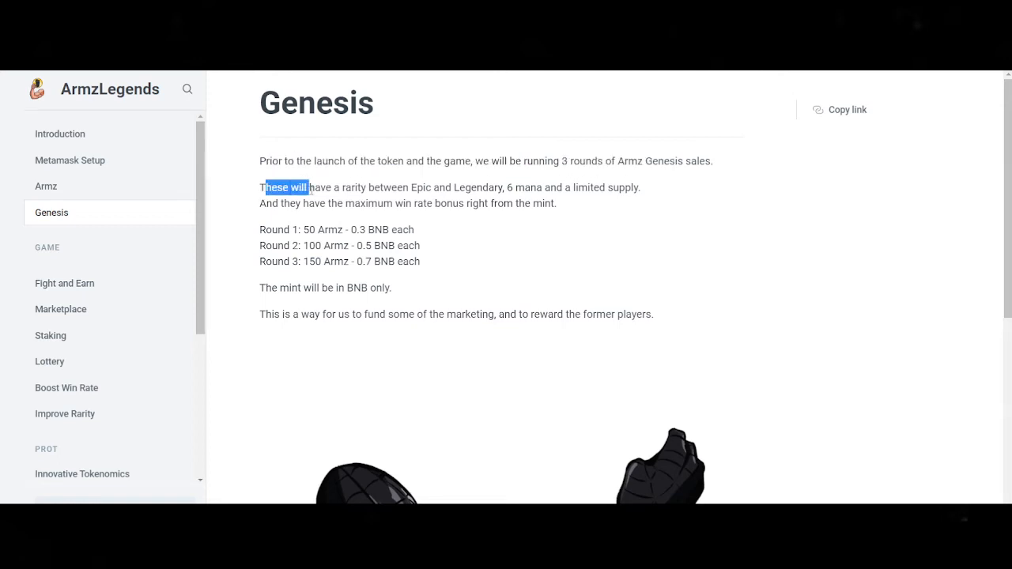
pyautogui.moveTo(264, 187); pyautogui.dragTo(446, 187)
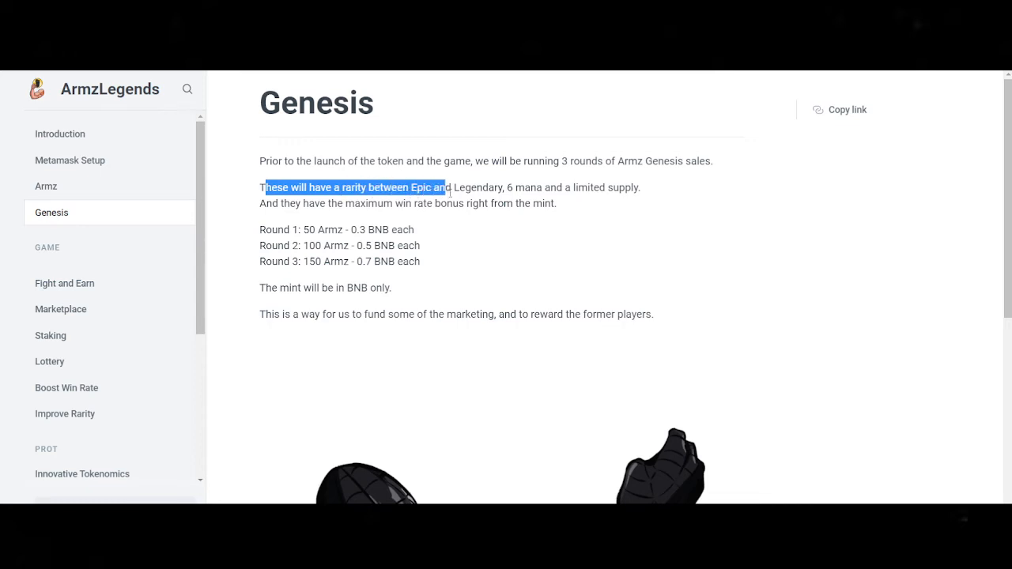
pyautogui.moveTo(444, 187); pyautogui.dragTo(543, 188)
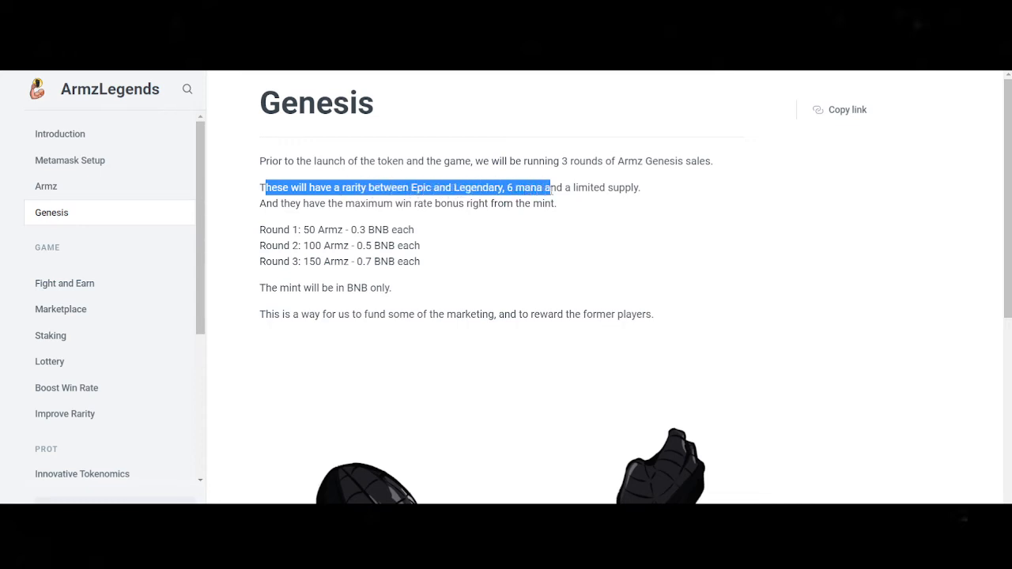
pyautogui.moveTo(542, 188); pyautogui.dragTo(632, 187)
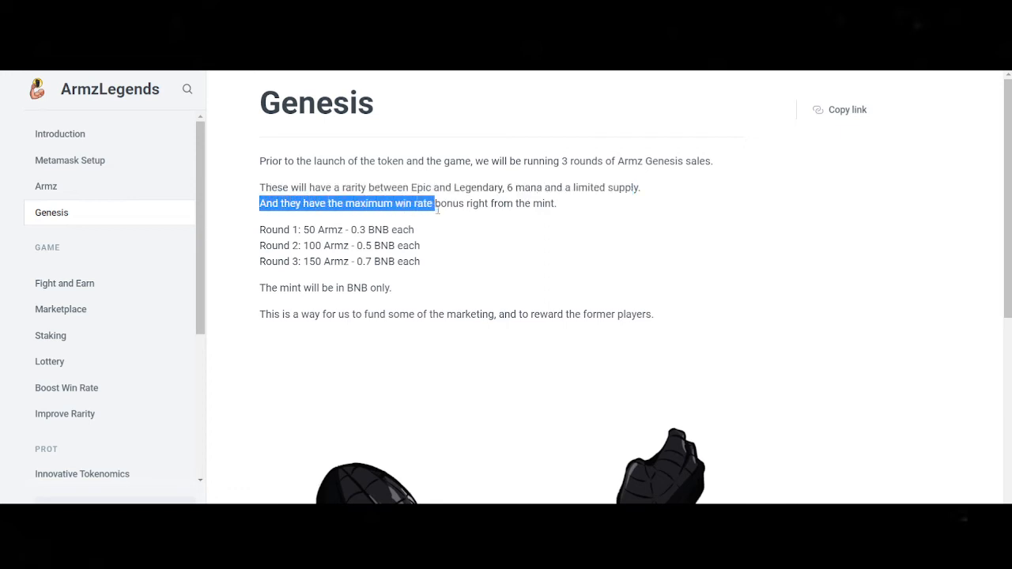
pyautogui.moveTo(432, 203); pyautogui.dragTo(516, 203)
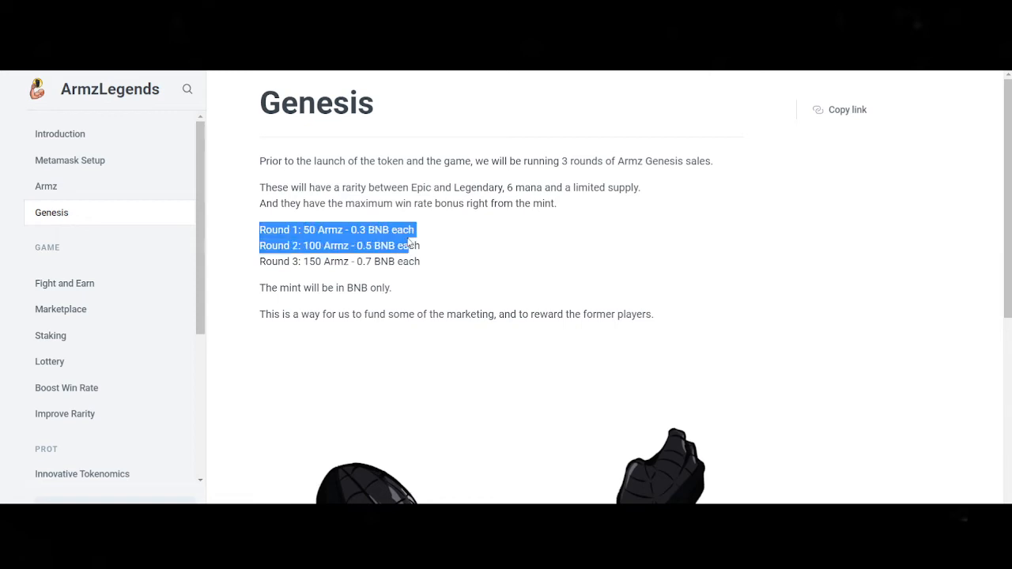
pyautogui.moveTo(408, 245); pyautogui.dragTo(439, 265)
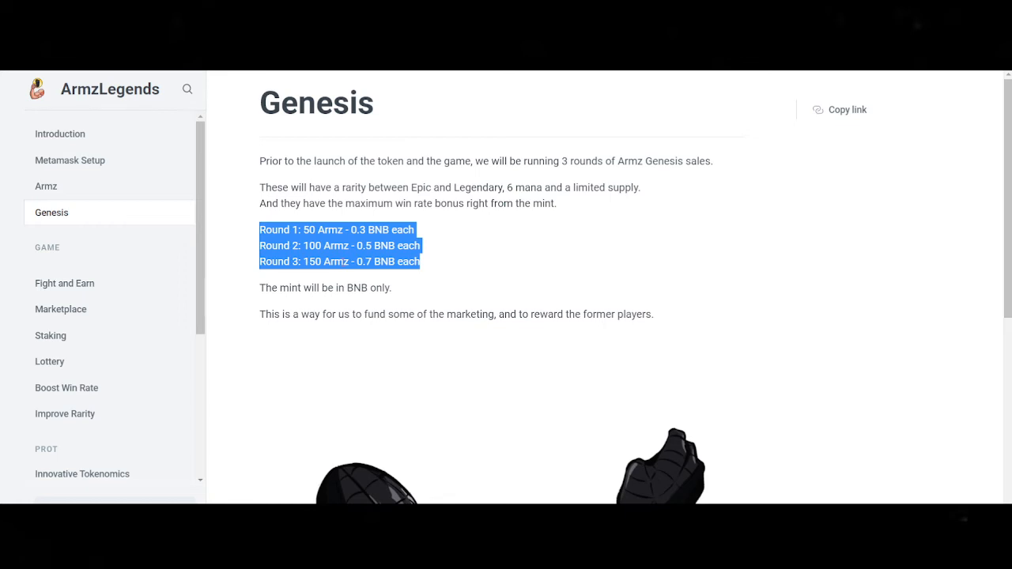
pyautogui.scroll(-3)
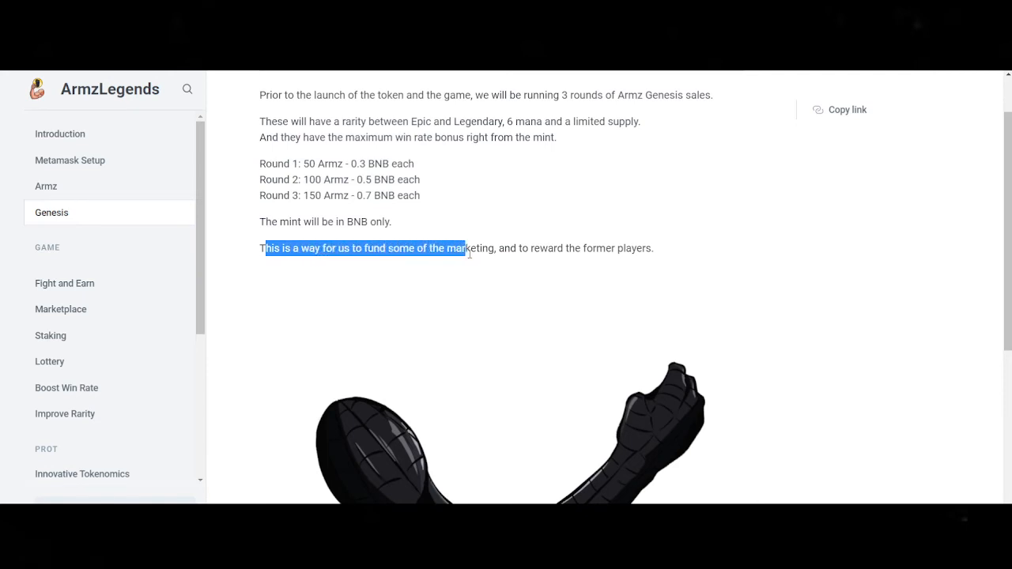
pyautogui.scroll(-3)
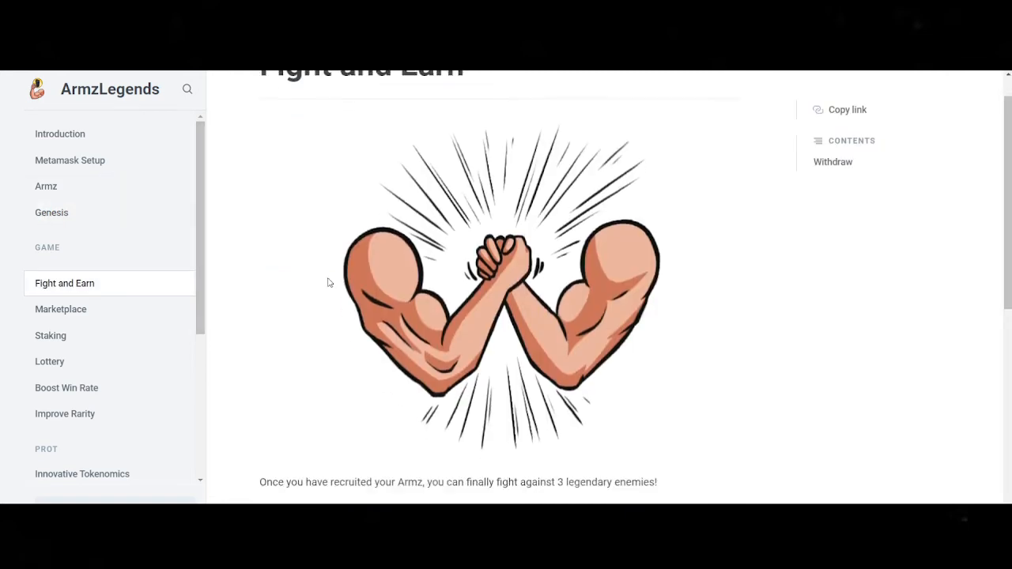
pyautogui.scroll(-3)
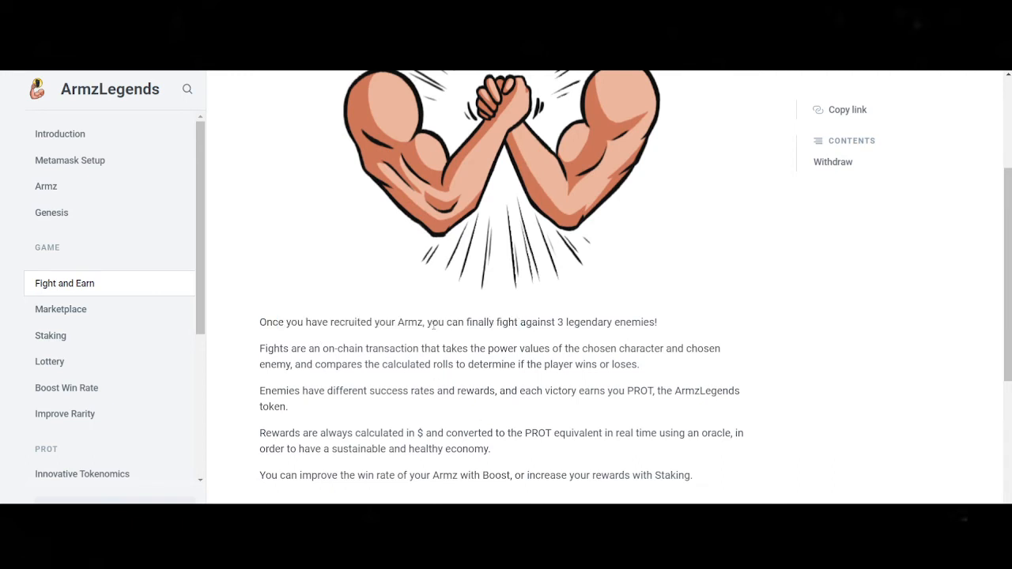
pyautogui.moveTo(432, 322); pyautogui.dragTo(556, 322)
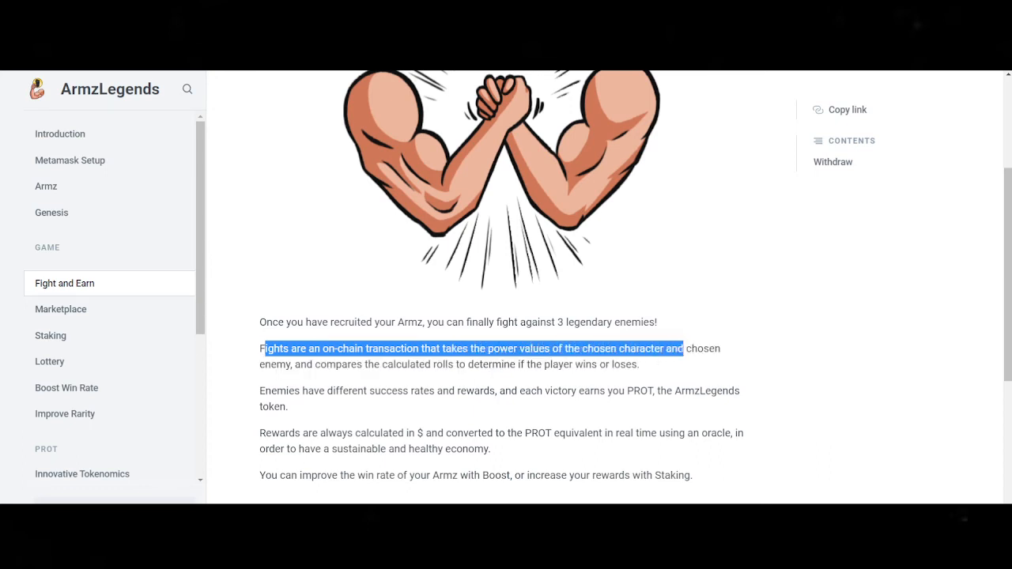
pyautogui.click(324, 365)
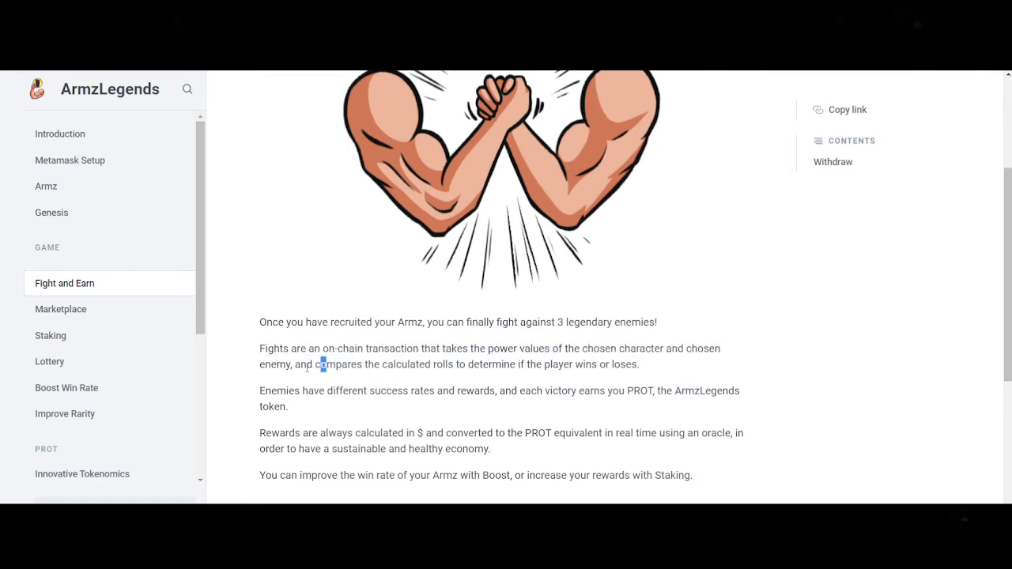
pyautogui.moveTo(322, 365); pyautogui.dragTo(387, 365)
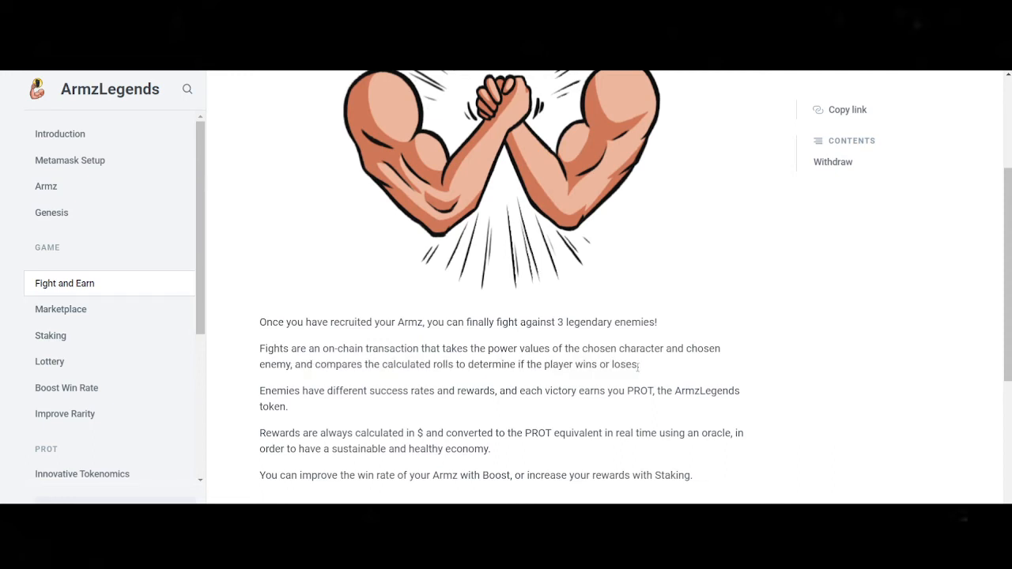
pyautogui.moveTo(260, 322); pyautogui.dragTo(637, 365)
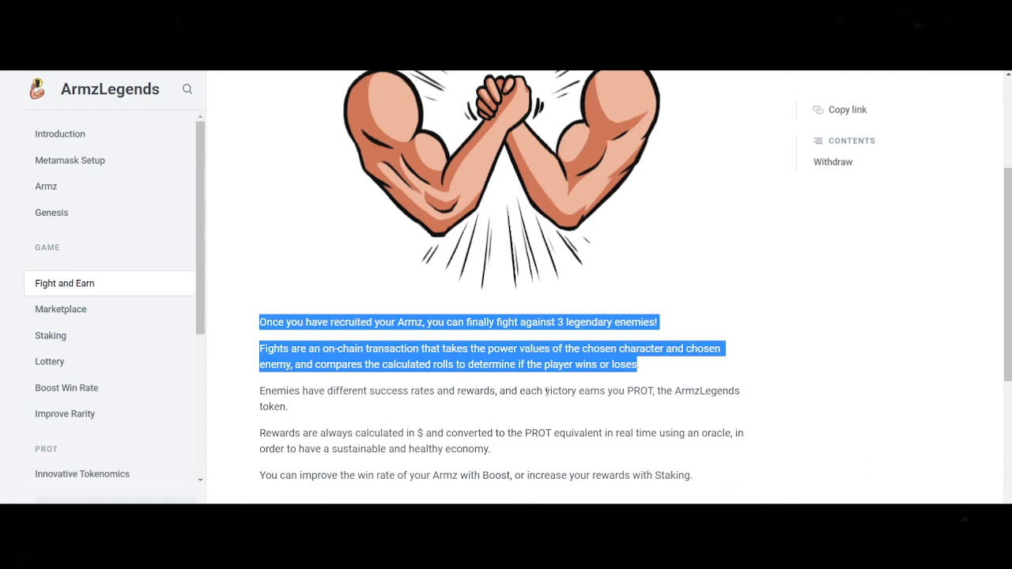
pyautogui.moveTo(549, 390)
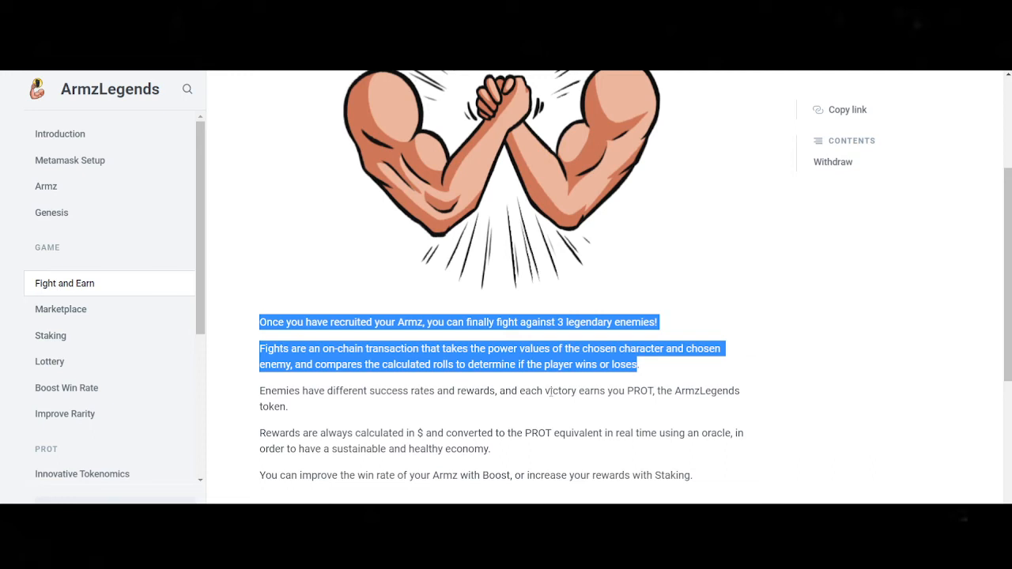
pyautogui.moveTo(360, 421)
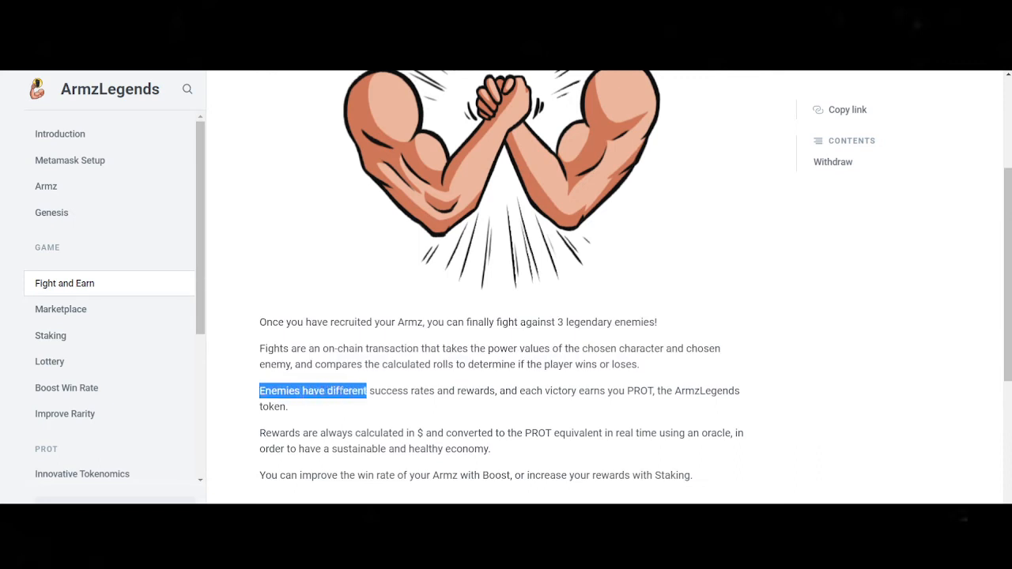
pyautogui.moveTo(367, 391); pyautogui.dragTo(455, 391)
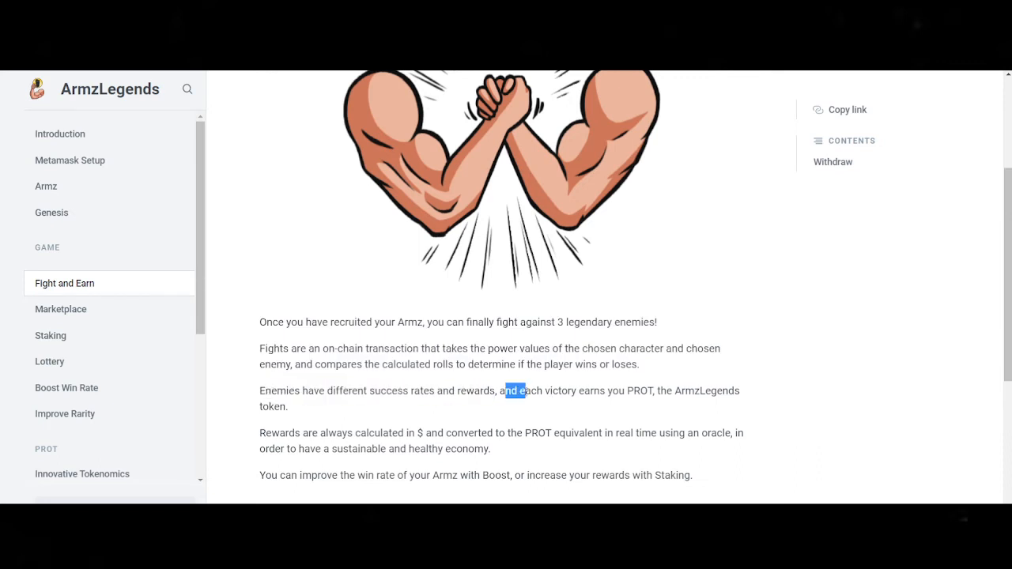
pyautogui.moveTo(502, 390); pyautogui.dragTo(645, 391)
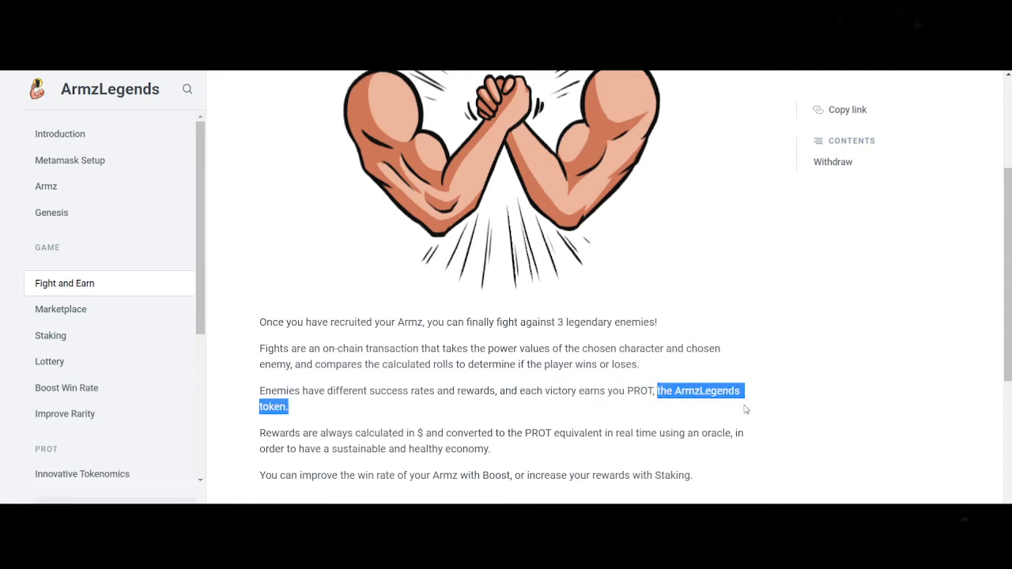
pyautogui.moveTo(613, 412)
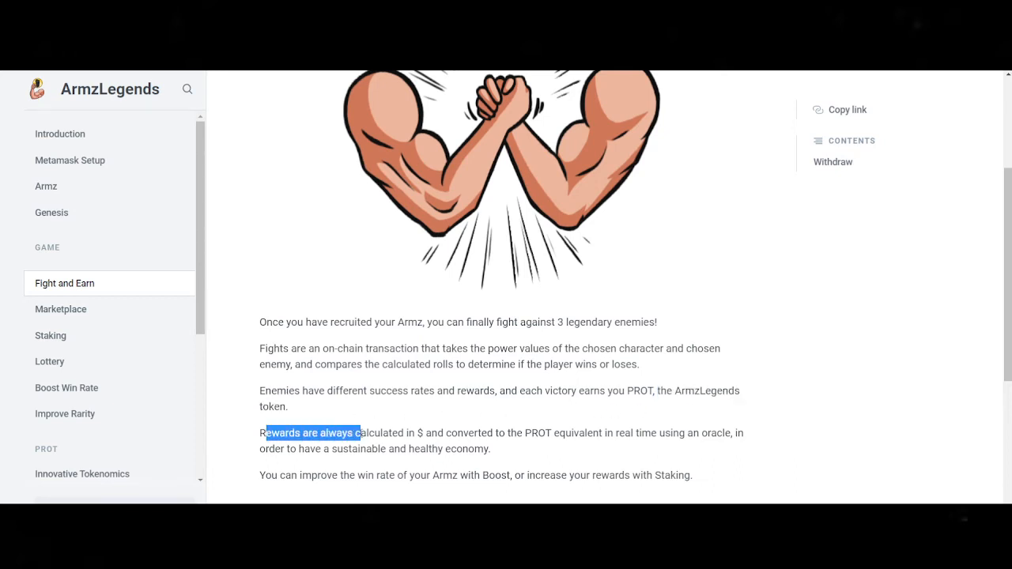
pyautogui.moveTo(357, 433); pyautogui.dragTo(523, 433)
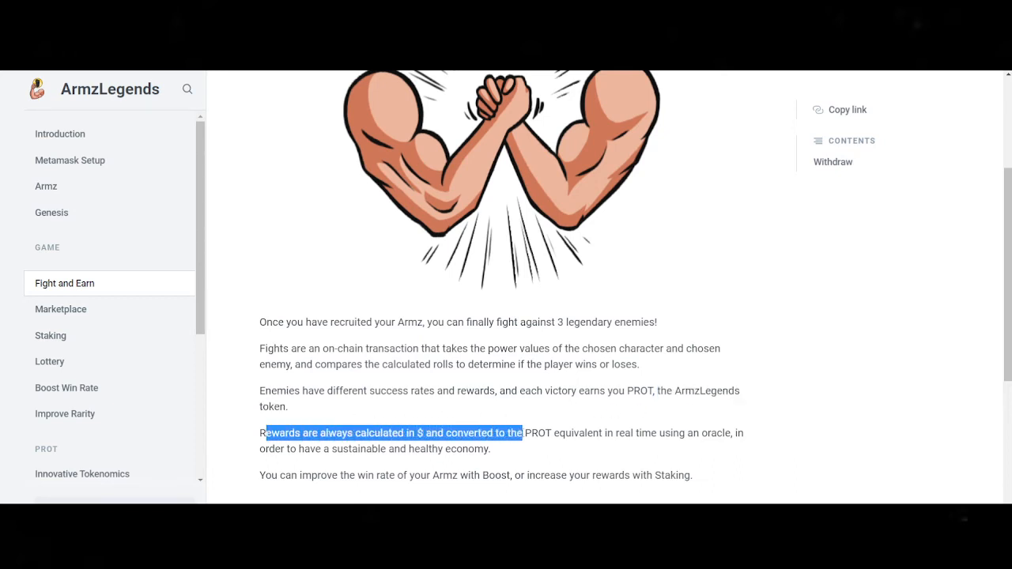
pyautogui.moveTo(522, 433); pyautogui.dragTo(577, 433)
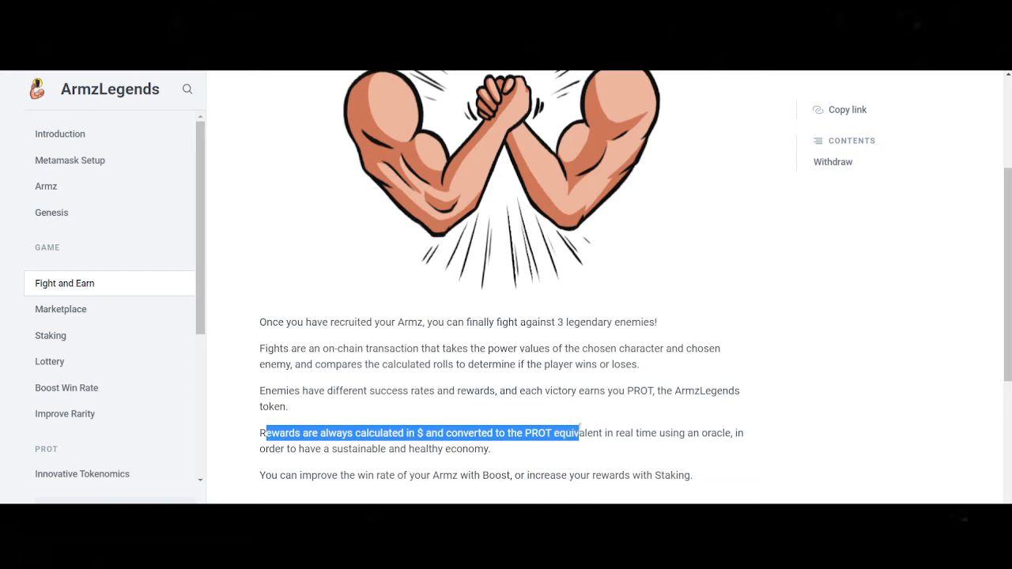
pyautogui.moveTo(577, 432); pyautogui.dragTo(651, 432)
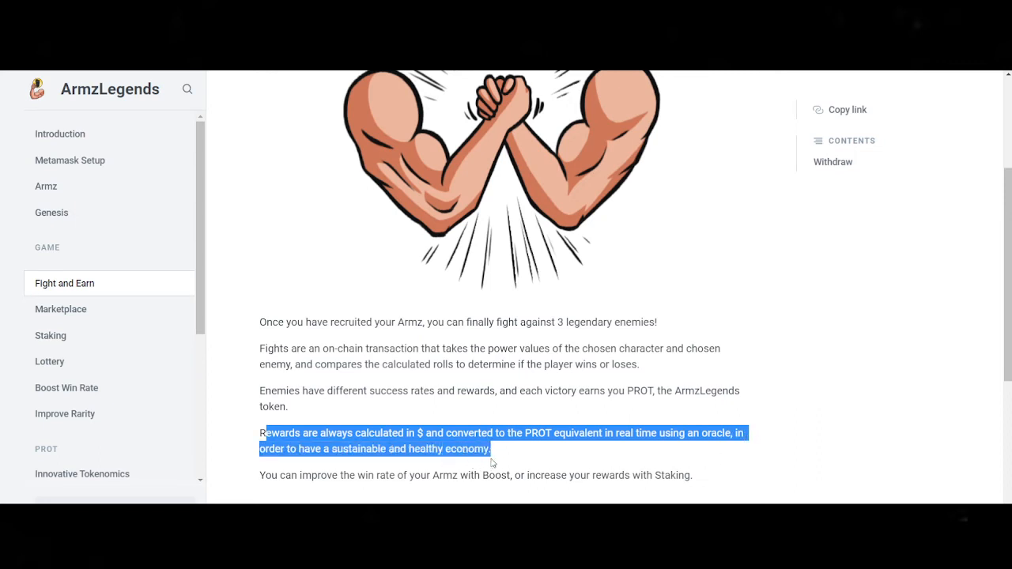
pyautogui.moveTo(257, 490)
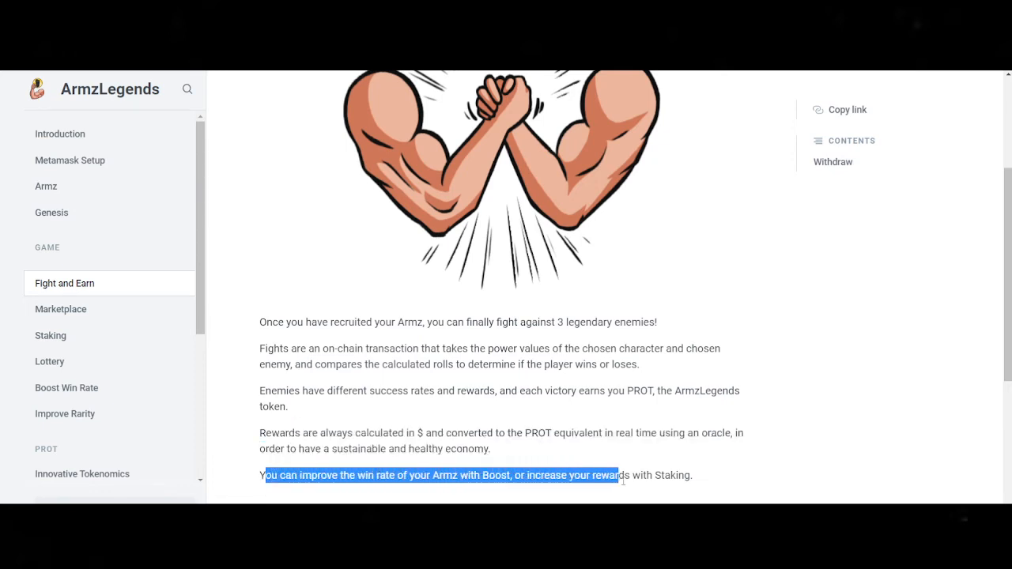
# Clear the highlight and scroll to the Withdraw section's 30% Early Withdraw Tax.
pyautogui.click(723, 451)
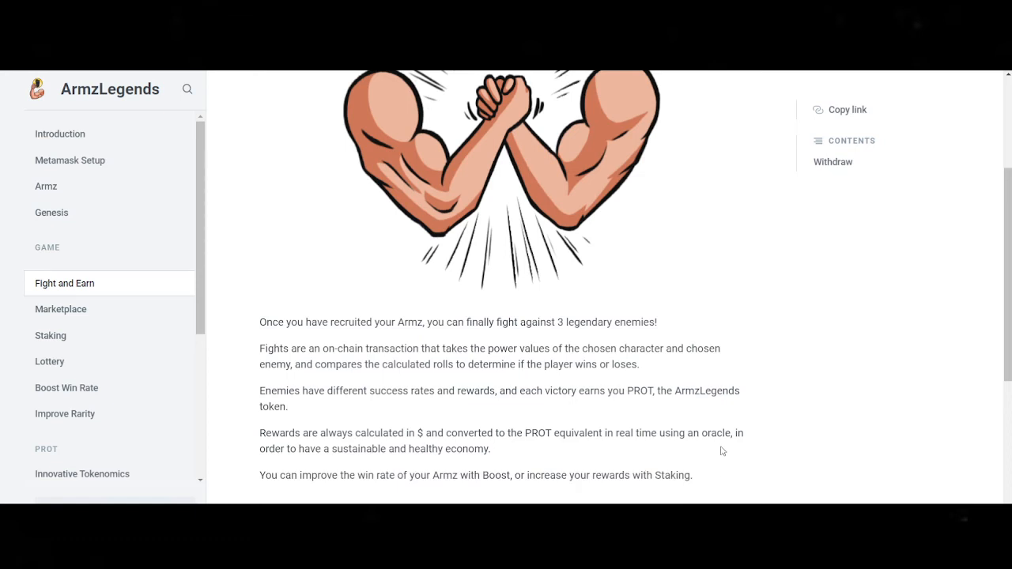
pyautogui.moveTo(533, 377)
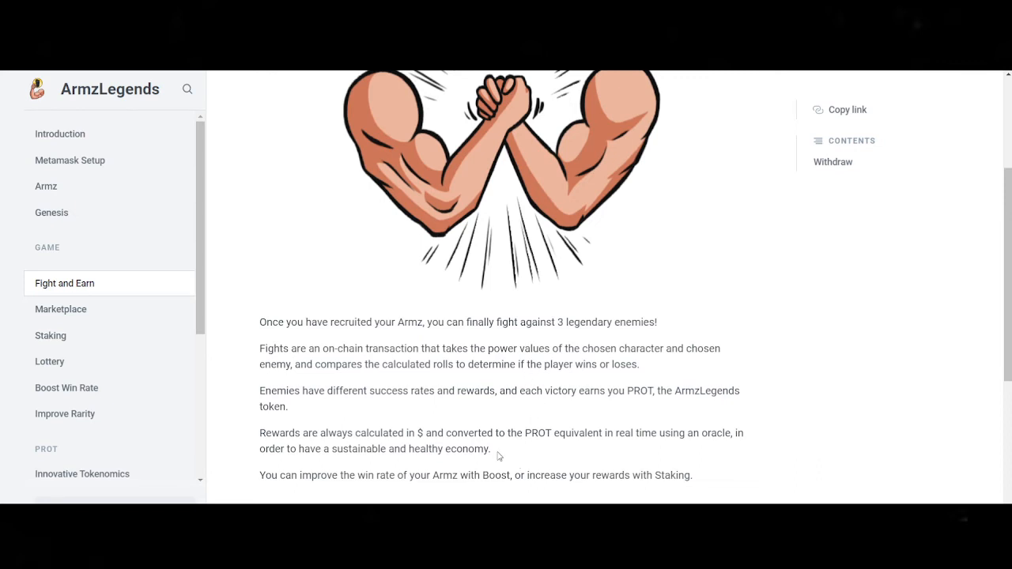
pyautogui.moveTo(492, 460)
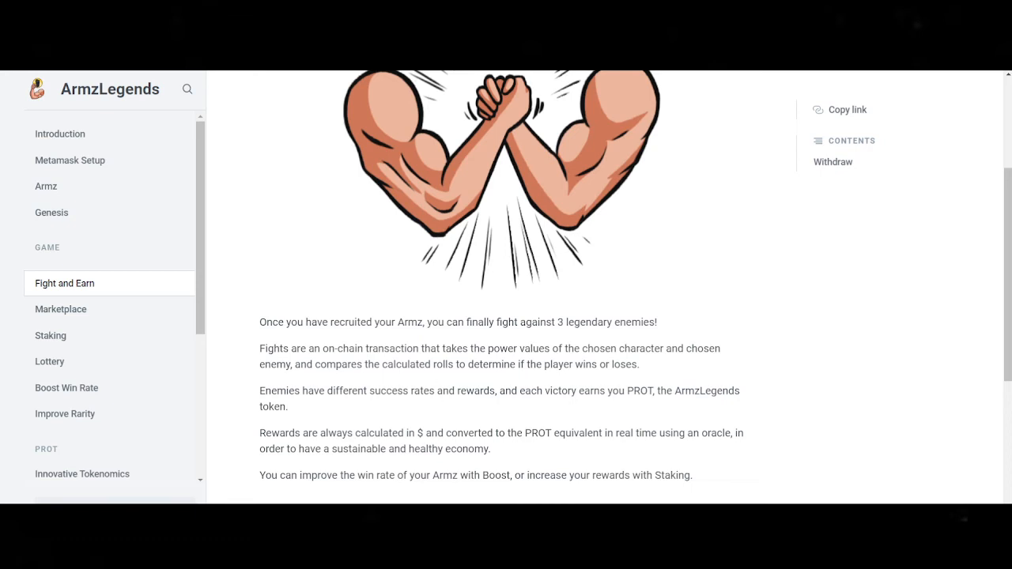
pyautogui.moveTo(726, 98)
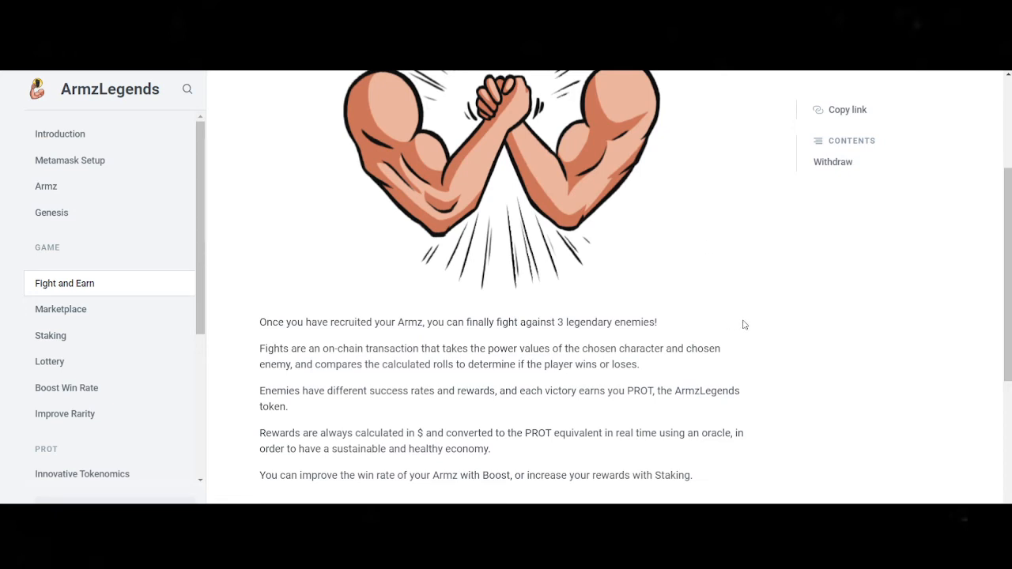
pyautogui.moveTo(749, 326)
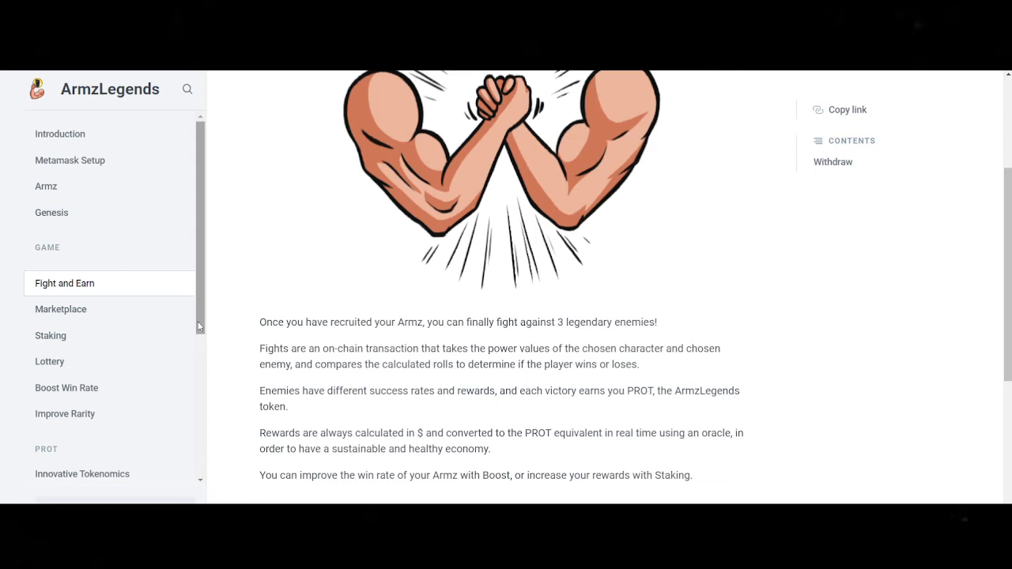
pyautogui.scroll(-3)
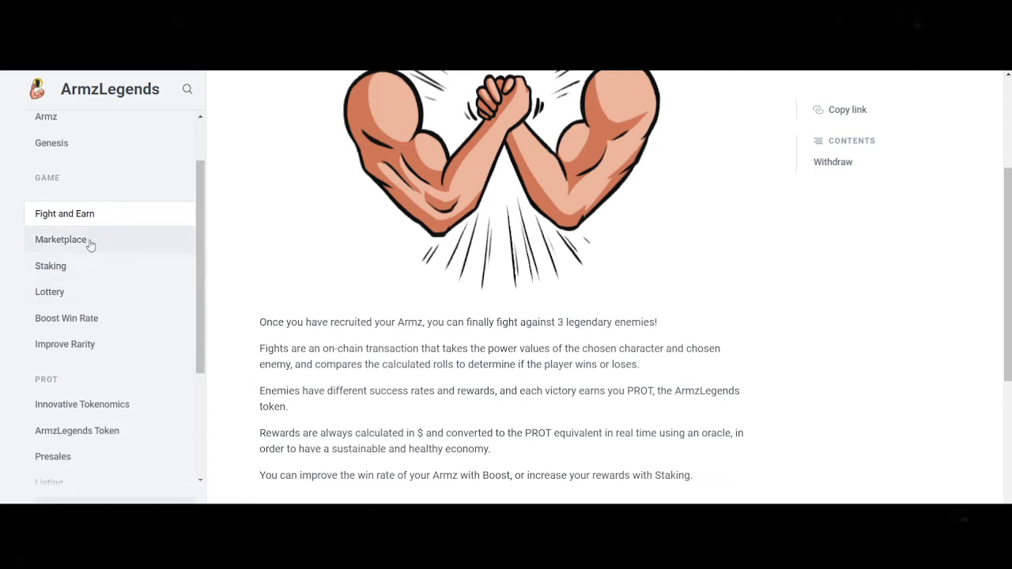
pyautogui.moveTo(287, 318)
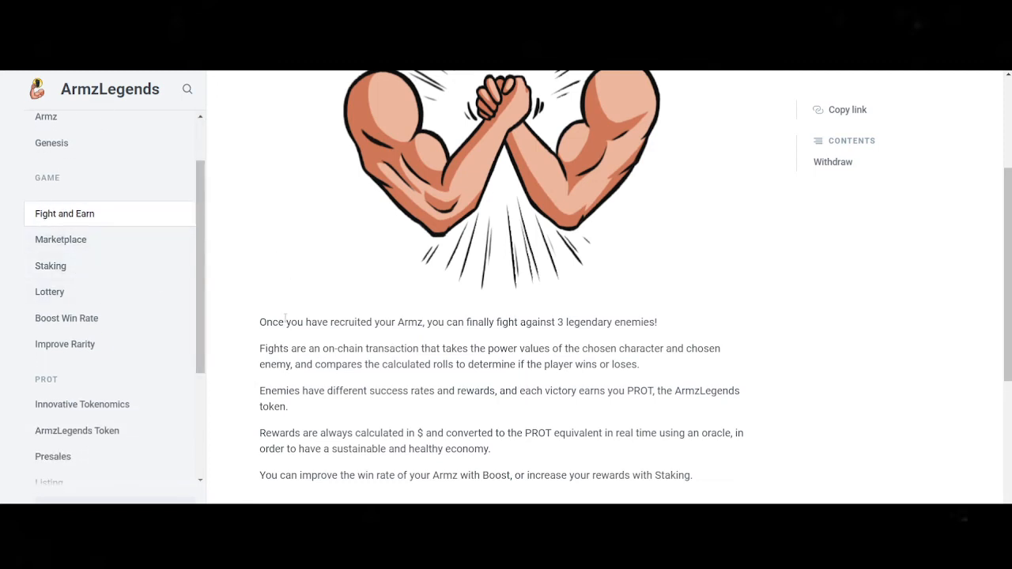
pyautogui.moveTo(101, 246)
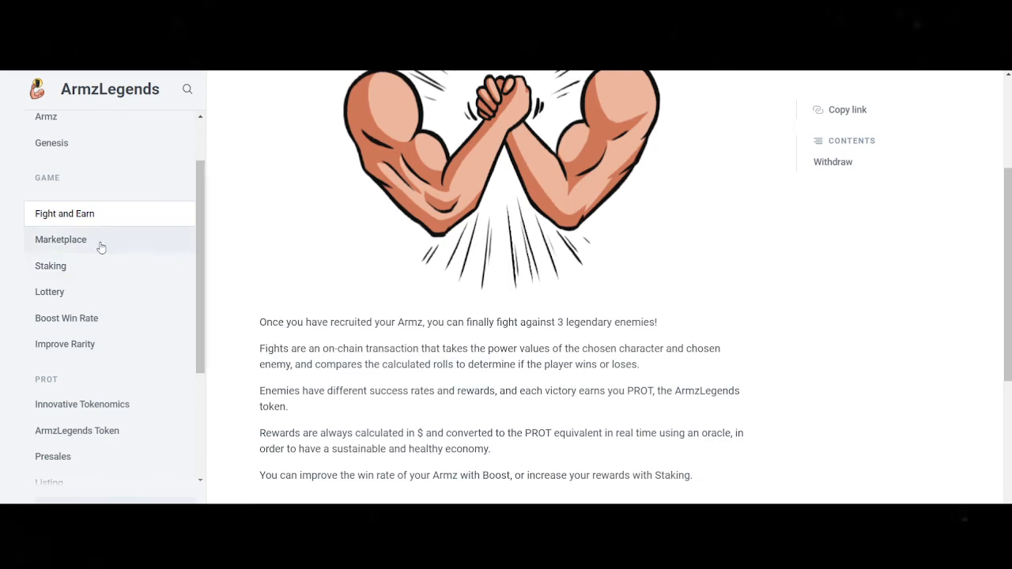
pyautogui.scroll(-3)
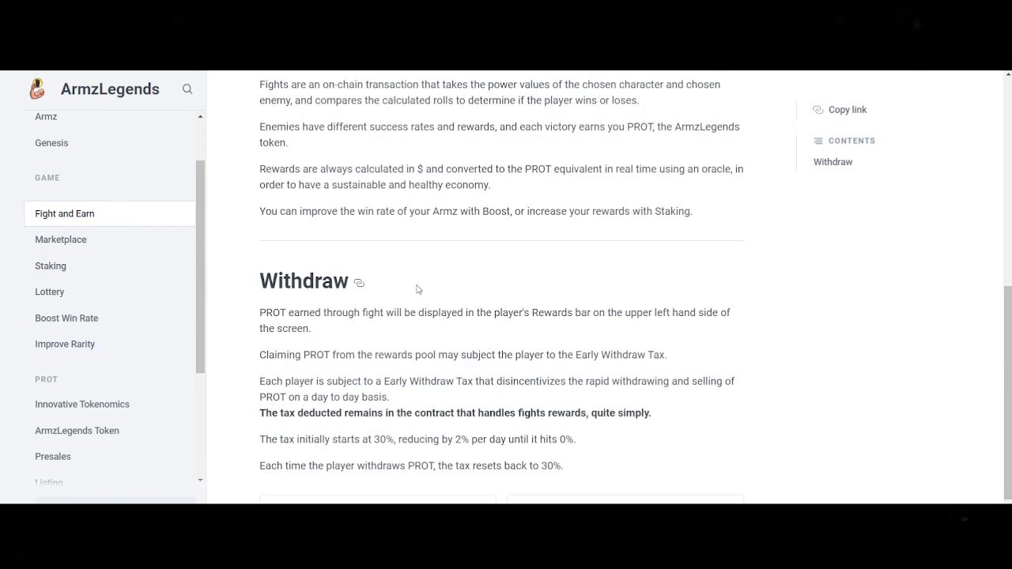
# Scroll through the Withdraw section, selecting a line of its text.
pyautogui.scroll(-3)
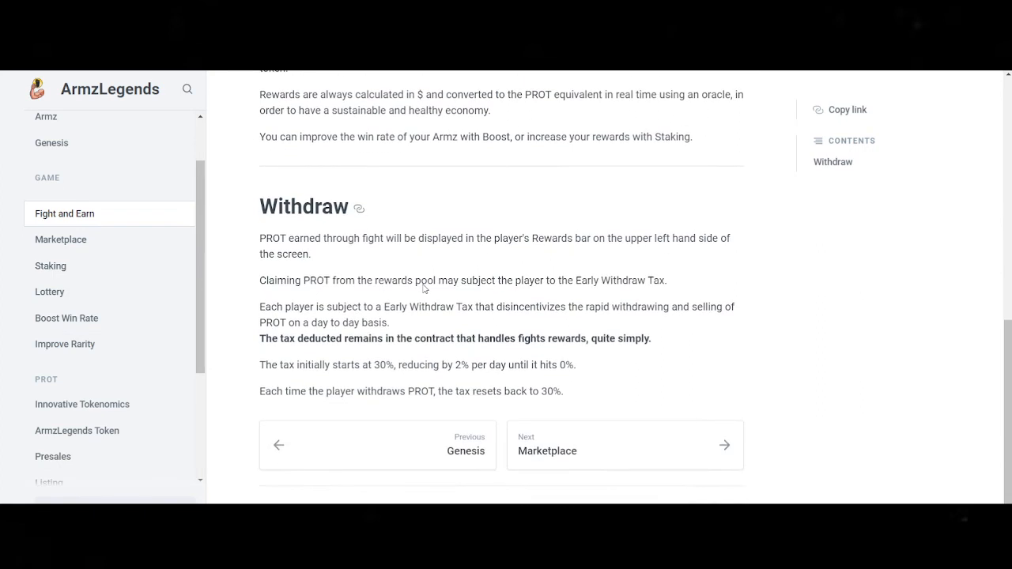
pyautogui.moveTo(442, 293)
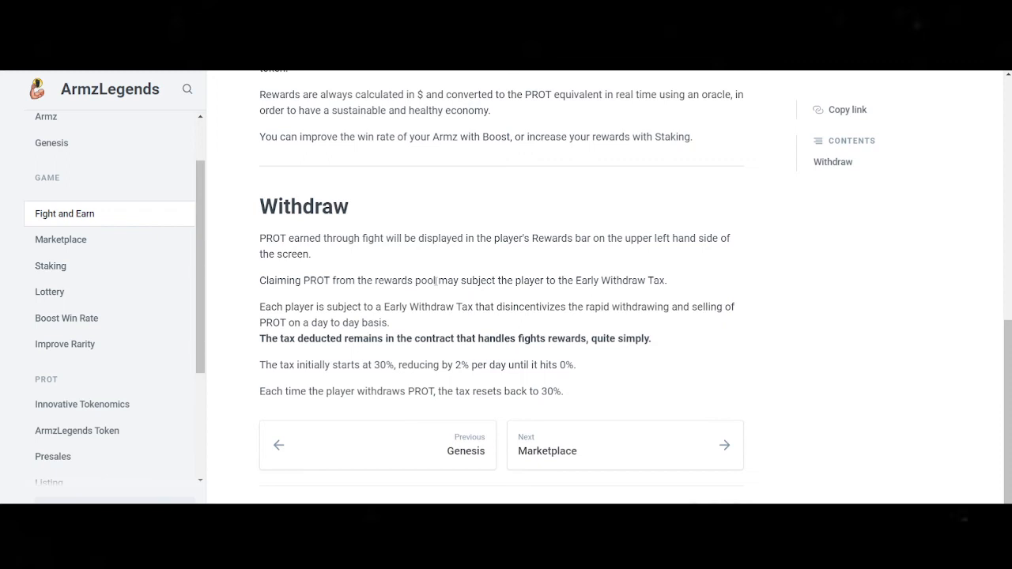
pyautogui.moveTo(467, 246)
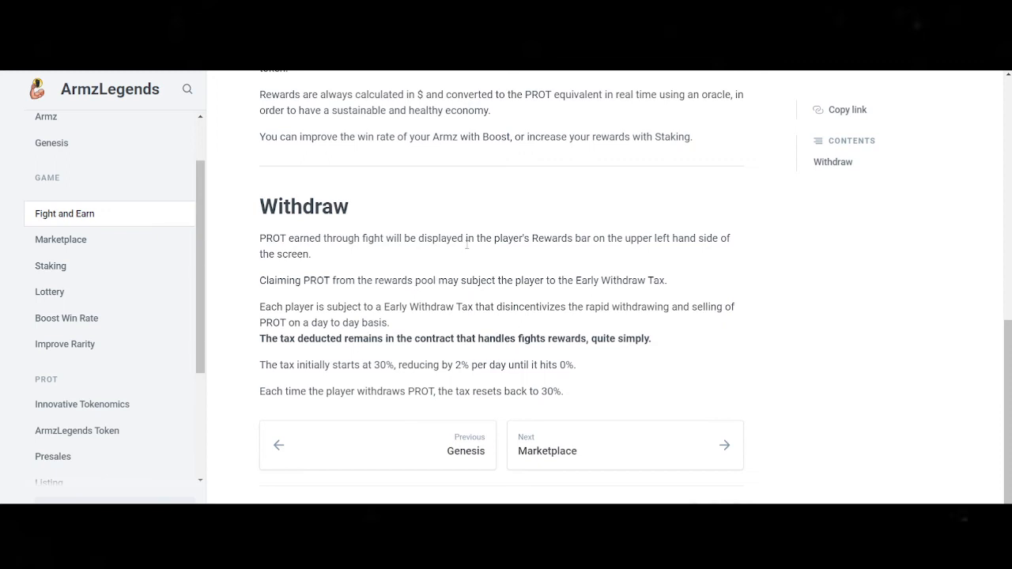
pyautogui.moveTo(507, 258)
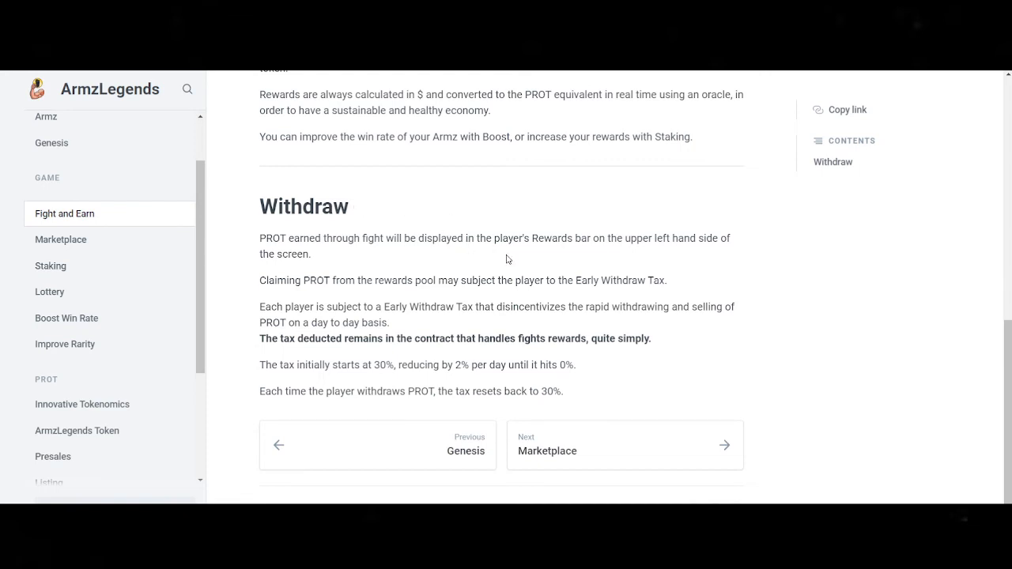
pyautogui.moveTo(511, 267)
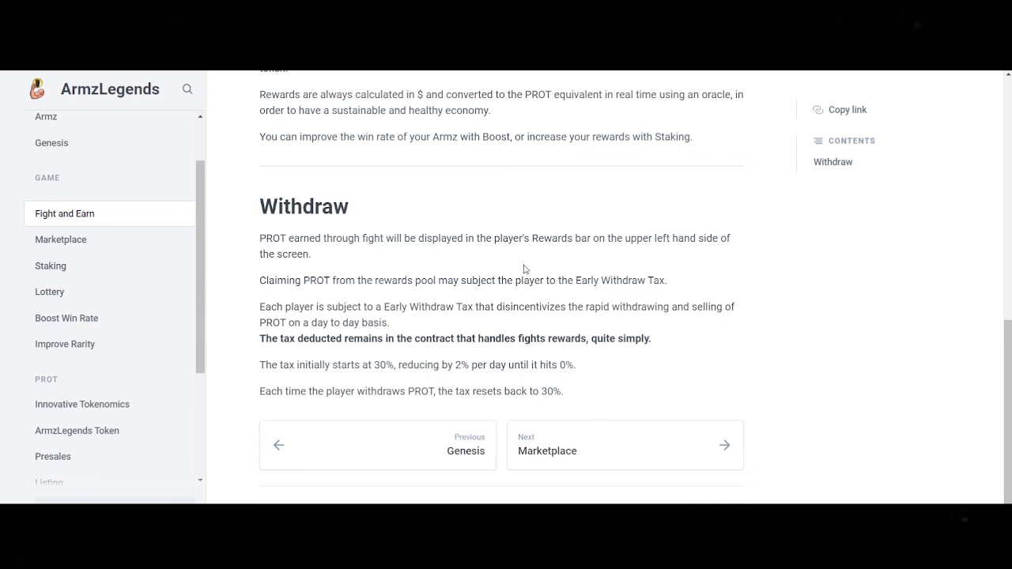
pyautogui.moveTo(522, 273)
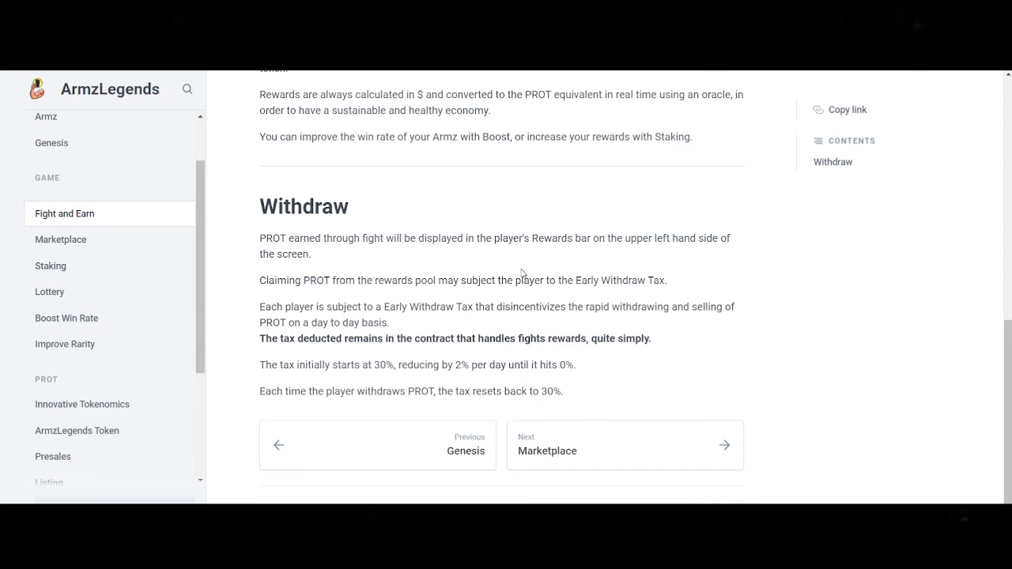
pyautogui.moveTo(441, 258)
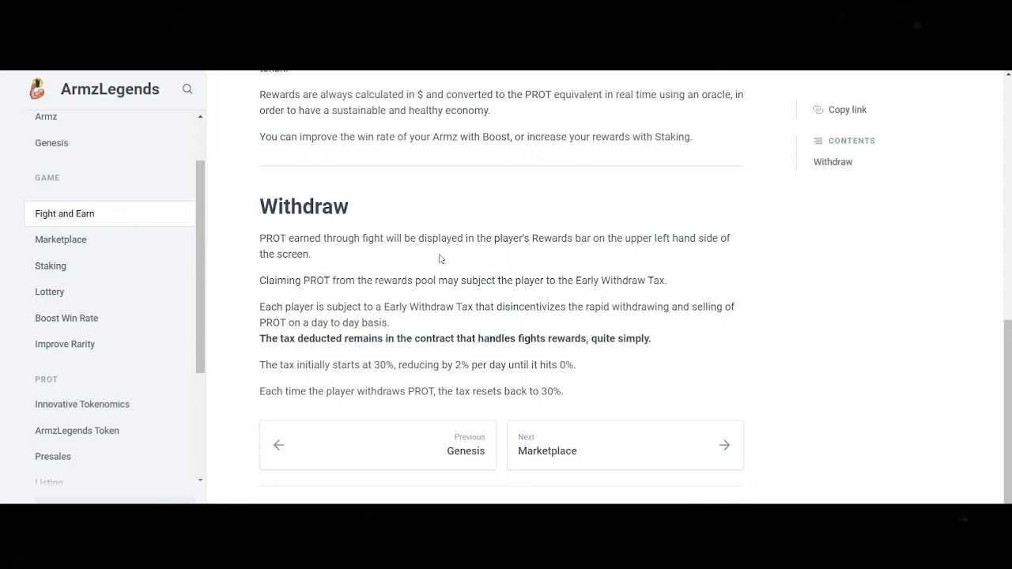
pyautogui.moveTo(258, 242)
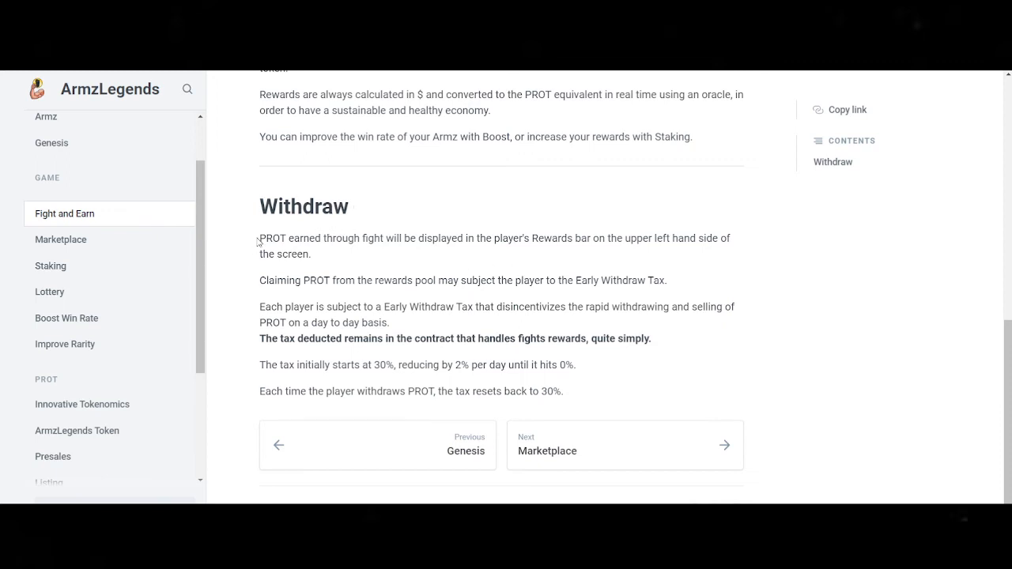
pyautogui.moveTo(260, 242)
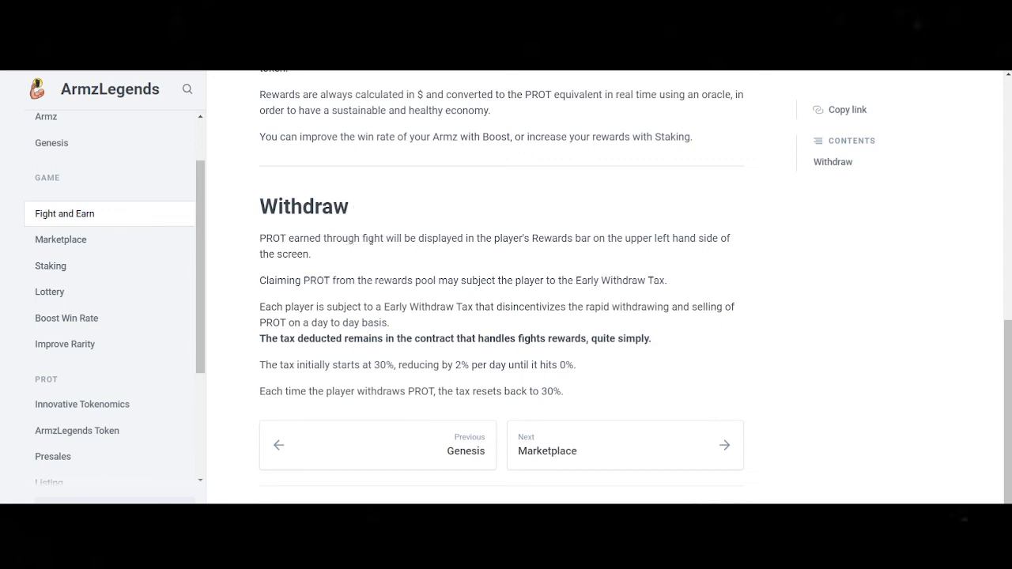
pyautogui.moveTo(374, 238); pyautogui.dragTo(622, 238)
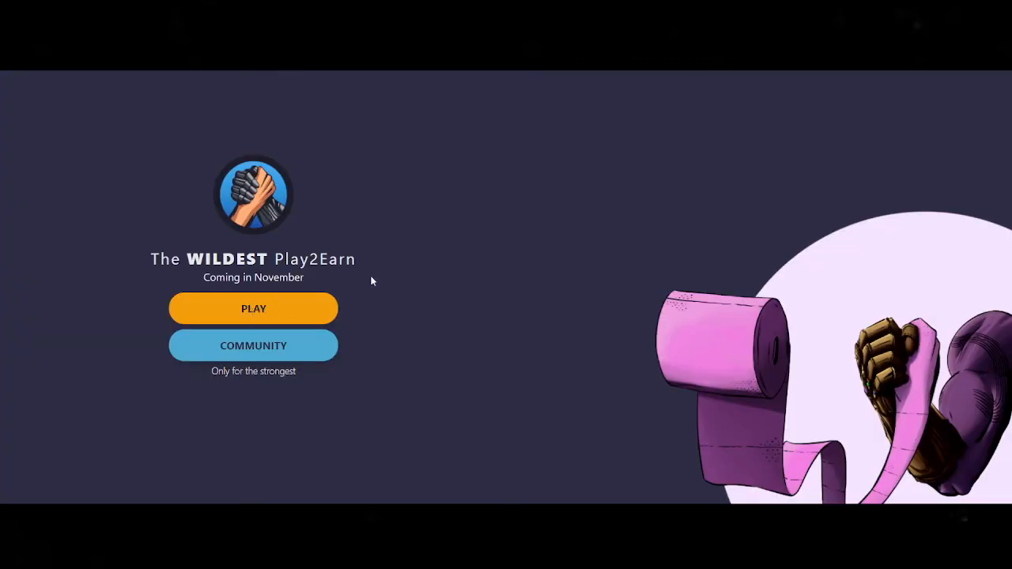
# Return to the docs Withdraw section and highlight the sentence about claiming PROT from the pool.
pyautogui.click(253, 309)
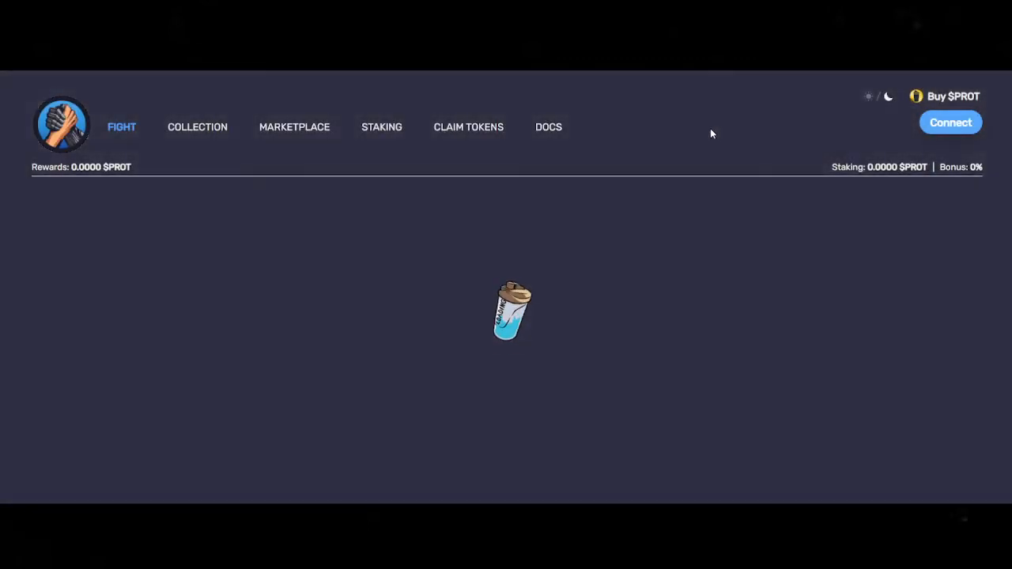
pyautogui.click(951, 122)
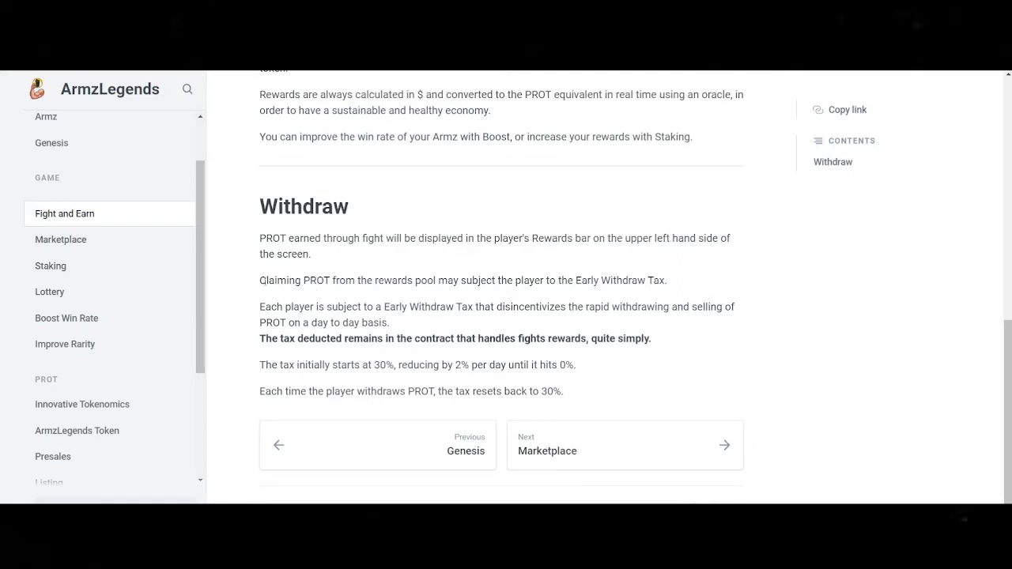
pyautogui.moveTo(260, 280); pyautogui.dragTo(458, 280)
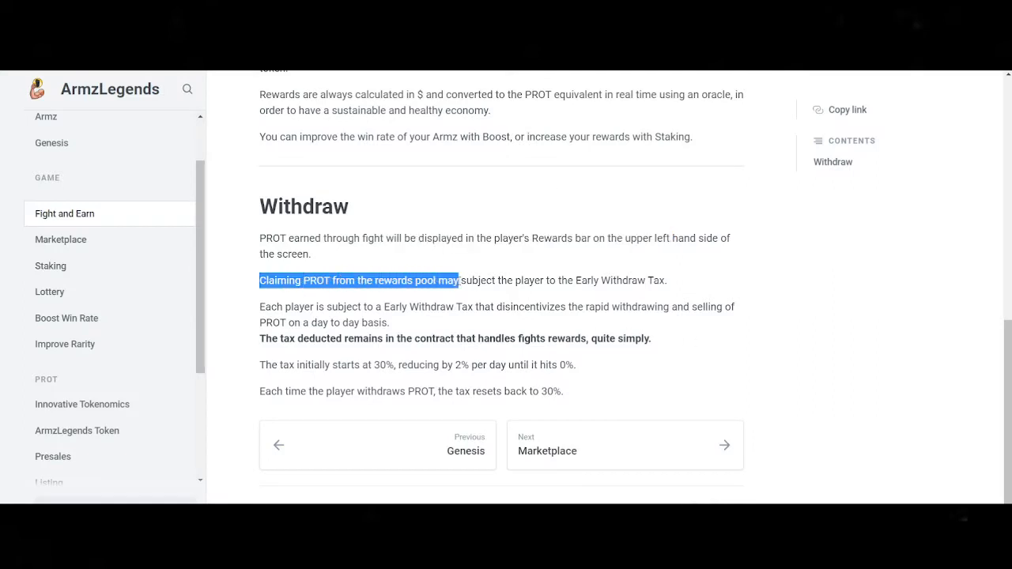
pyautogui.moveTo(457, 280); pyautogui.dragTo(672, 280)
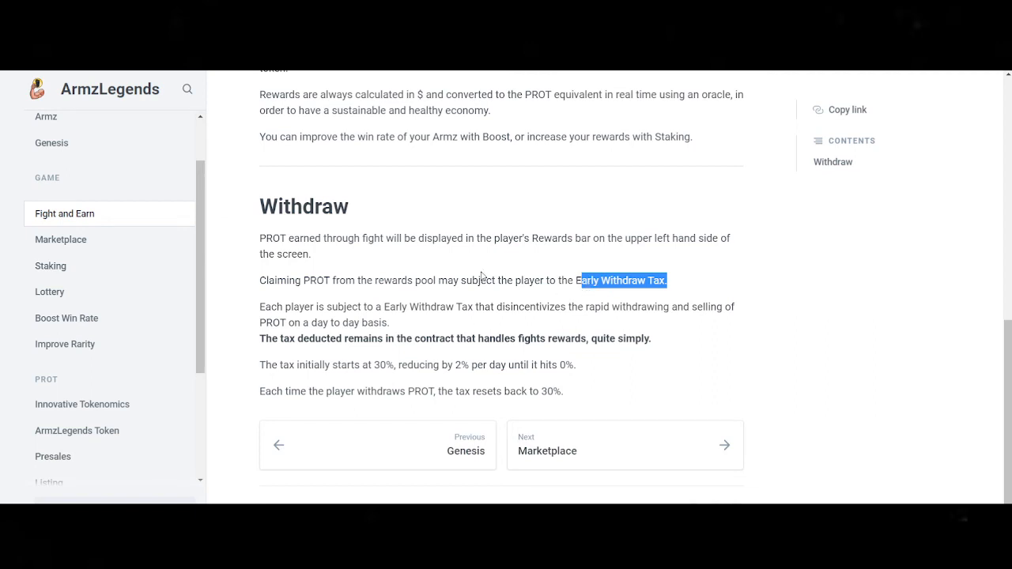
pyautogui.moveTo(701, 282)
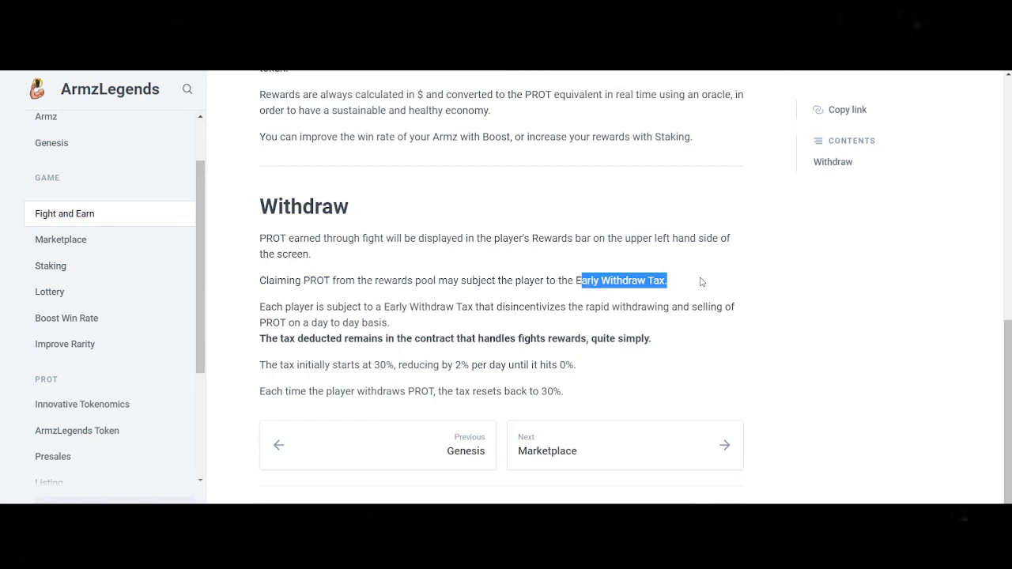
pyautogui.click(706, 288)
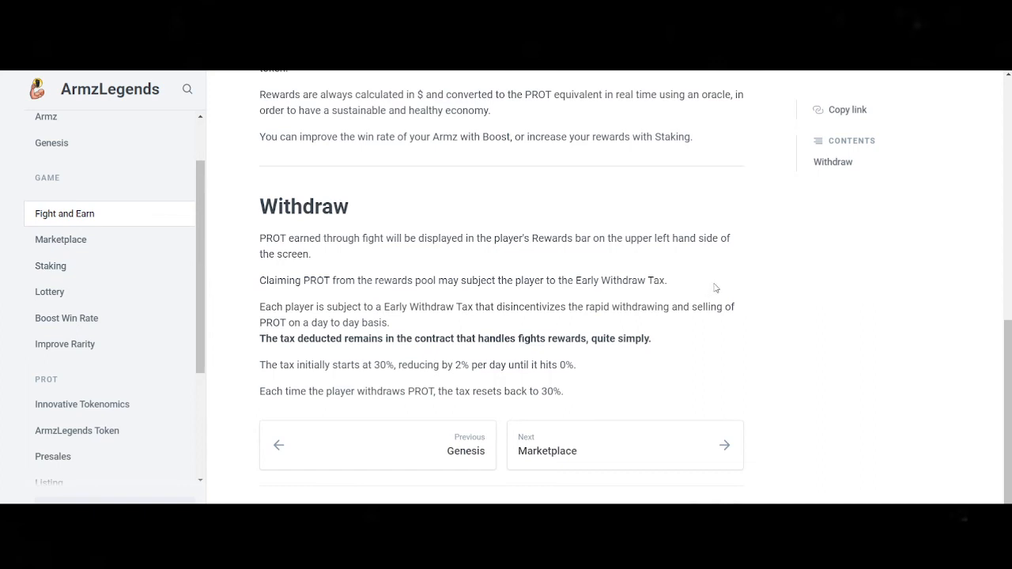
pyautogui.moveTo(495, 275)
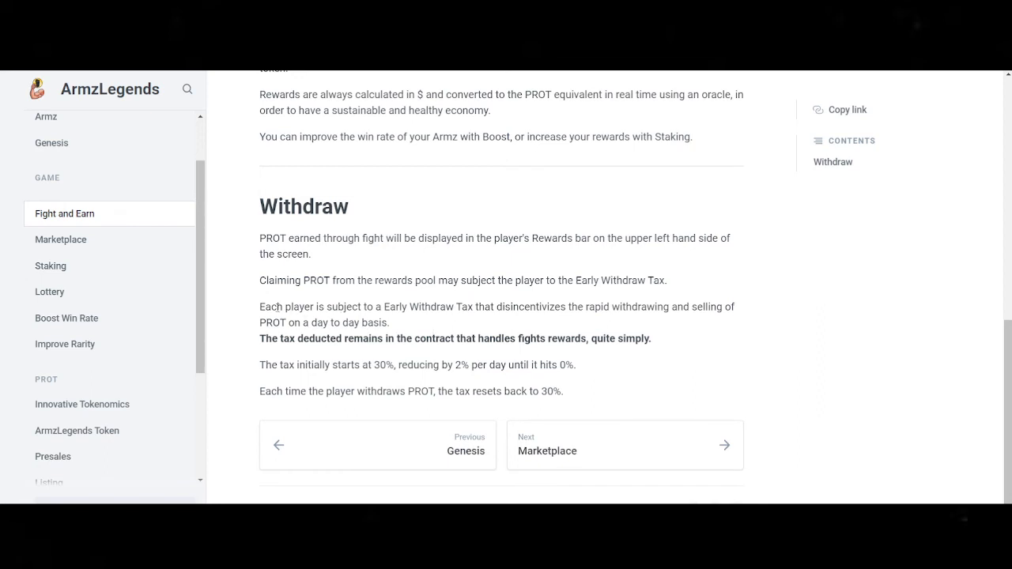
# Highlight the Early Withdraw Tax sentence and the part about rapid withdrawing and selling.
pyautogui.moveTo(259, 306); pyautogui.dragTo(324, 307)
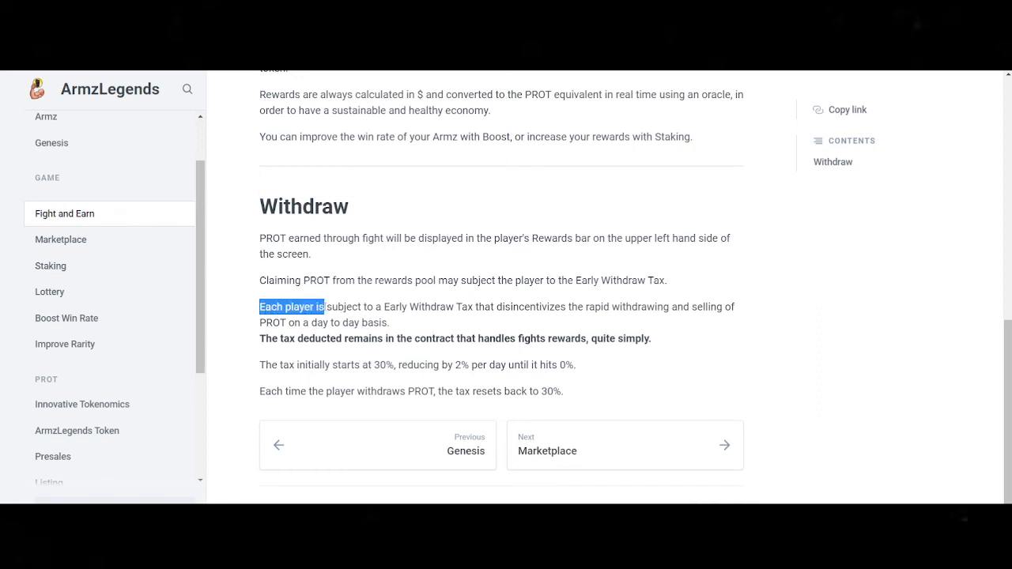
pyautogui.moveTo(324, 307); pyautogui.dragTo(530, 307)
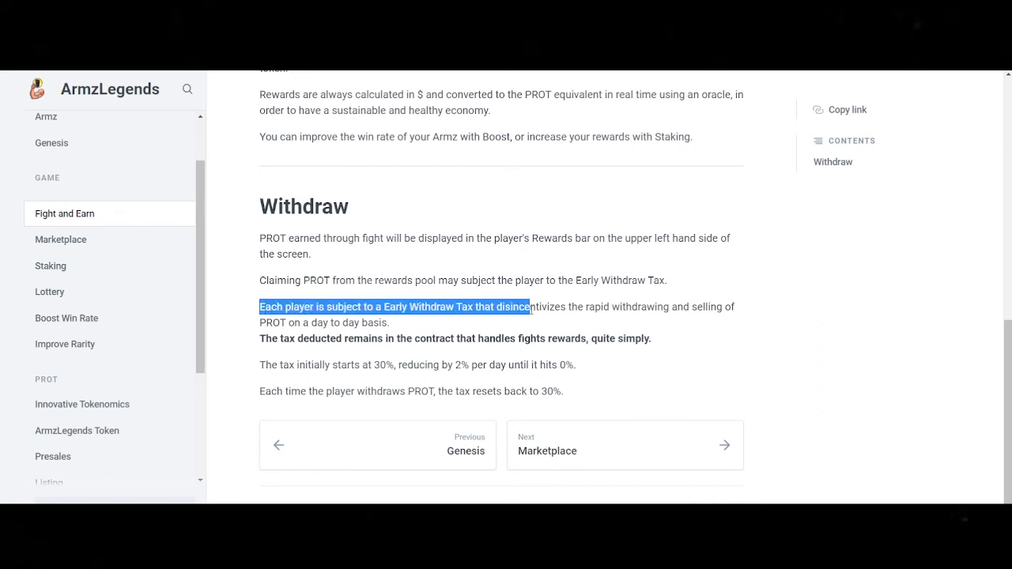
pyautogui.moveTo(528, 307); pyautogui.dragTo(546, 307)
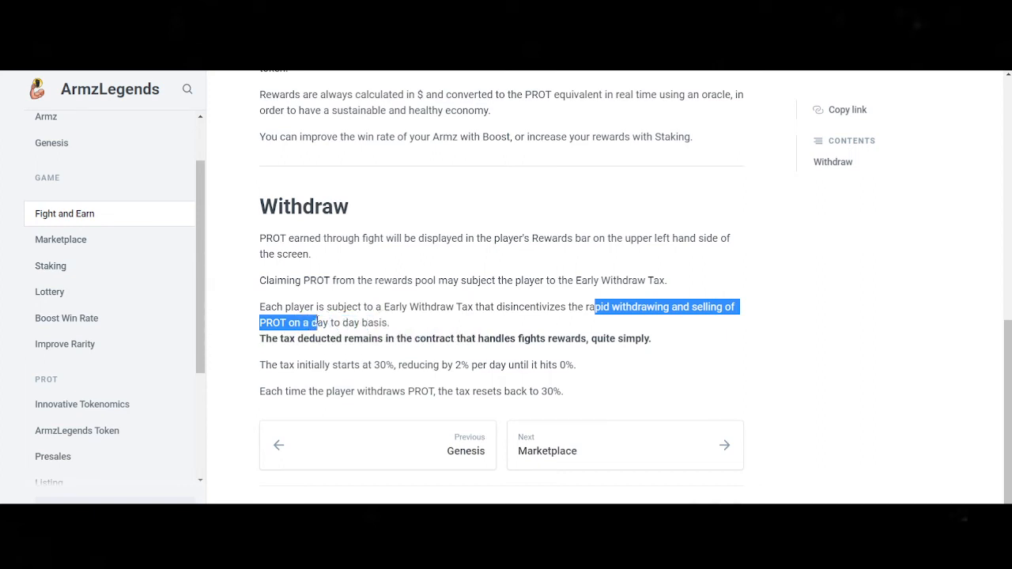
pyautogui.moveTo(316, 323); pyautogui.dragTo(388, 322)
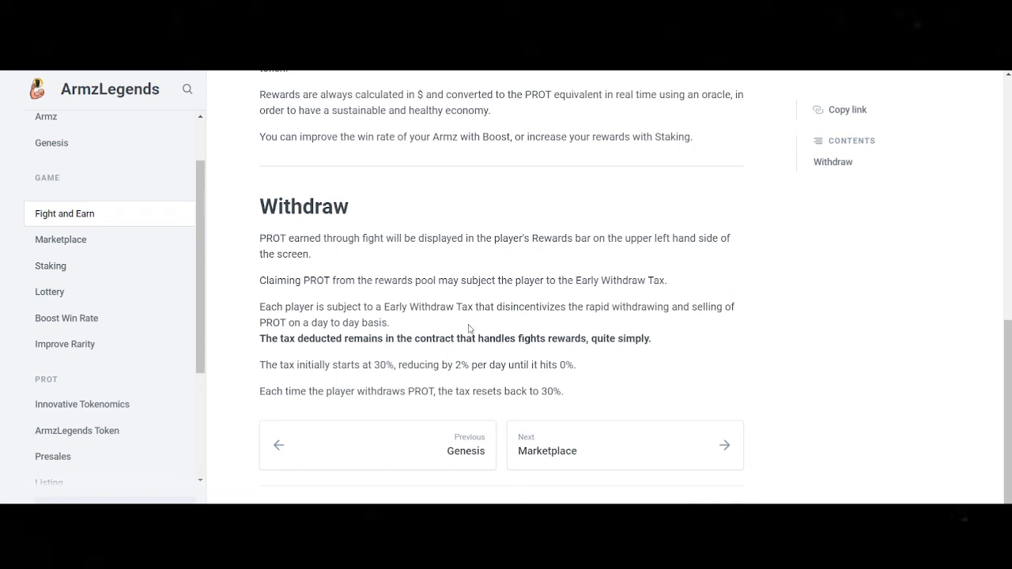
pyautogui.moveTo(638, 281)
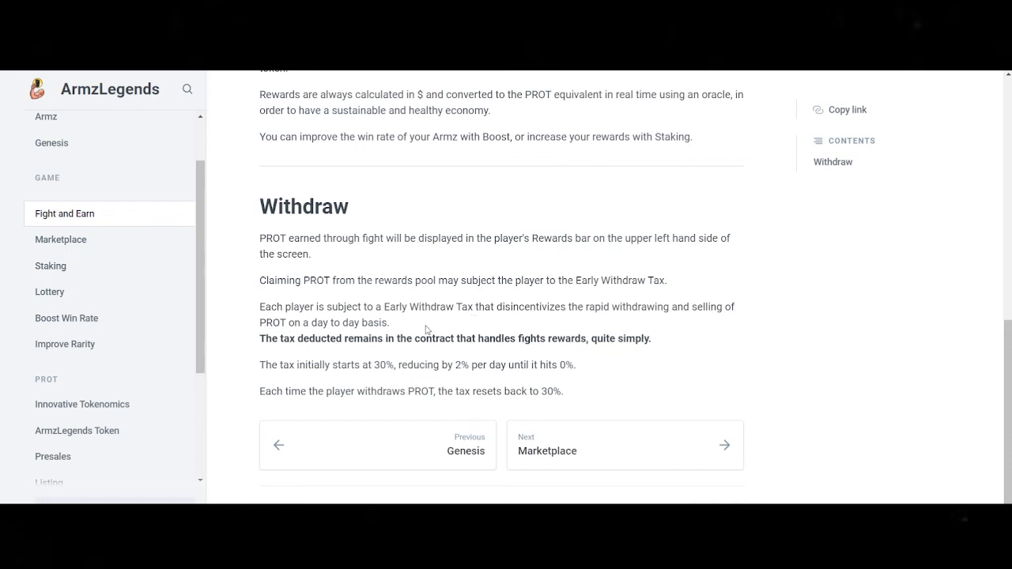
pyautogui.moveTo(416, 330)
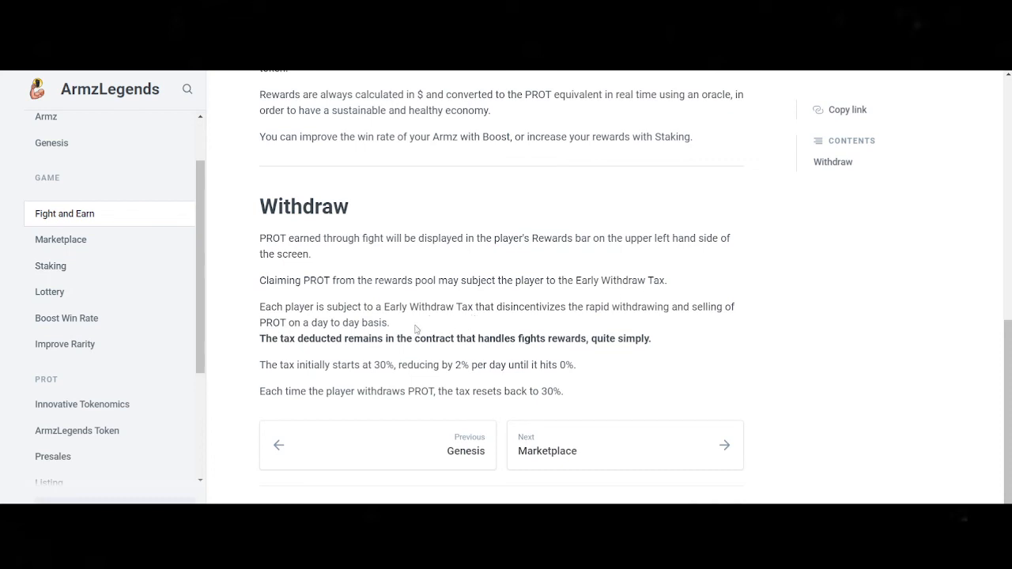
pyautogui.moveTo(269, 306); pyautogui.dragTo(387, 323)
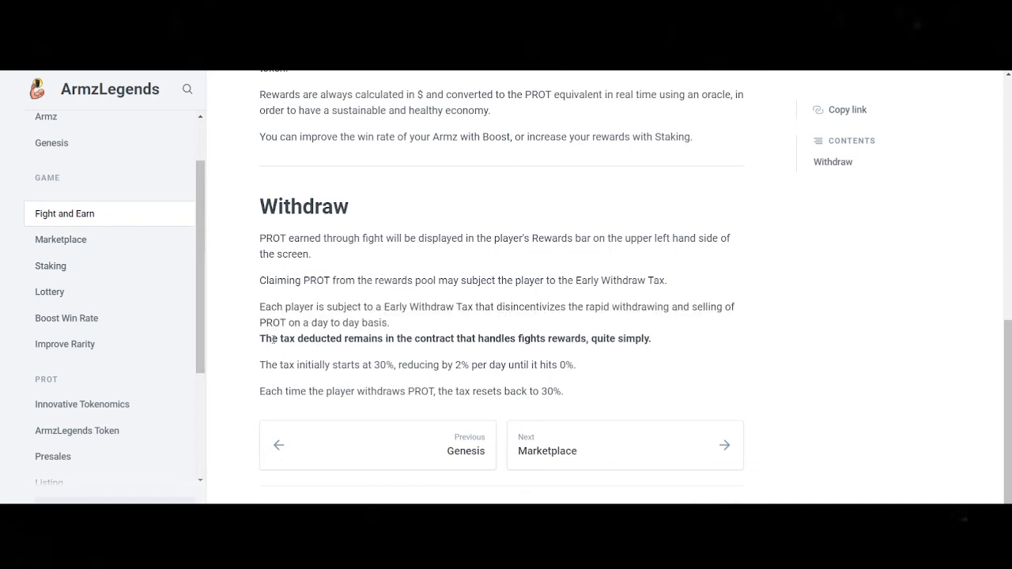
# Highlight the bold sentence on where the deducted tax goes and the 2% daily reduction.
pyautogui.moveTo(260, 338); pyautogui.dragTo(410, 339)
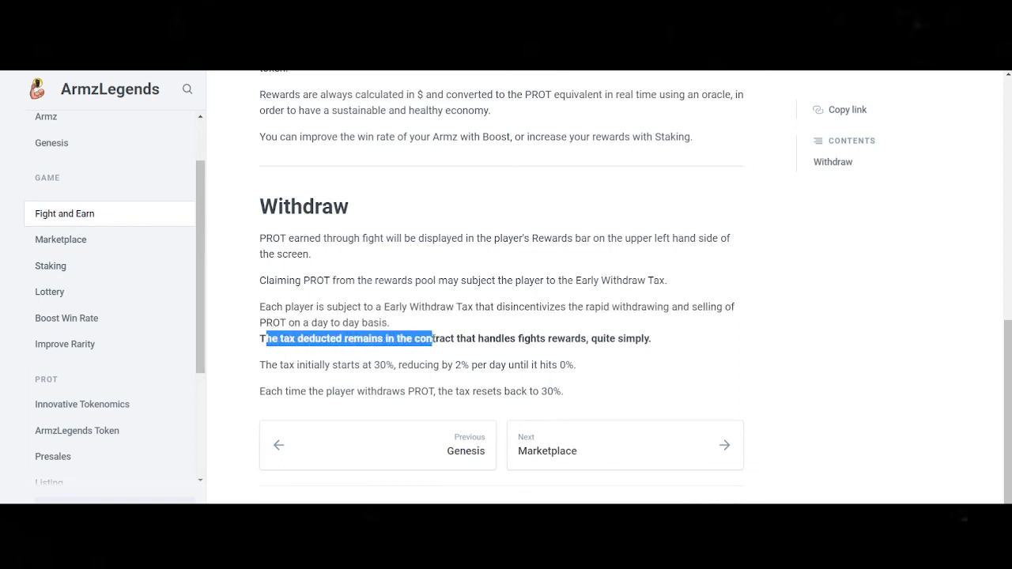
pyautogui.moveTo(433, 339); pyautogui.dragTo(490, 338)
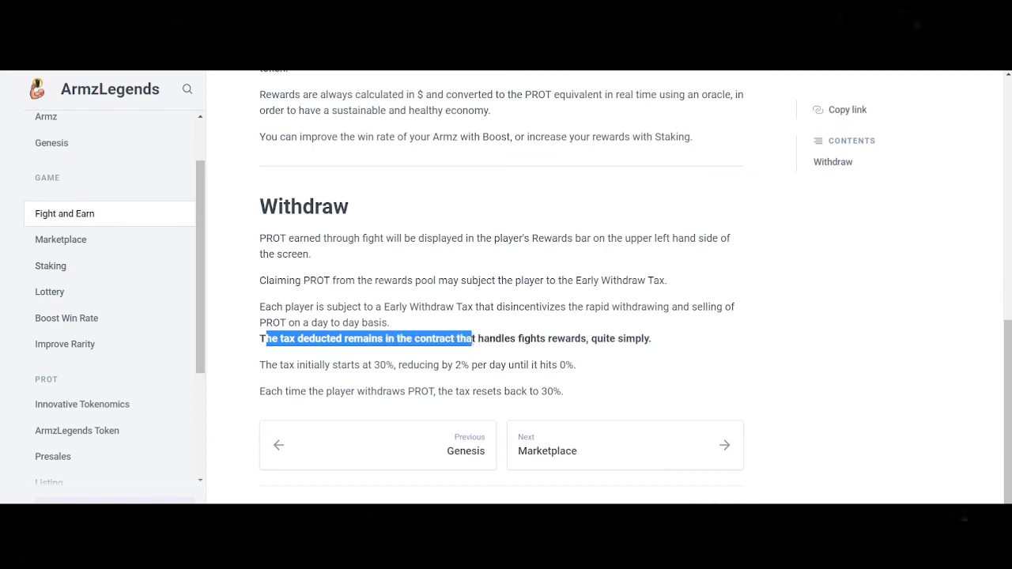
pyautogui.moveTo(470, 338); pyautogui.dragTo(653, 338)
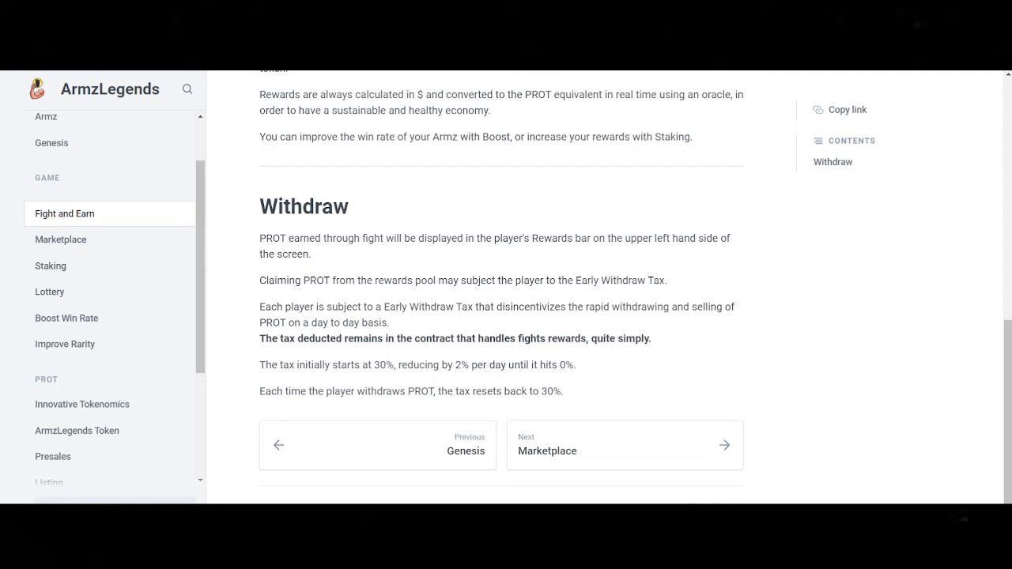
pyautogui.doubleClick(460, 366)
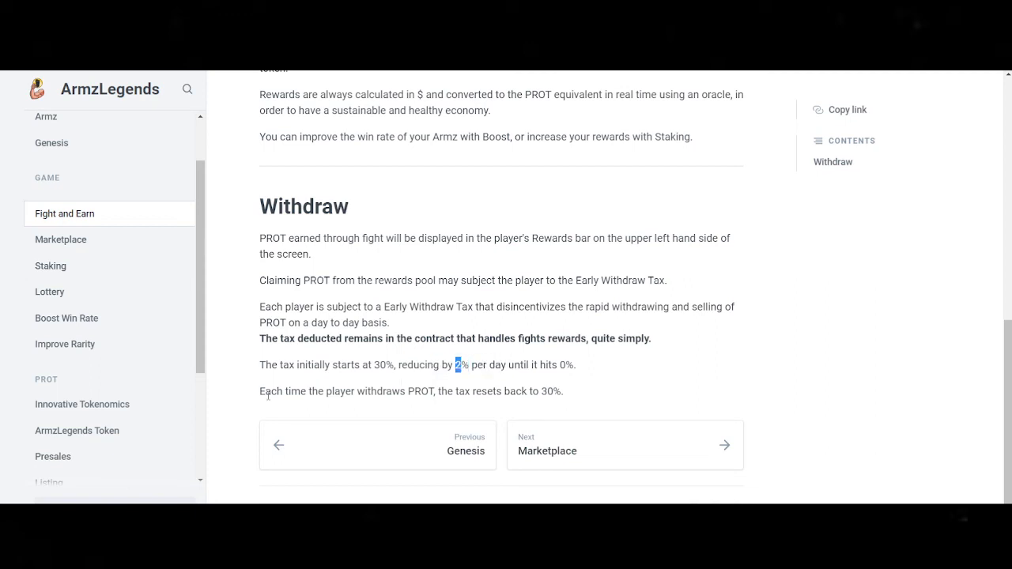
# Highlight the tax-reset sentence, clear the selection, and go to the Marketplace docs page.
pyautogui.moveTo(261, 392); pyautogui.dragTo(368, 392)
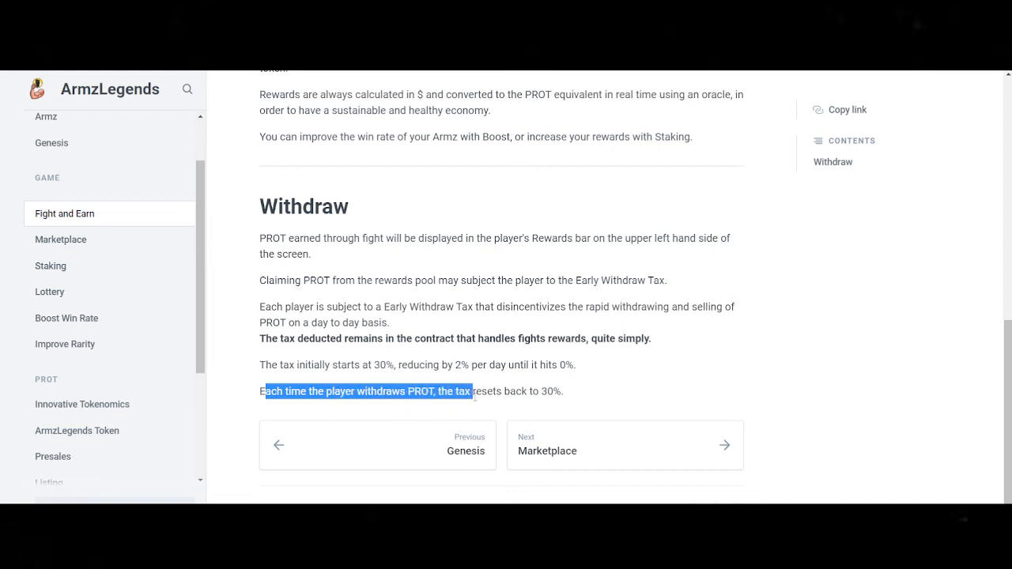
pyautogui.moveTo(469, 391); pyautogui.dragTo(565, 392)
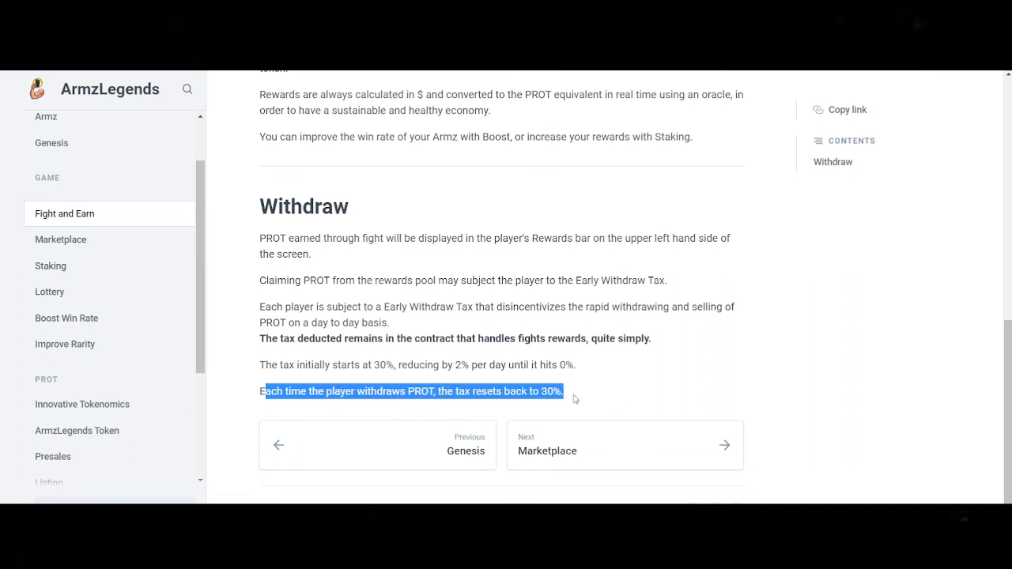
pyautogui.moveTo(578, 393)
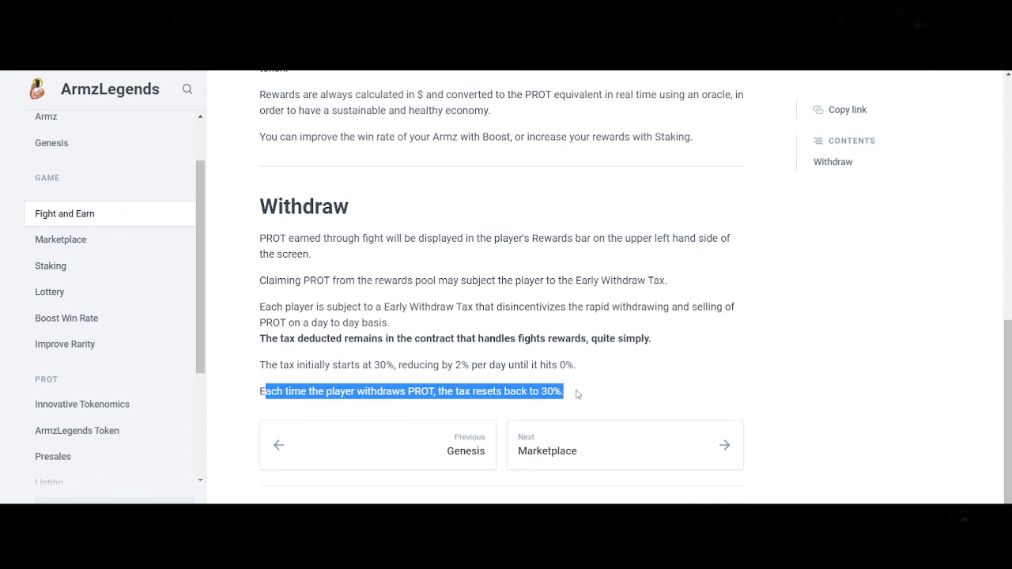
pyautogui.click(578, 393)
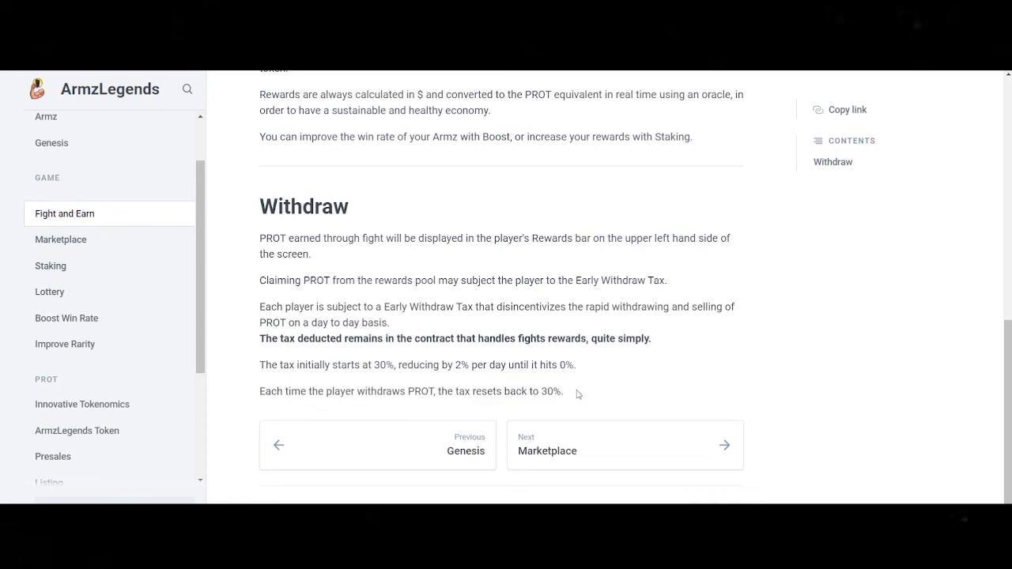
pyautogui.moveTo(574, 394)
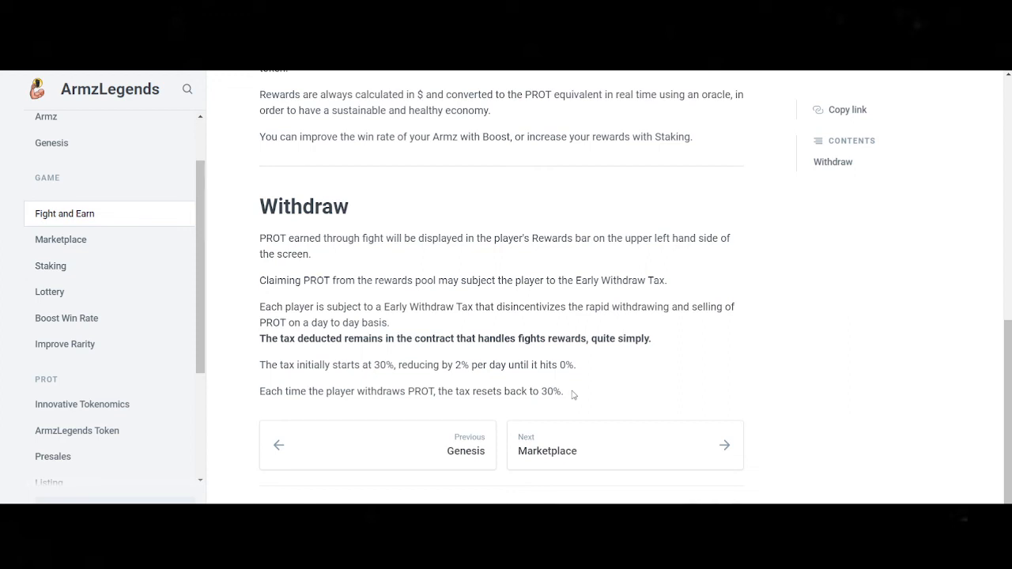
pyautogui.moveTo(60, 240)
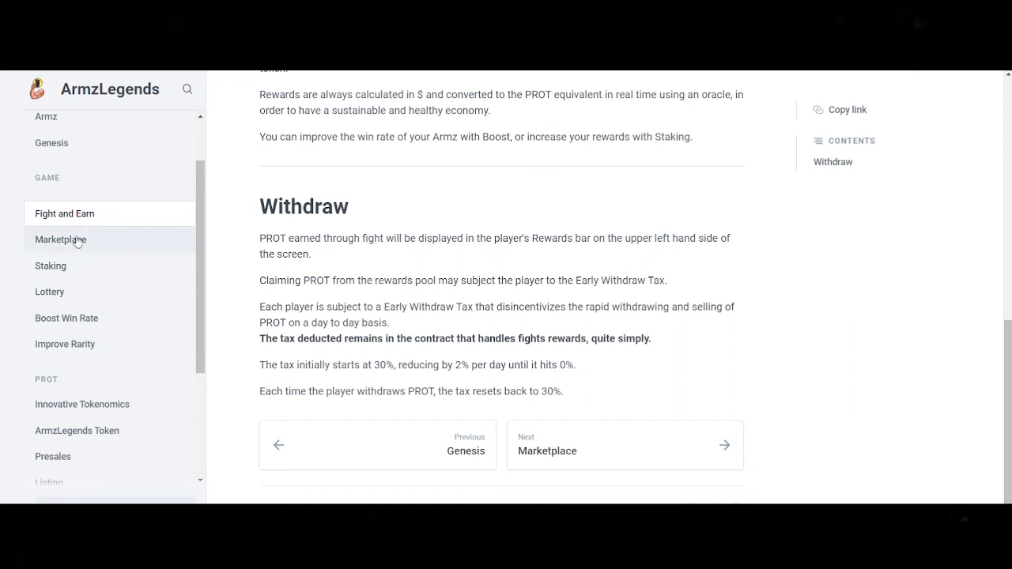
pyautogui.click(60, 239)
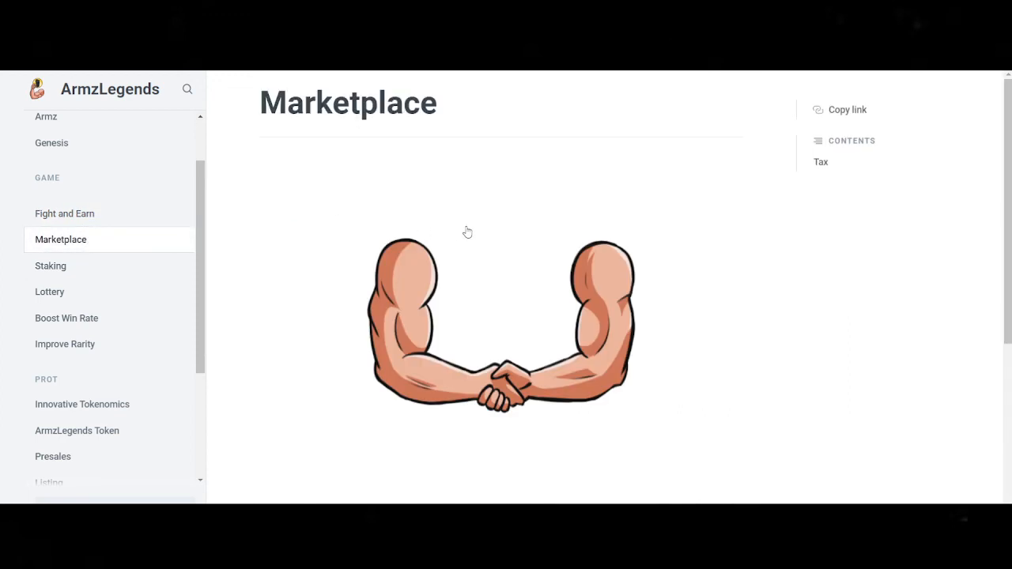
# Skim the Marketplace tax notes, then view the Boost Win Rate page ($20–$50 PROT per boost).
pyautogui.scroll(-3)
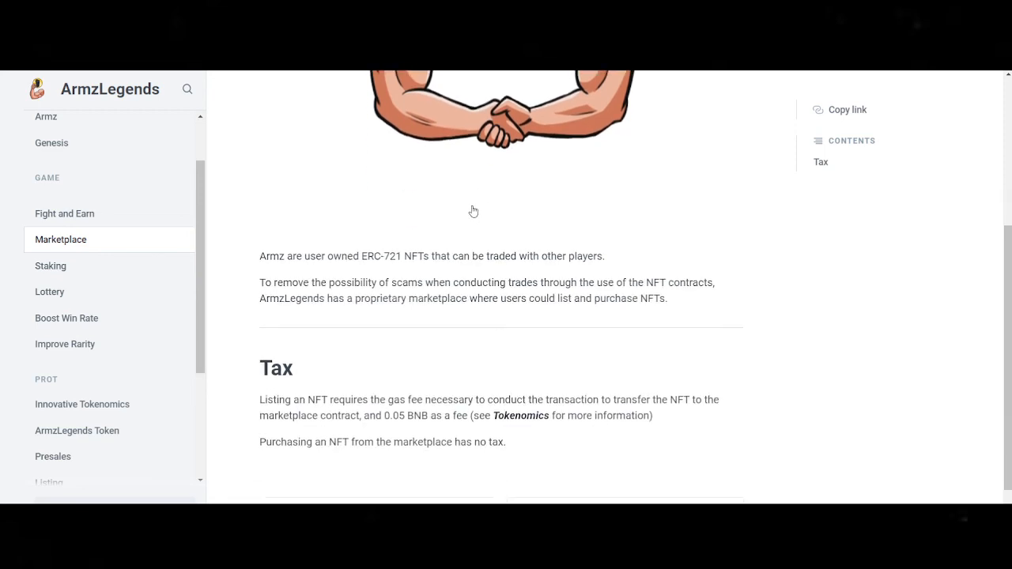
pyautogui.scroll(-3)
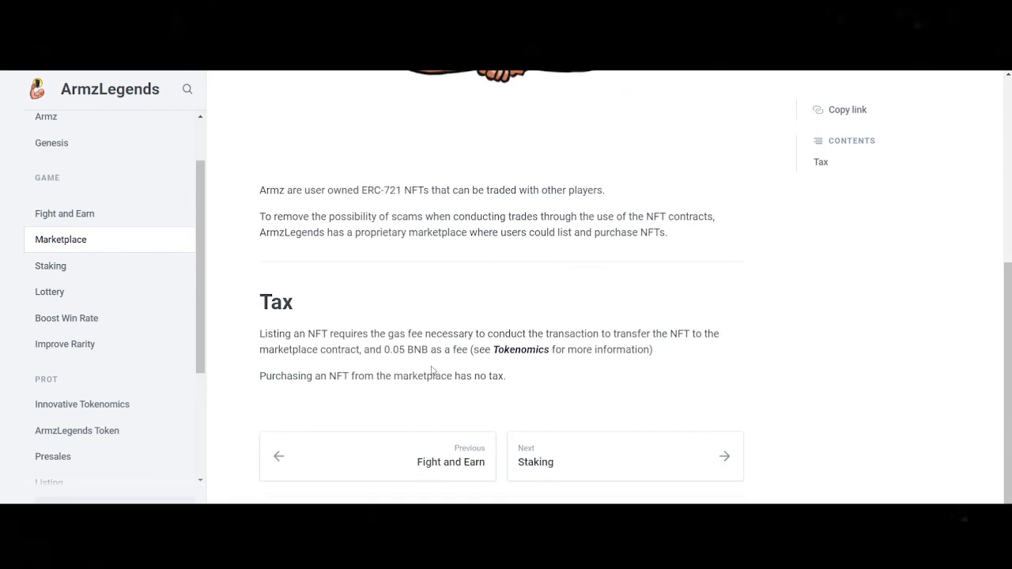
pyautogui.moveTo(462, 319)
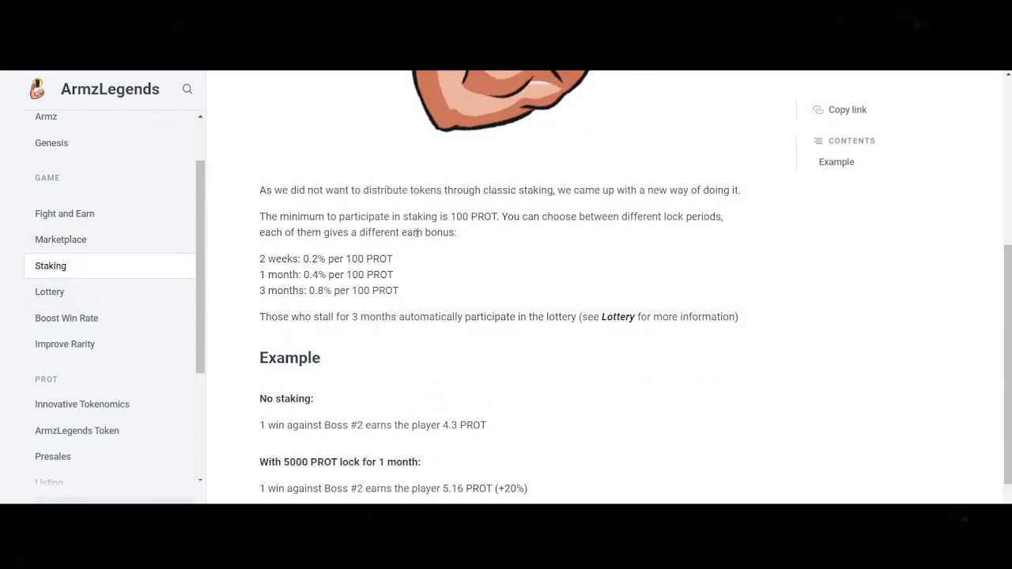
pyautogui.scroll(-3)
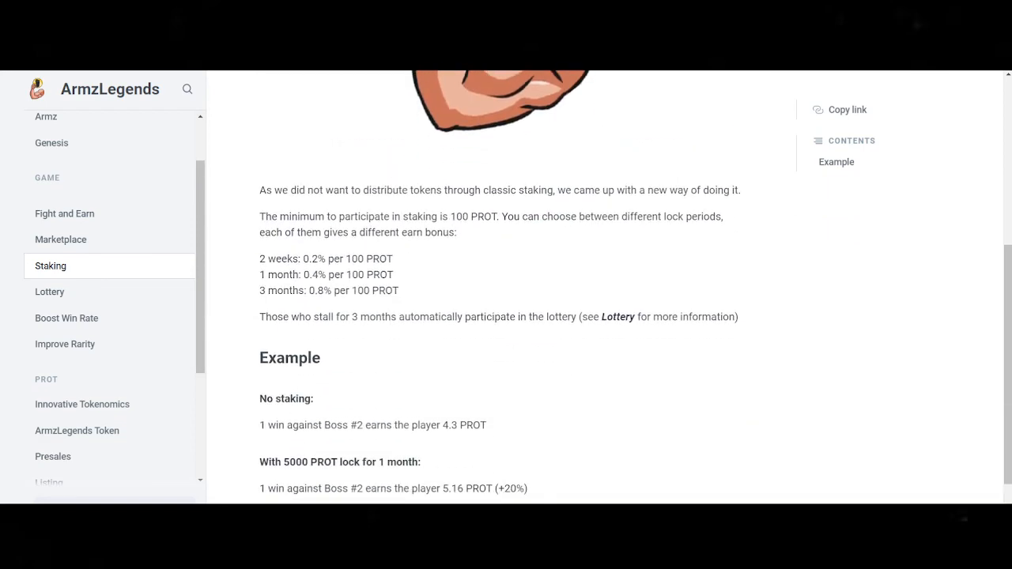
pyautogui.click(381, 127)
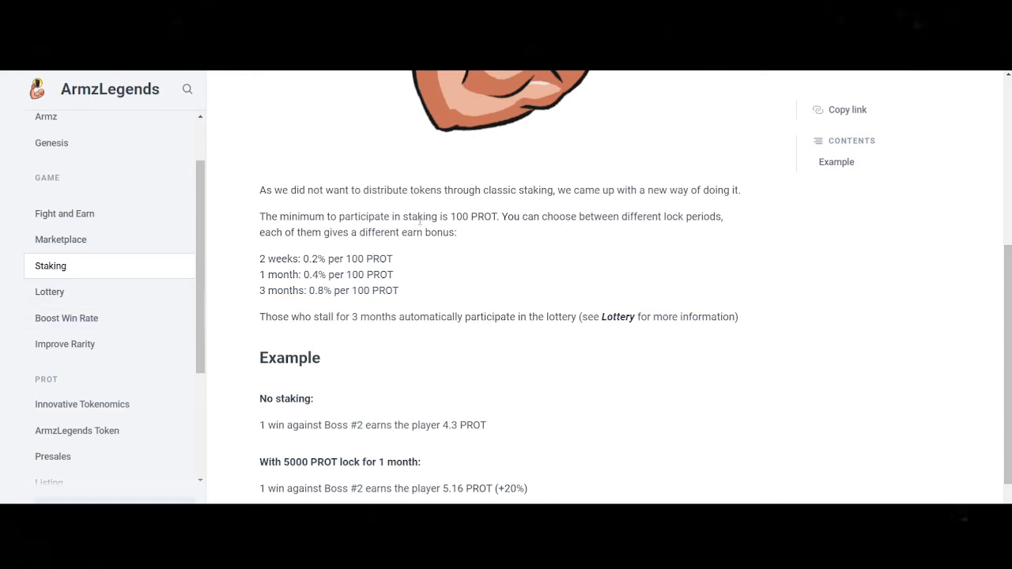
pyautogui.click(67, 318)
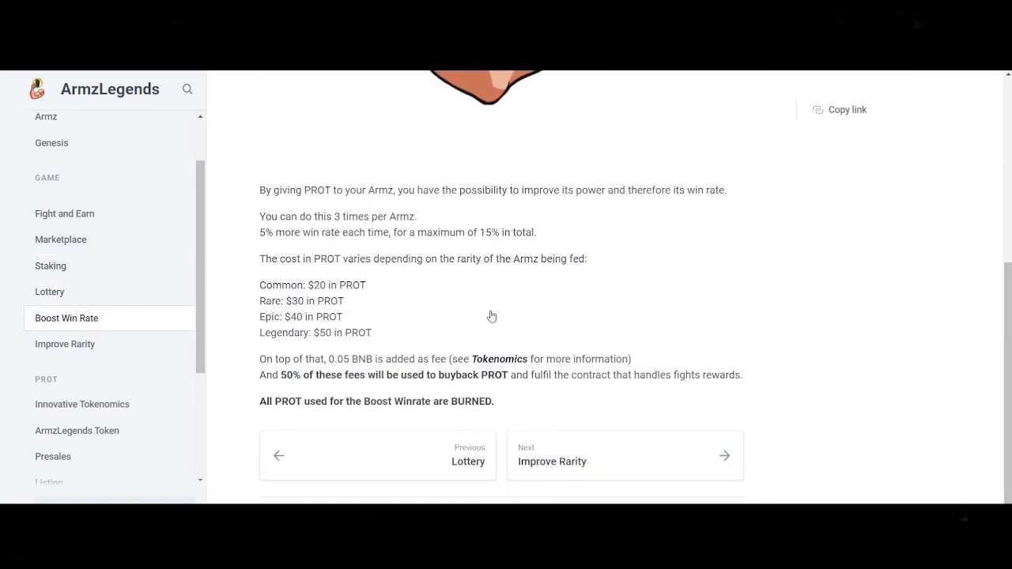
pyautogui.moveTo(493, 322)
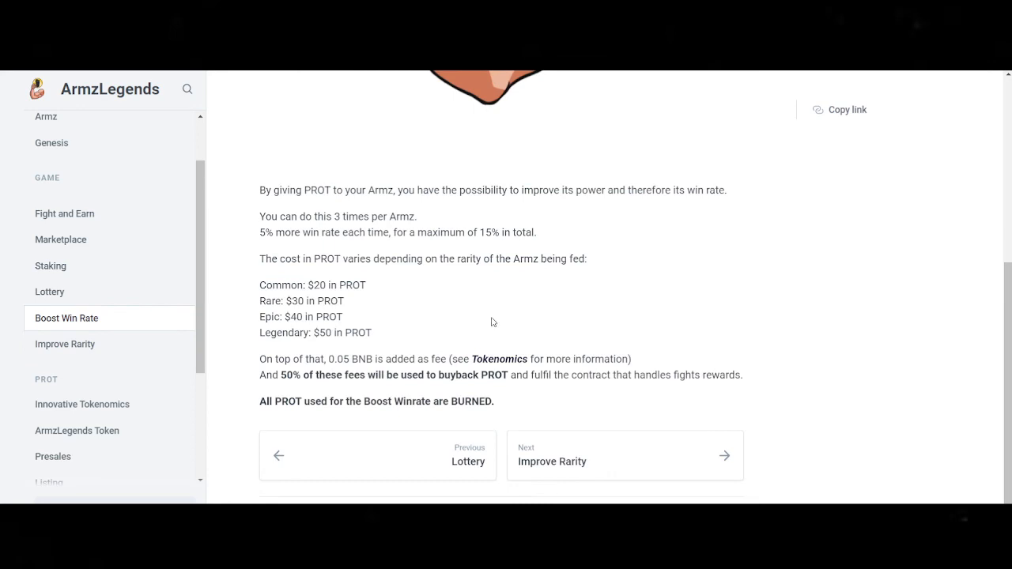
pyautogui.scroll(3)
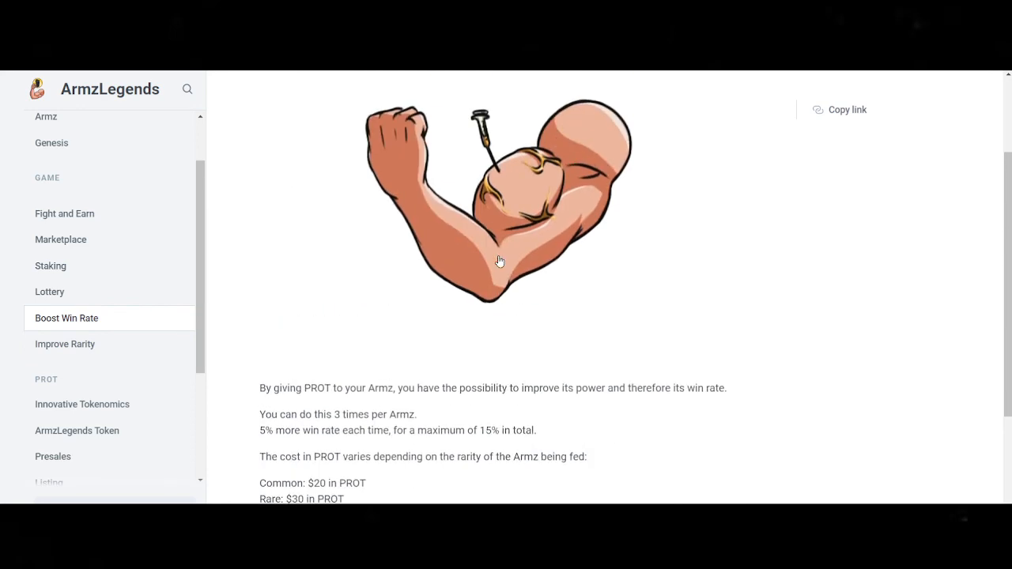
pyautogui.scroll(-3)
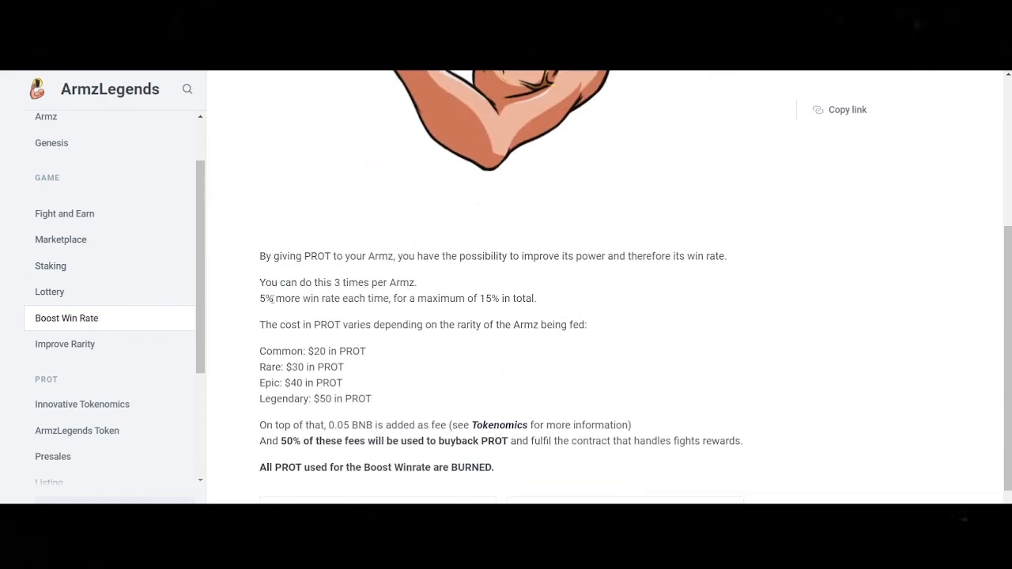
pyautogui.moveTo(260, 298); pyautogui.dragTo(426, 298)
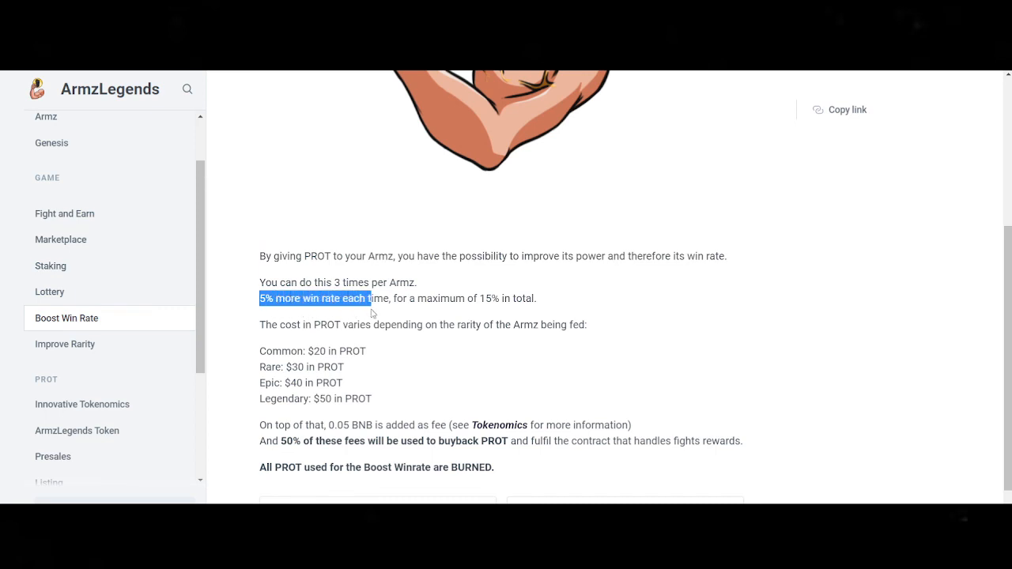
pyautogui.moveTo(366, 298); pyautogui.dragTo(465, 298)
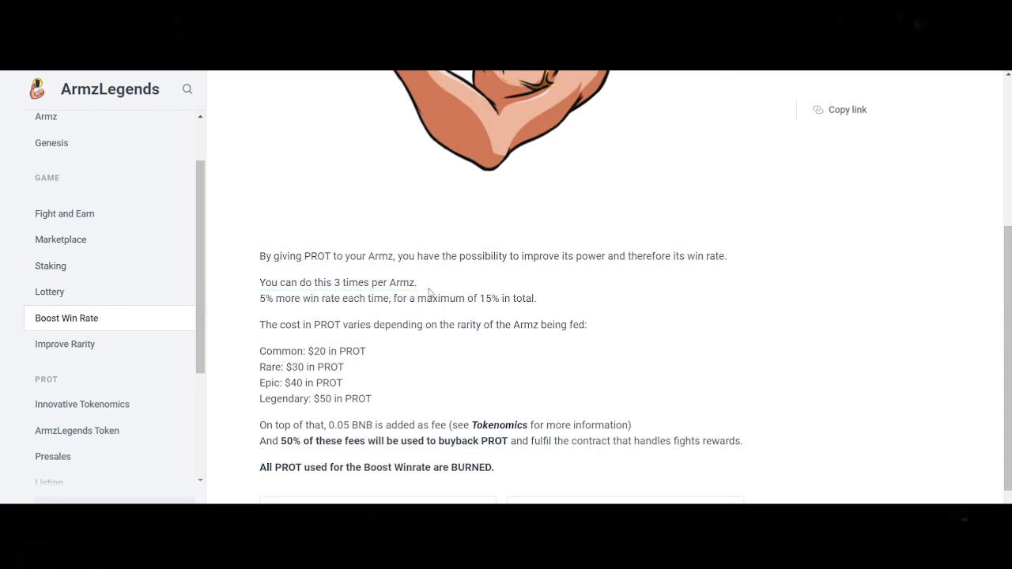
pyautogui.moveTo(260, 283); pyautogui.dragTo(410, 282)
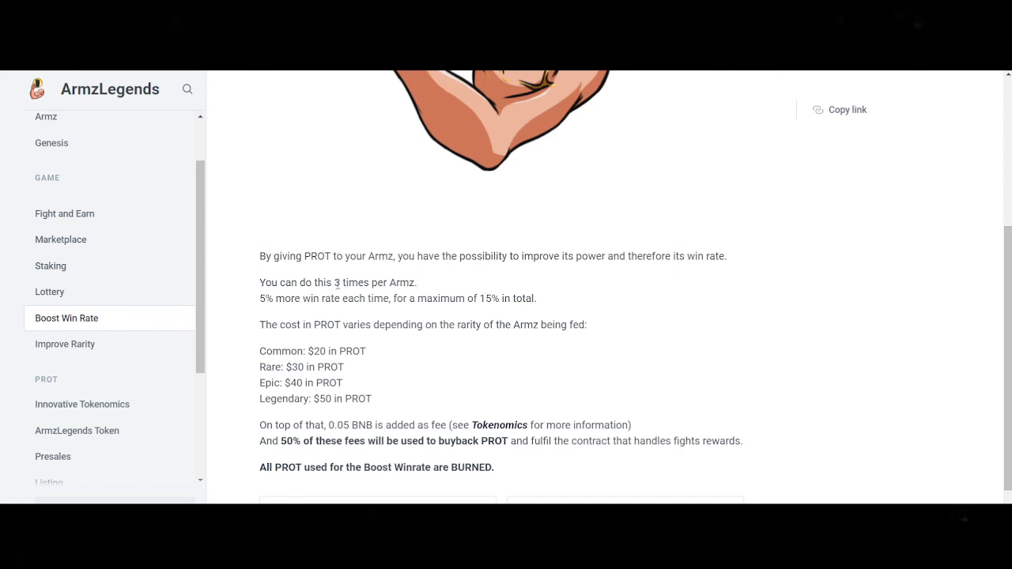
pyautogui.doubleClick(336, 282)
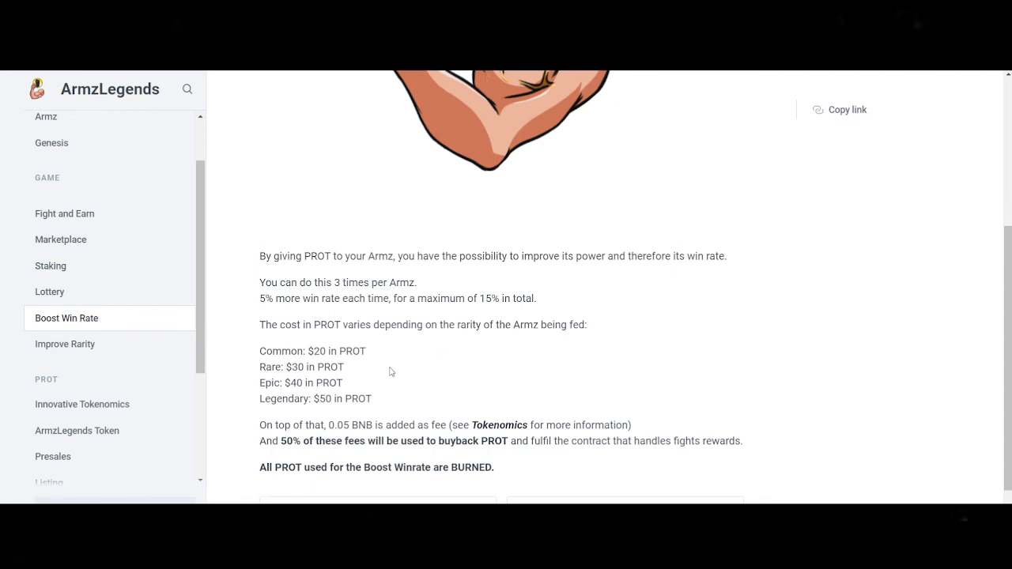
pyautogui.moveTo(389, 371)
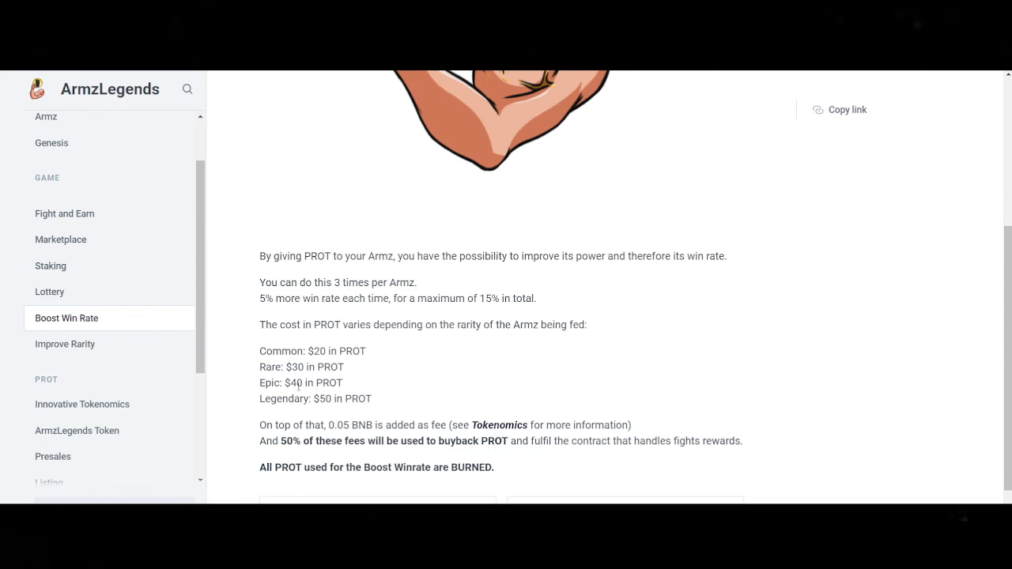
pyautogui.moveTo(283, 383); pyautogui.dragTo(332, 399)
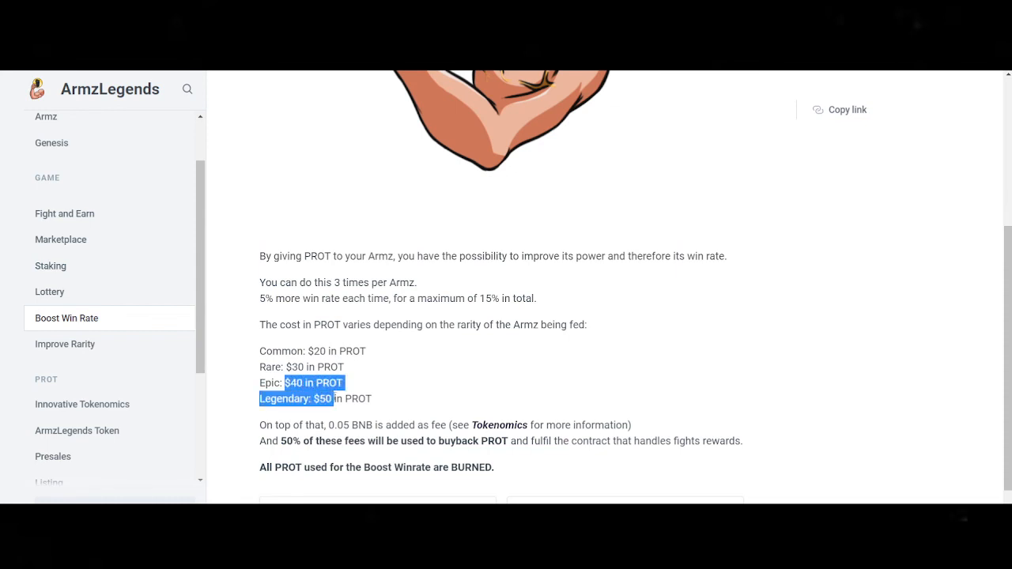
pyautogui.click(385, 388)
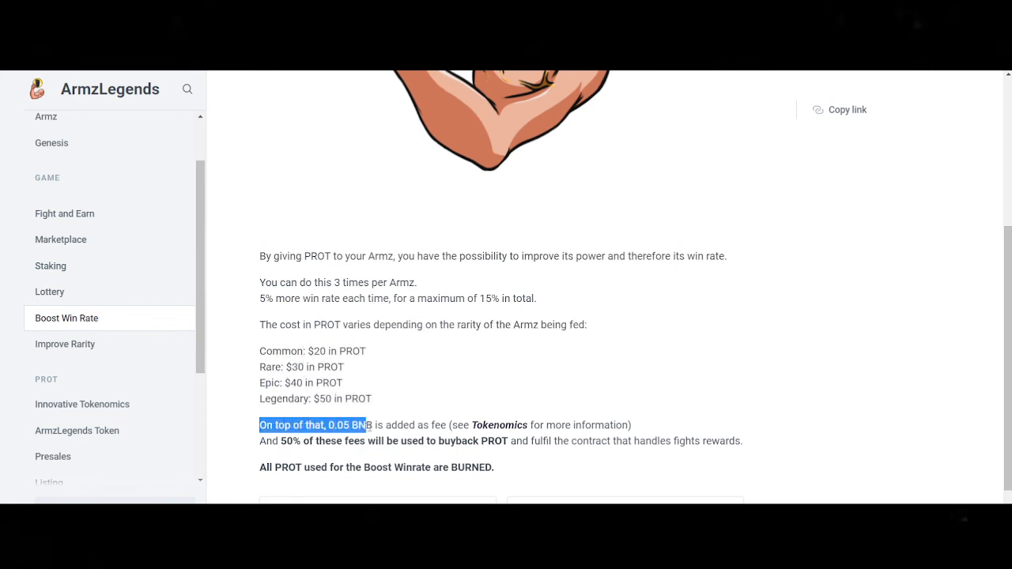
pyautogui.moveTo(344, 424); pyautogui.dragTo(495, 467)
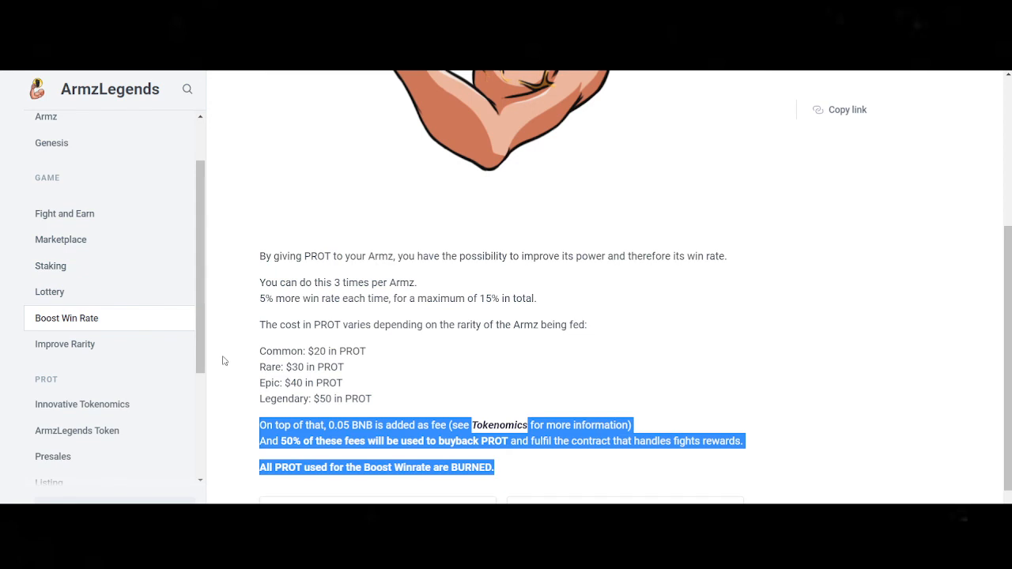
# Glance at Improve Rarity, then go to the Roadmap page with Phase 1 fully checked.
pyautogui.click(65, 344)
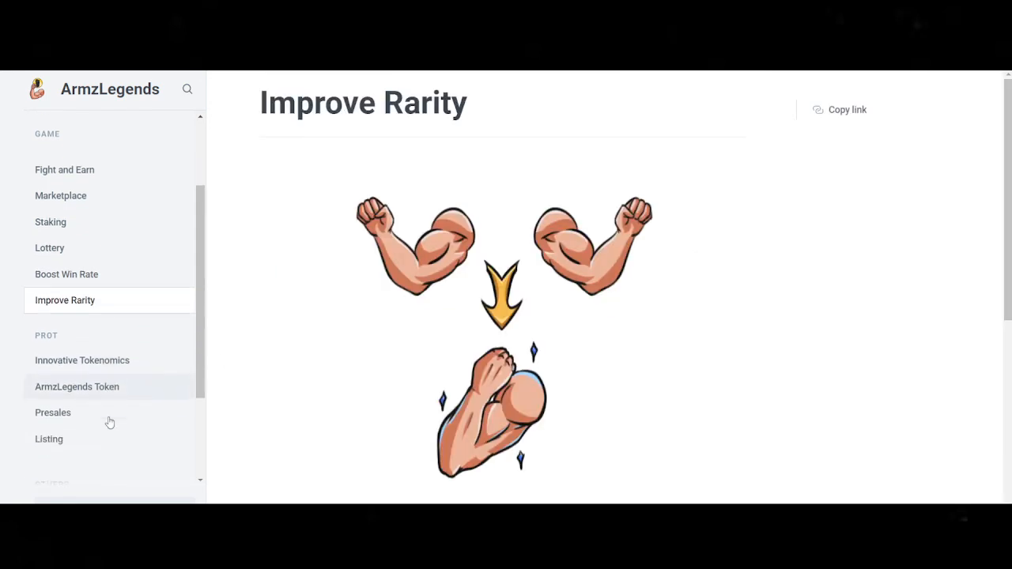
pyautogui.scroll(-3)
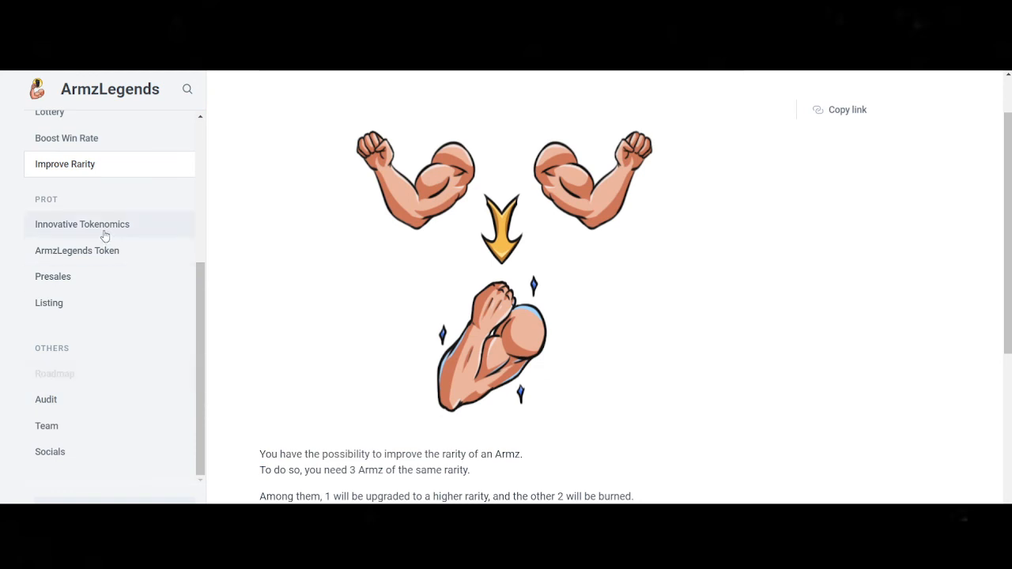
pyautogui.click(54, 374)
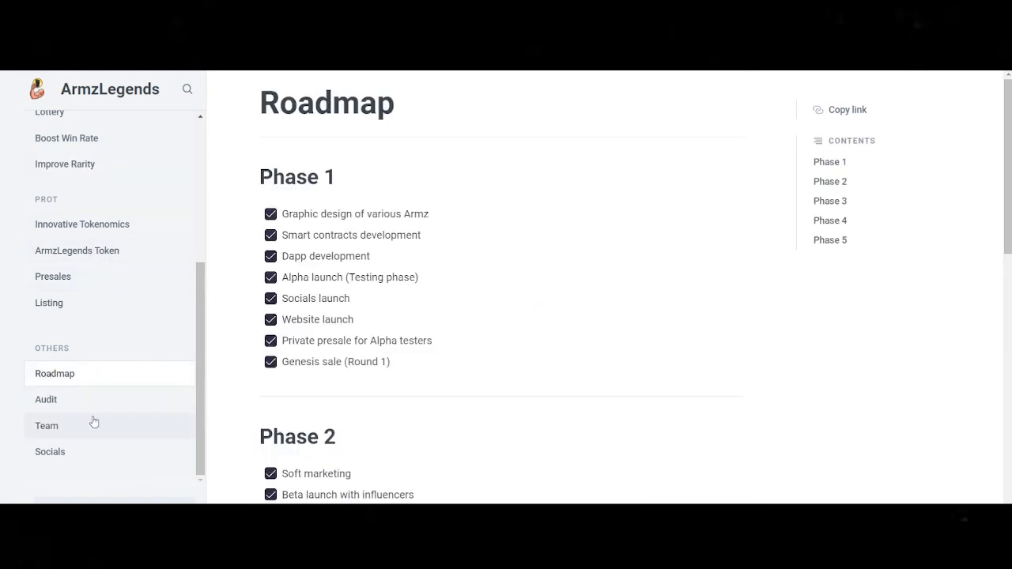
# Read the Team bios of William (CEO) and Matteo (CTO), then move to Socials.
pyautogui.click(46, 425)
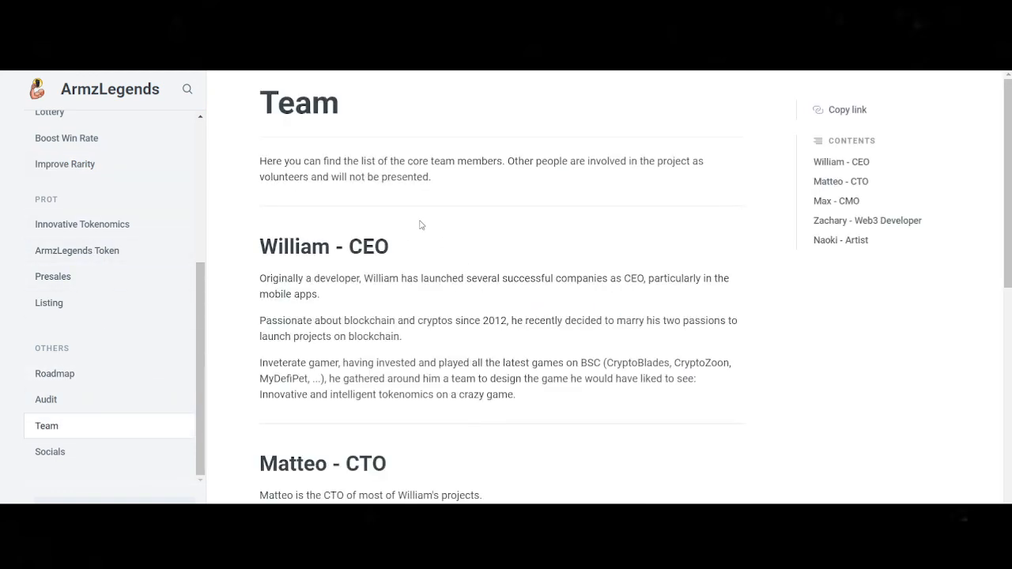
pyautogui.scroll(-3)
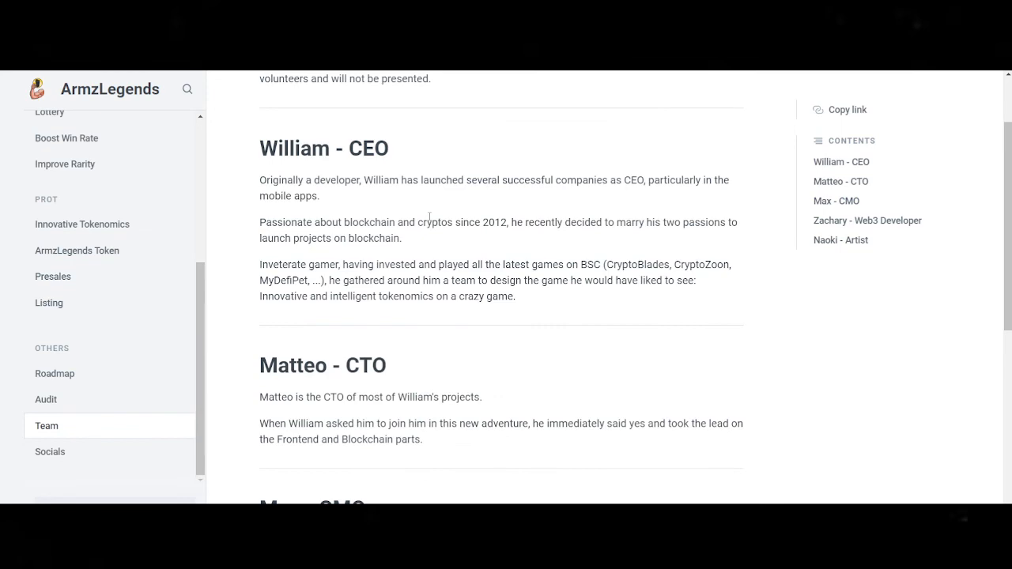
pyautogui.scroll(3)
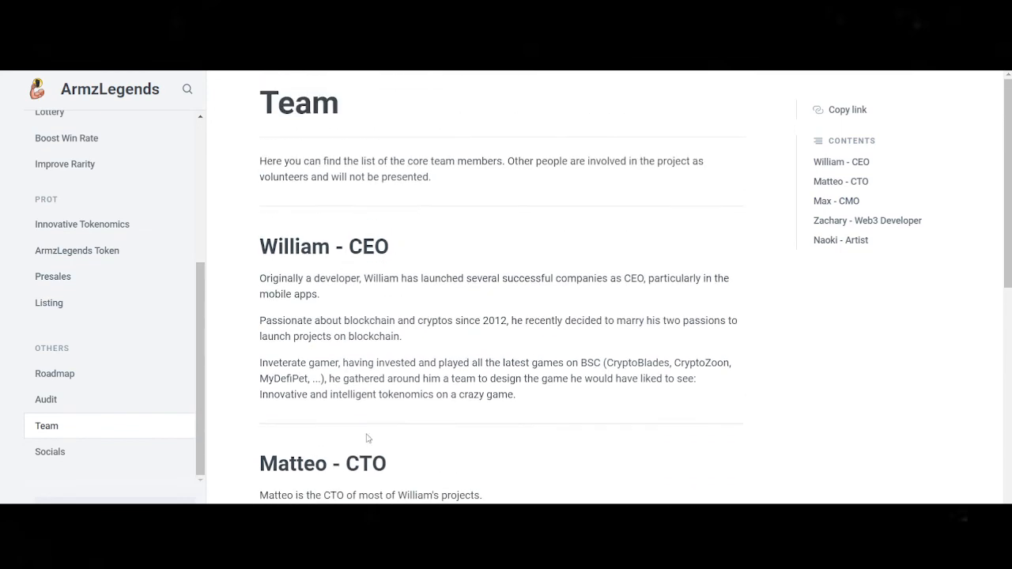
pyautogui.scroll(-3)
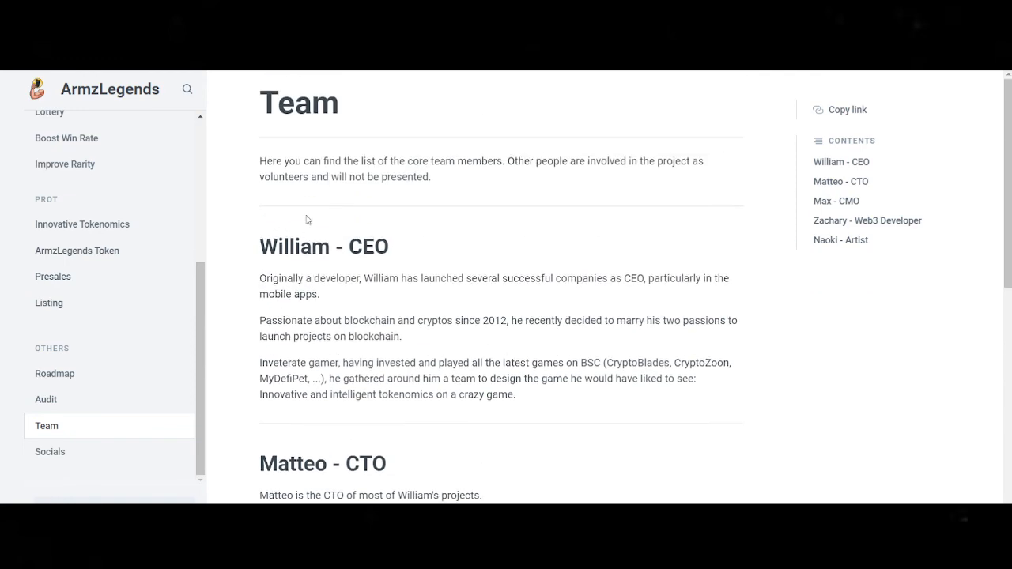
pyautogui.doubleClick(294, 246)
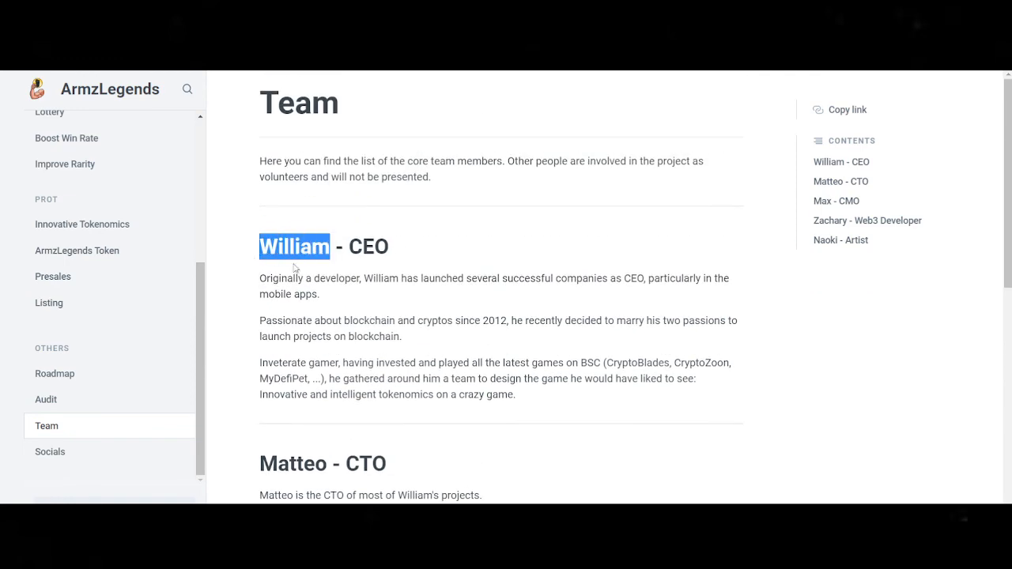
pyautogui.scroll(-3)
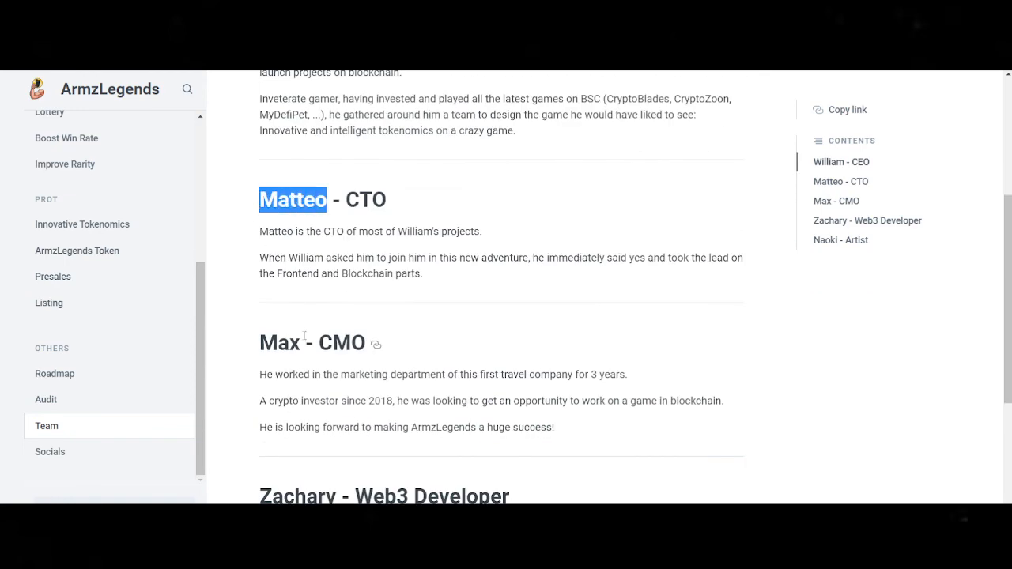
pyautogui.scroll(-3)
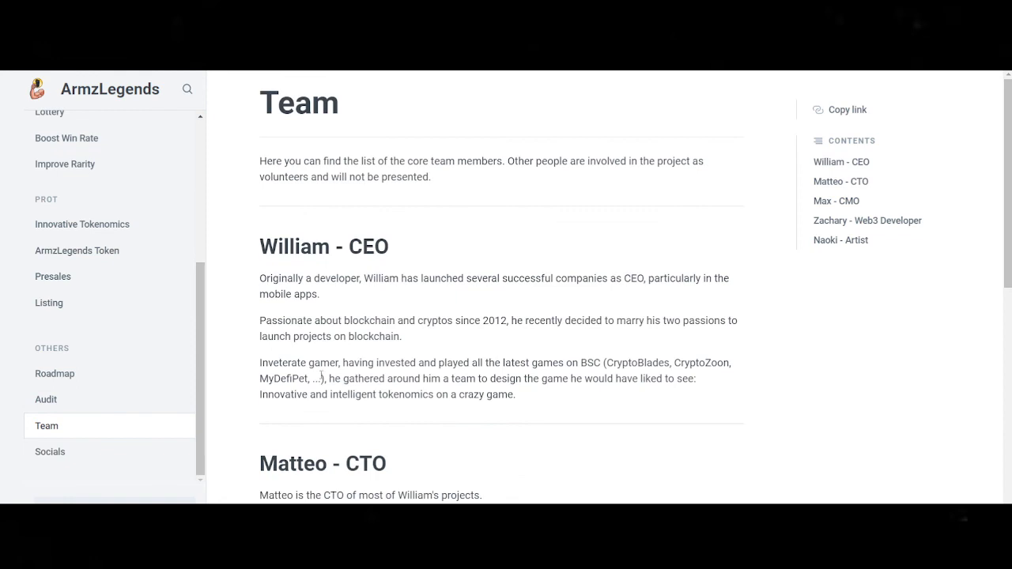
pyautogui.moveTo(625, 409)
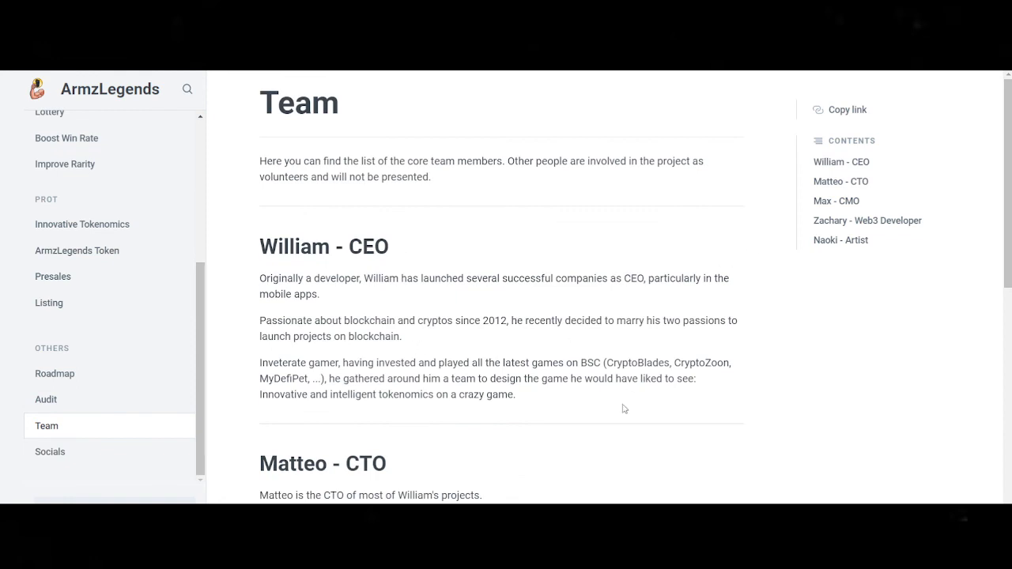
pyautogui.click(50, 451)
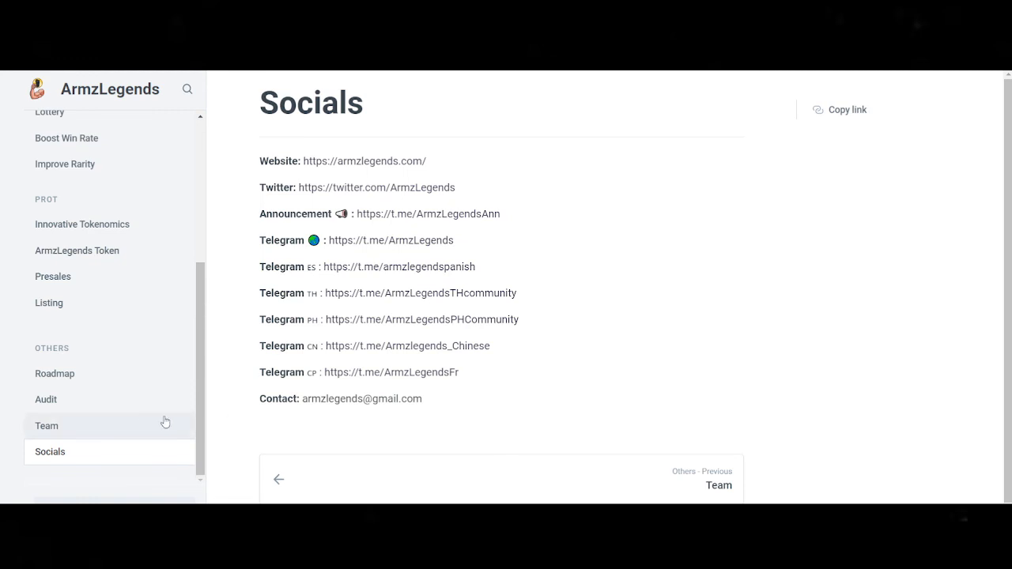
pyautogui.moveTo(126, 406)
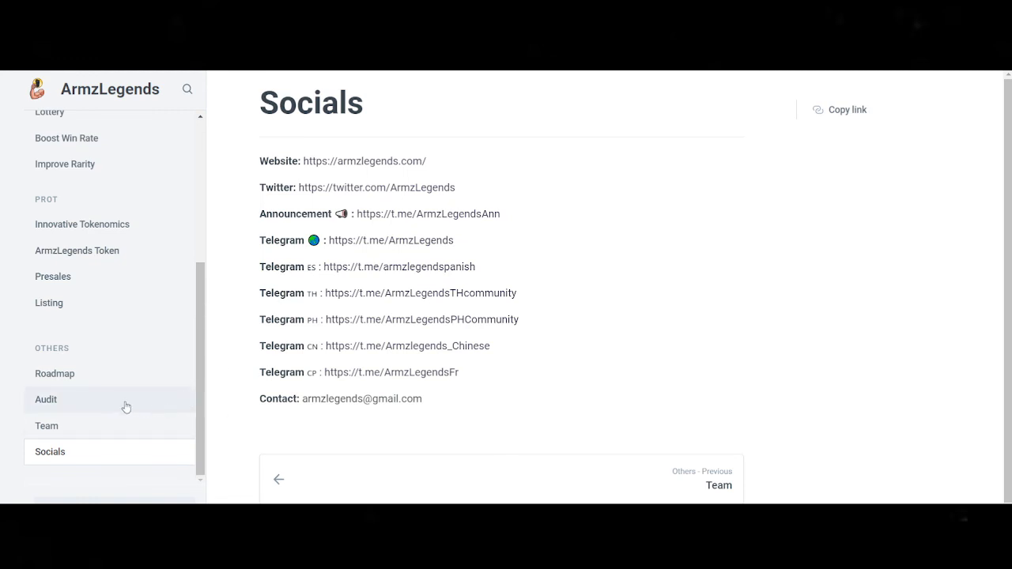
# Reopen the Roadmap and highlight the 11/09 Earn milestone.
pyautogui.click(55, 373)
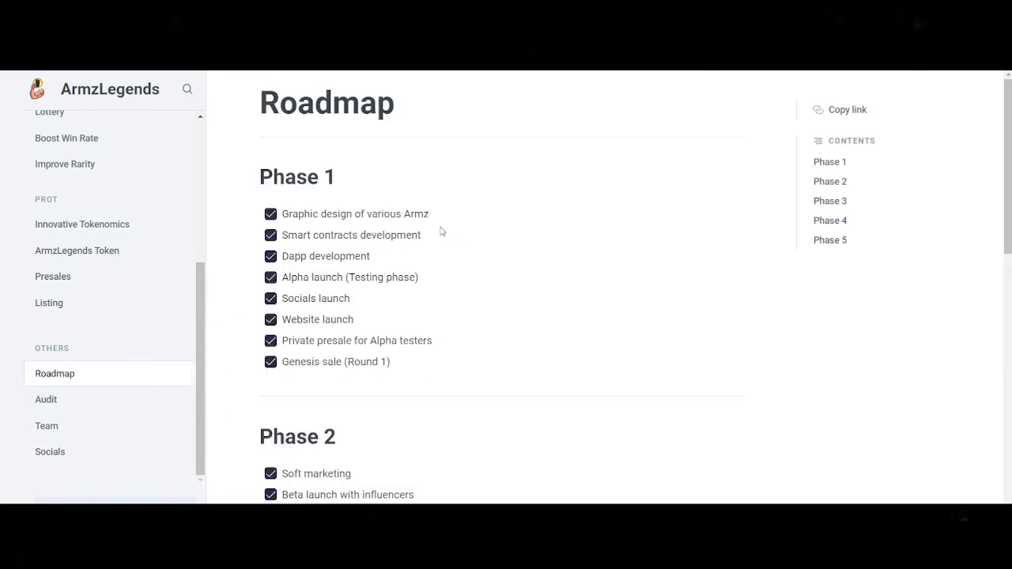
pyautogui.scroll(-3)
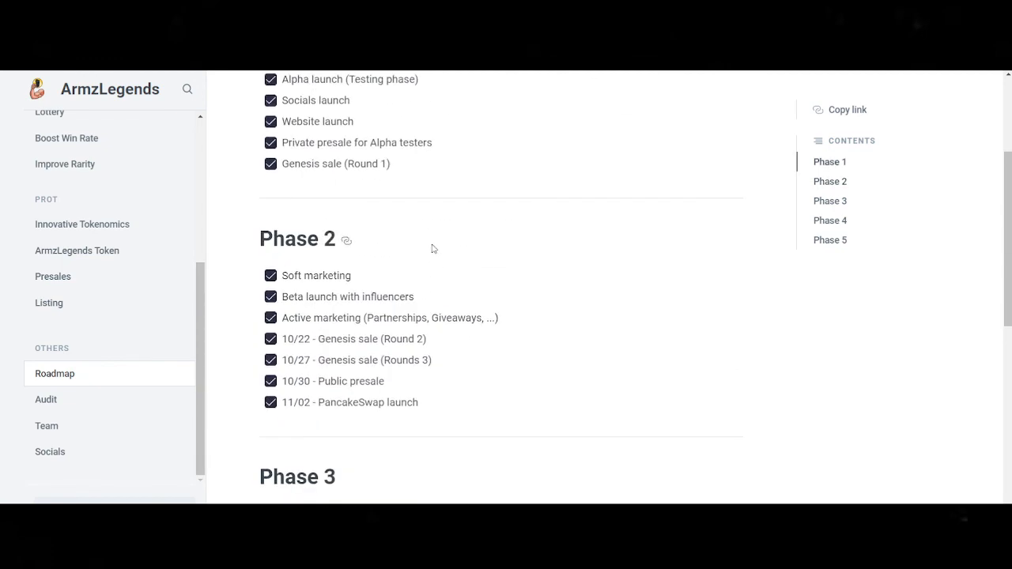
pyautogui.scroll(-3)
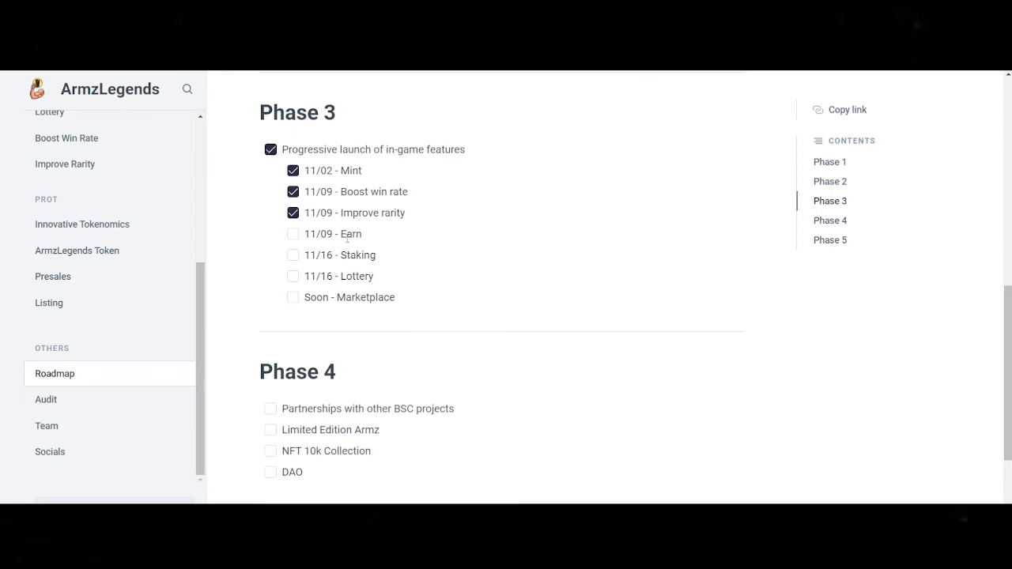
pyautogui.moveTo(386, 239)
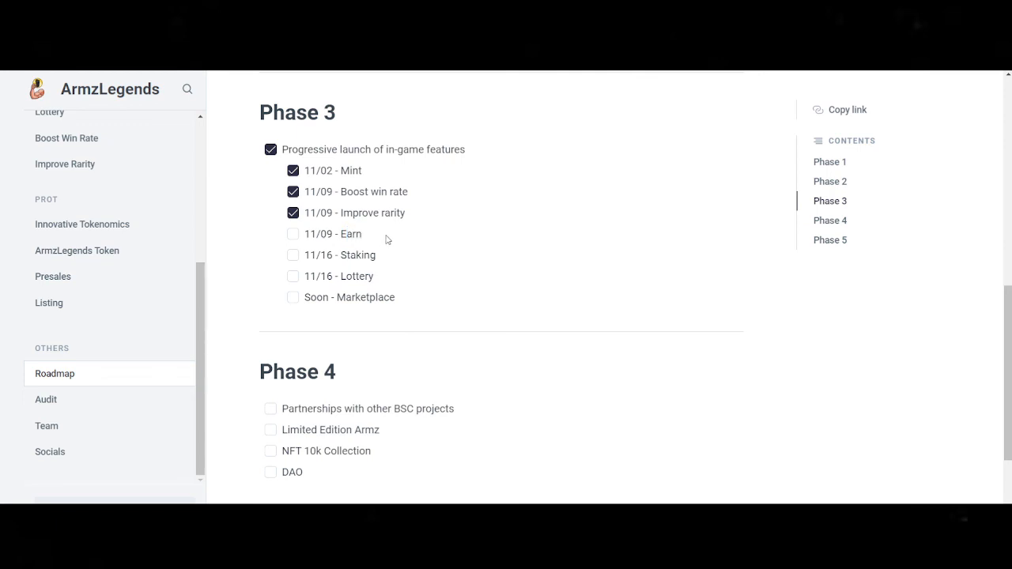
pyautogui.doubleClick(332, 234)
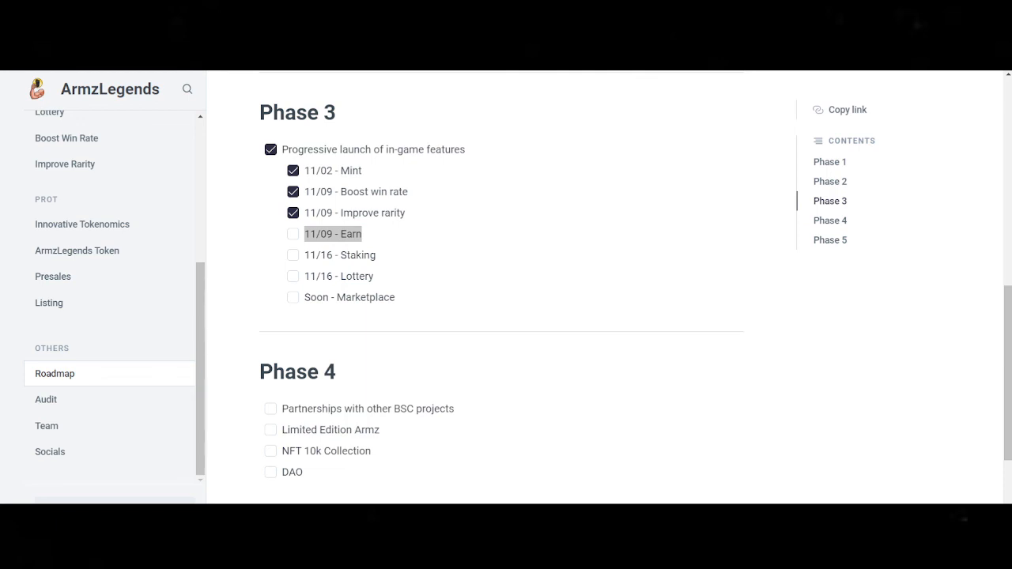
pyautogui.doubleClick(332, 233)
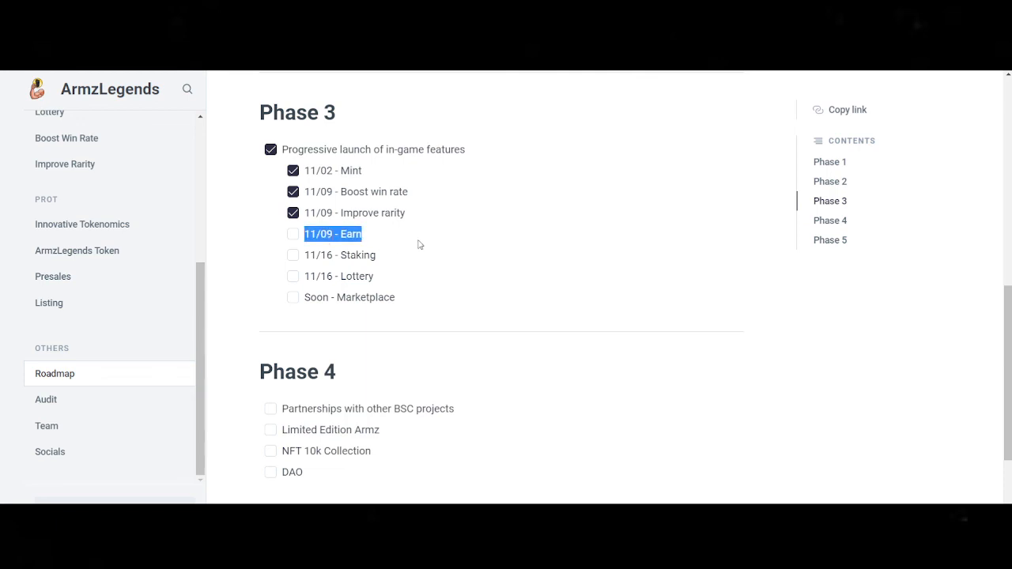
pyautogui.click(294, 239)
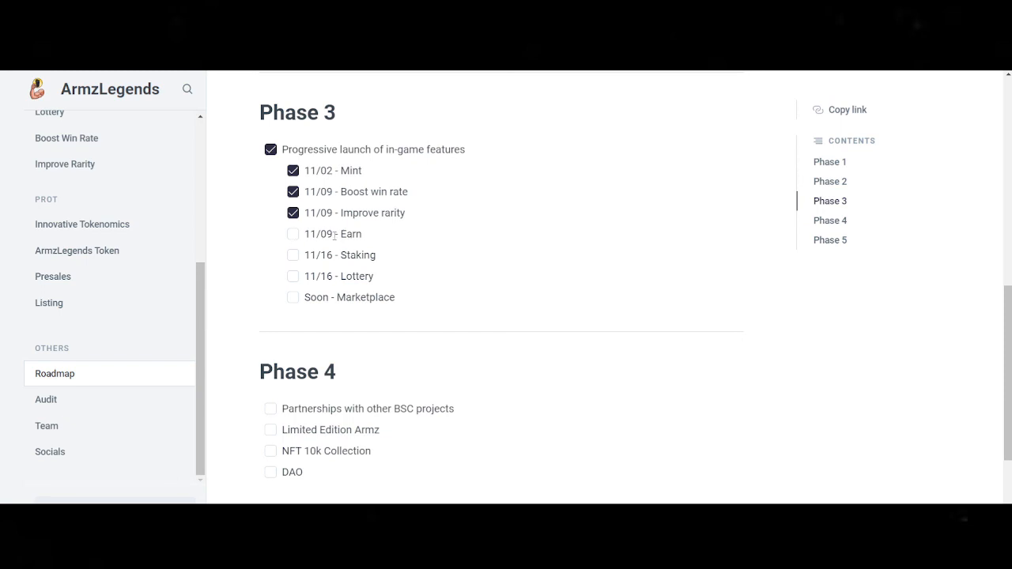
pyautogui.doubleClick(324, 234)
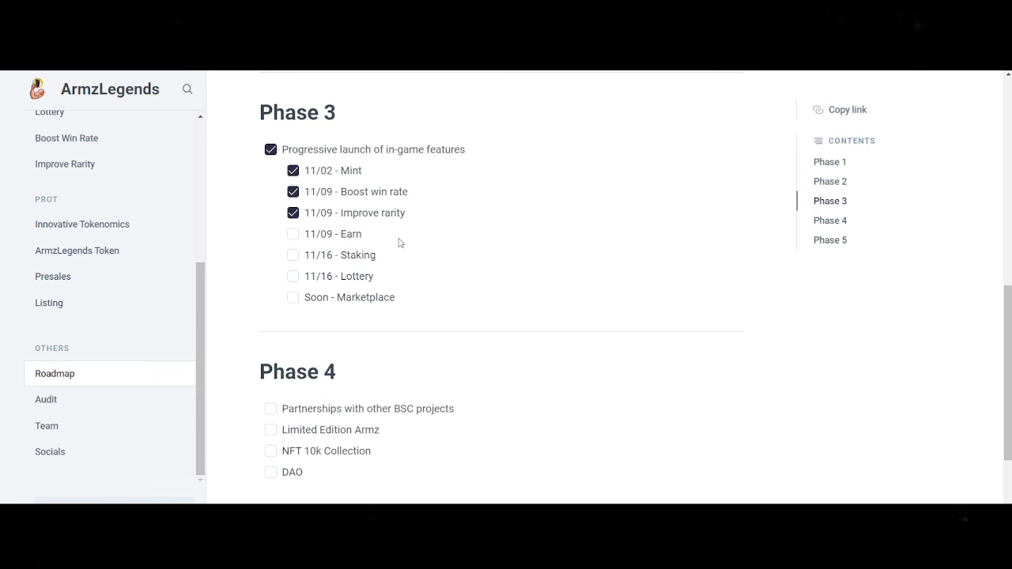
pyautogui.moveTo(409, 239)
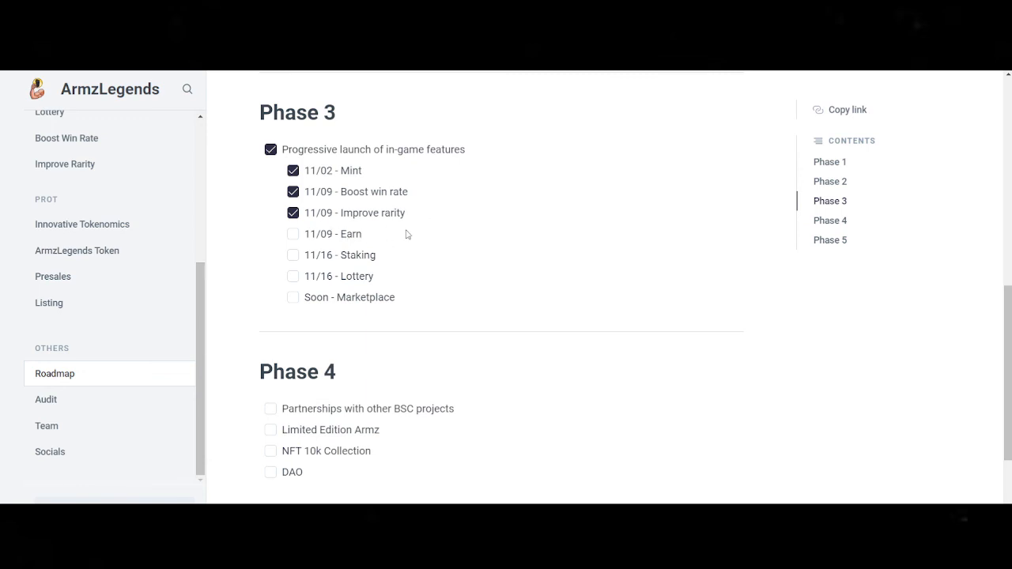
pyautogui.moveTo(350, 251)
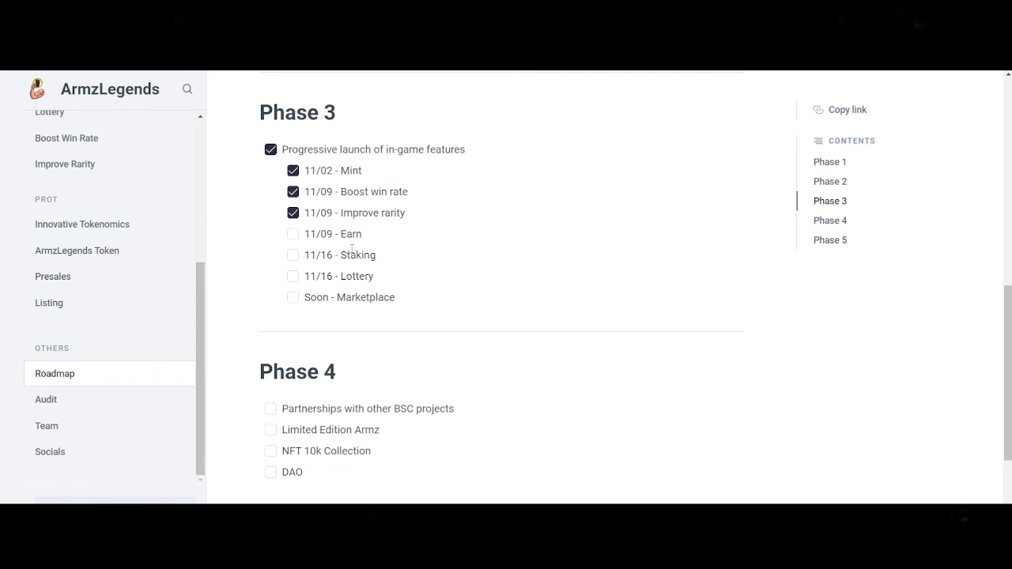
pyautogui.moveTo(387, 262)
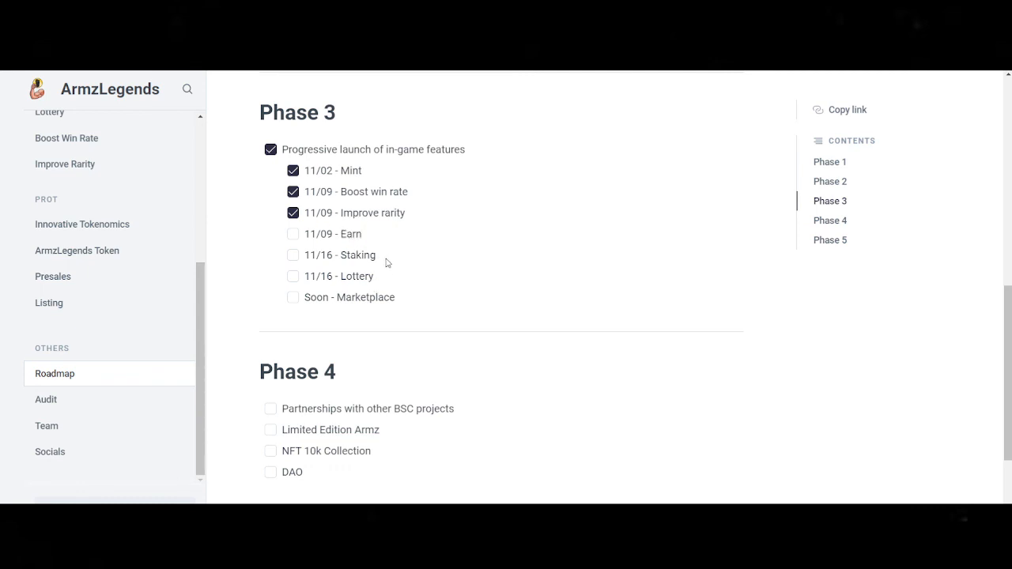
# Highlight the Lottery and Soon - Marketplace items and scroll through Roadmap Phases 3–5.
pyautogui.doubleClick(357, 255)
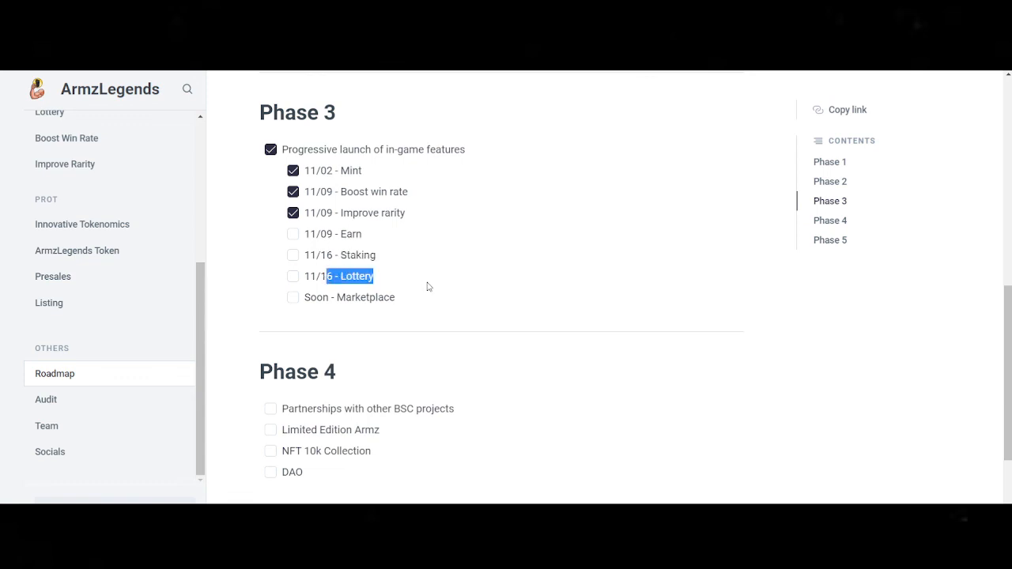
pyautogui.doubleClick(349, 297)
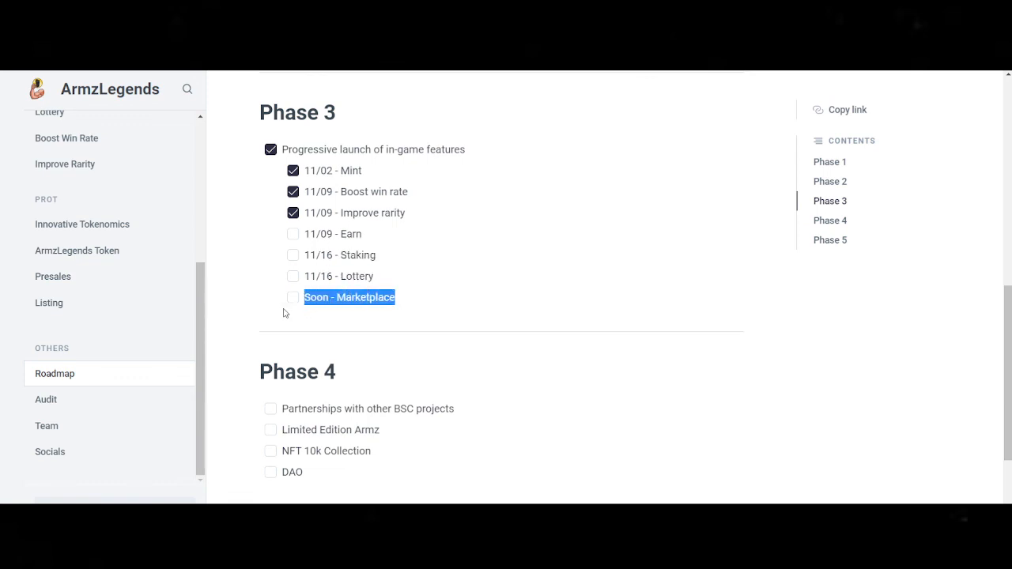
pyautogui.scroll(-3)
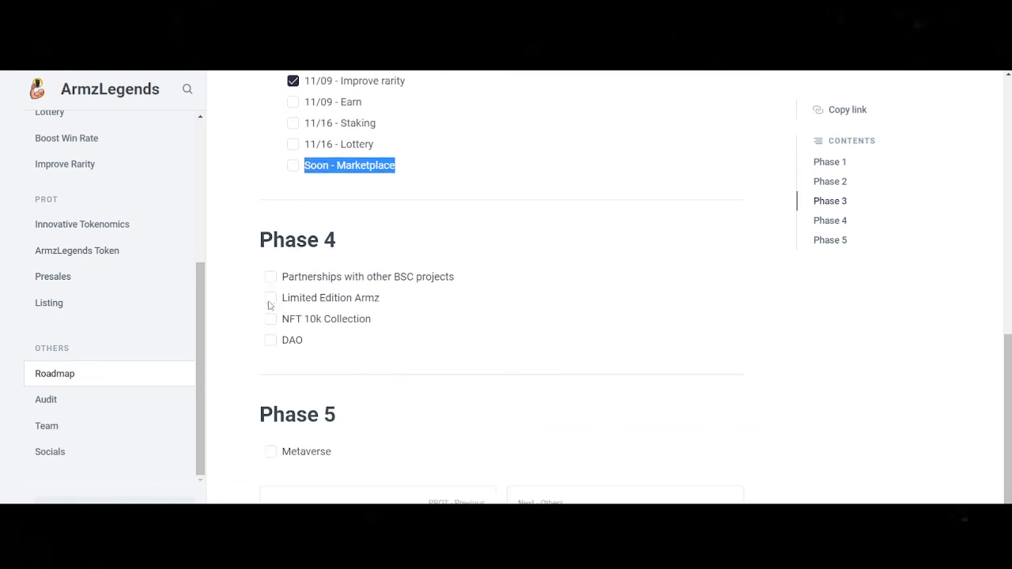
pyautogui.scroll(-3)
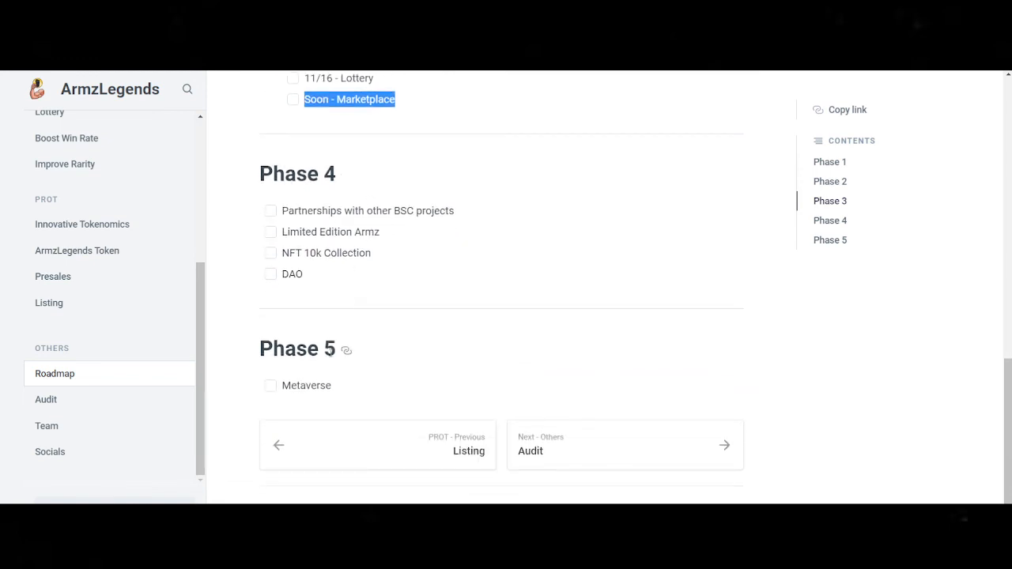
pyautogui.moveTo(438, 229)
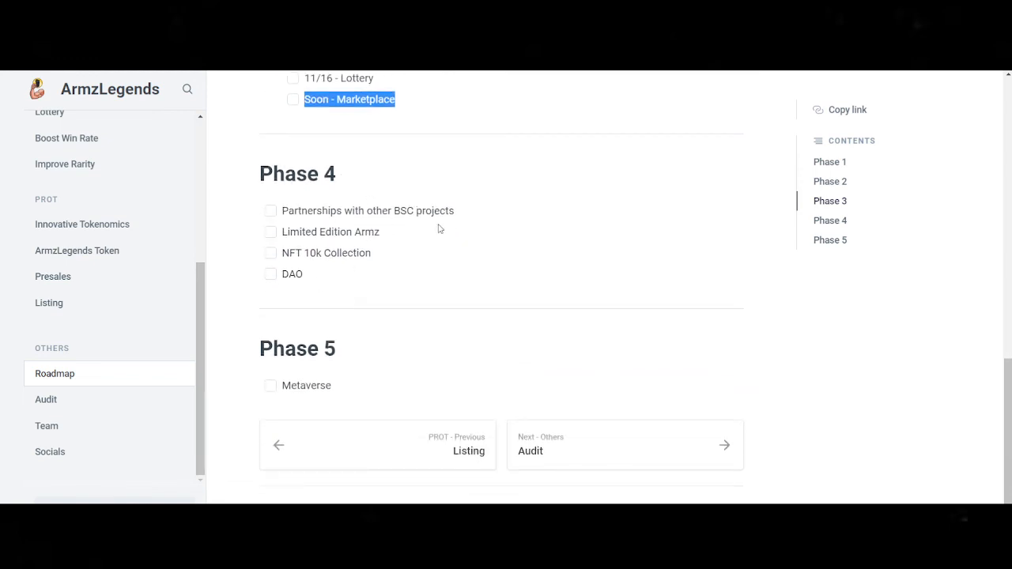
pyautogui.moveTo(290, 257)
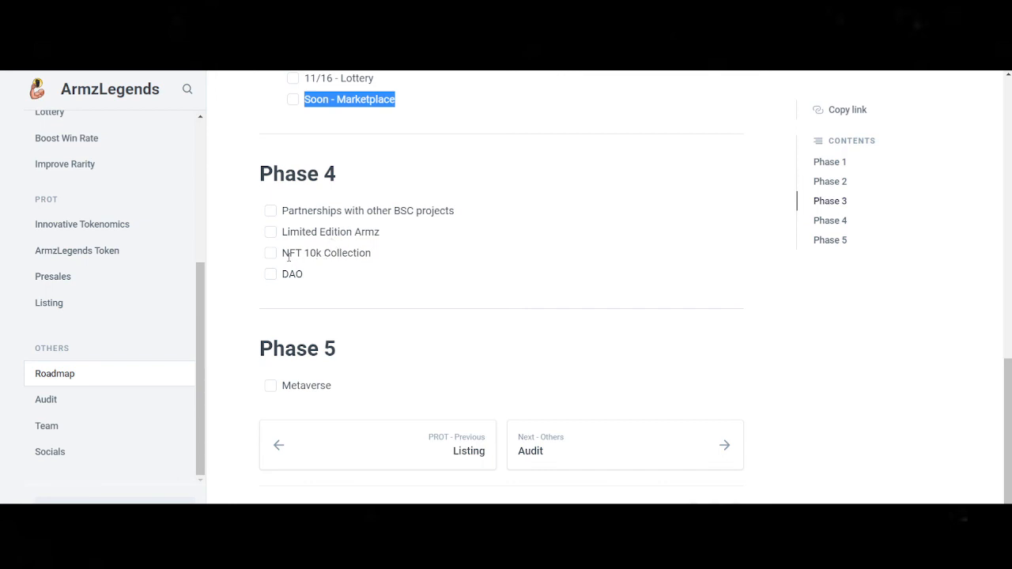
pyautogui.moveTo(297, 286)
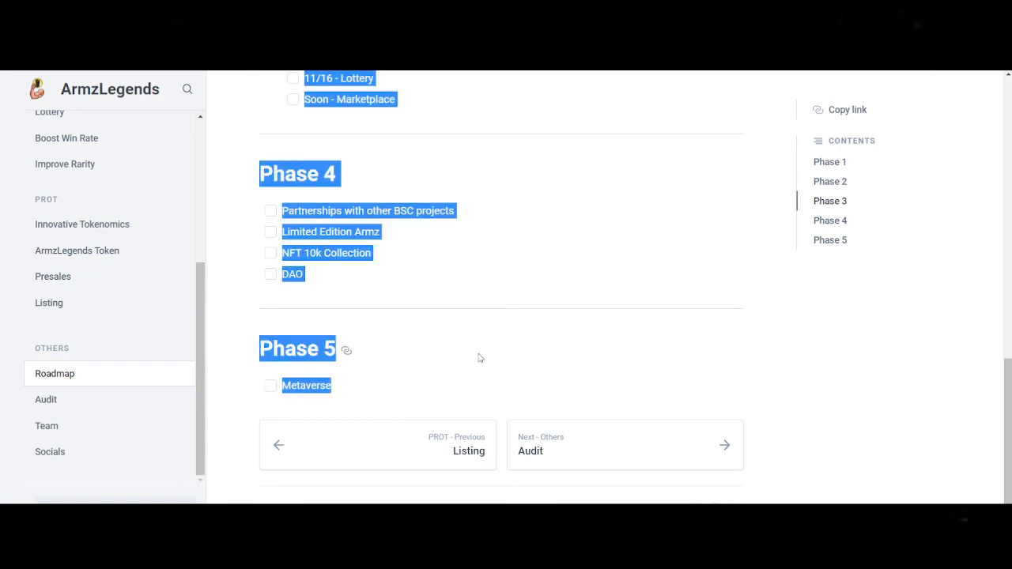
pyautogui.moveTo(91, 378)
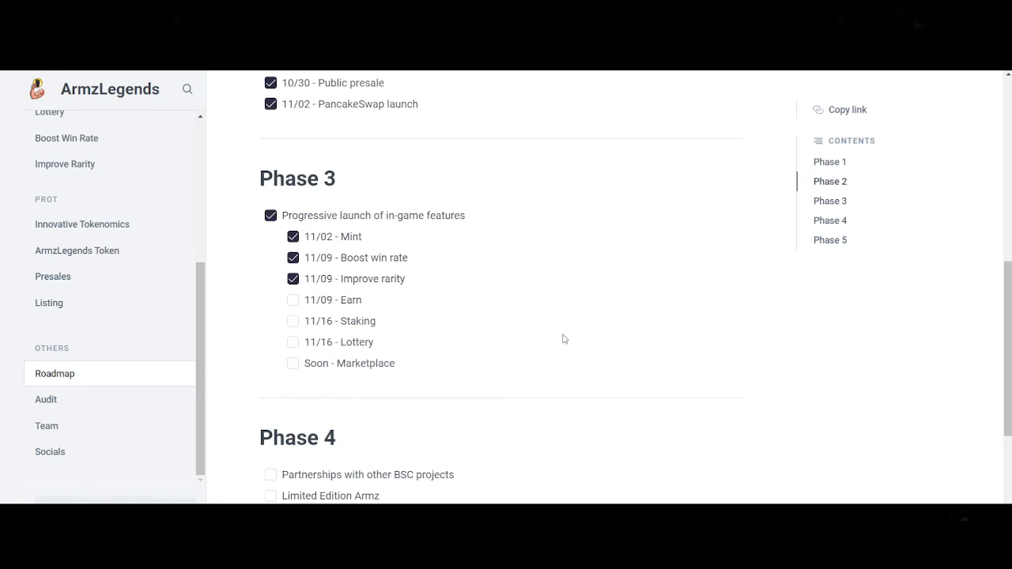
pyautogui.scroll(-3)
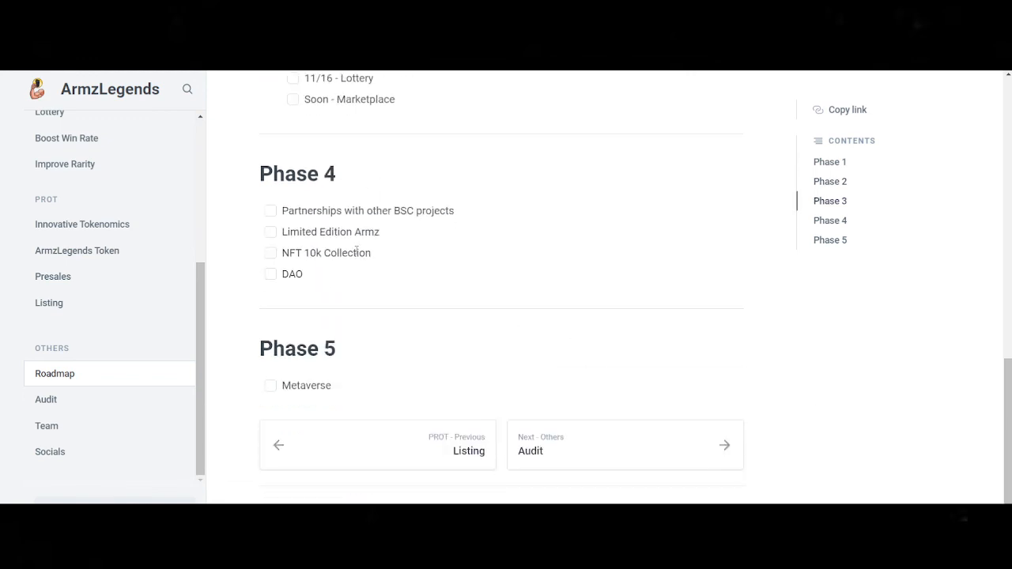
pyautogui.moveTo(393, 375)
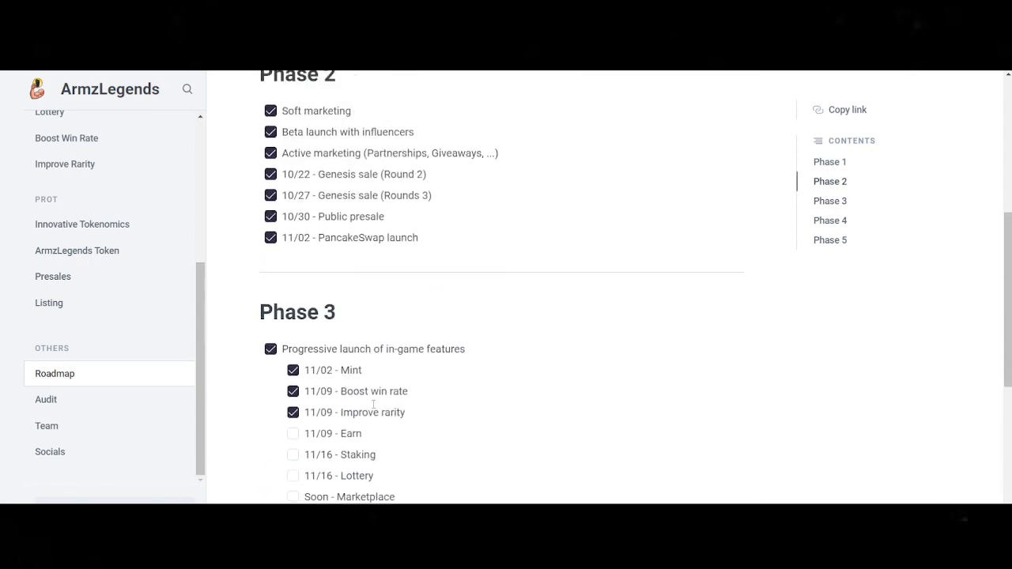
pyautogui.scroll(-3)
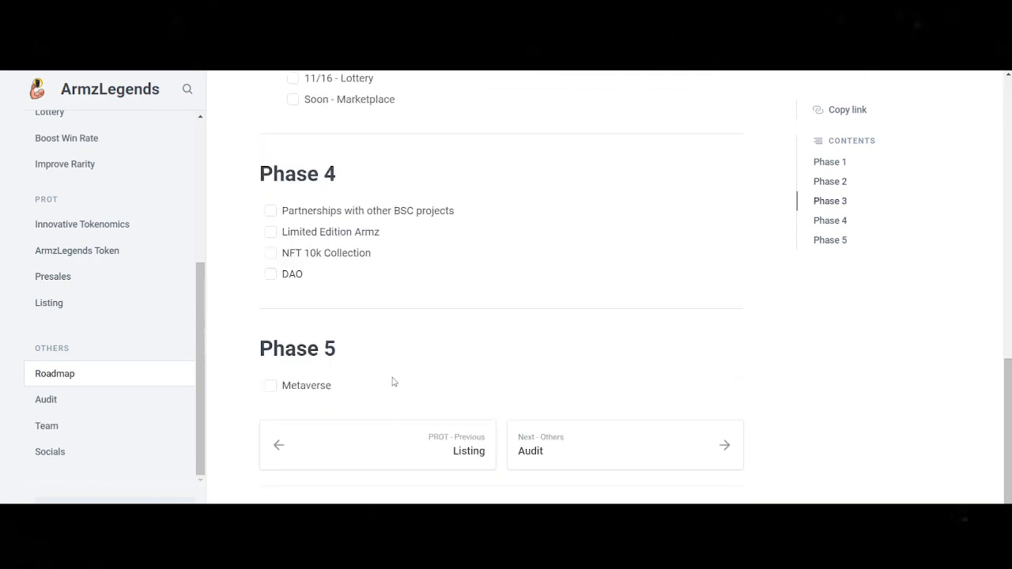
# Pass through the Team and Socials pages, landing on the Staking page showing 0.0000 $PROT rewards.
pyautogui.click(46, 426)
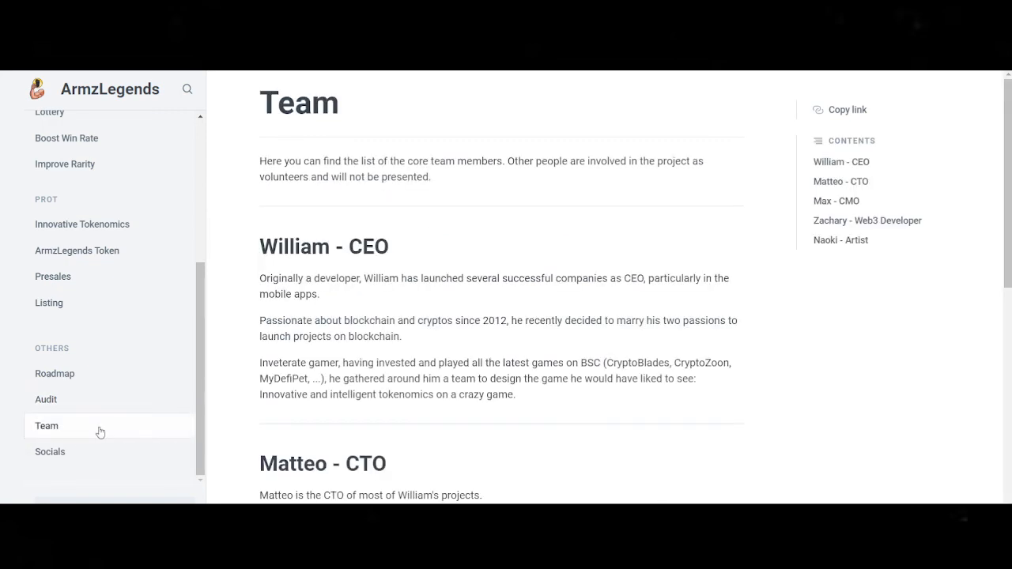
pyautogui.click(50, 452)
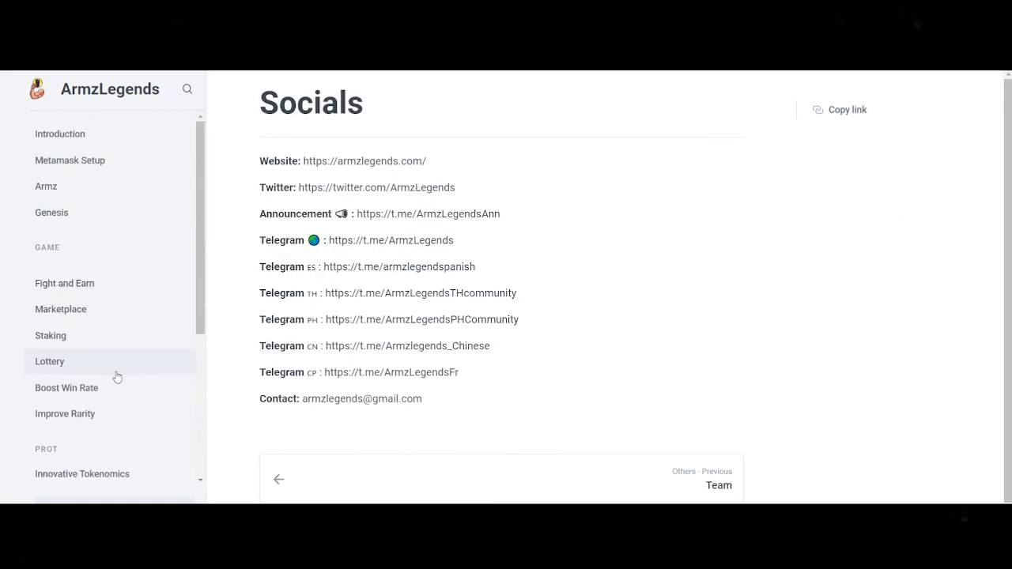
pyautogui.click(60, 134)
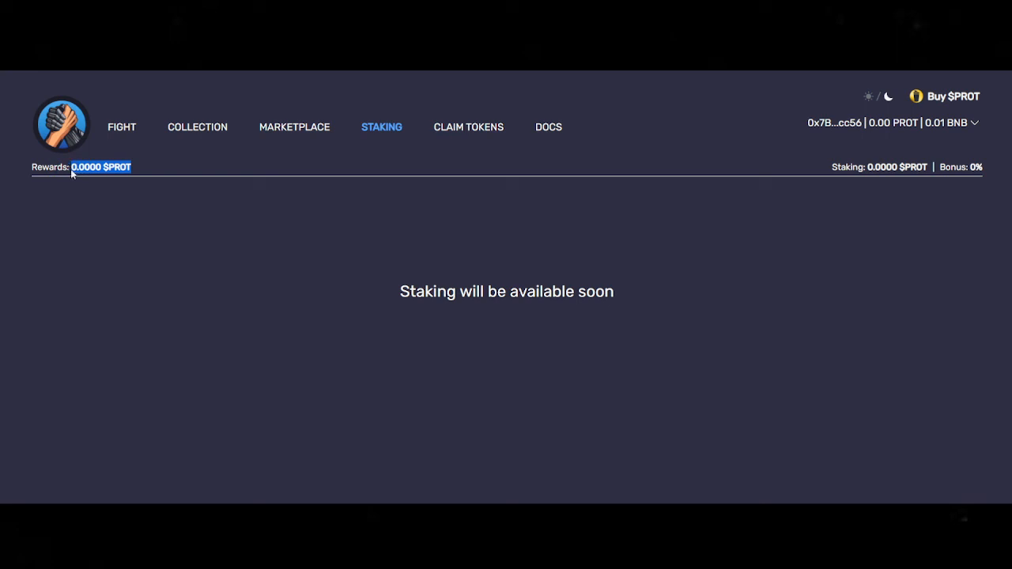
pyautogui.moveTo(167, 172)
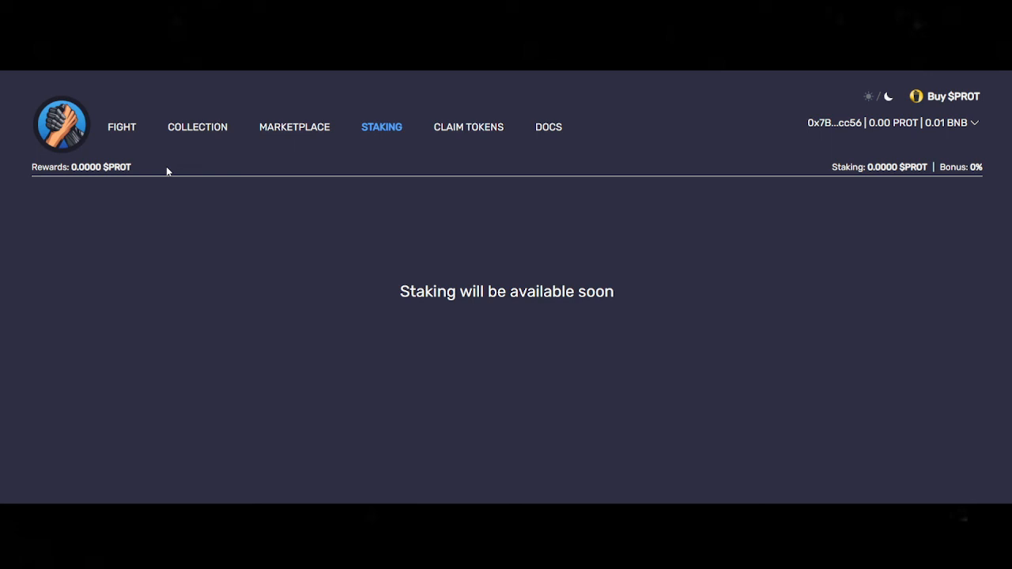
pyautogui.moveTo(249, 157)
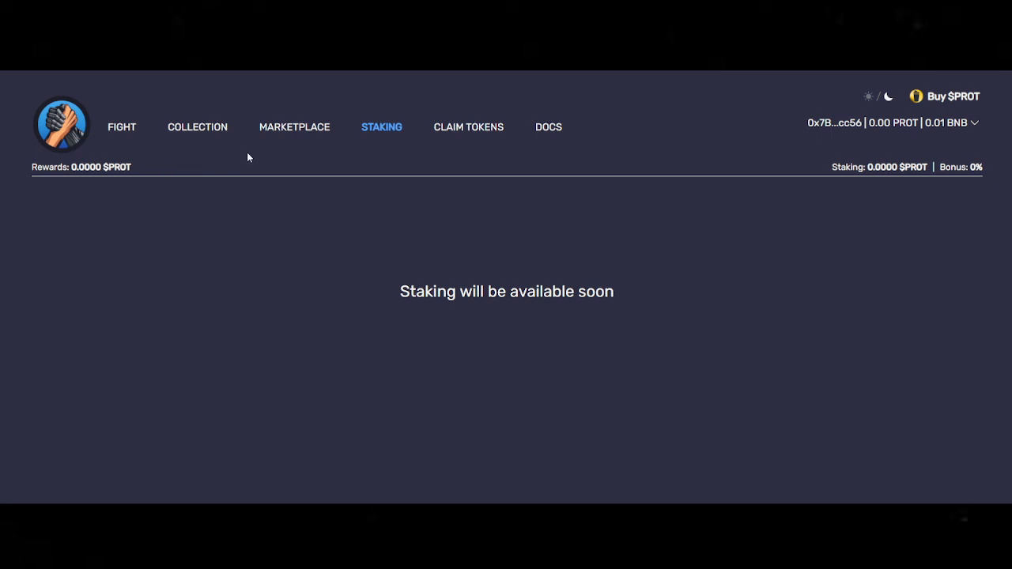
pyautogui.moveTo(511, 154)
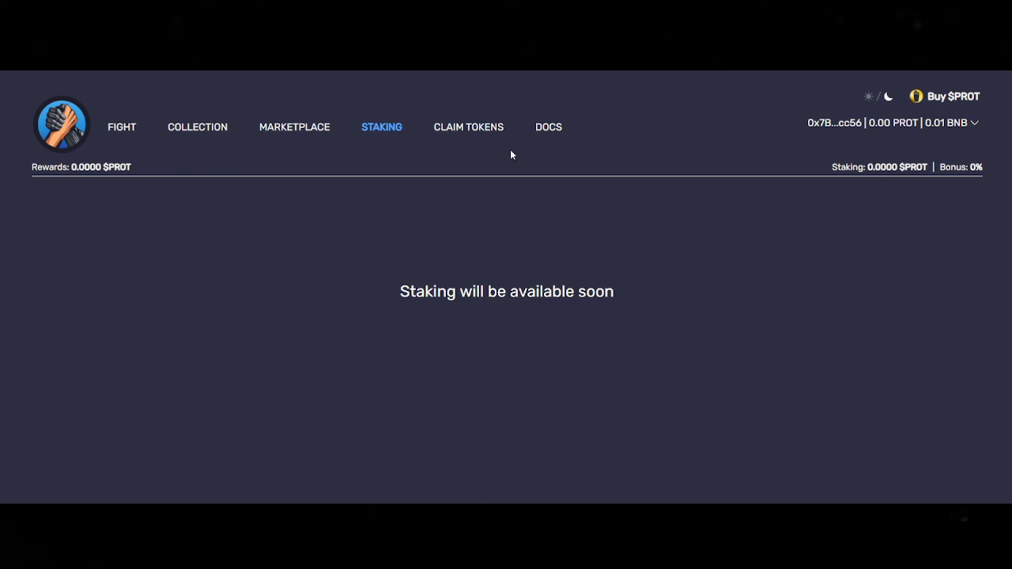
# Switch from Staking to the Fight page, which requires at least one Armz to play.
pyautogui.click(122, 127)
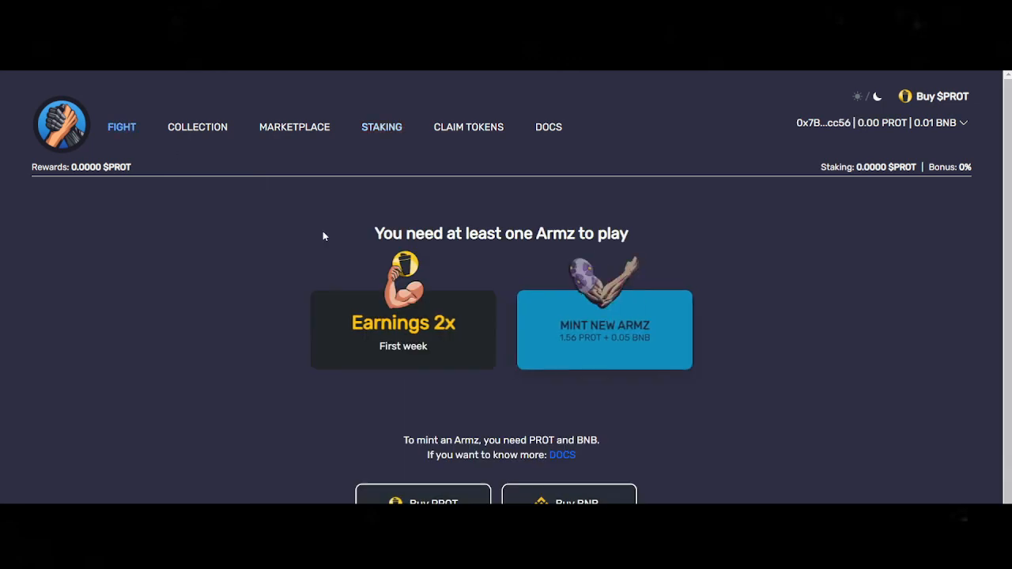